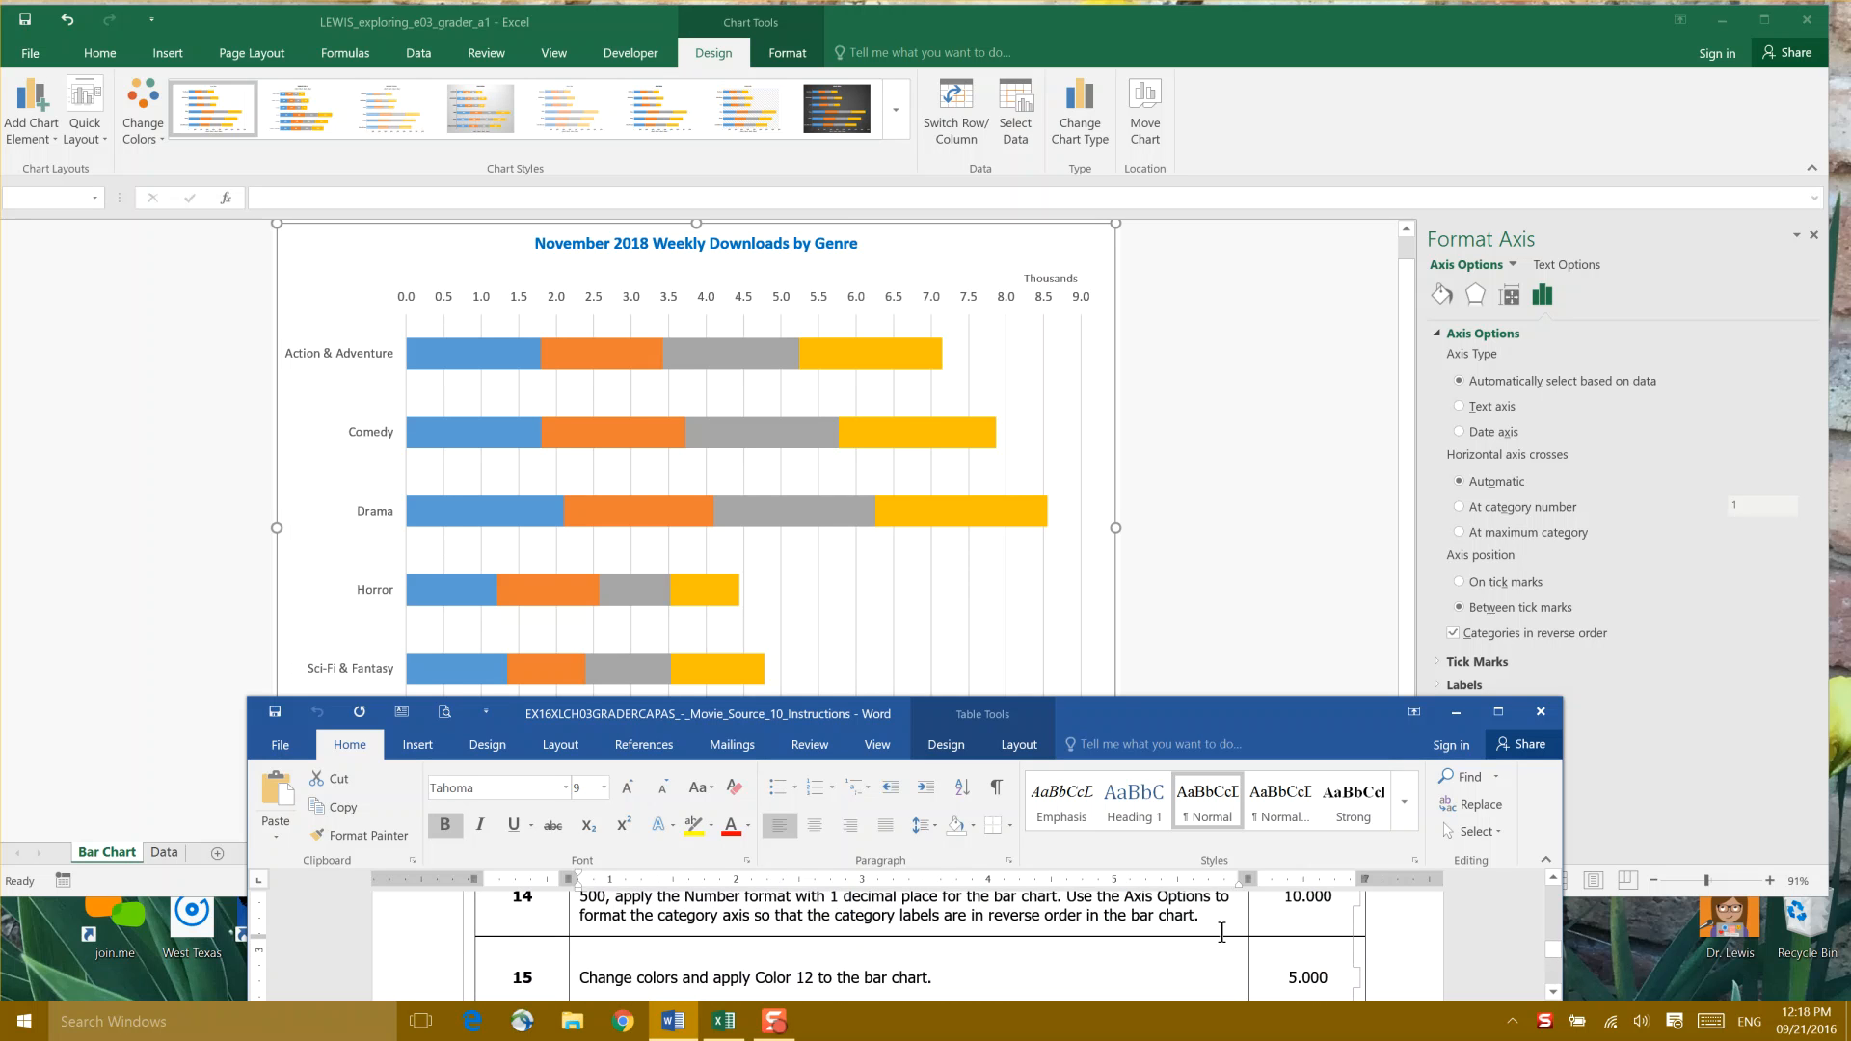
pyautogui.moveTo(1623, 844)
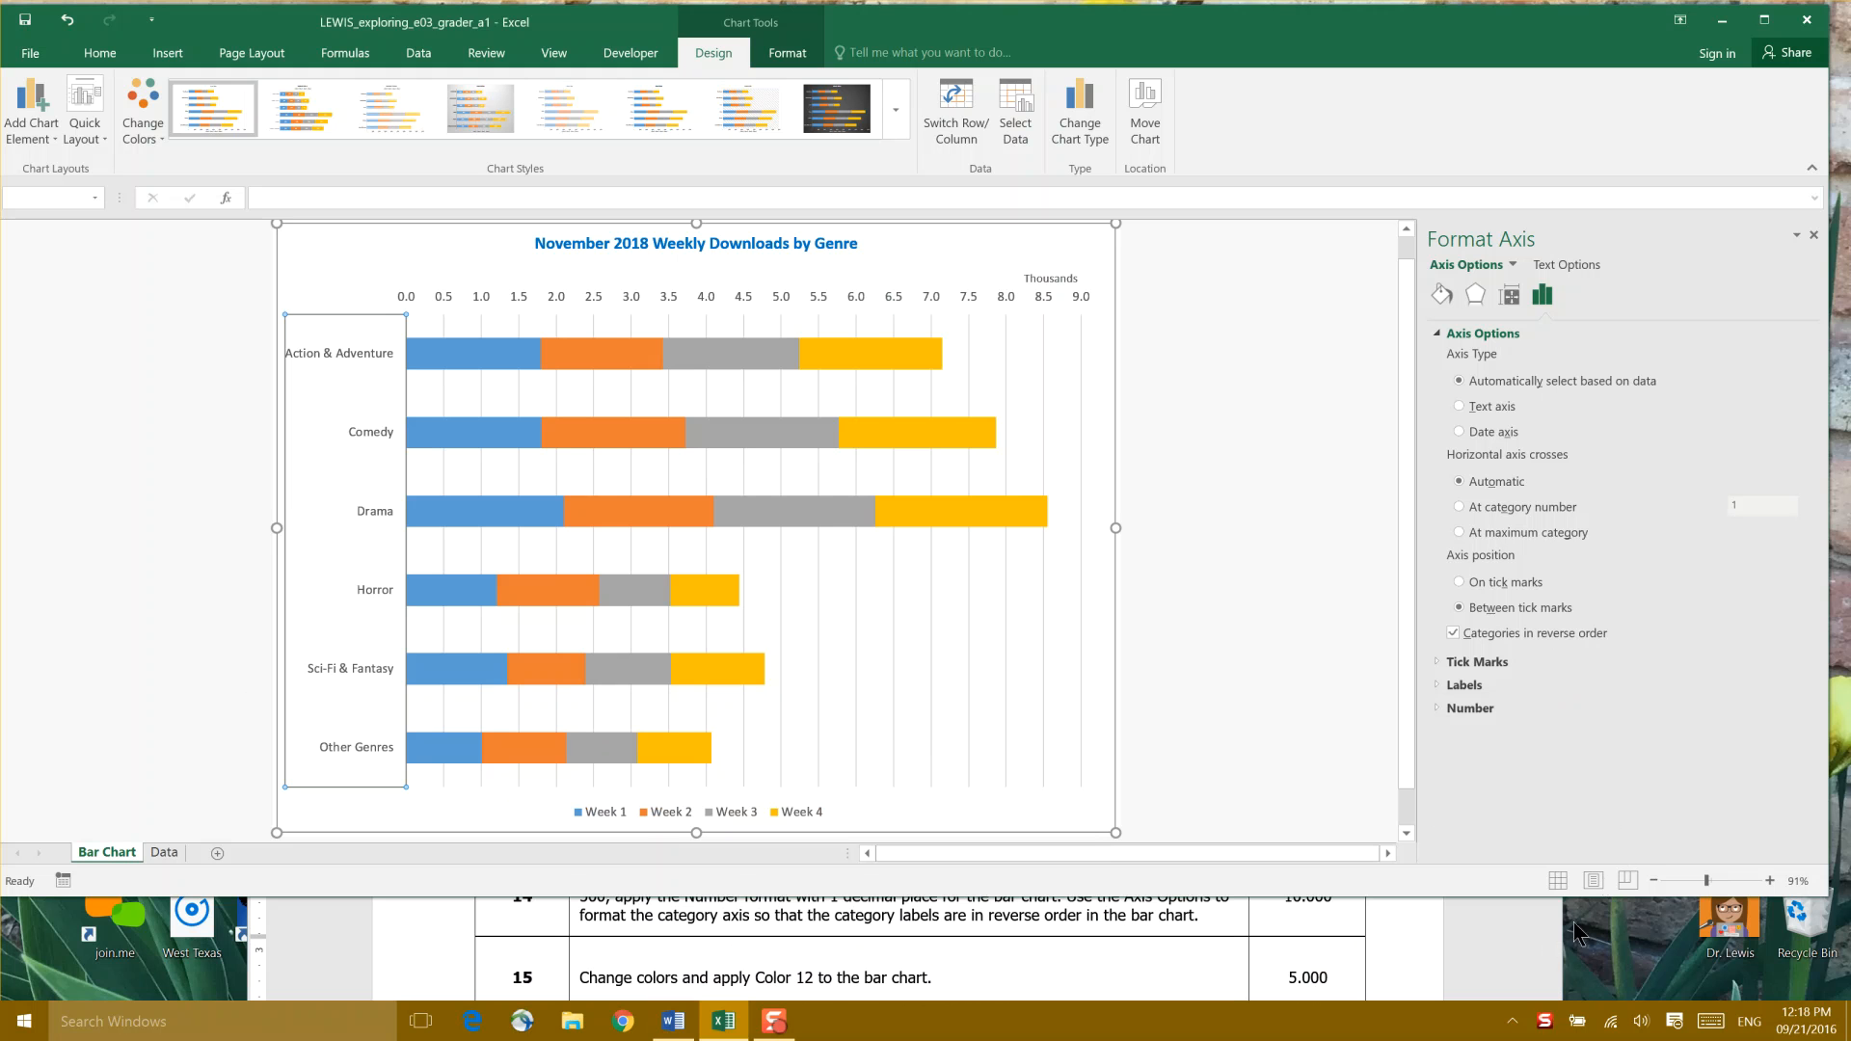
# - Bring the Excel window with the reversed-category bar chart in front of Word
pyautogui.click(671, 1021)
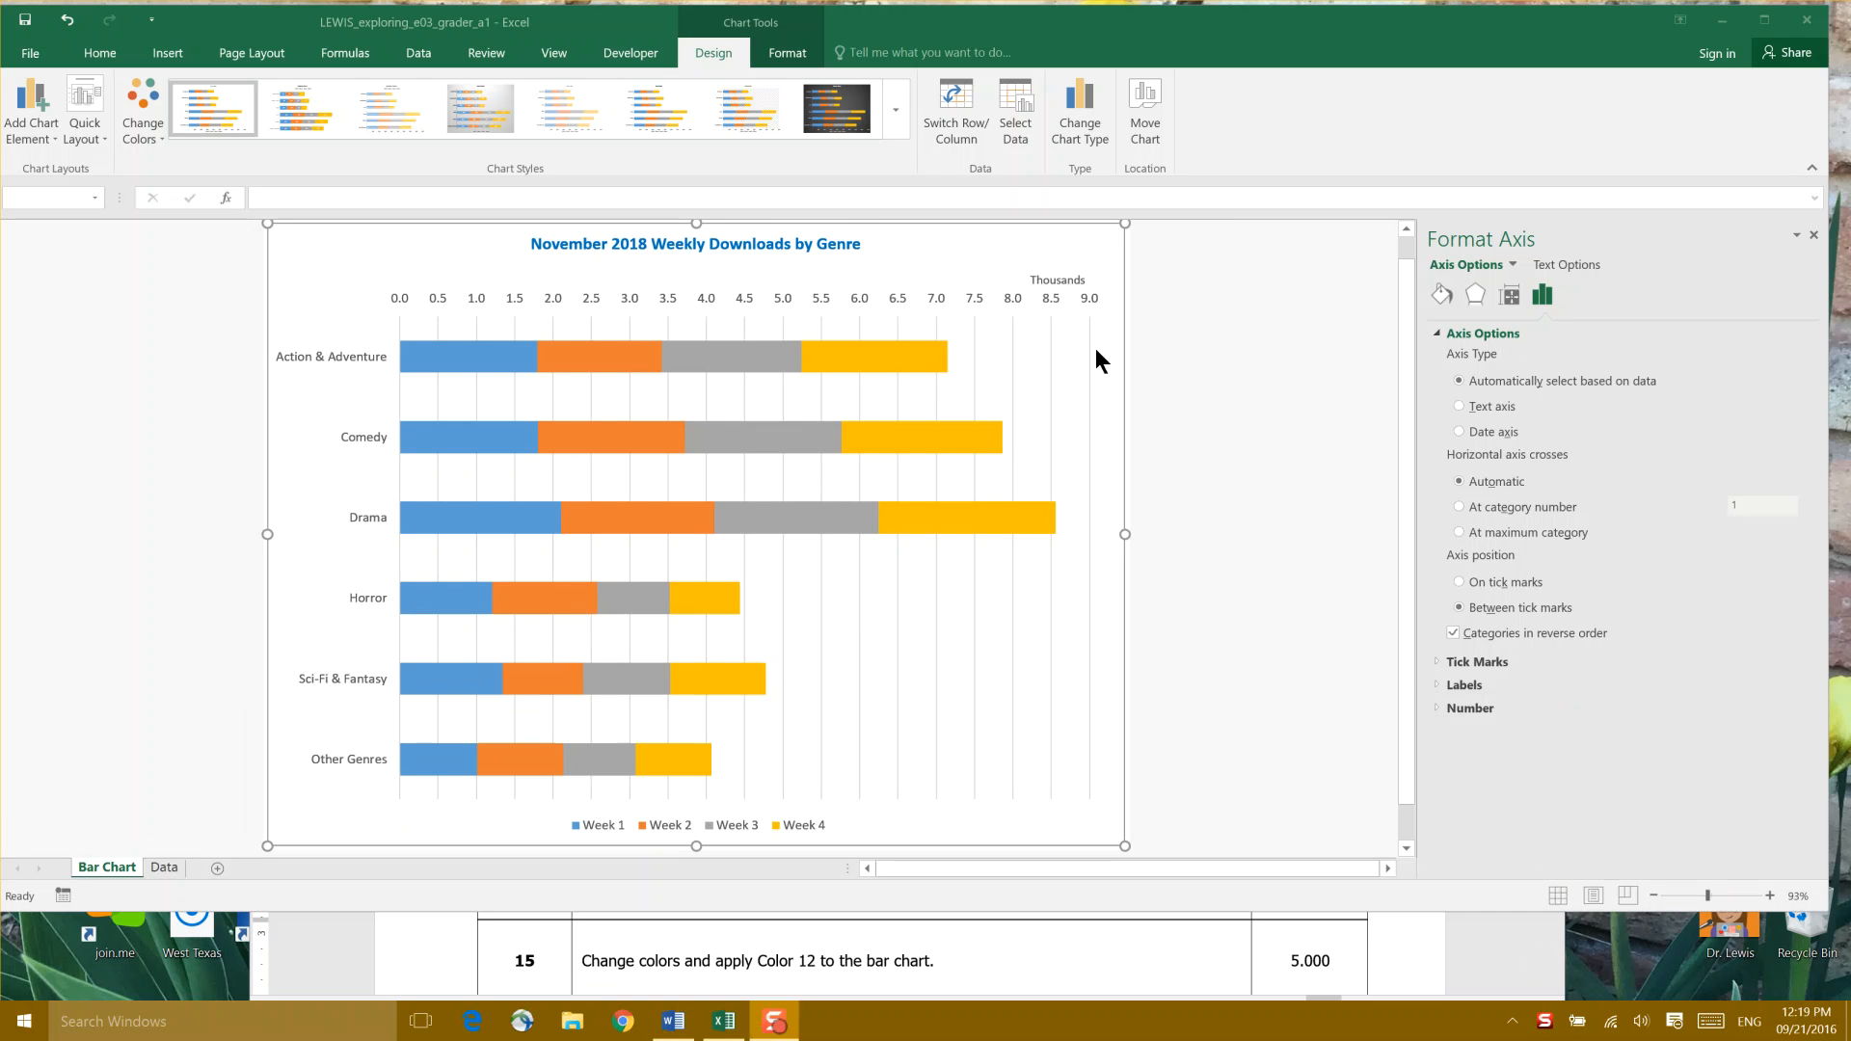
pyautogui.moveTo(165, 148)
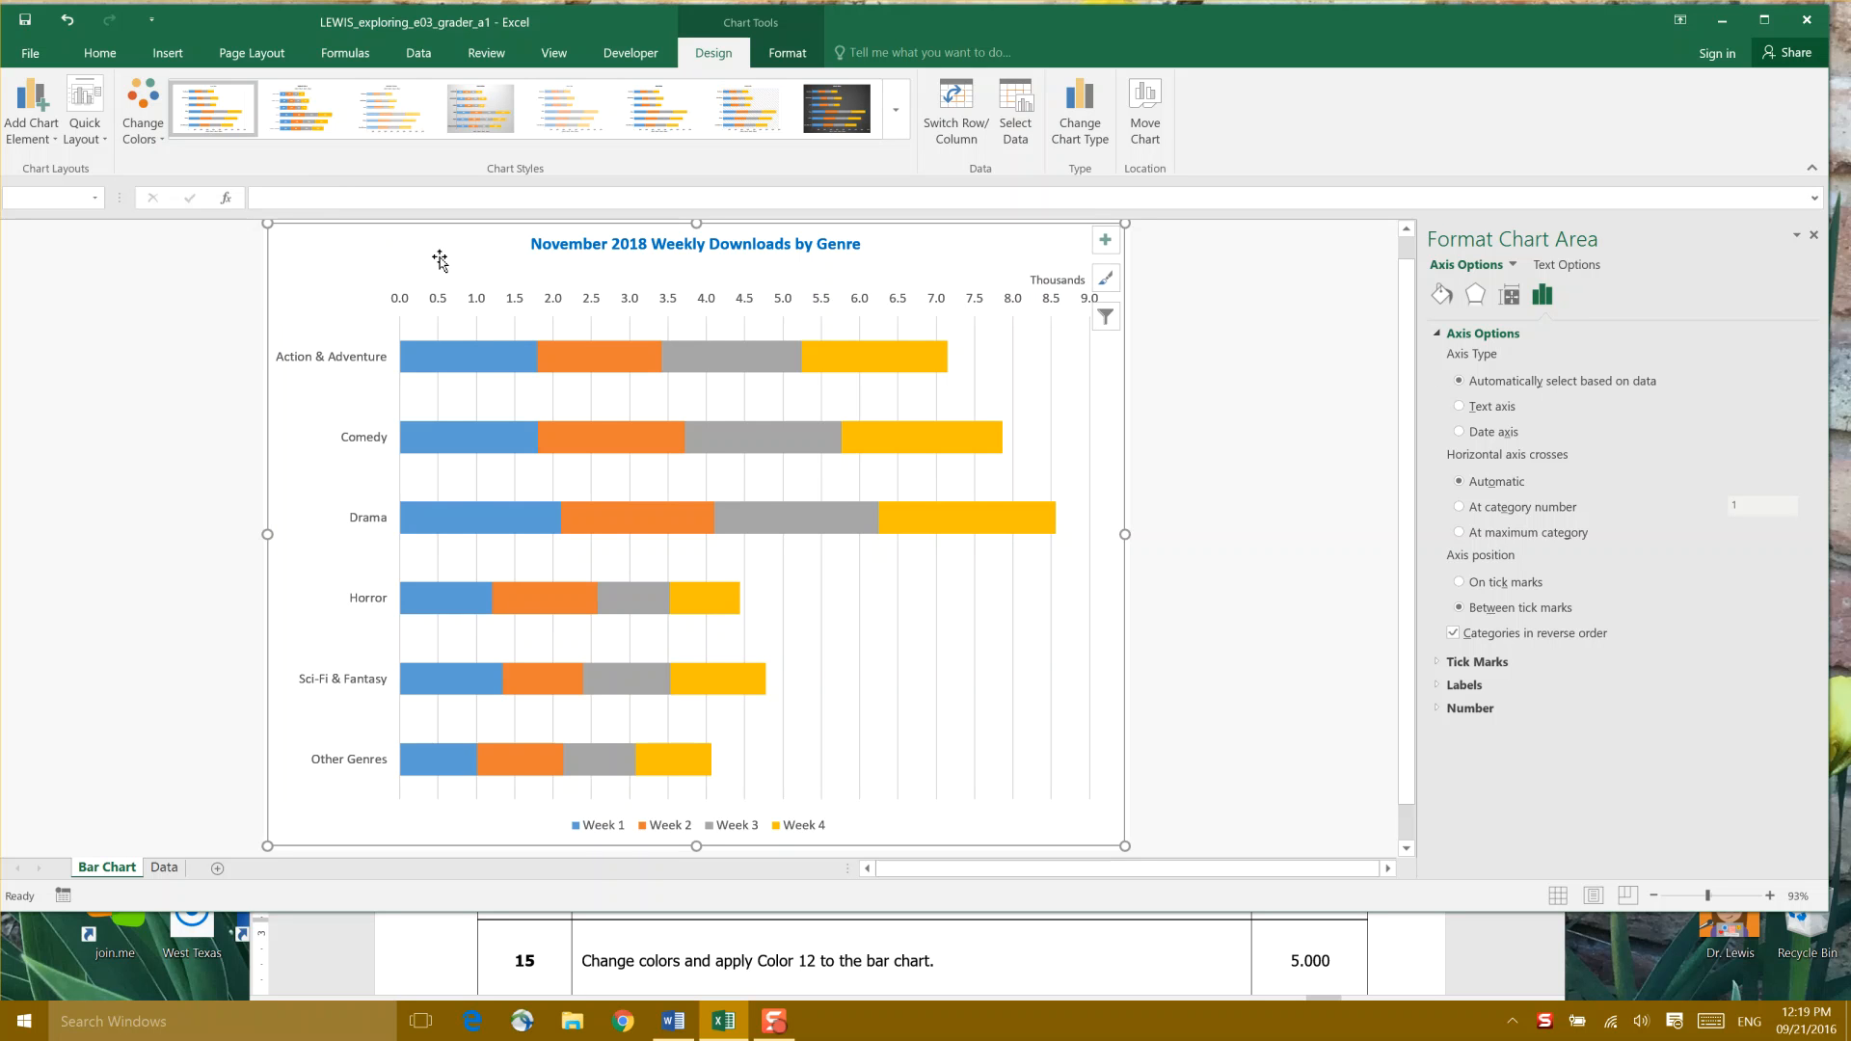
# - Apply the monochromatic blue Color 12 palette to the bar chart
pyautogui.click(142, 106)
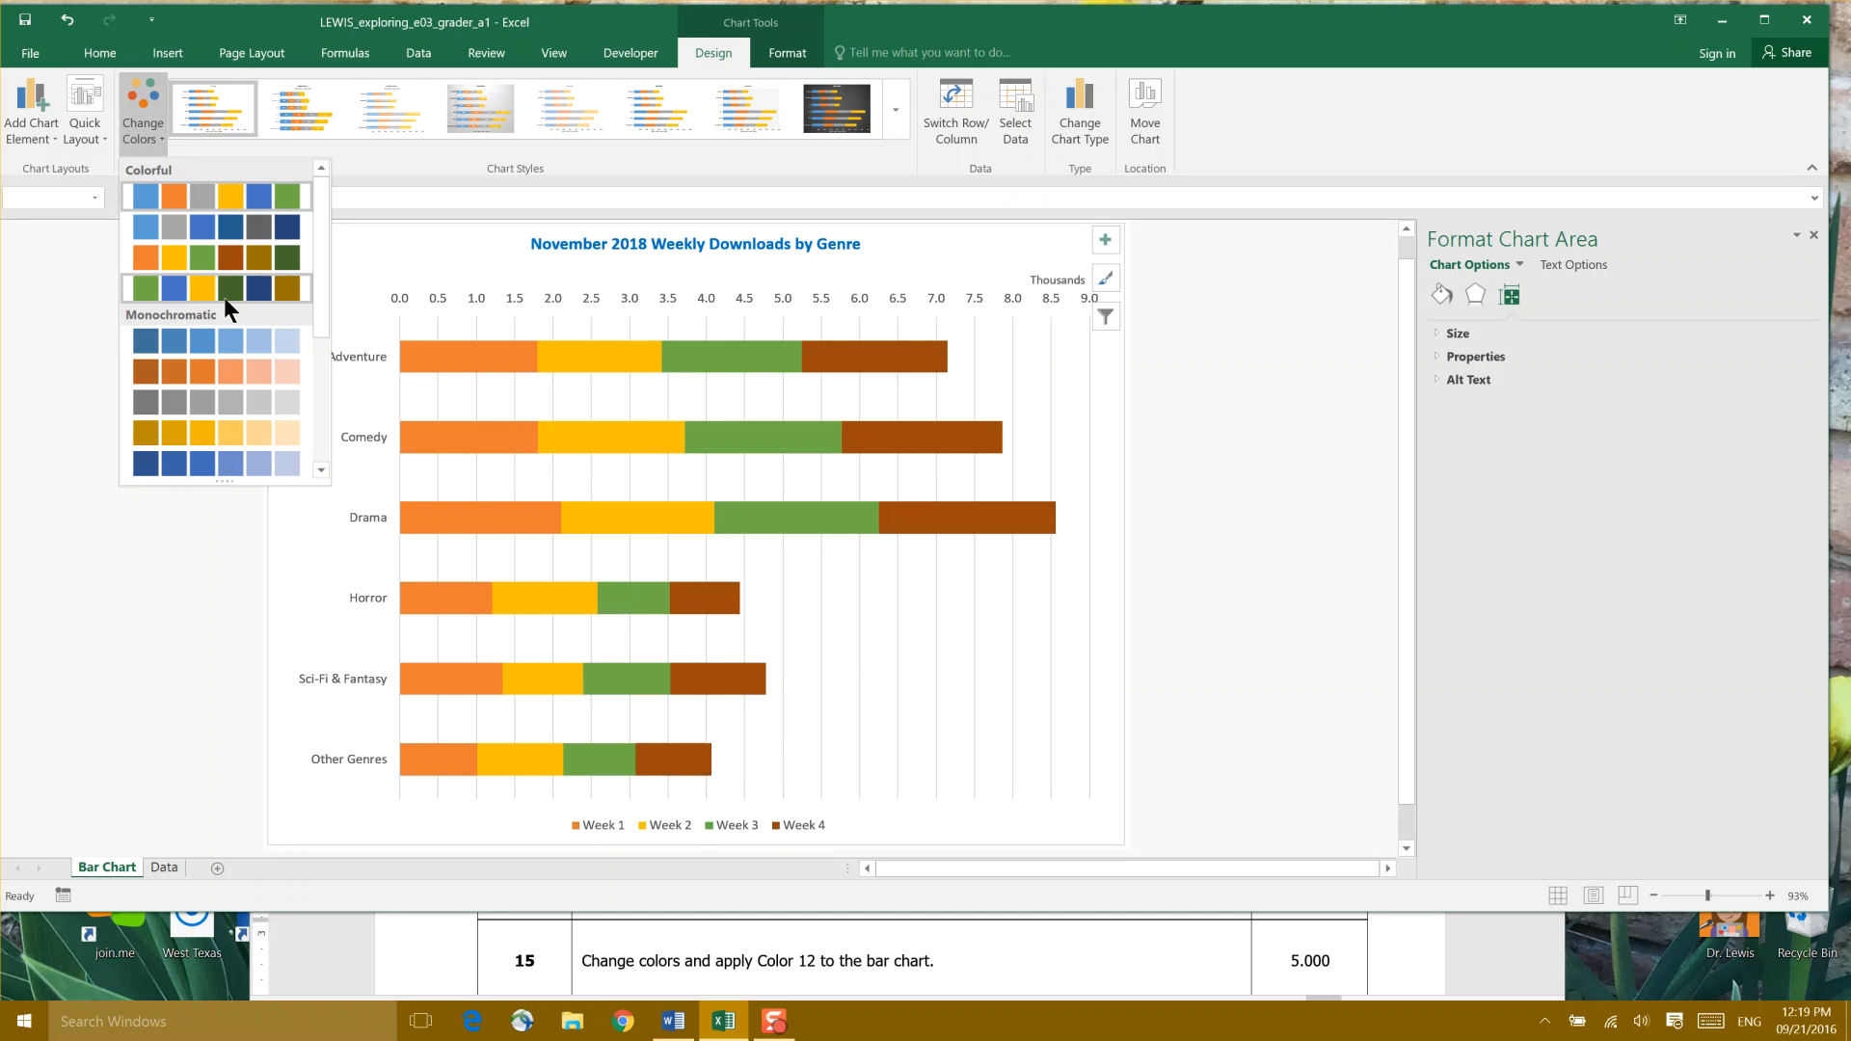
pyautogui.click(228, 284)
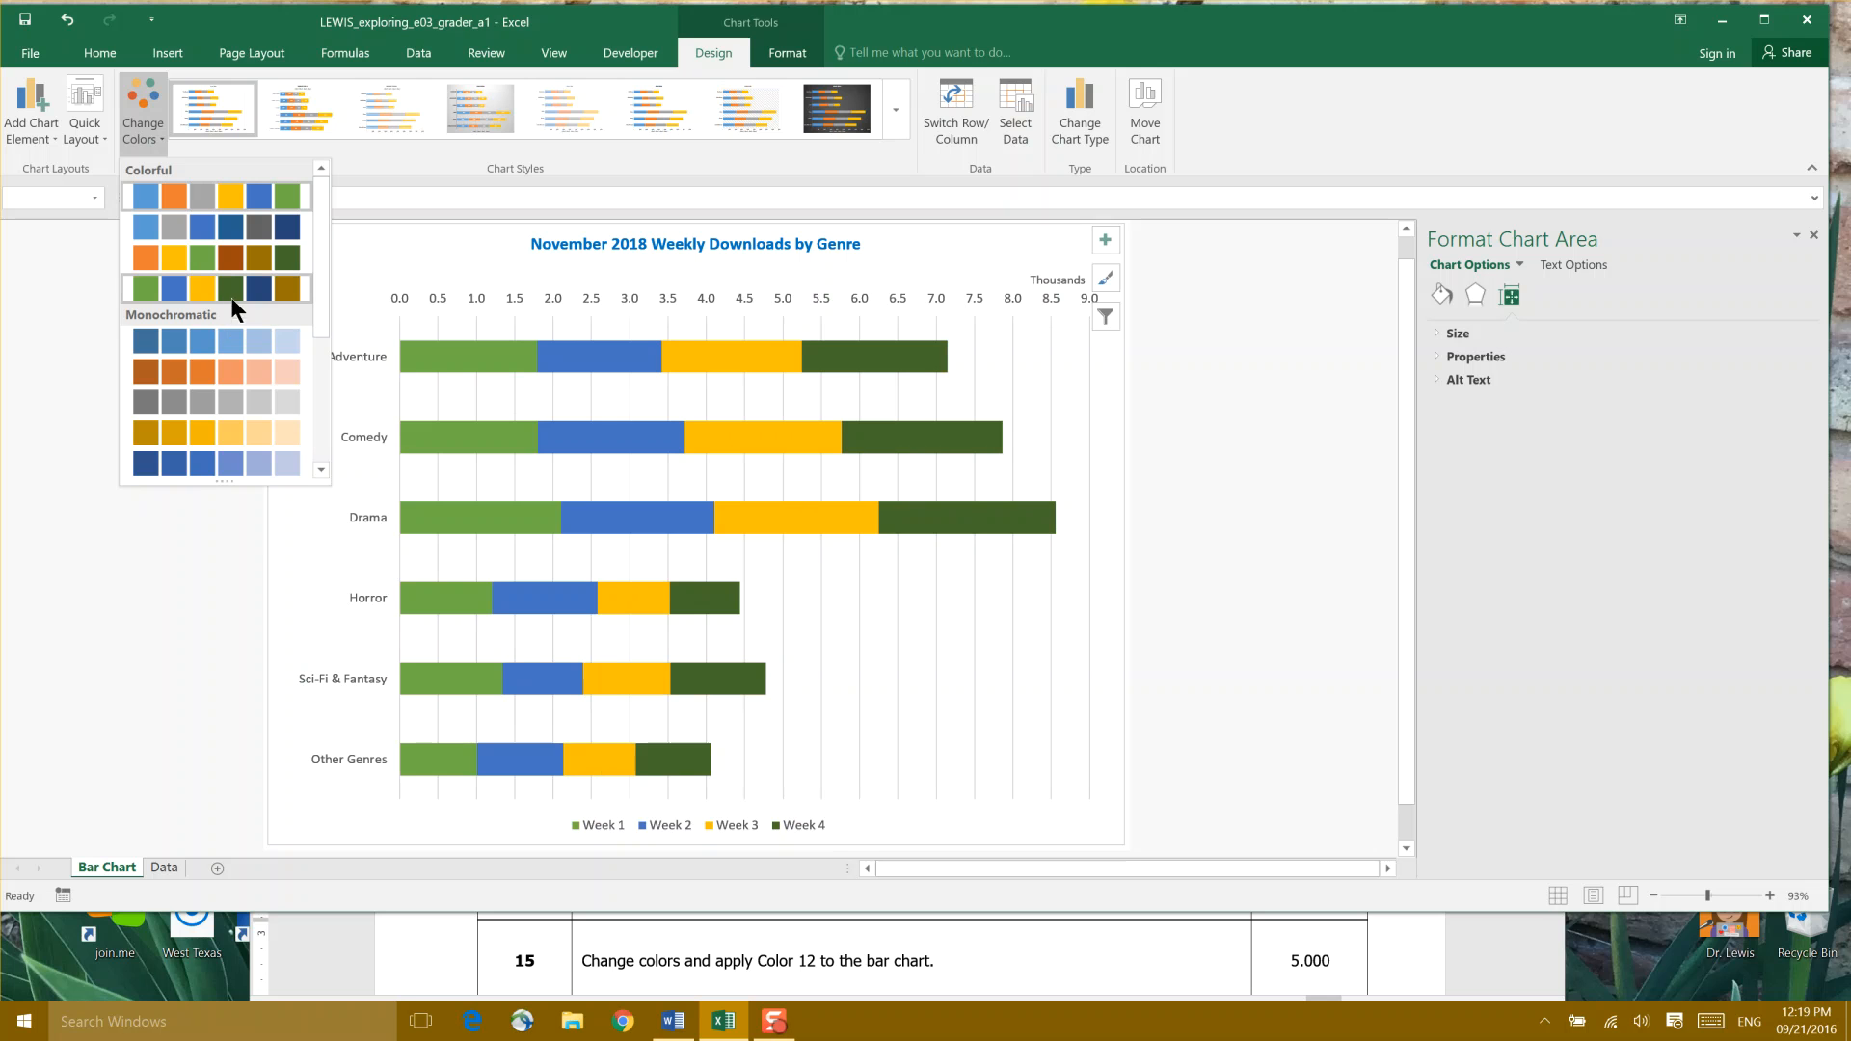
pyautogui.moveTo(258, 304)
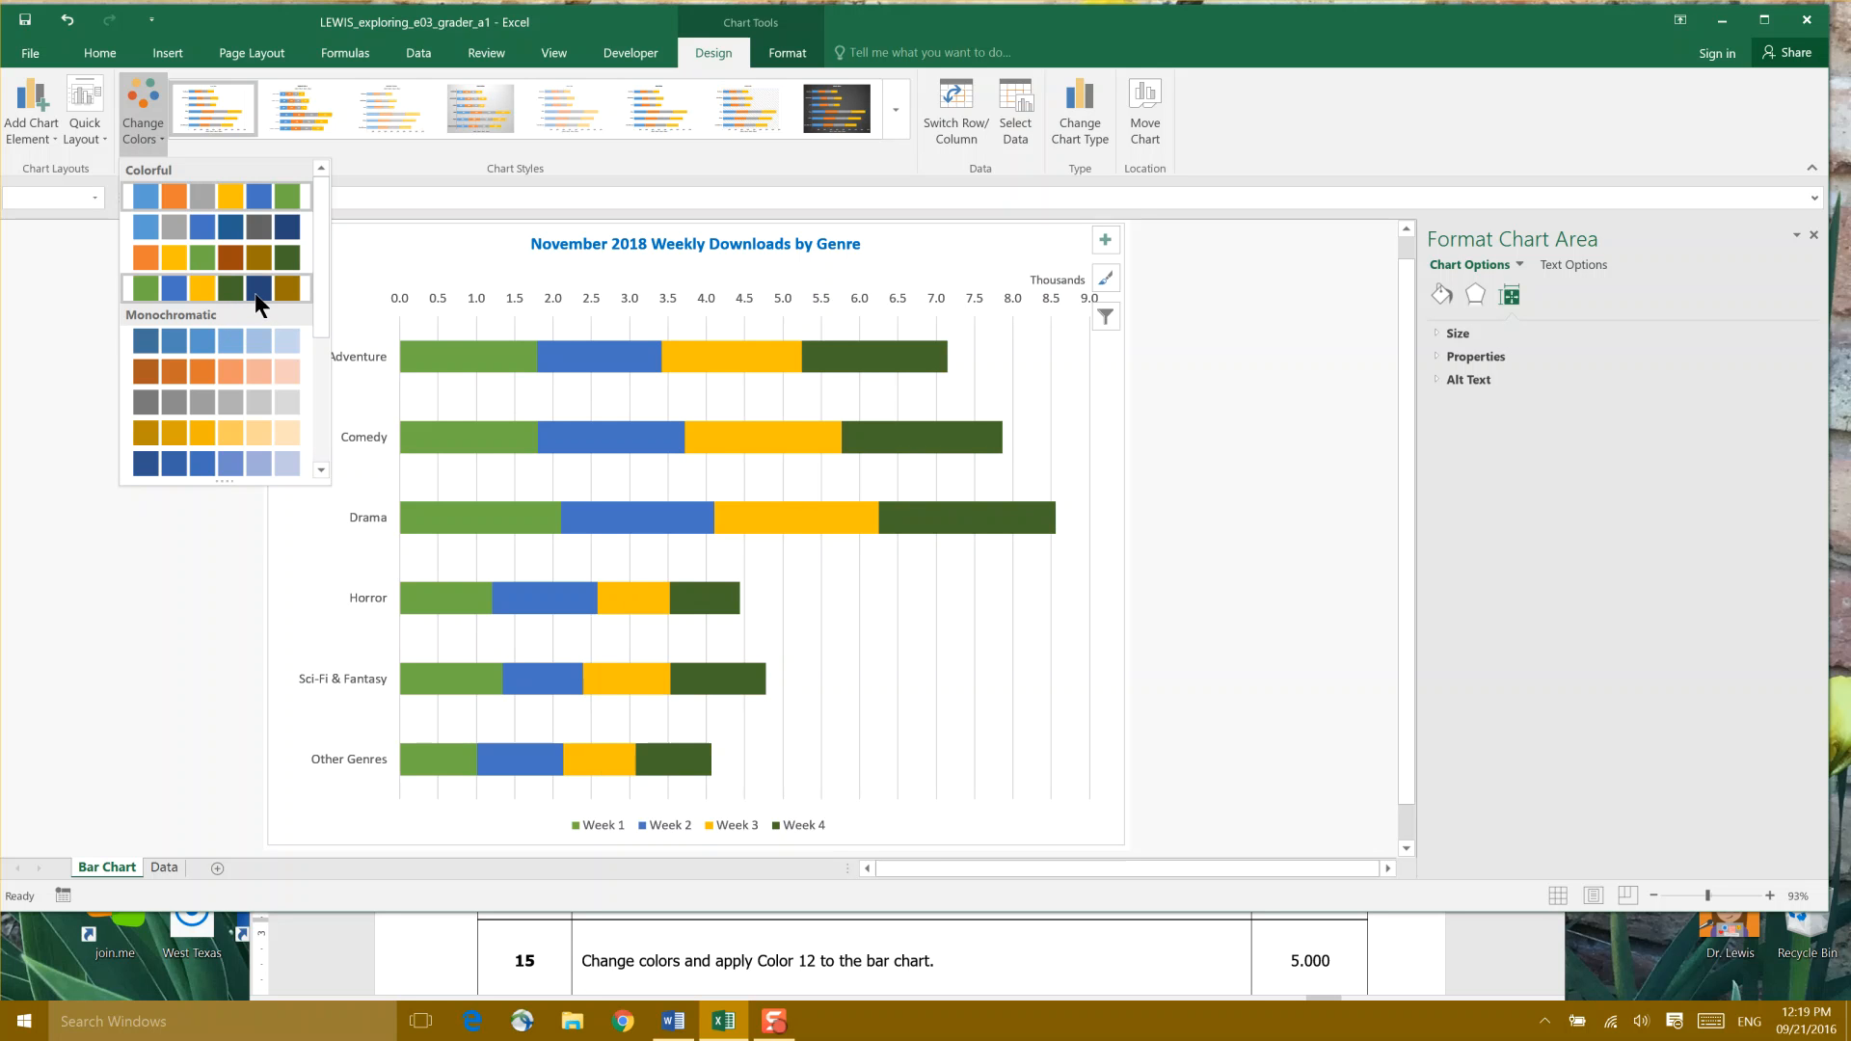
pyautogui.moveTo(291, 307)
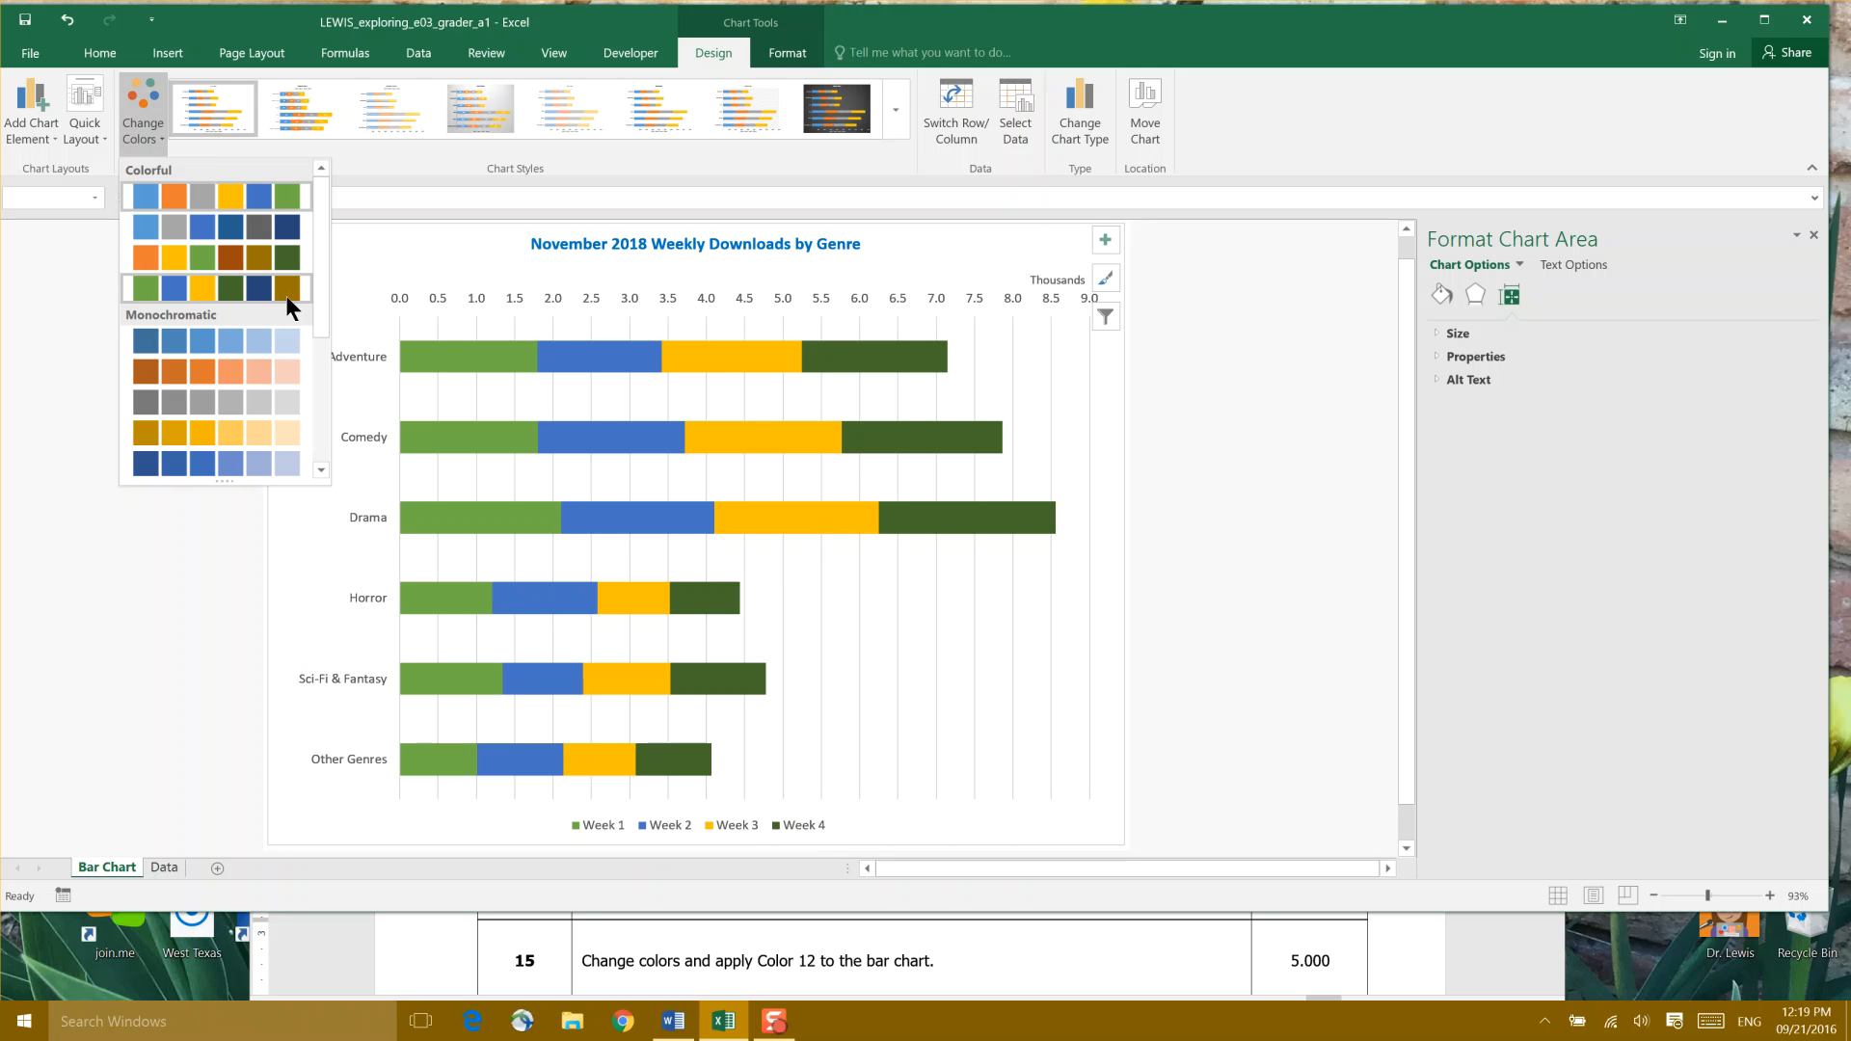
pyautogui.moveTo(293, 301)
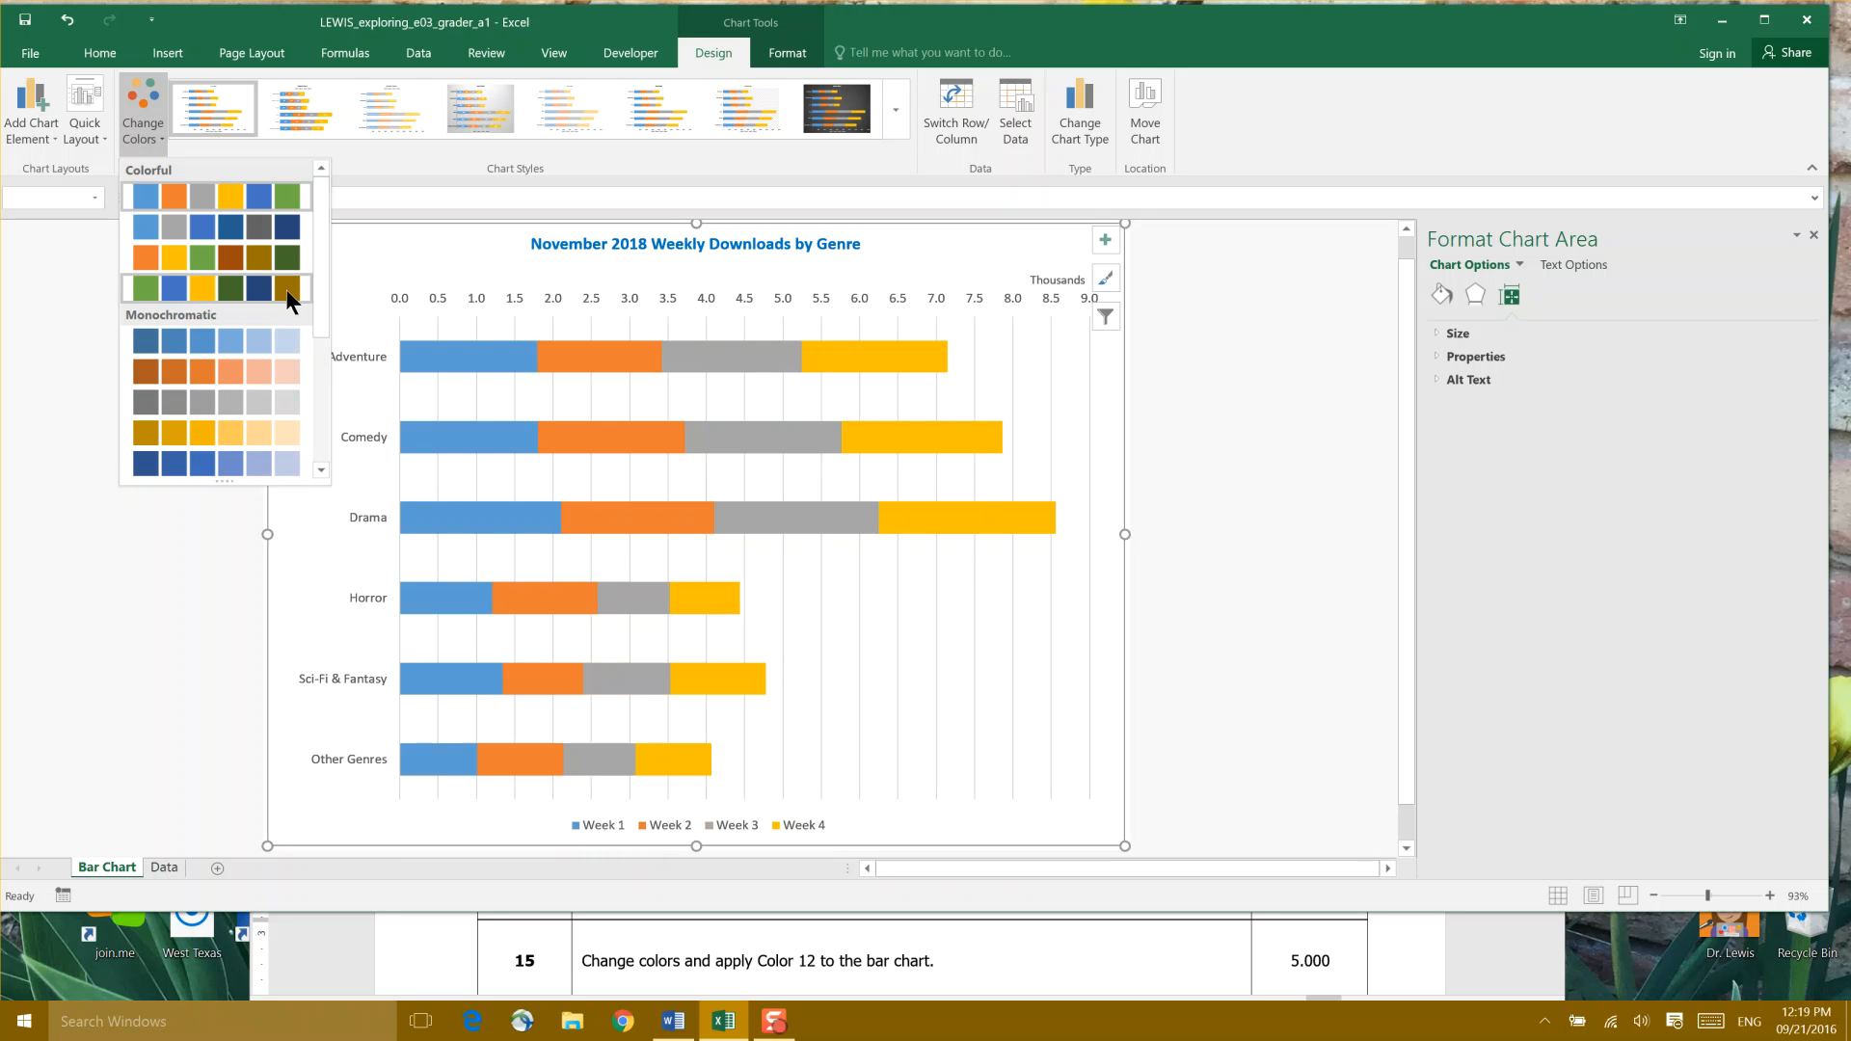
pyautogui.click(287, 288)
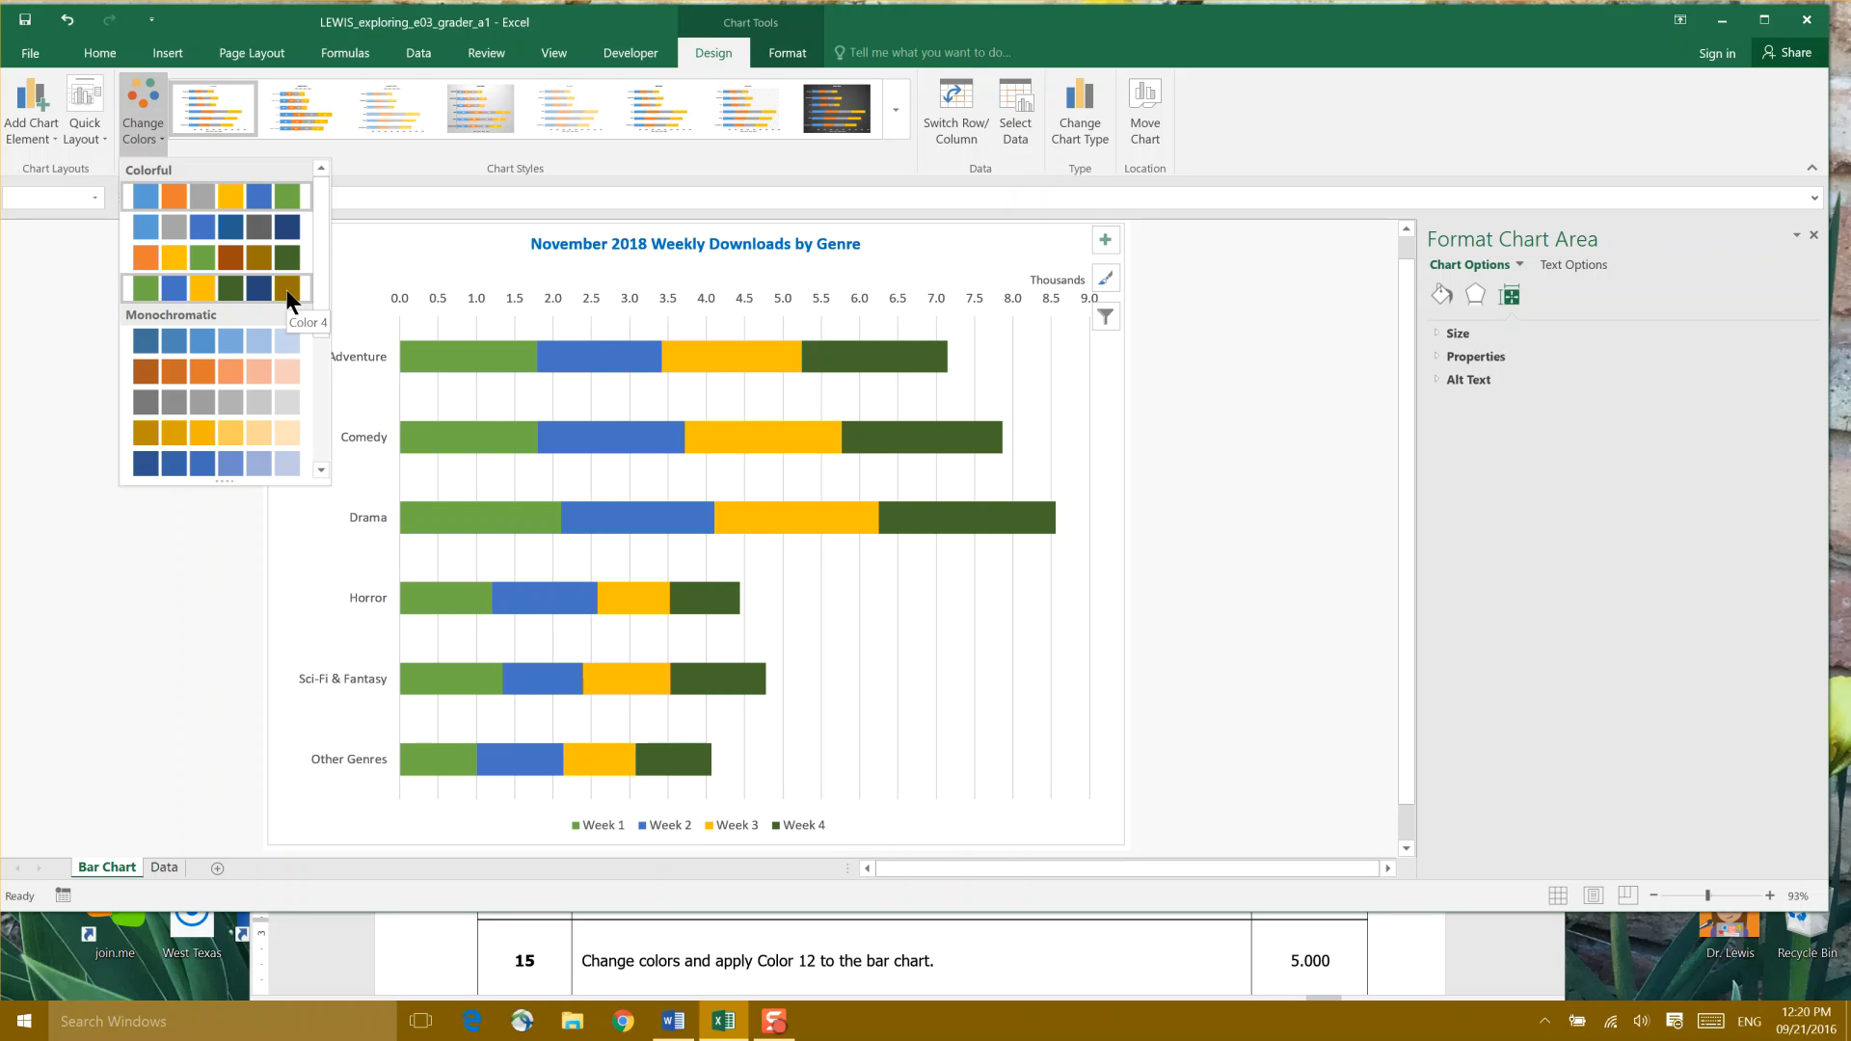
pyautogui.moveTo(321, 306)
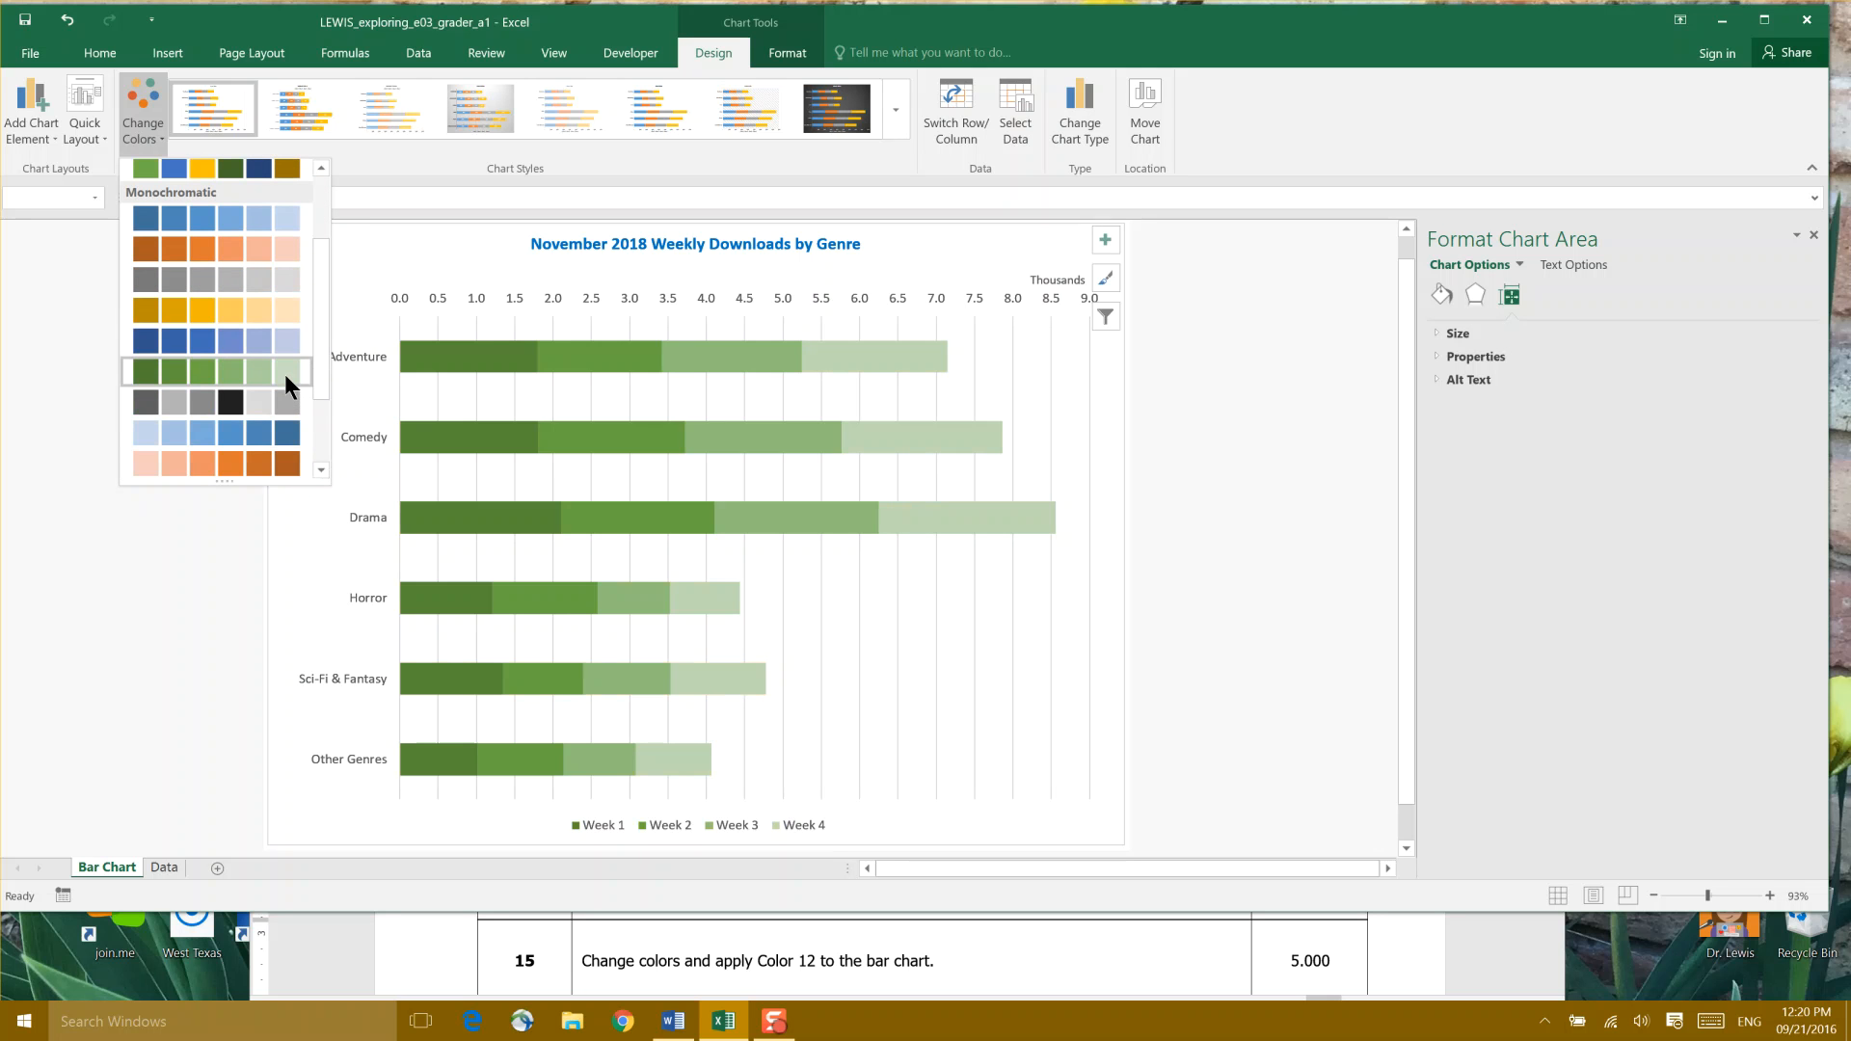
pyautogui.moveTo(284, 406)
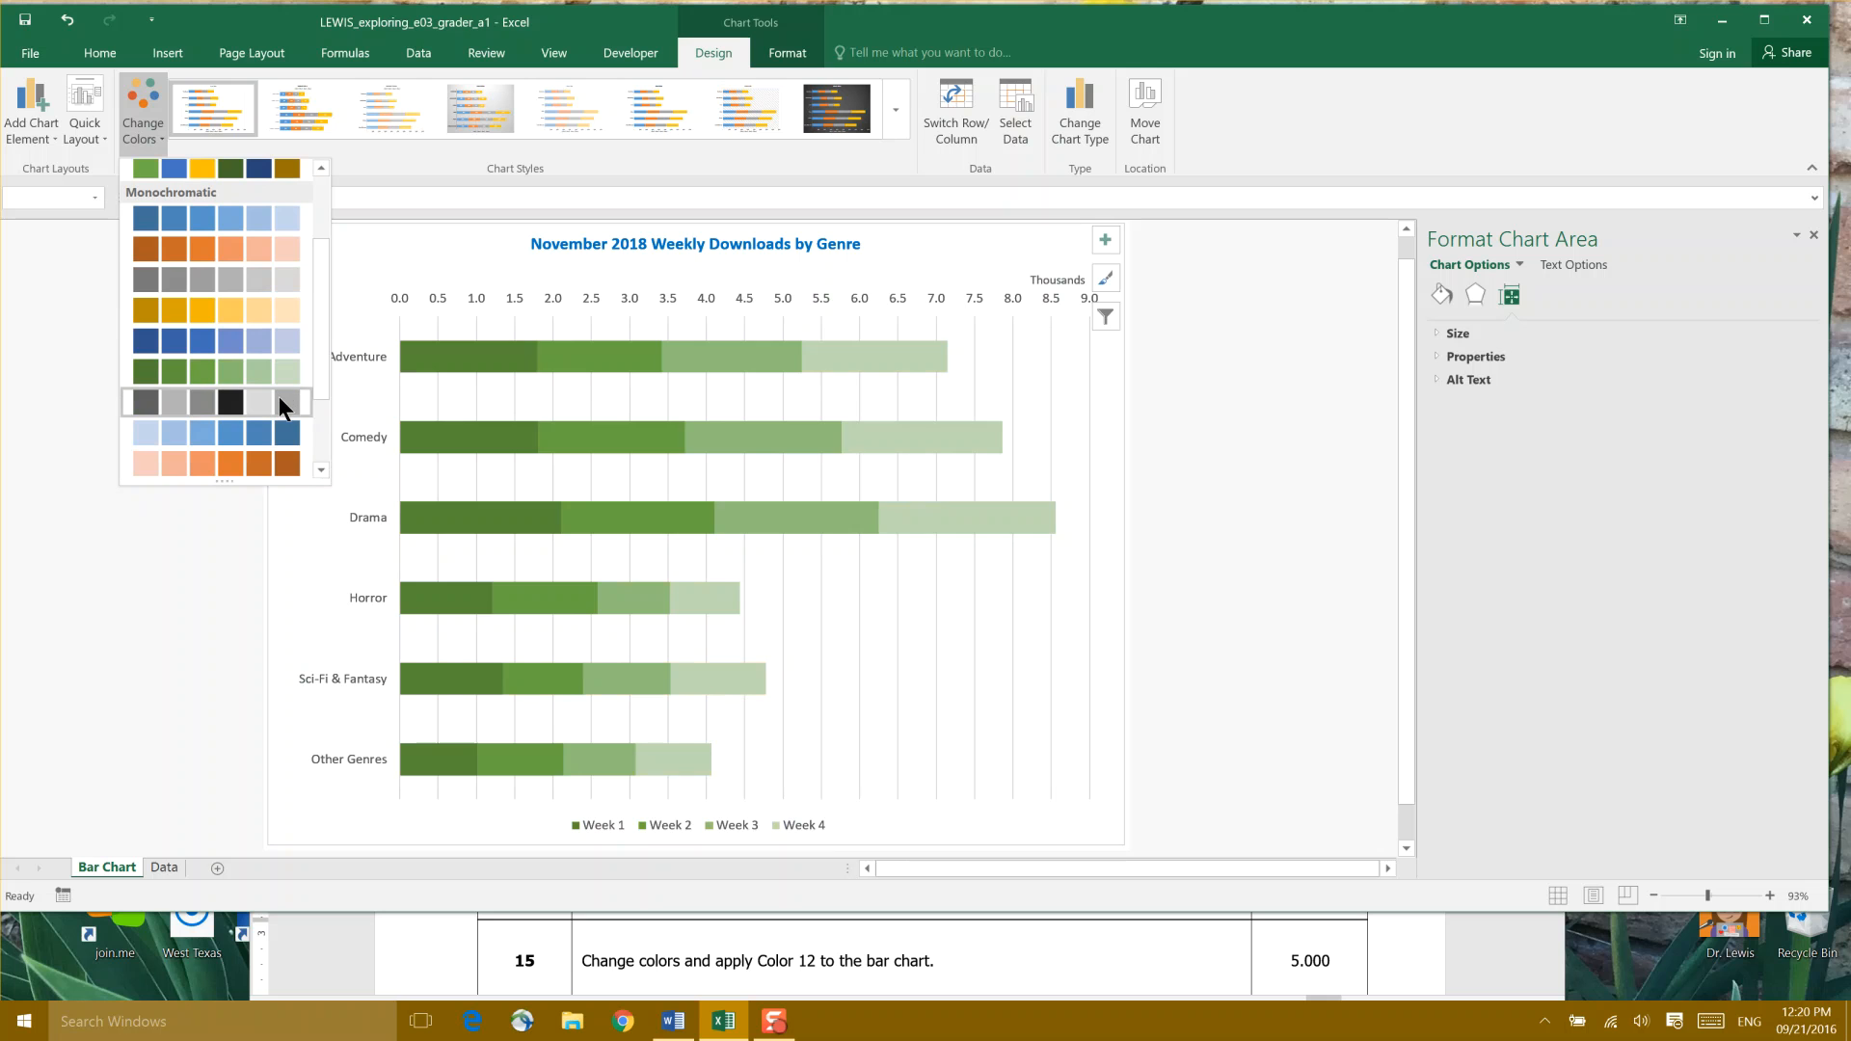
pyautogui.click(282, 401)
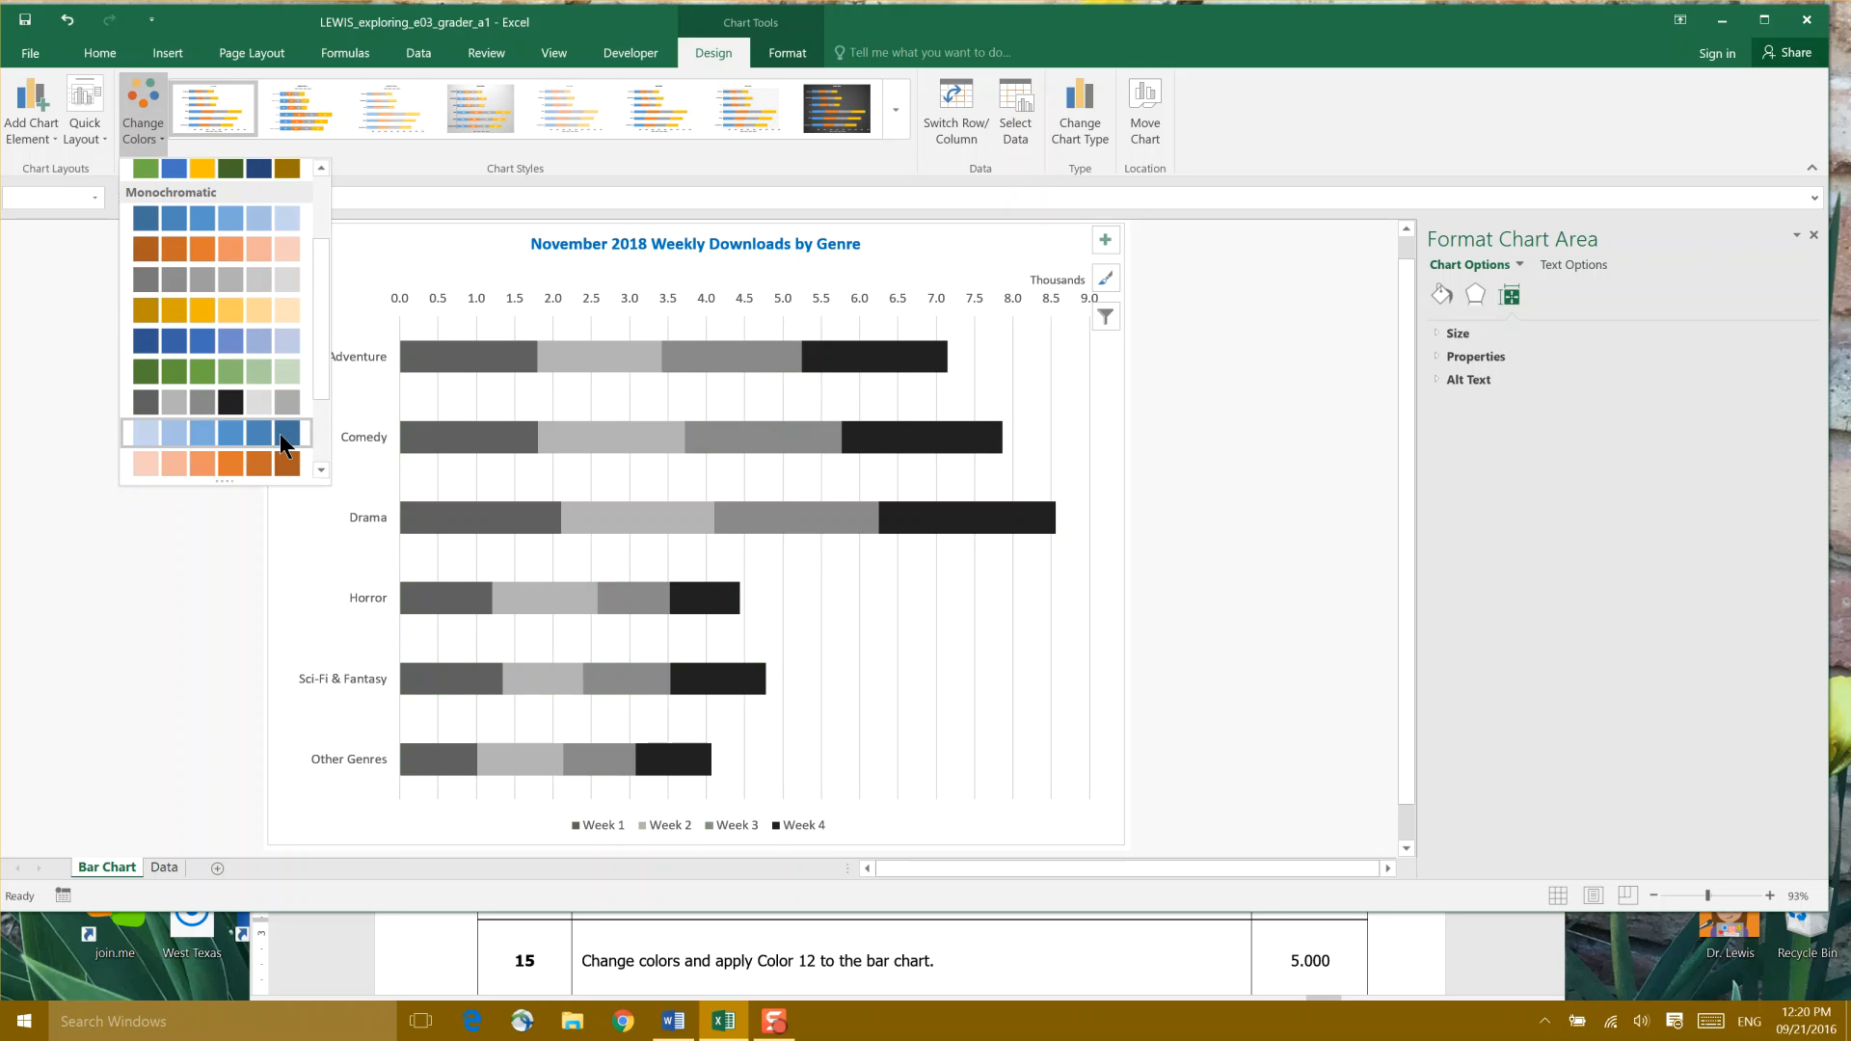
pyautogui.click(280, 432)
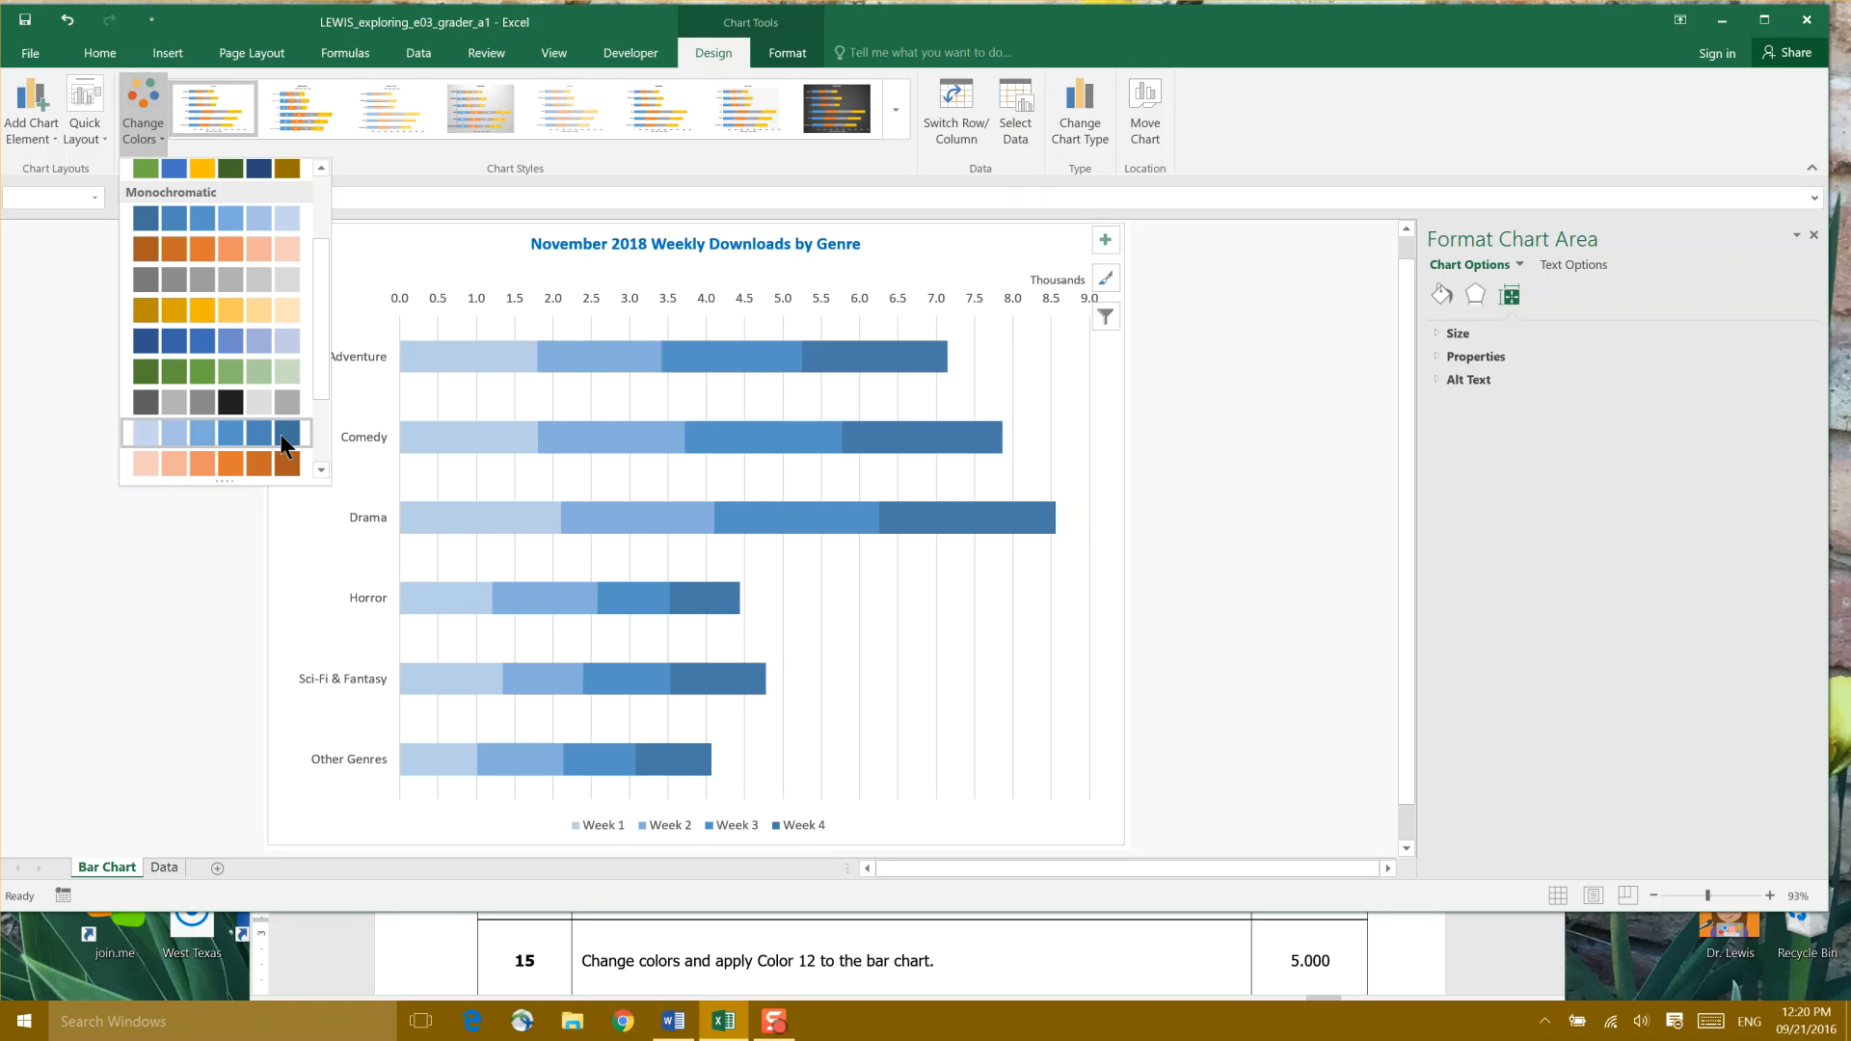
pyautogui.click(279, 433)
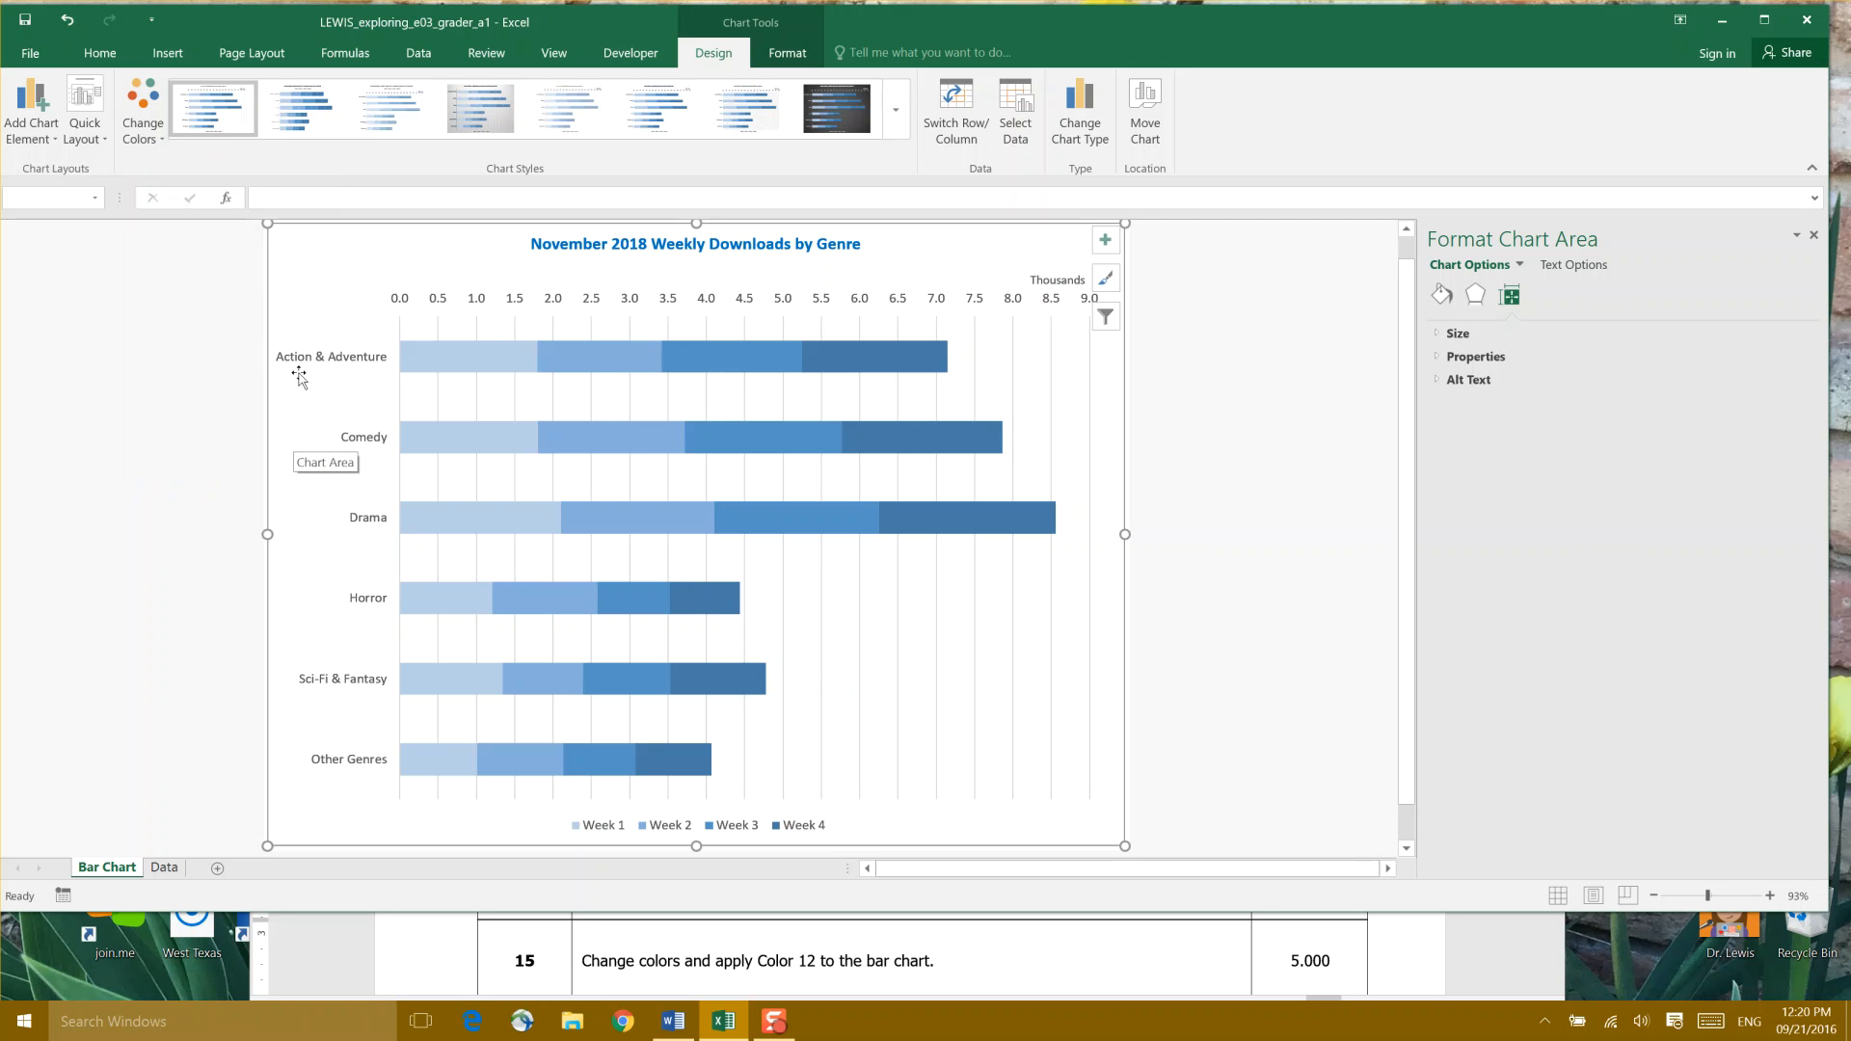
pyautogui.moveTo(23, 21)
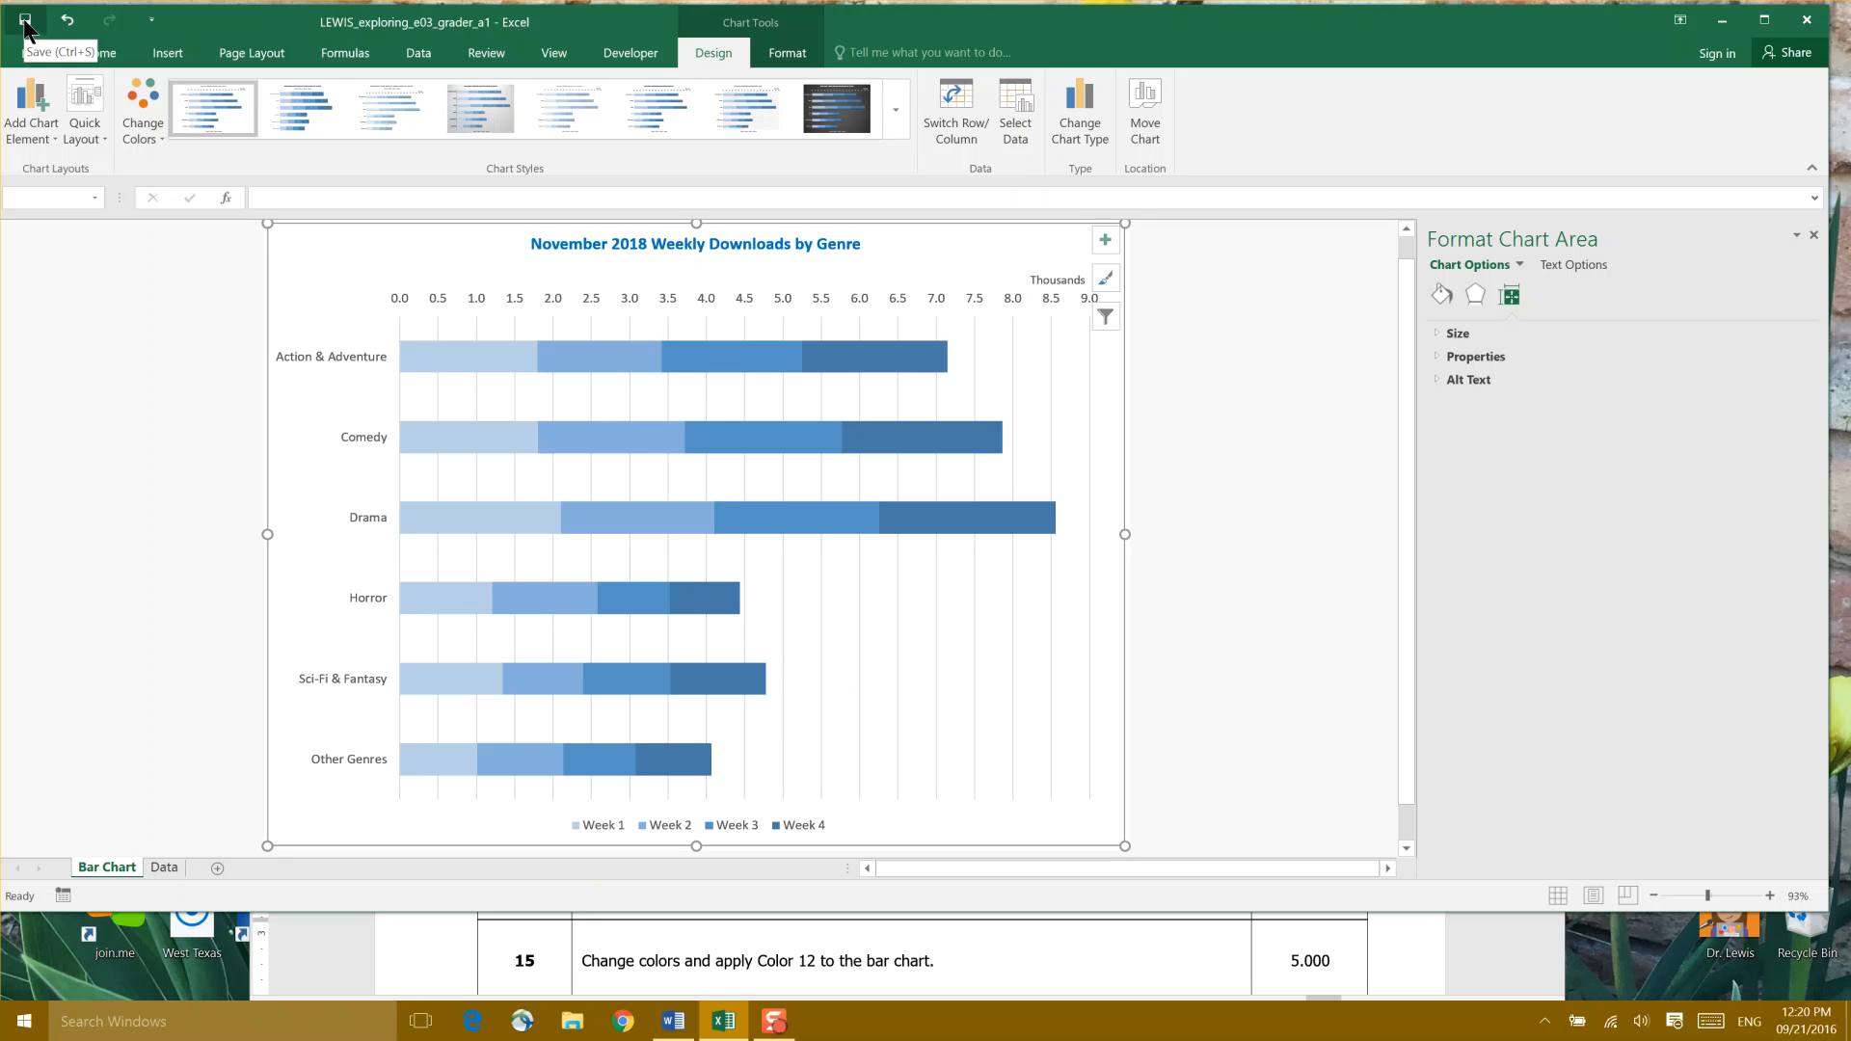
pyautogui.moveTo(26, 26)
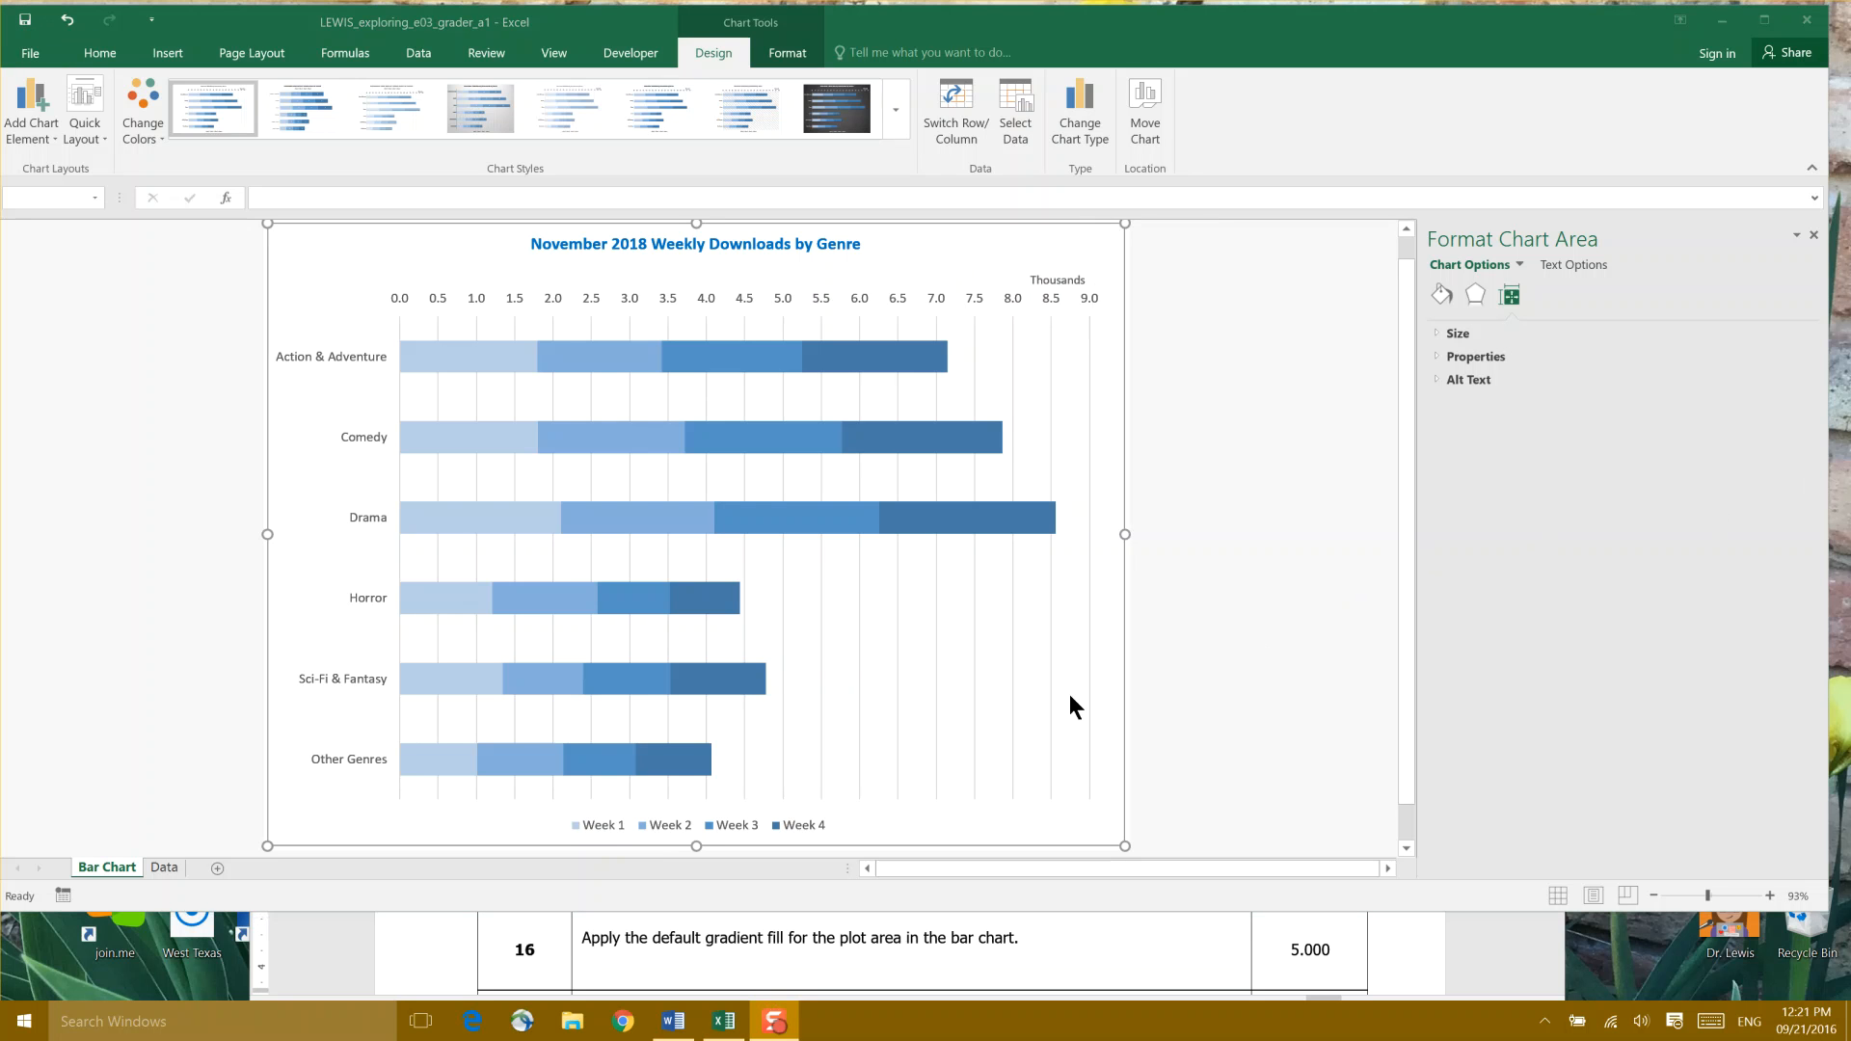
pyautogui.moveTo(532, 981)
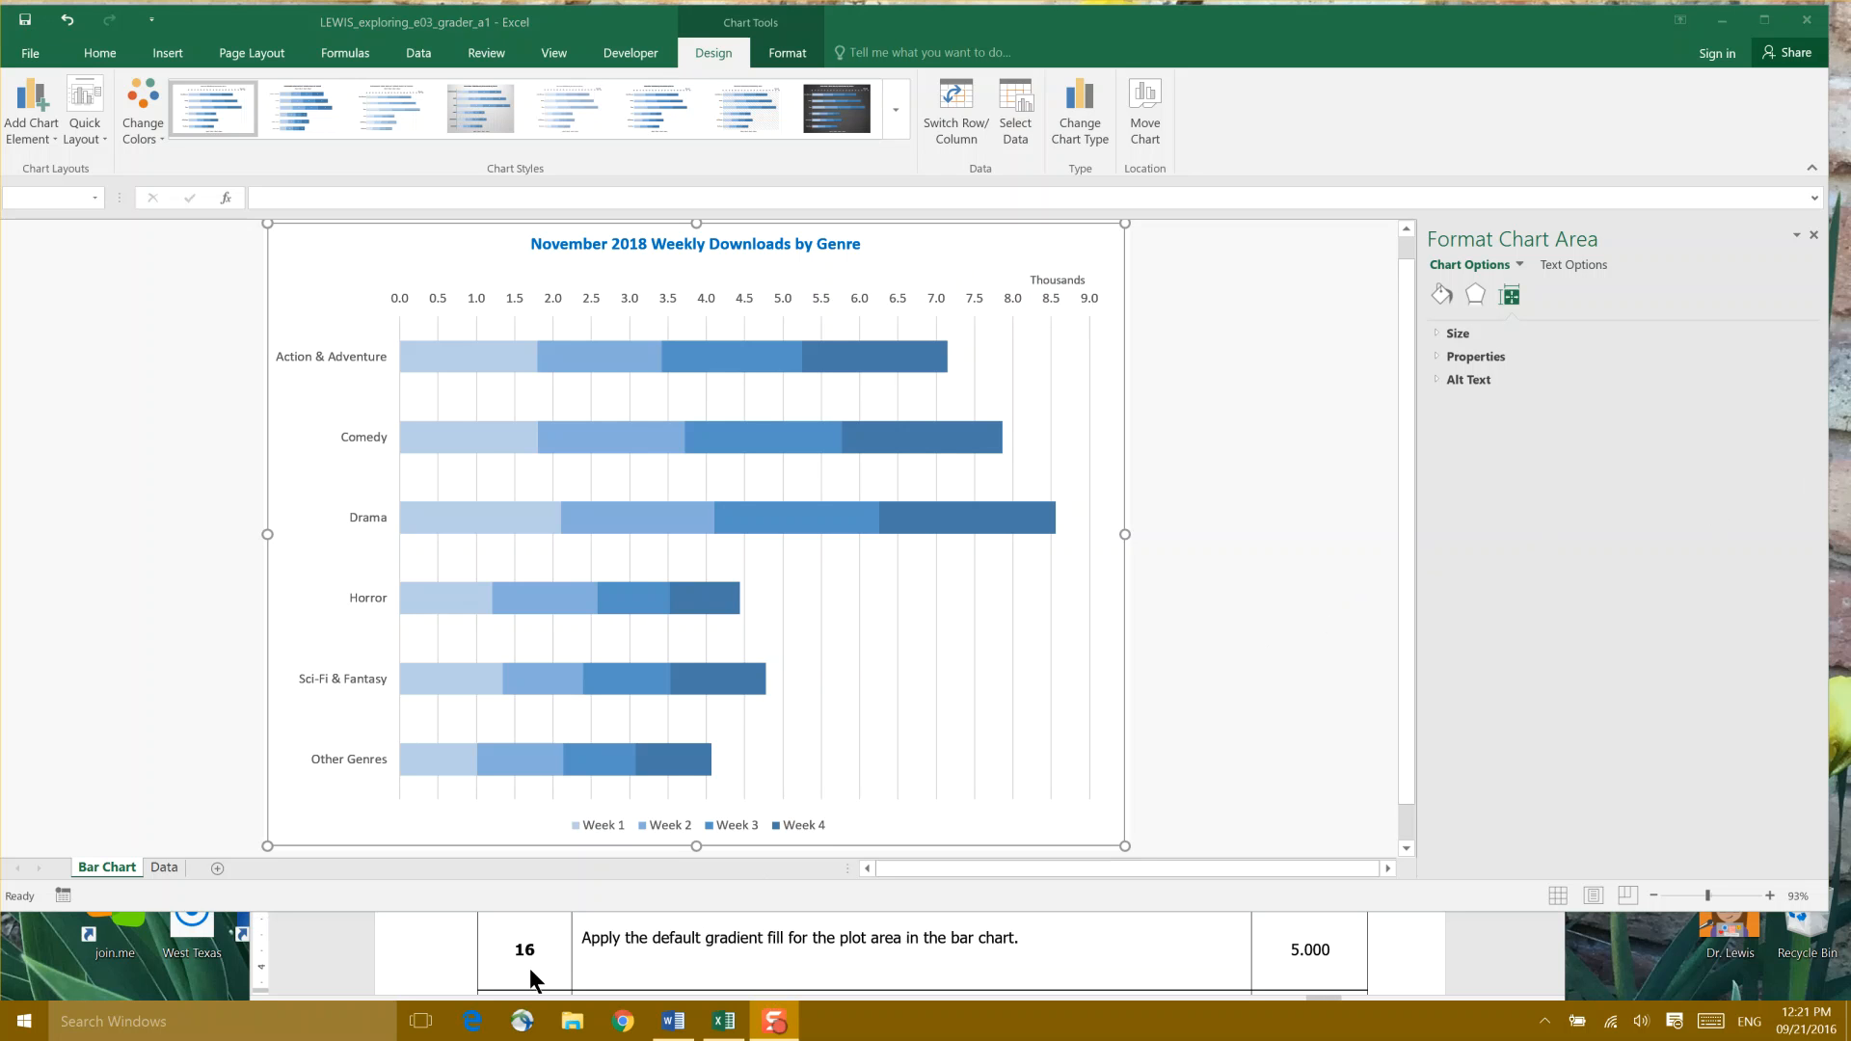
pyautogui.moveTo(814, 979)
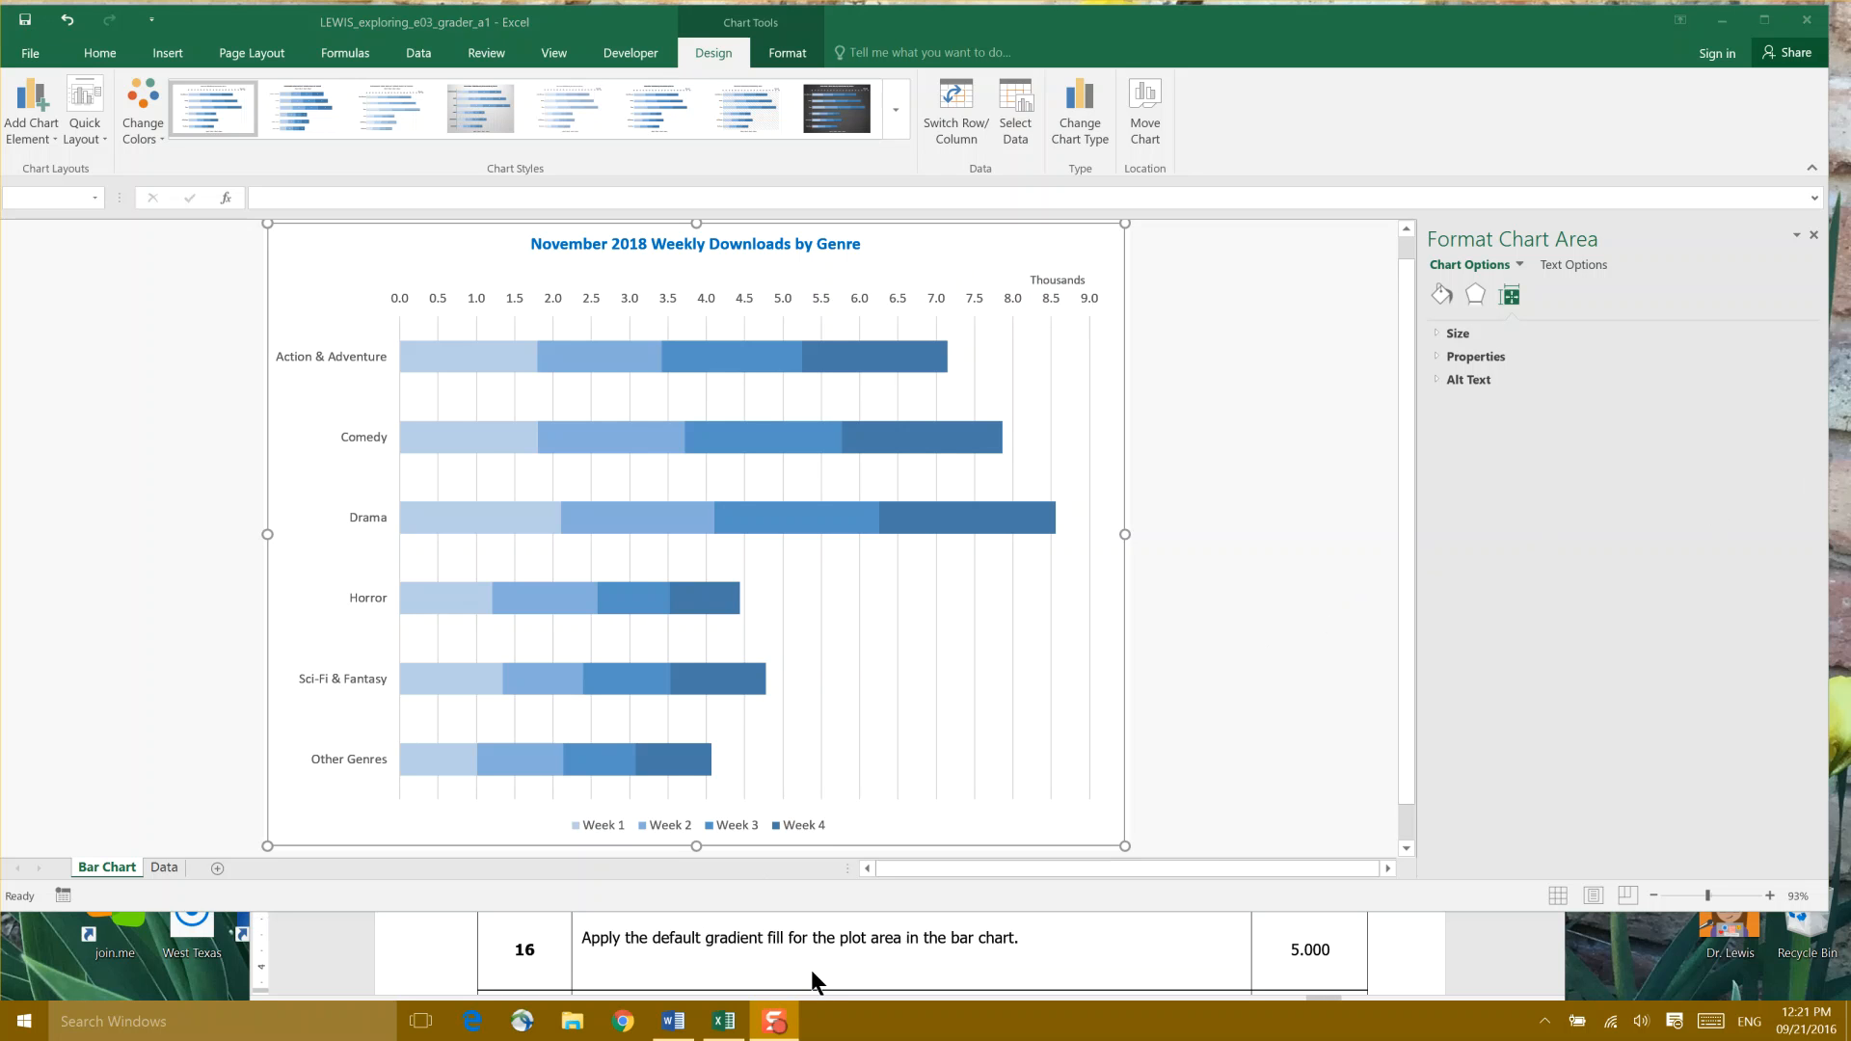
pyautogui.moveTo(953, 975)
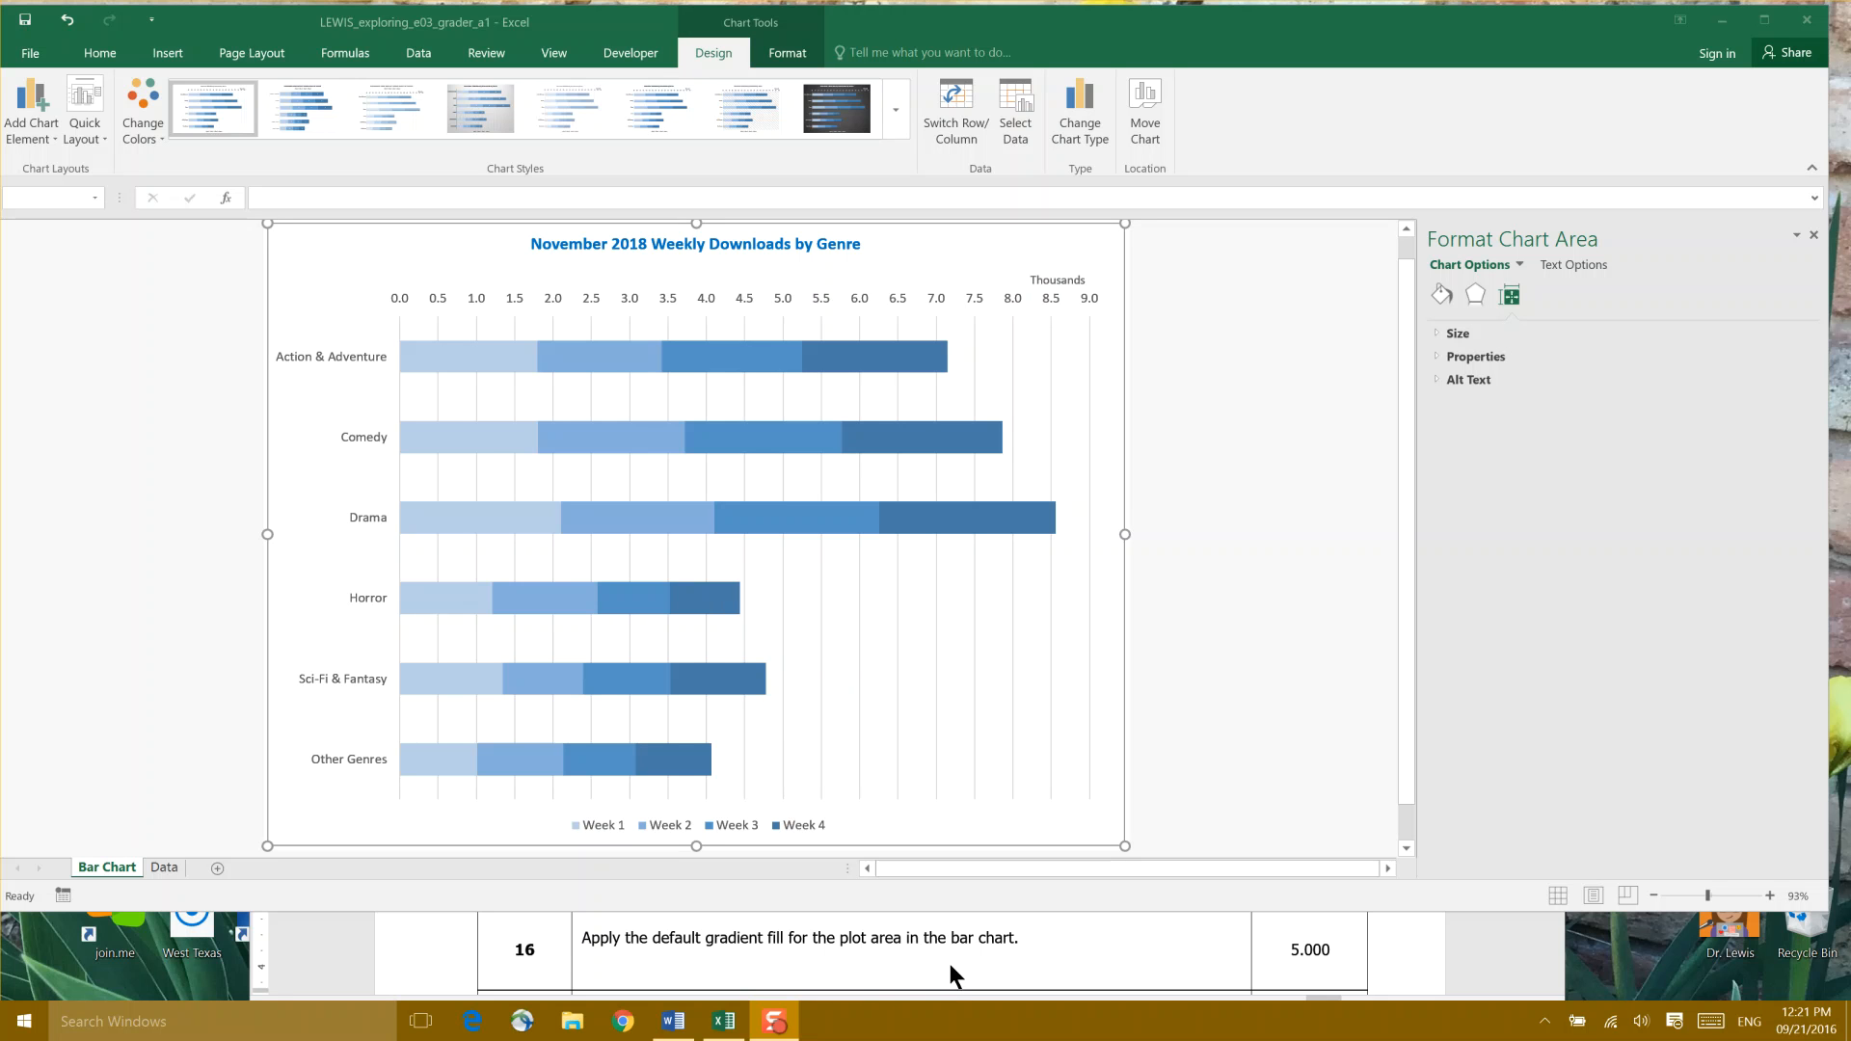
pyautogui.moveTo(1066, 626)
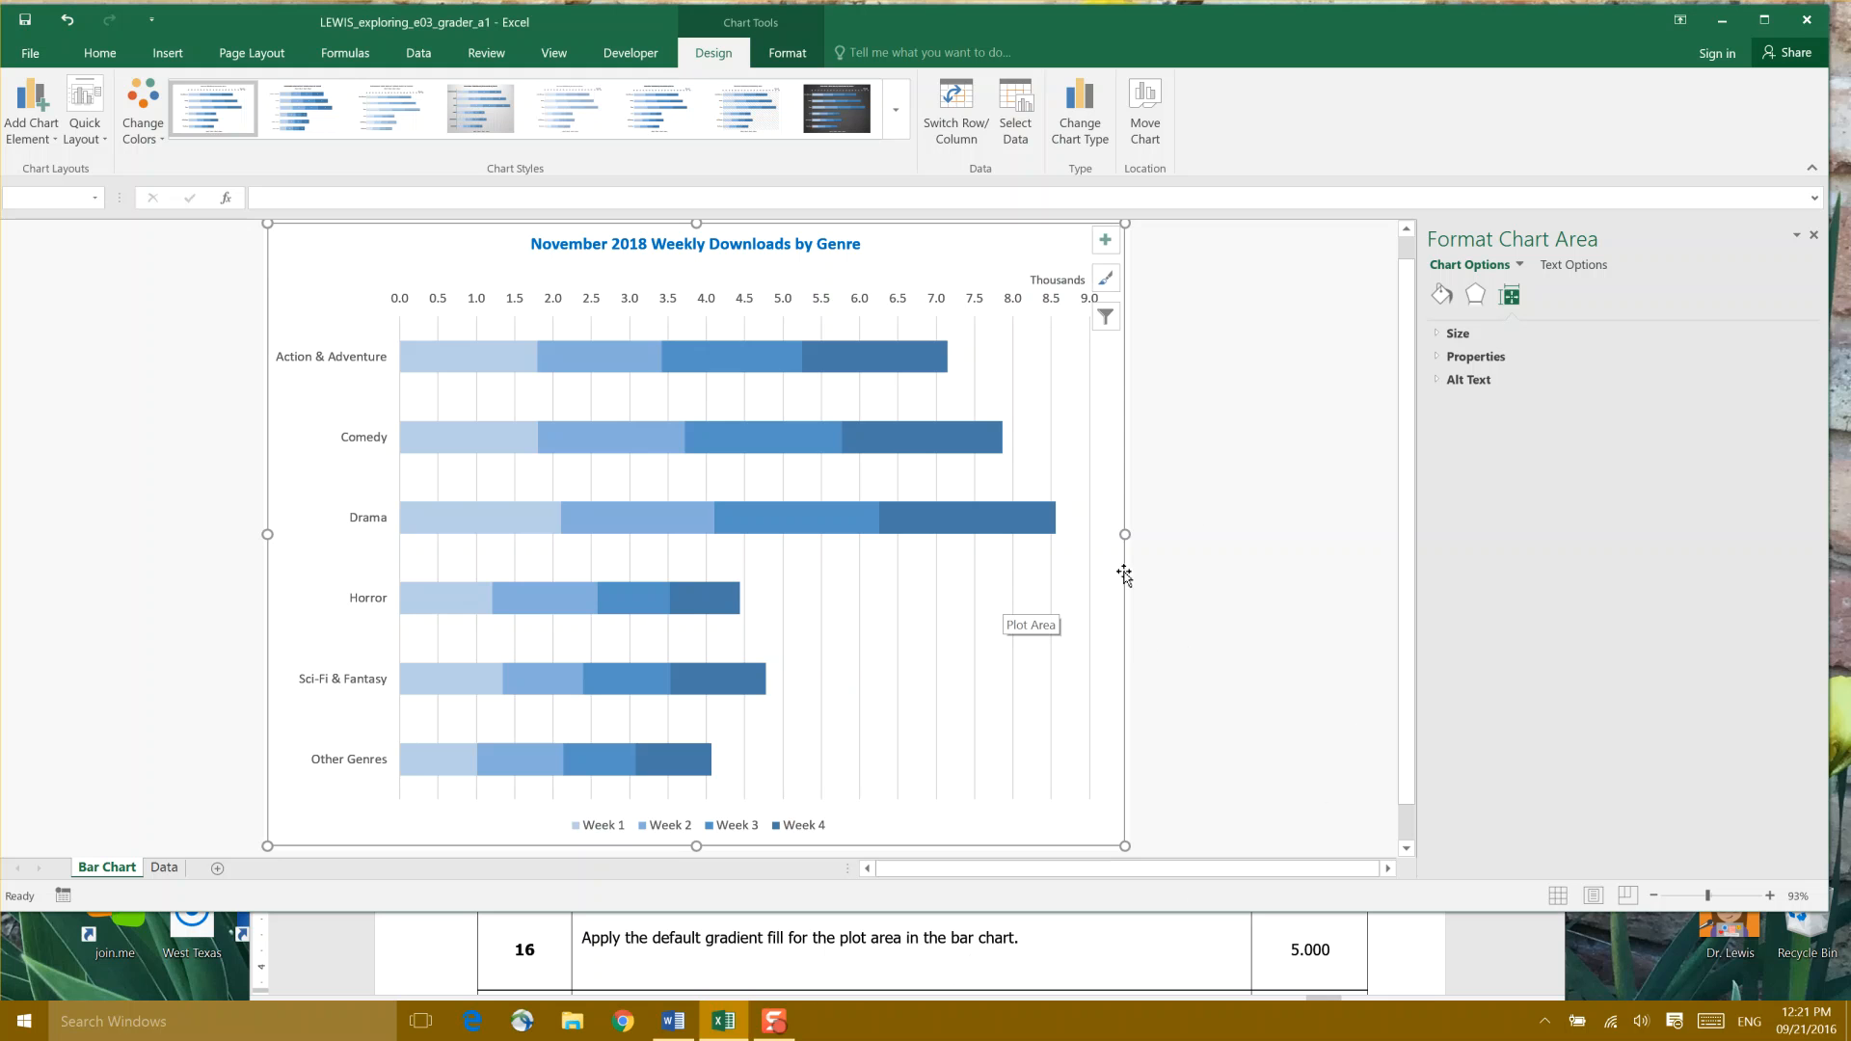
pyautogui.moveTo(1439, 295)
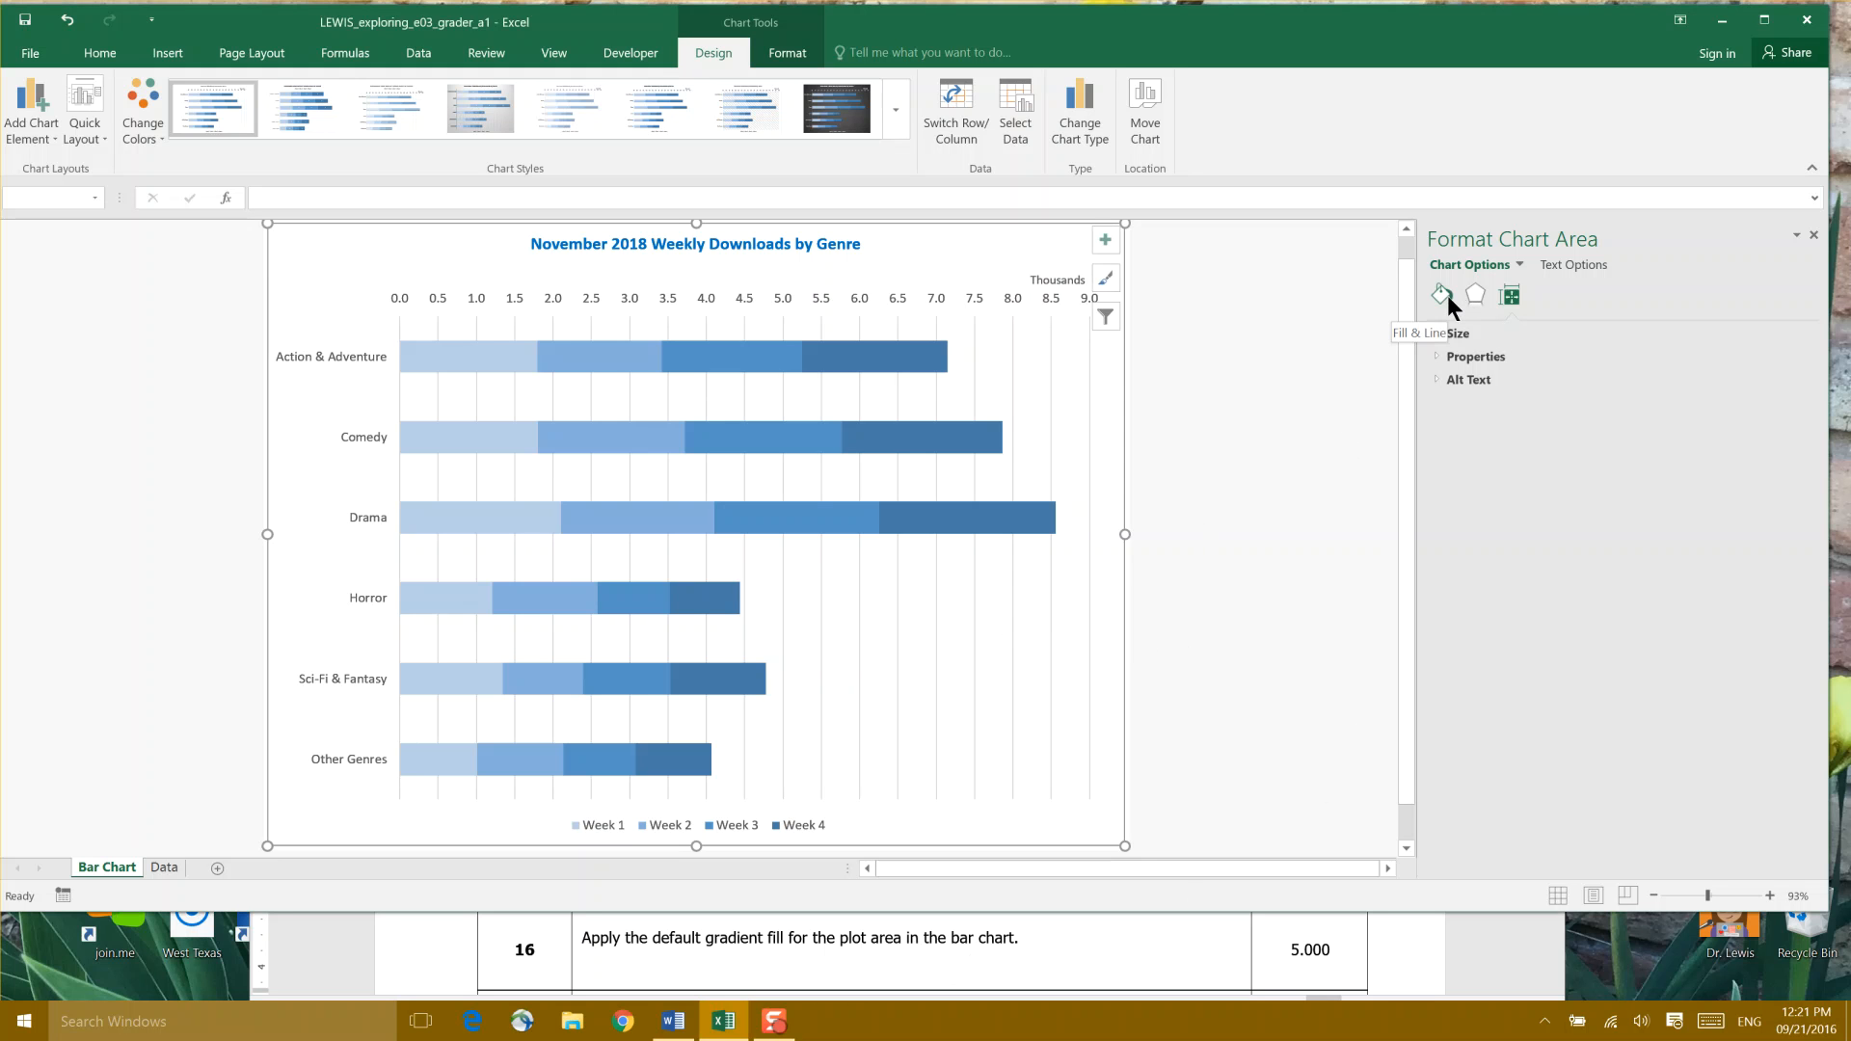
# - Set the chart area's fill to the default light-blue gradient
pyautogui.click(1440, 295)
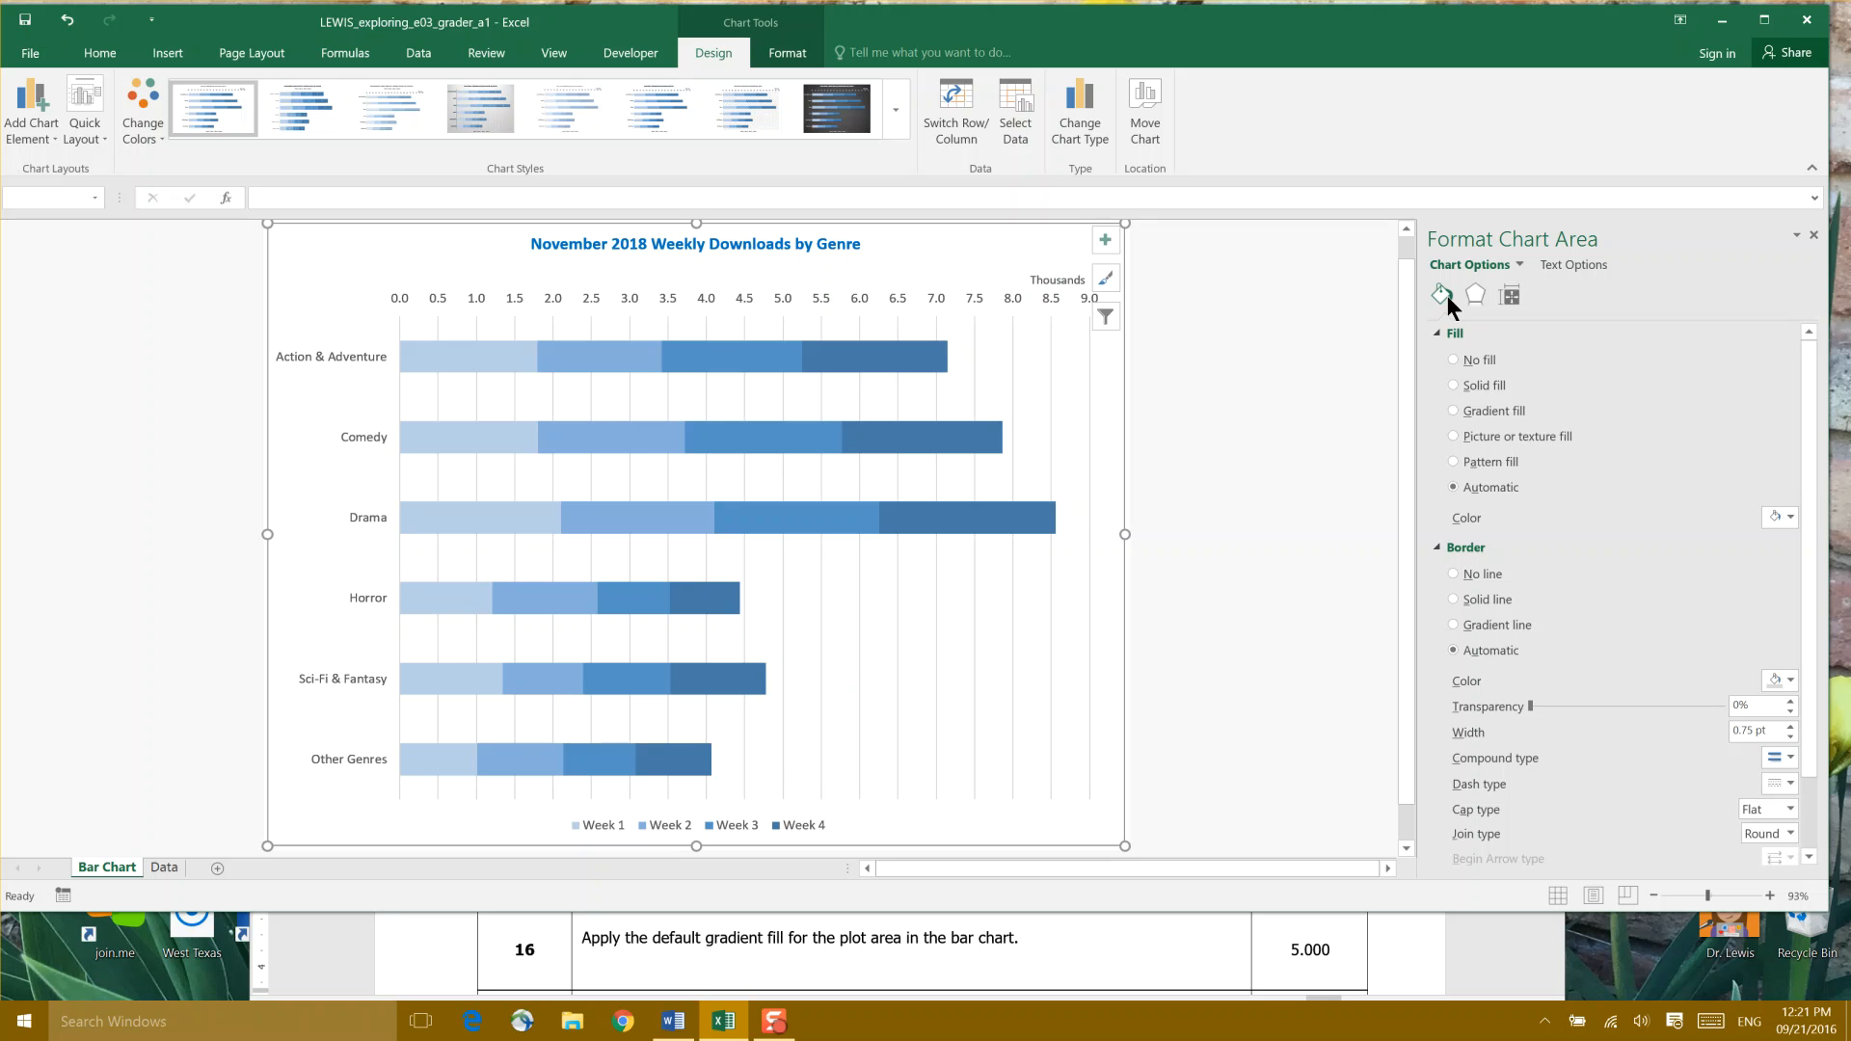
pyautogui.moveTo(1467, 422)
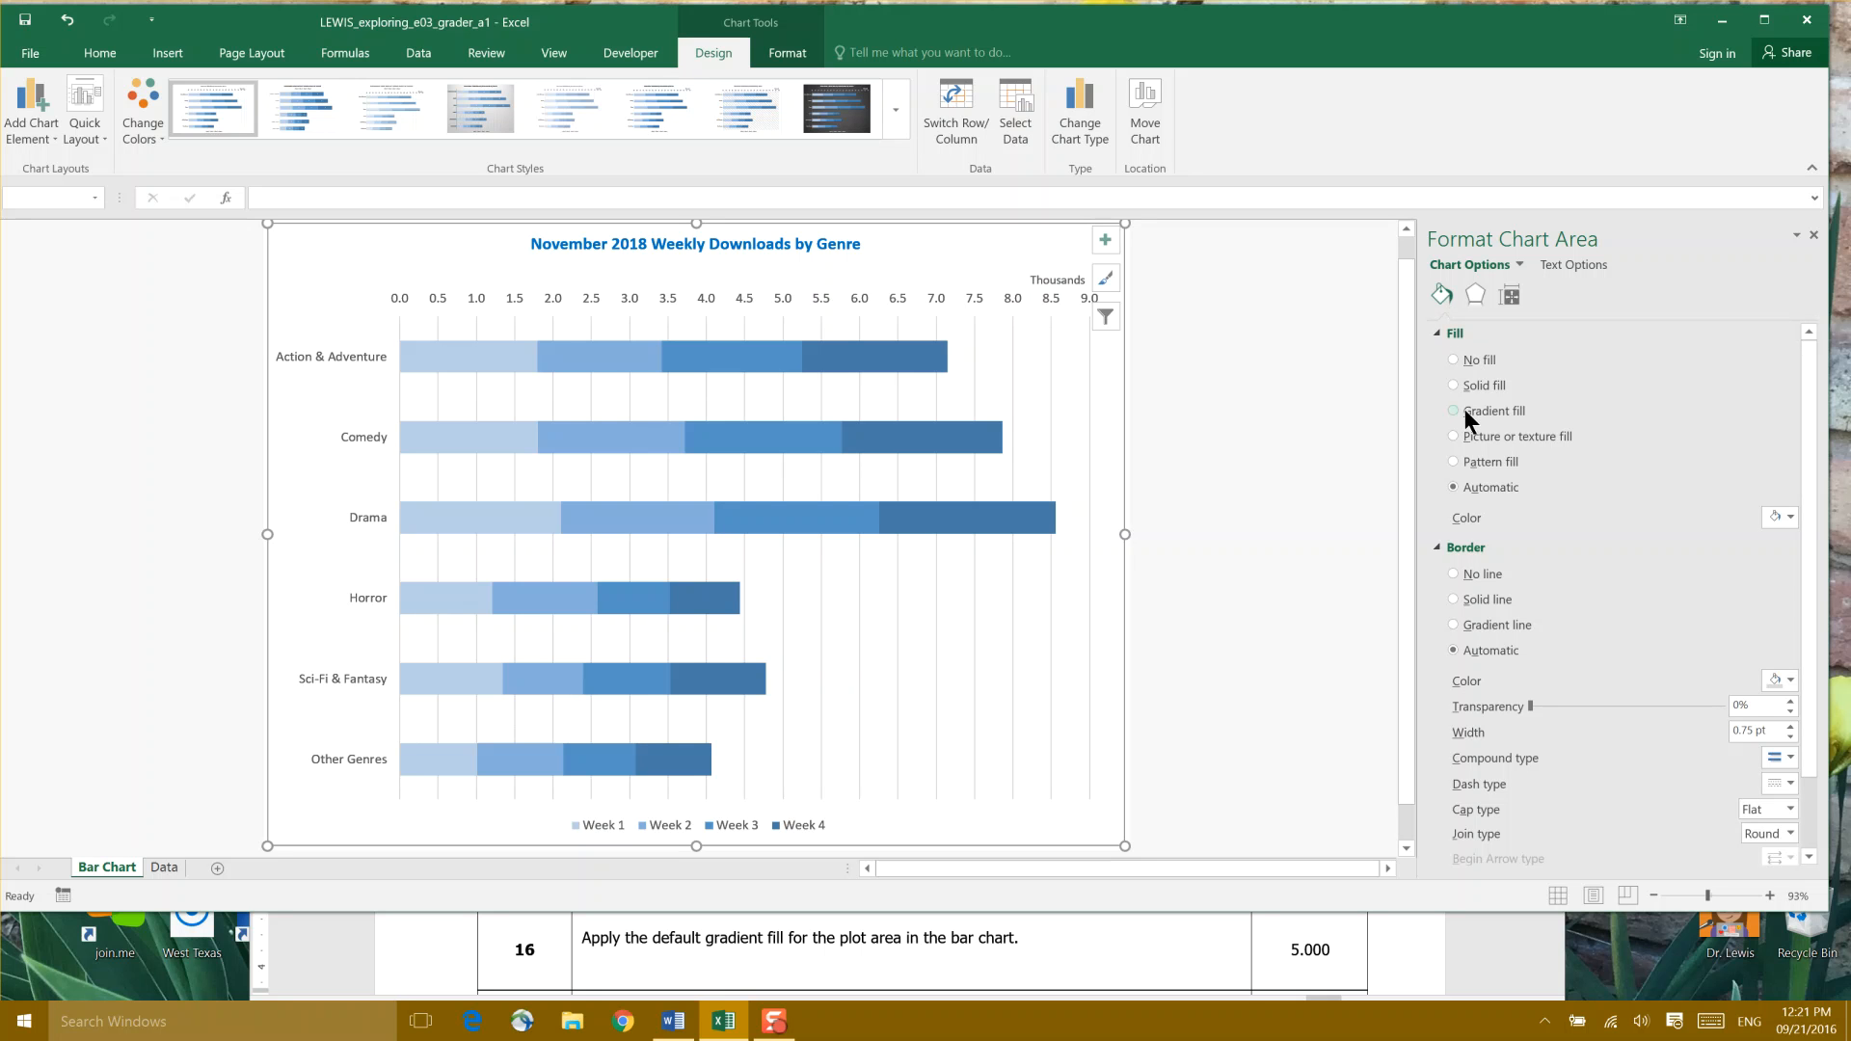
pyautogui.click(1453, 410)
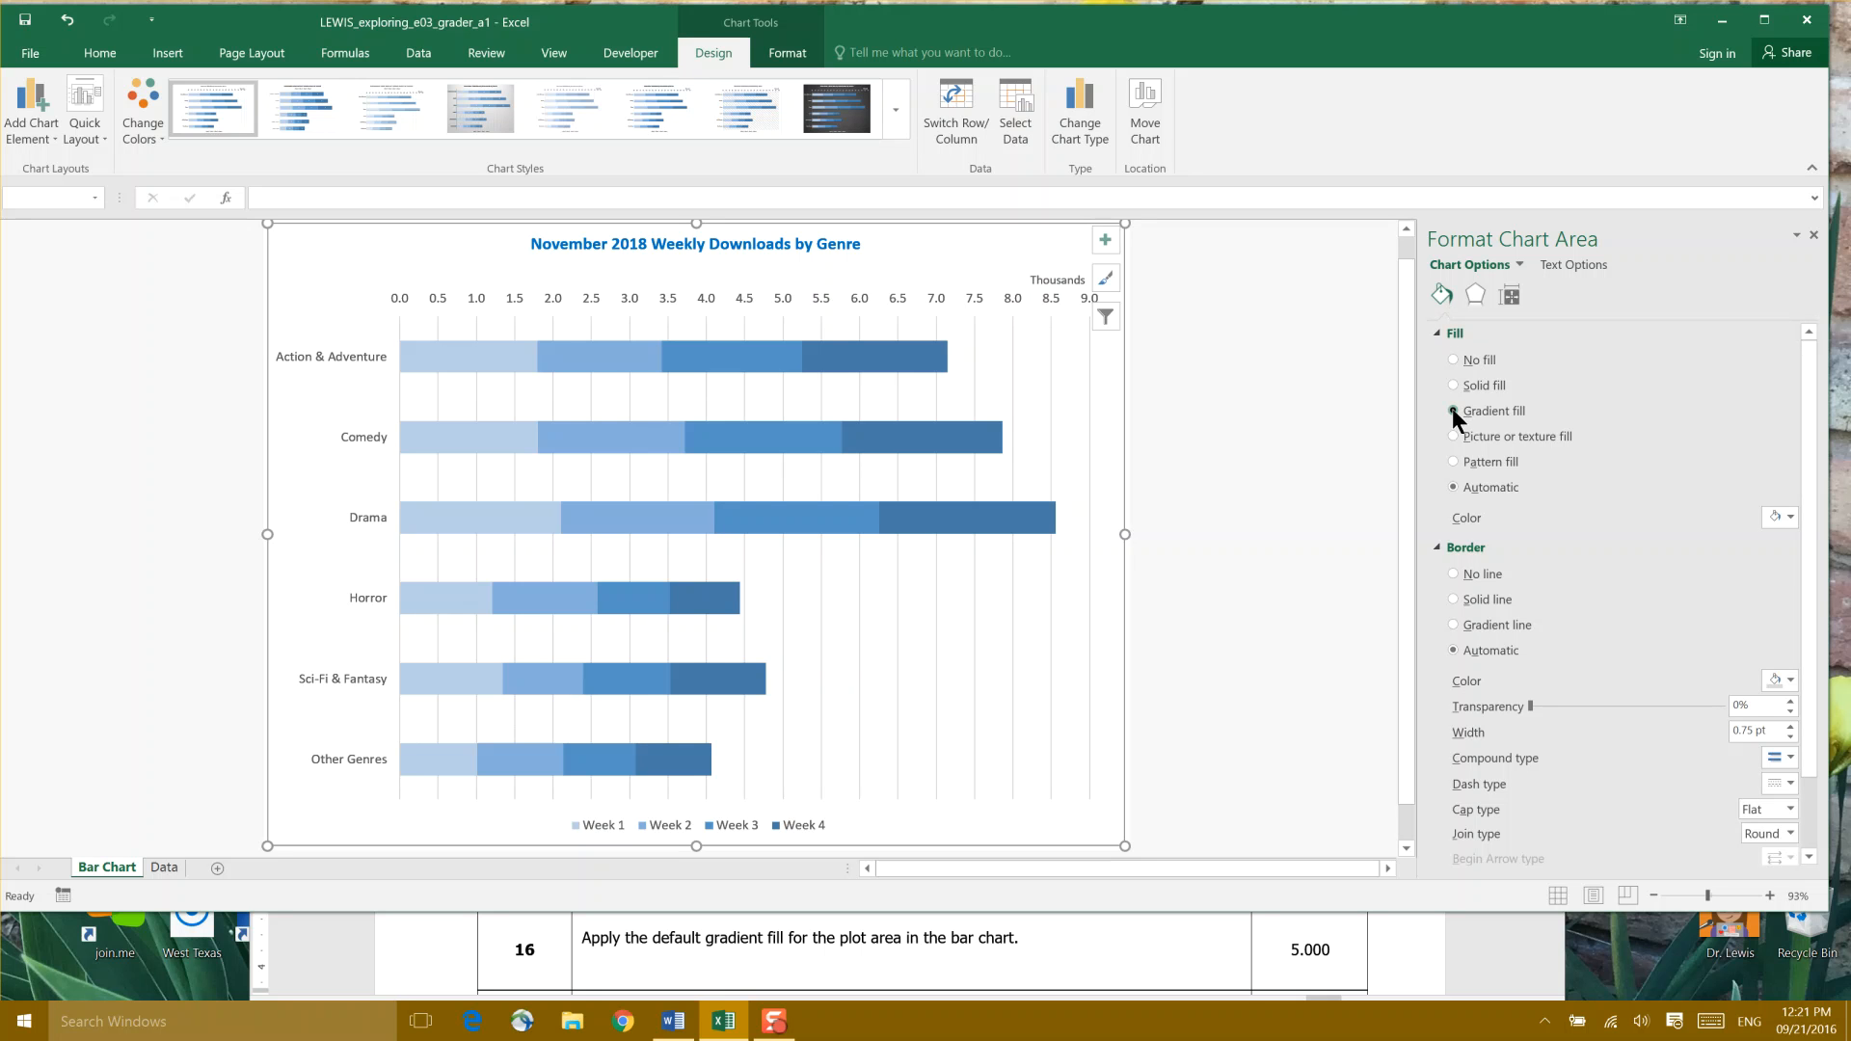
pyautogui.click(1452, 411)
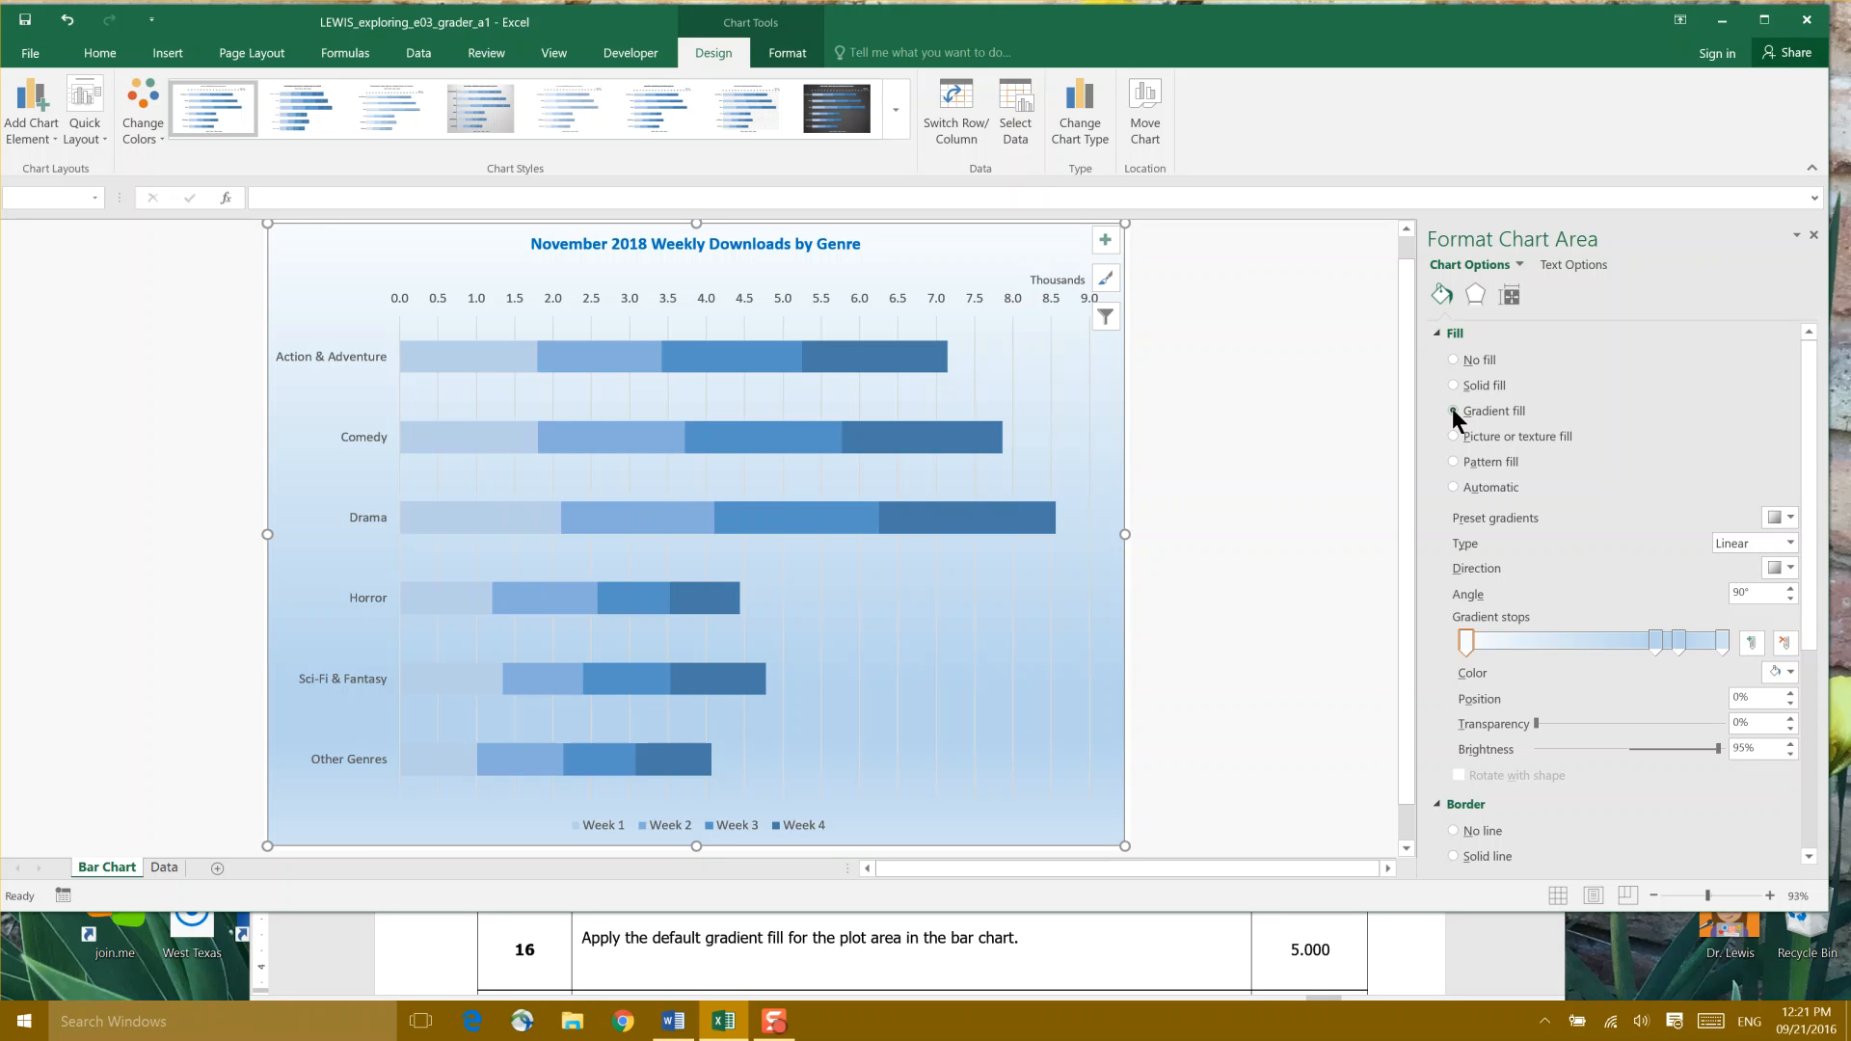
pyautogui.click(1453, 410)
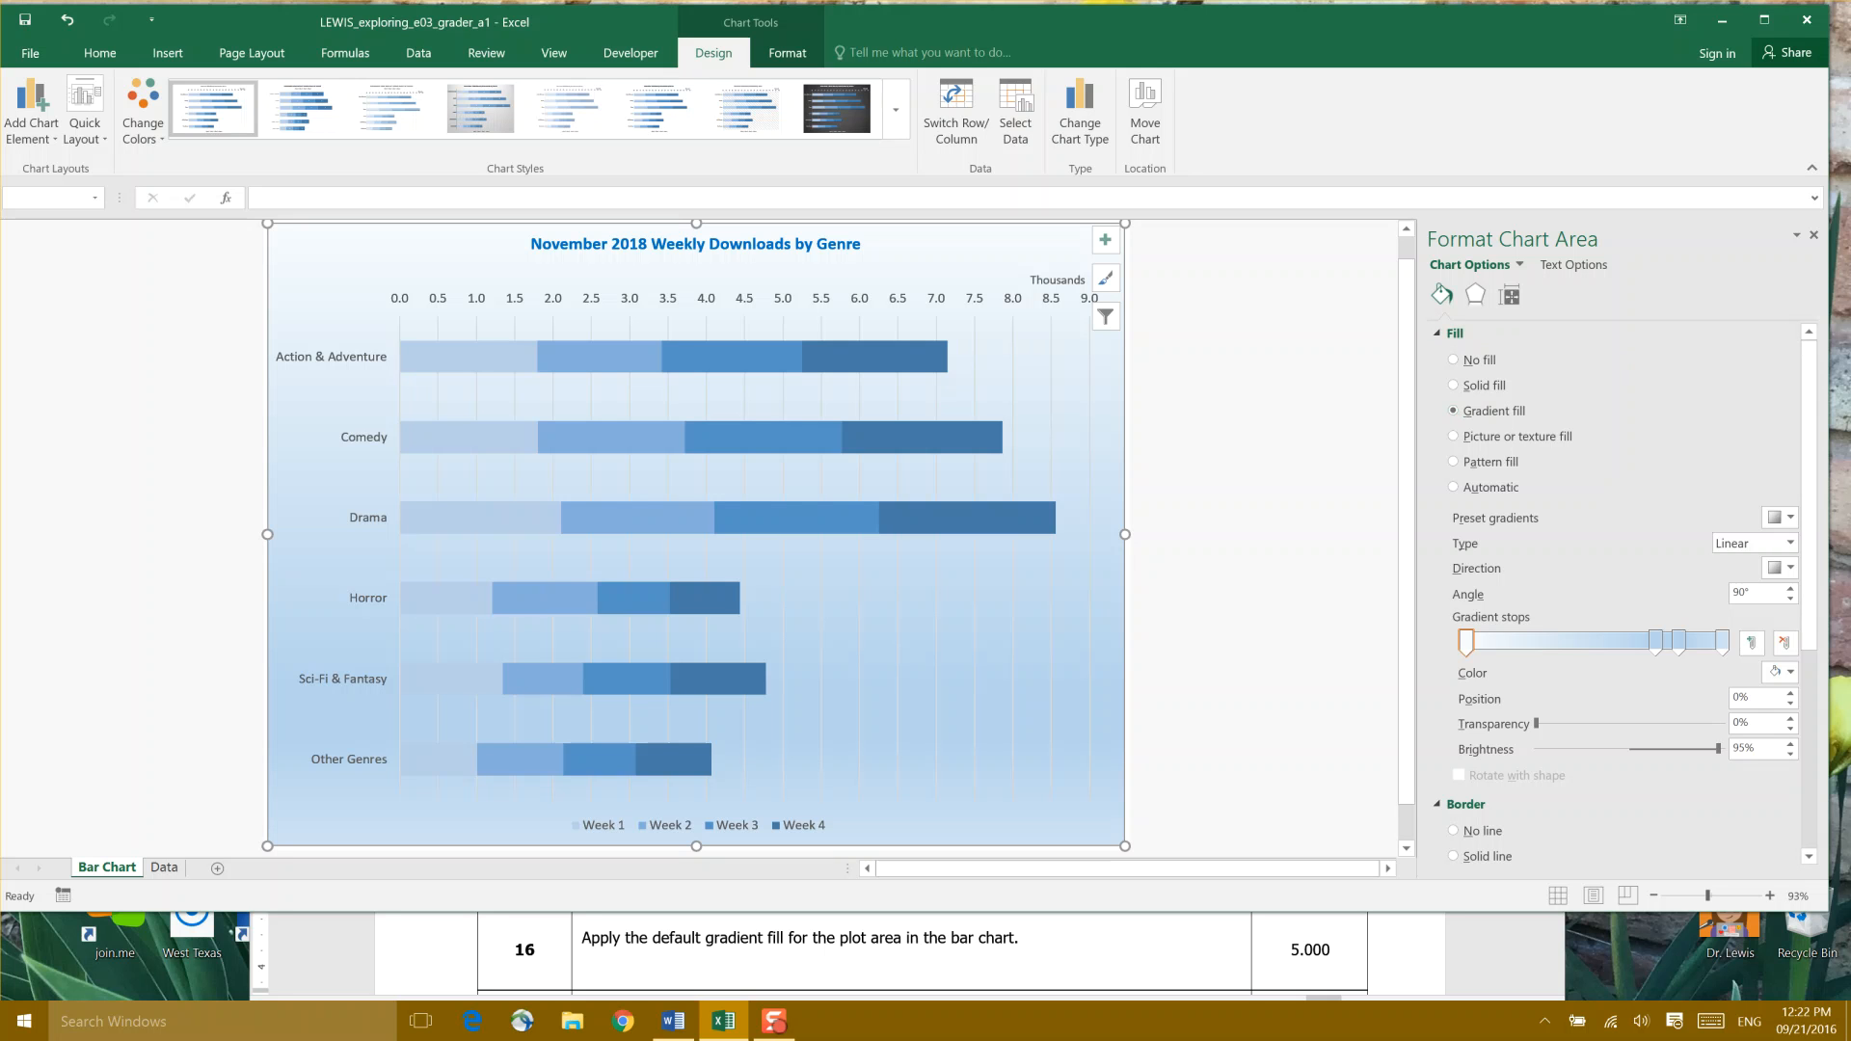
pyautogui.moveTo(590, 284)
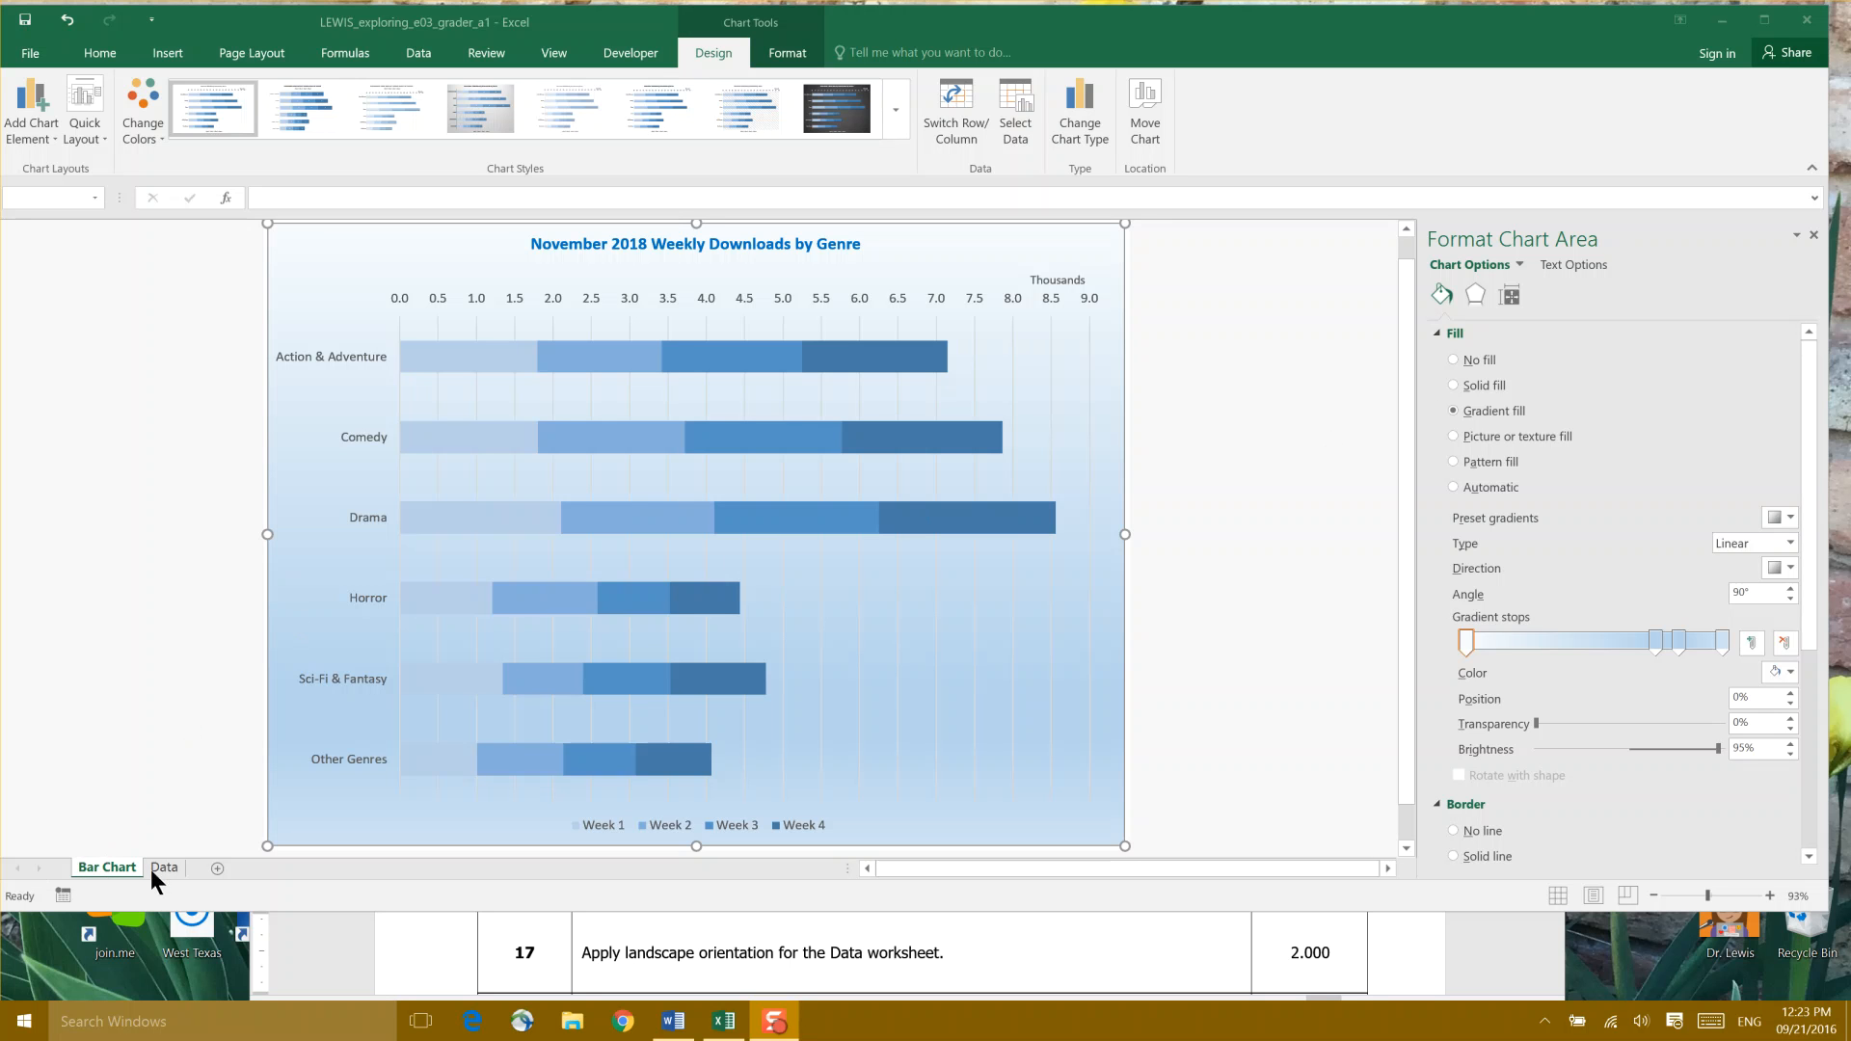
pyautogui.moveTo(269, 497)
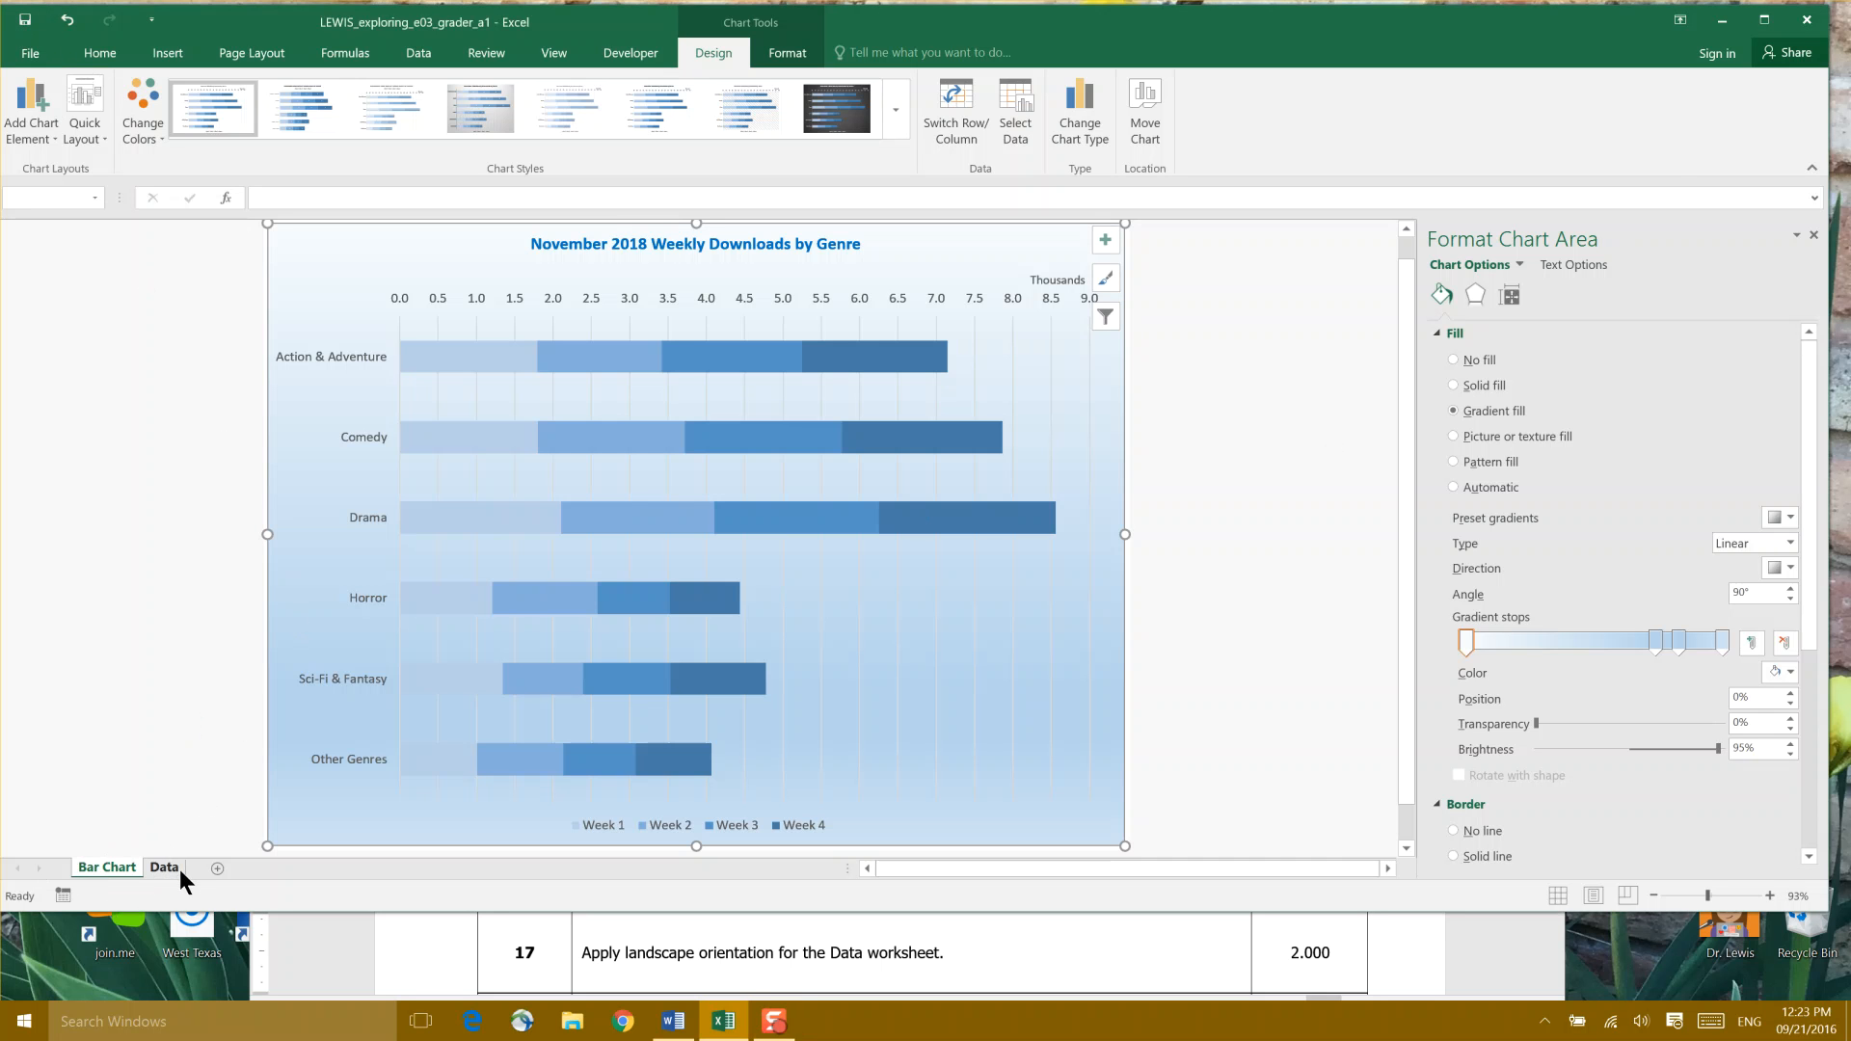
# - Open the Data worksheet tab with the November 2018 downloads table
pyautogui.click(163, 867)
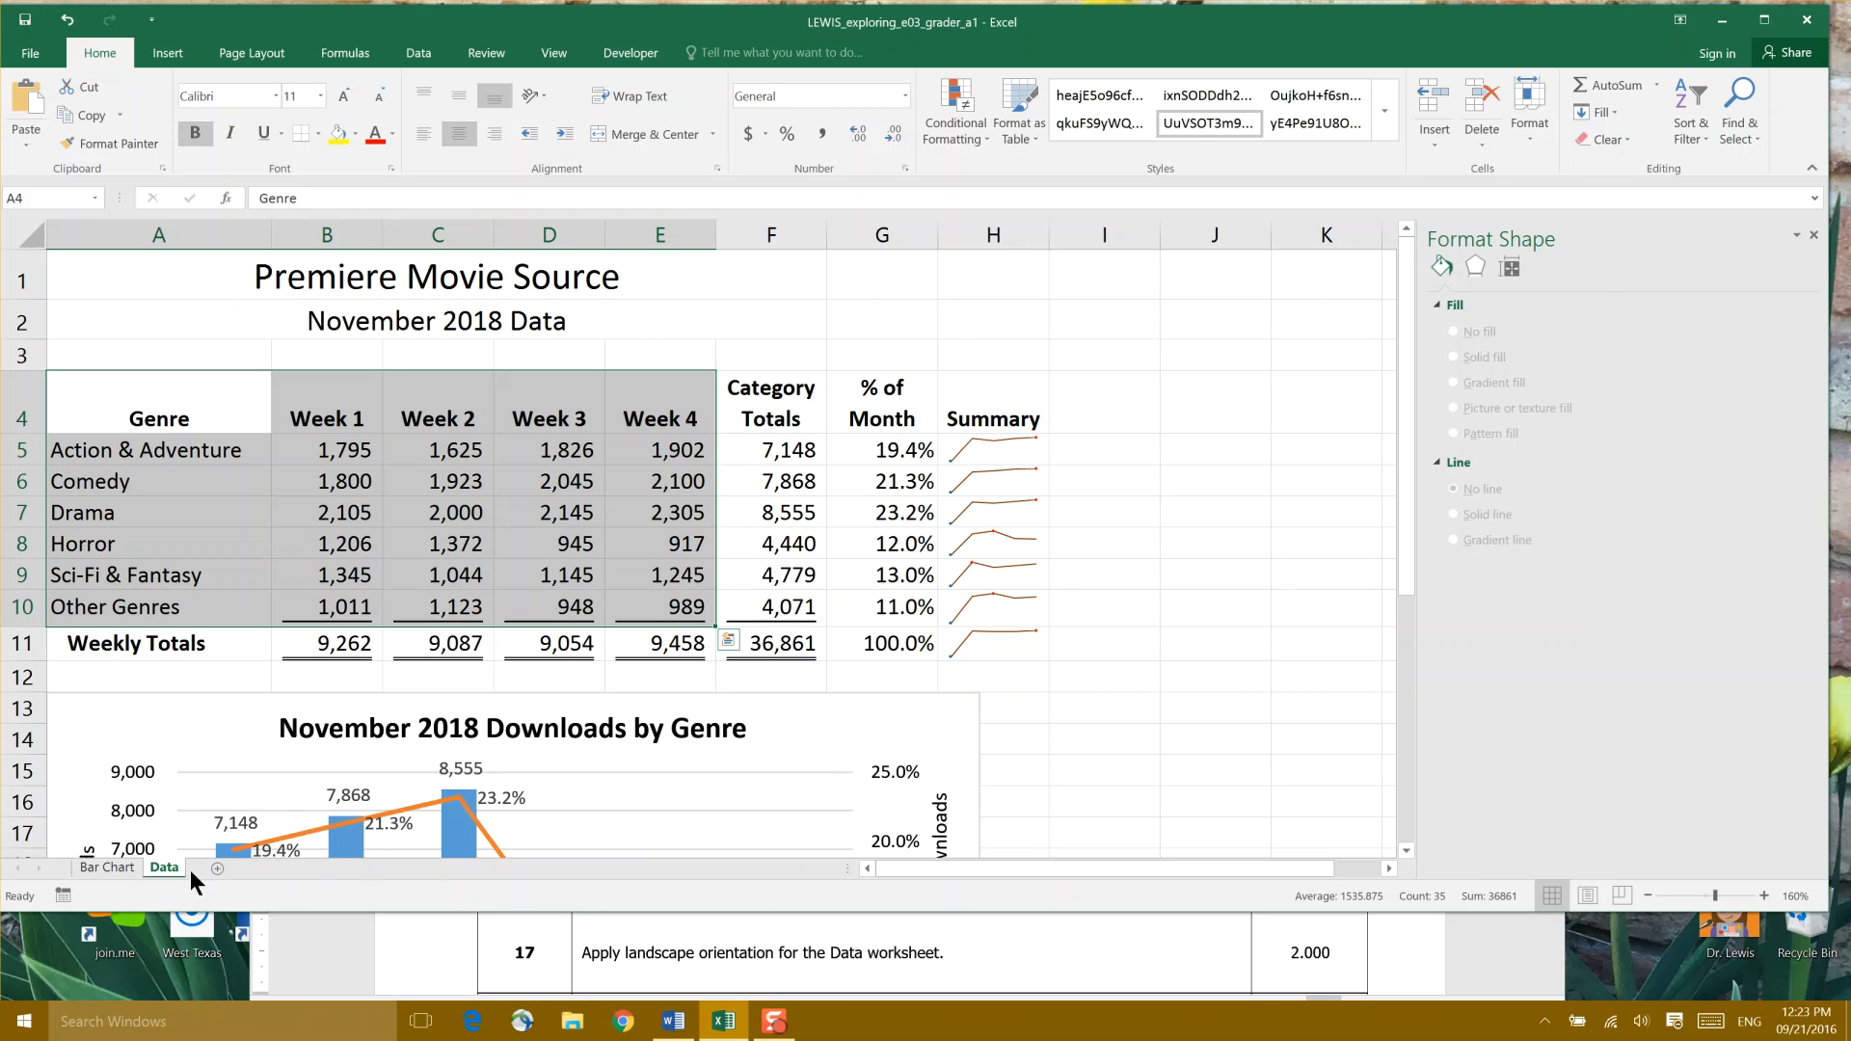
pyautogui.moveTo(900, 981)
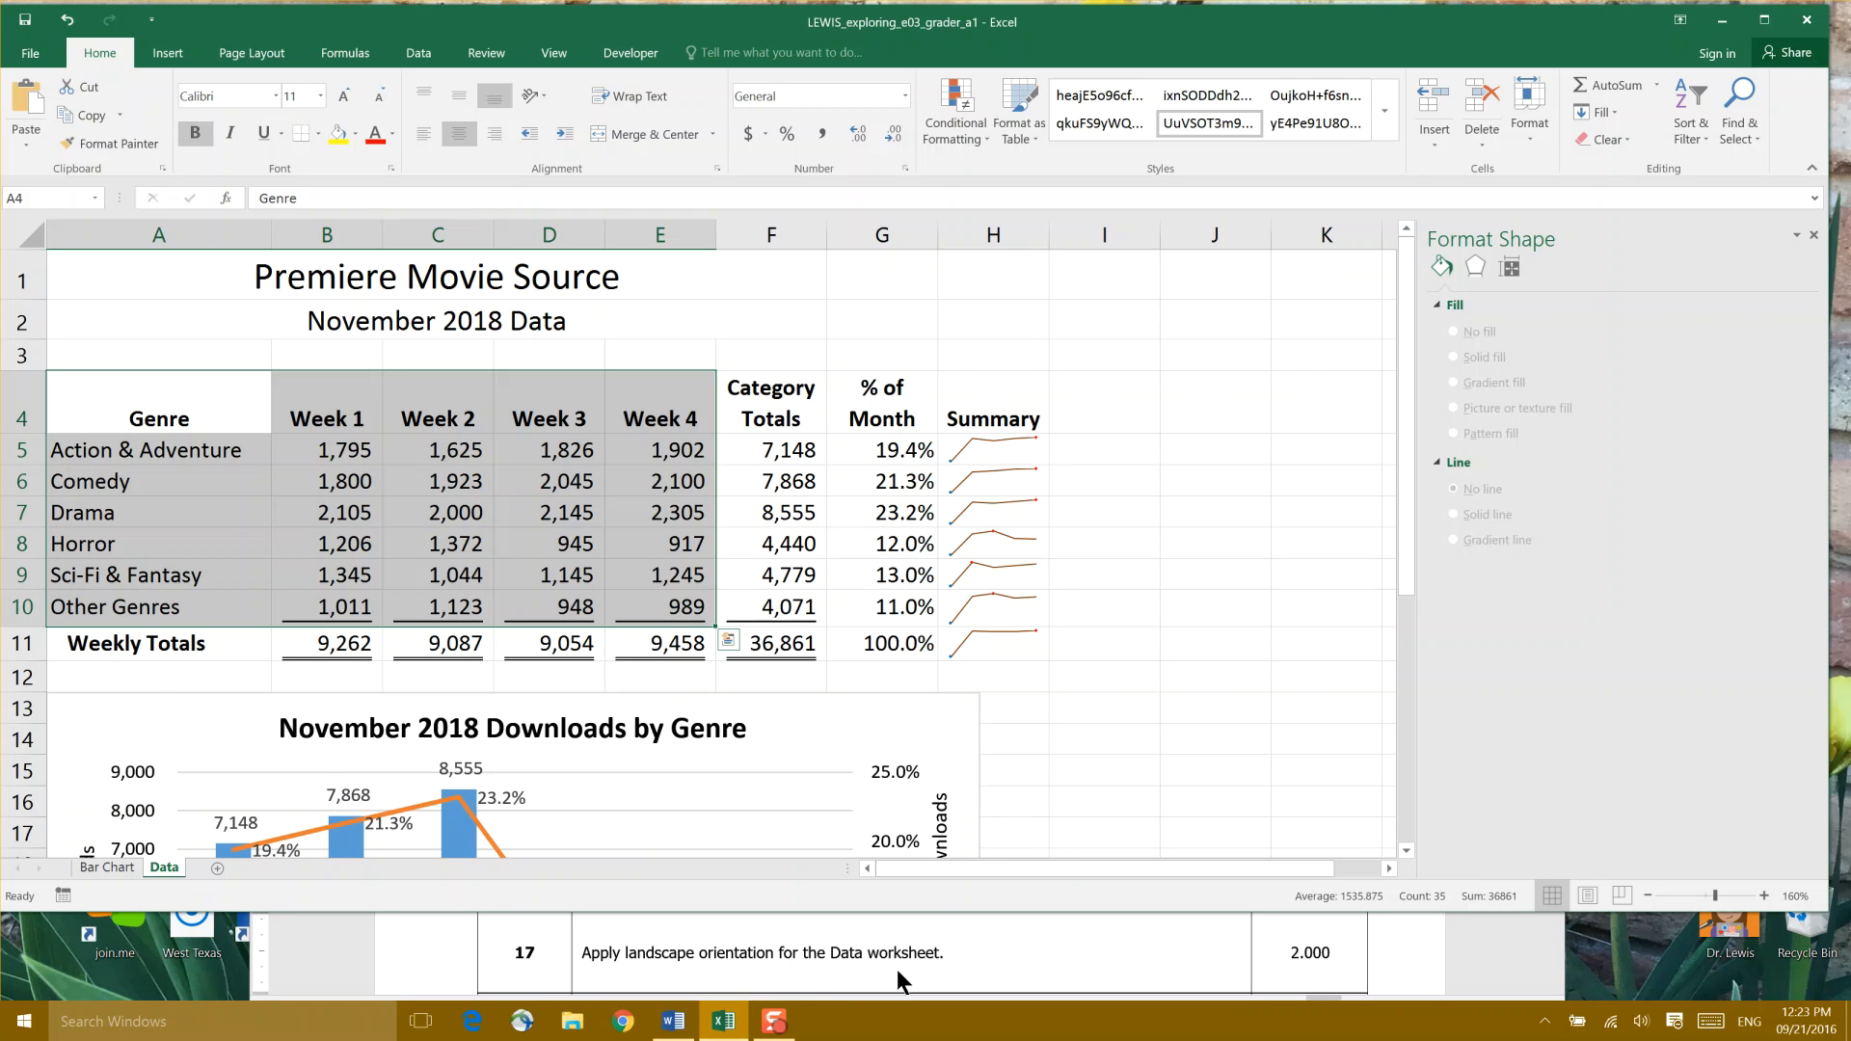
# - Set the Data worksheet's page orientation to Landscape
pyautogui.click(249, 52)
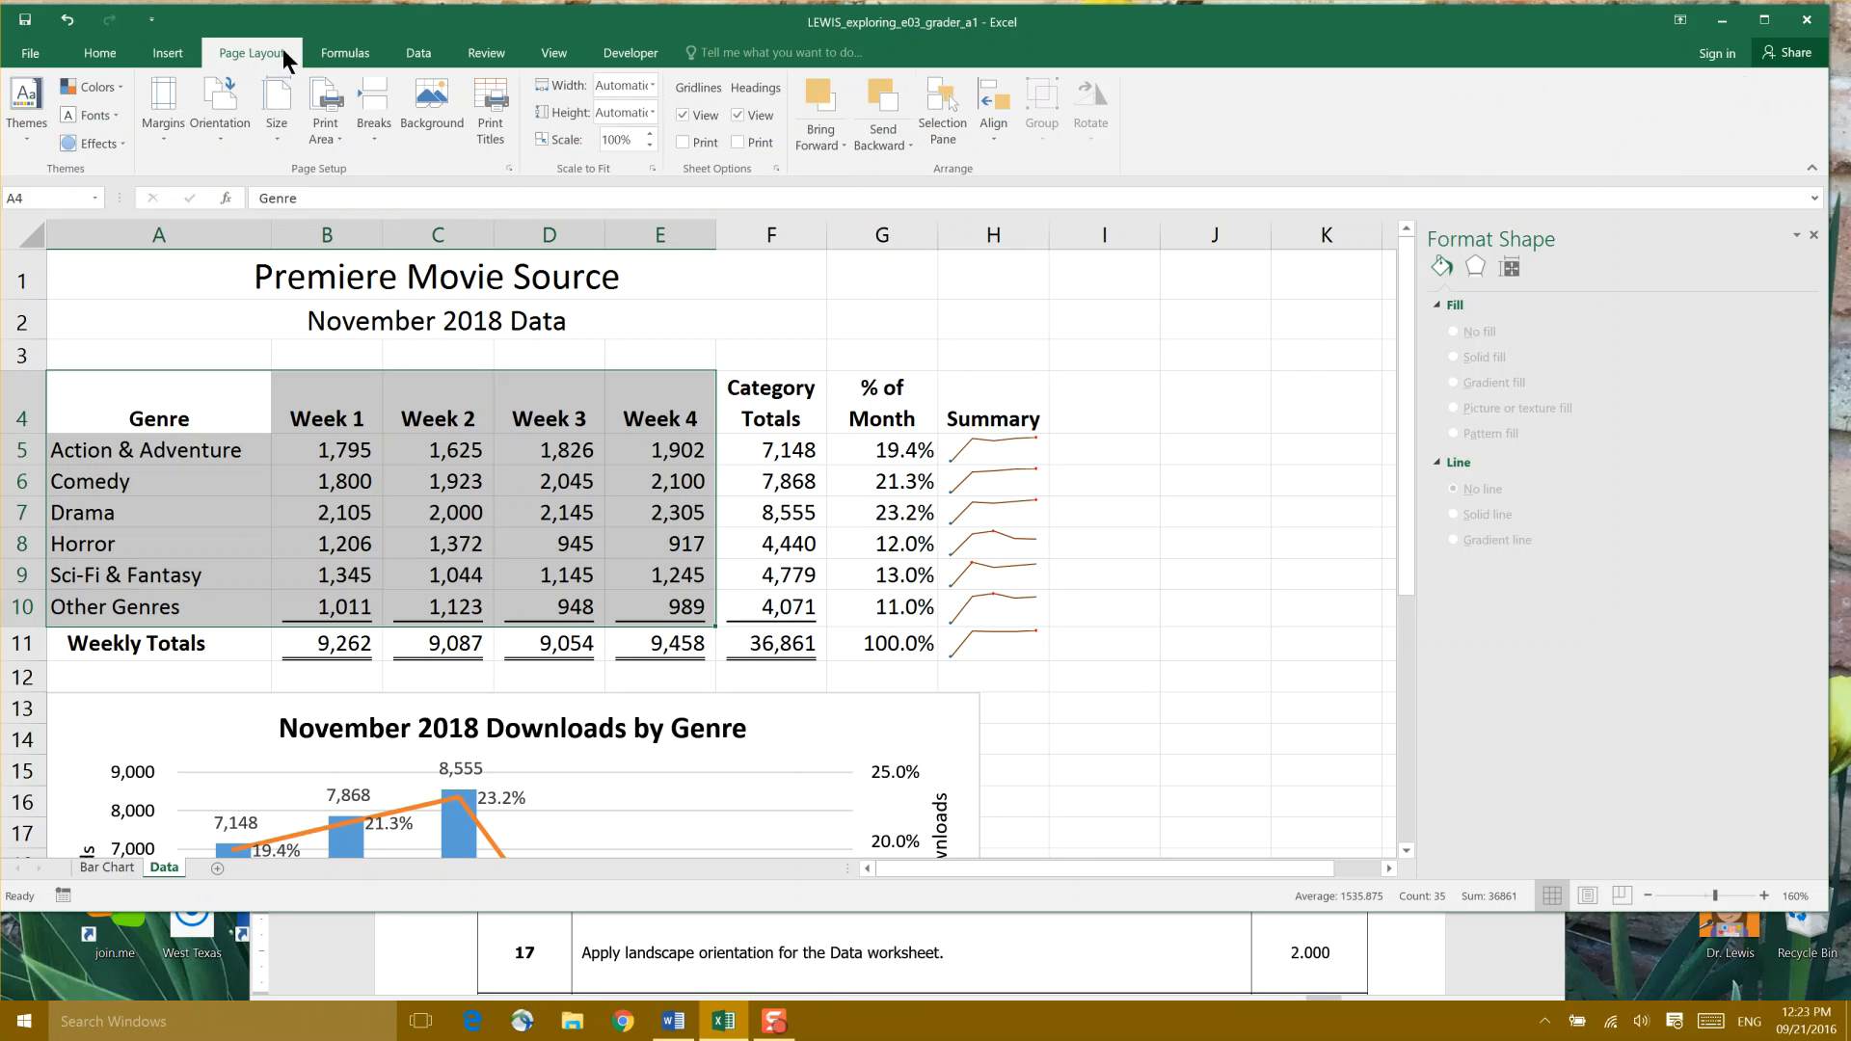
pyautogui.moveTo(261, 53)
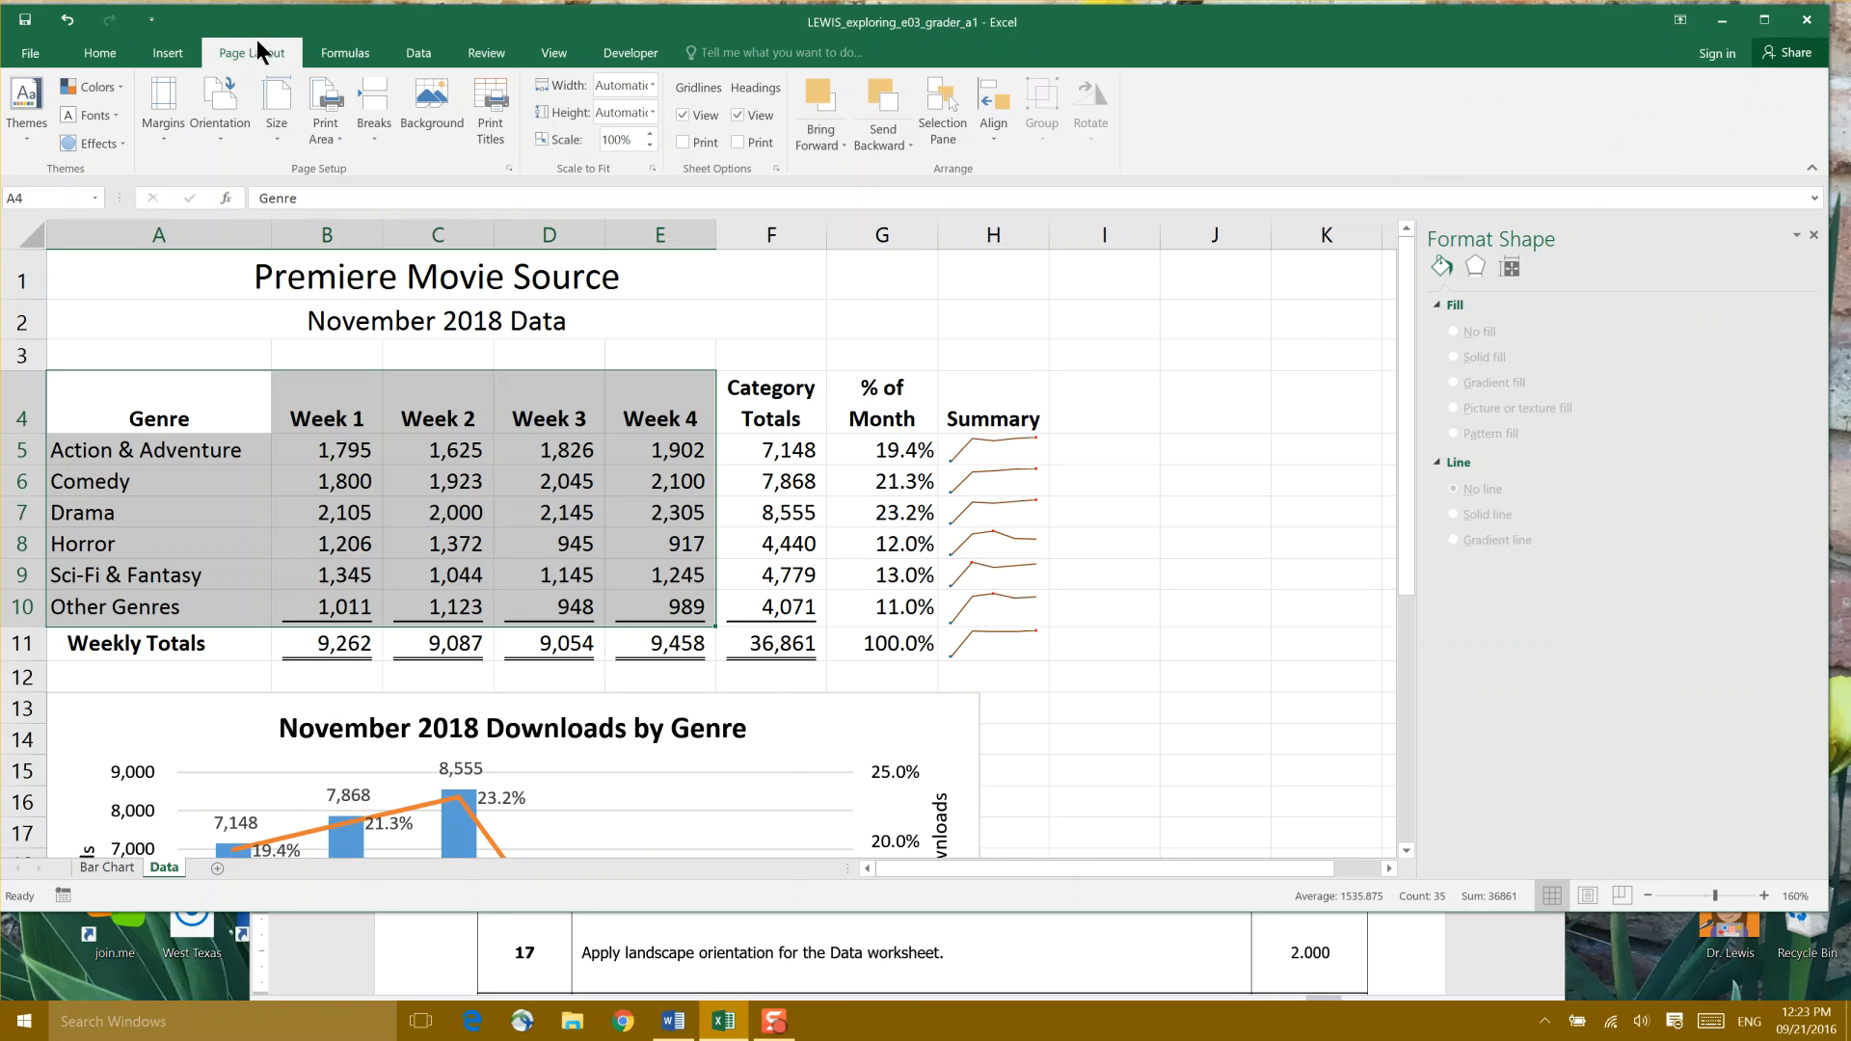
pyautogui.moveTo(302, 189)
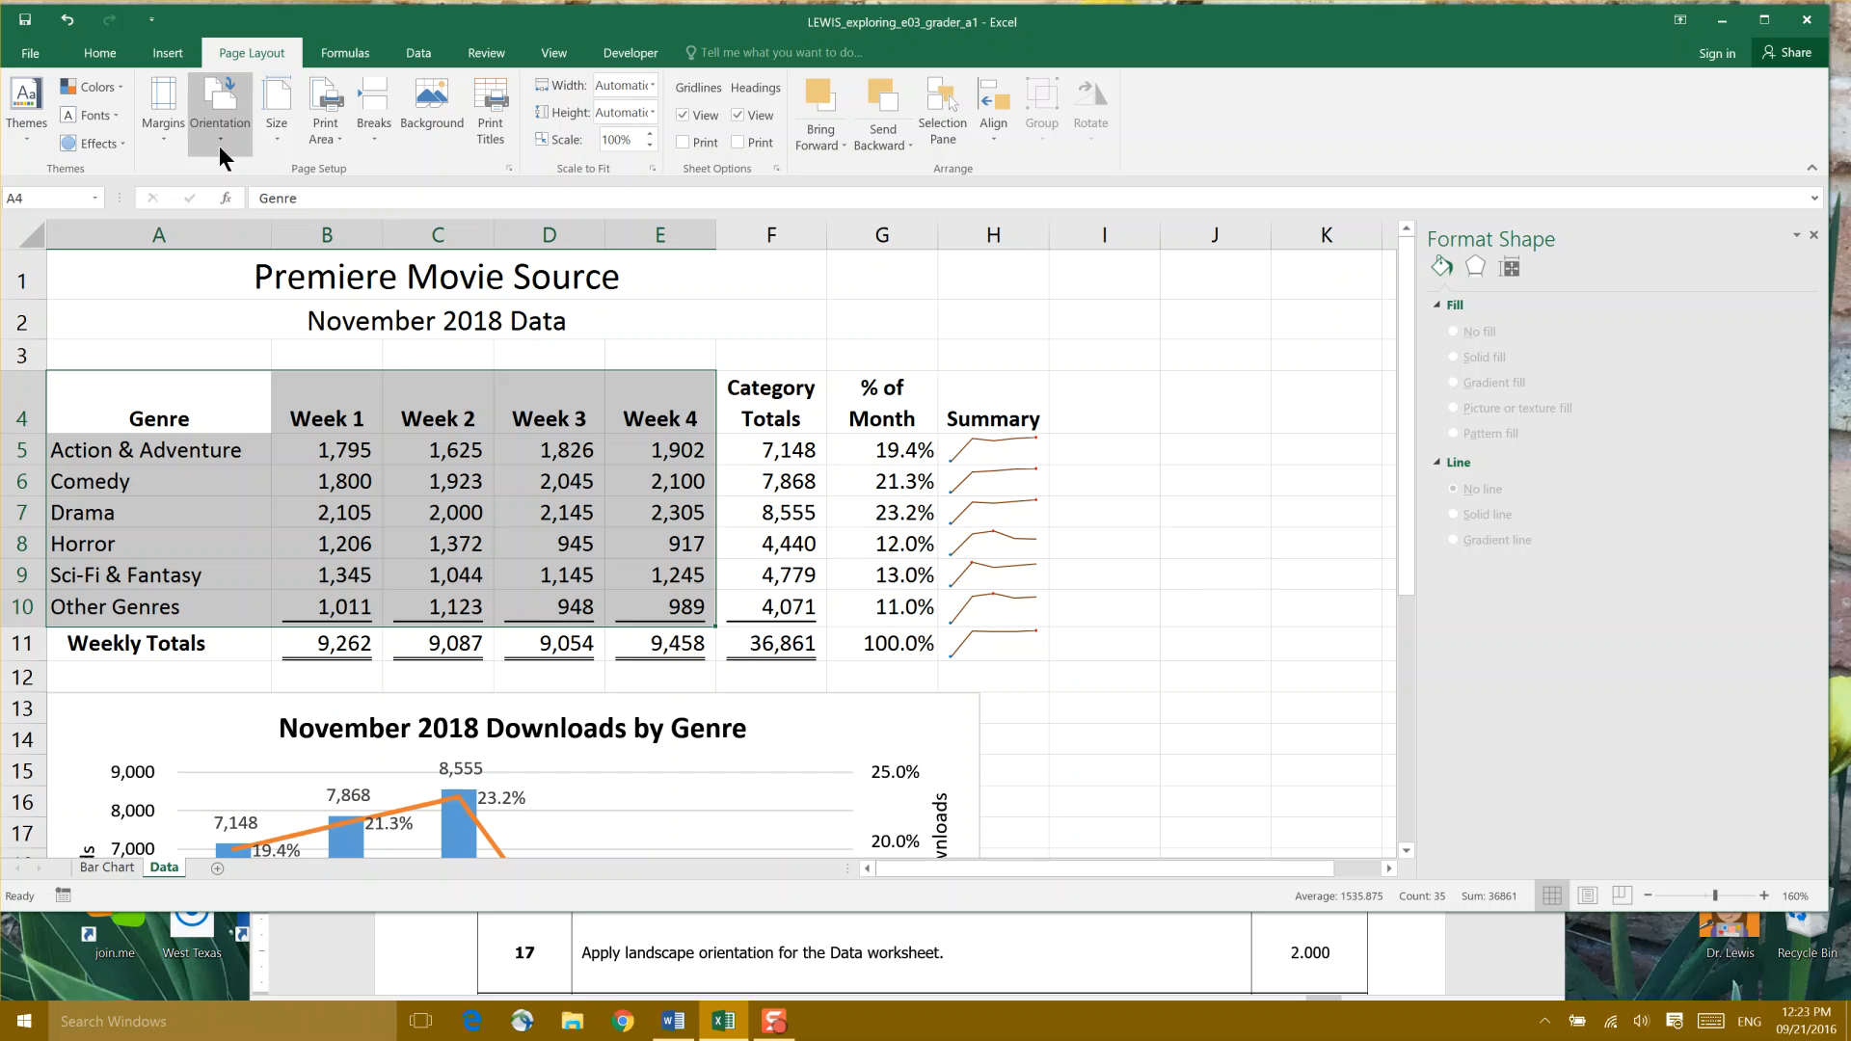
pyautogui.click(219, 106)
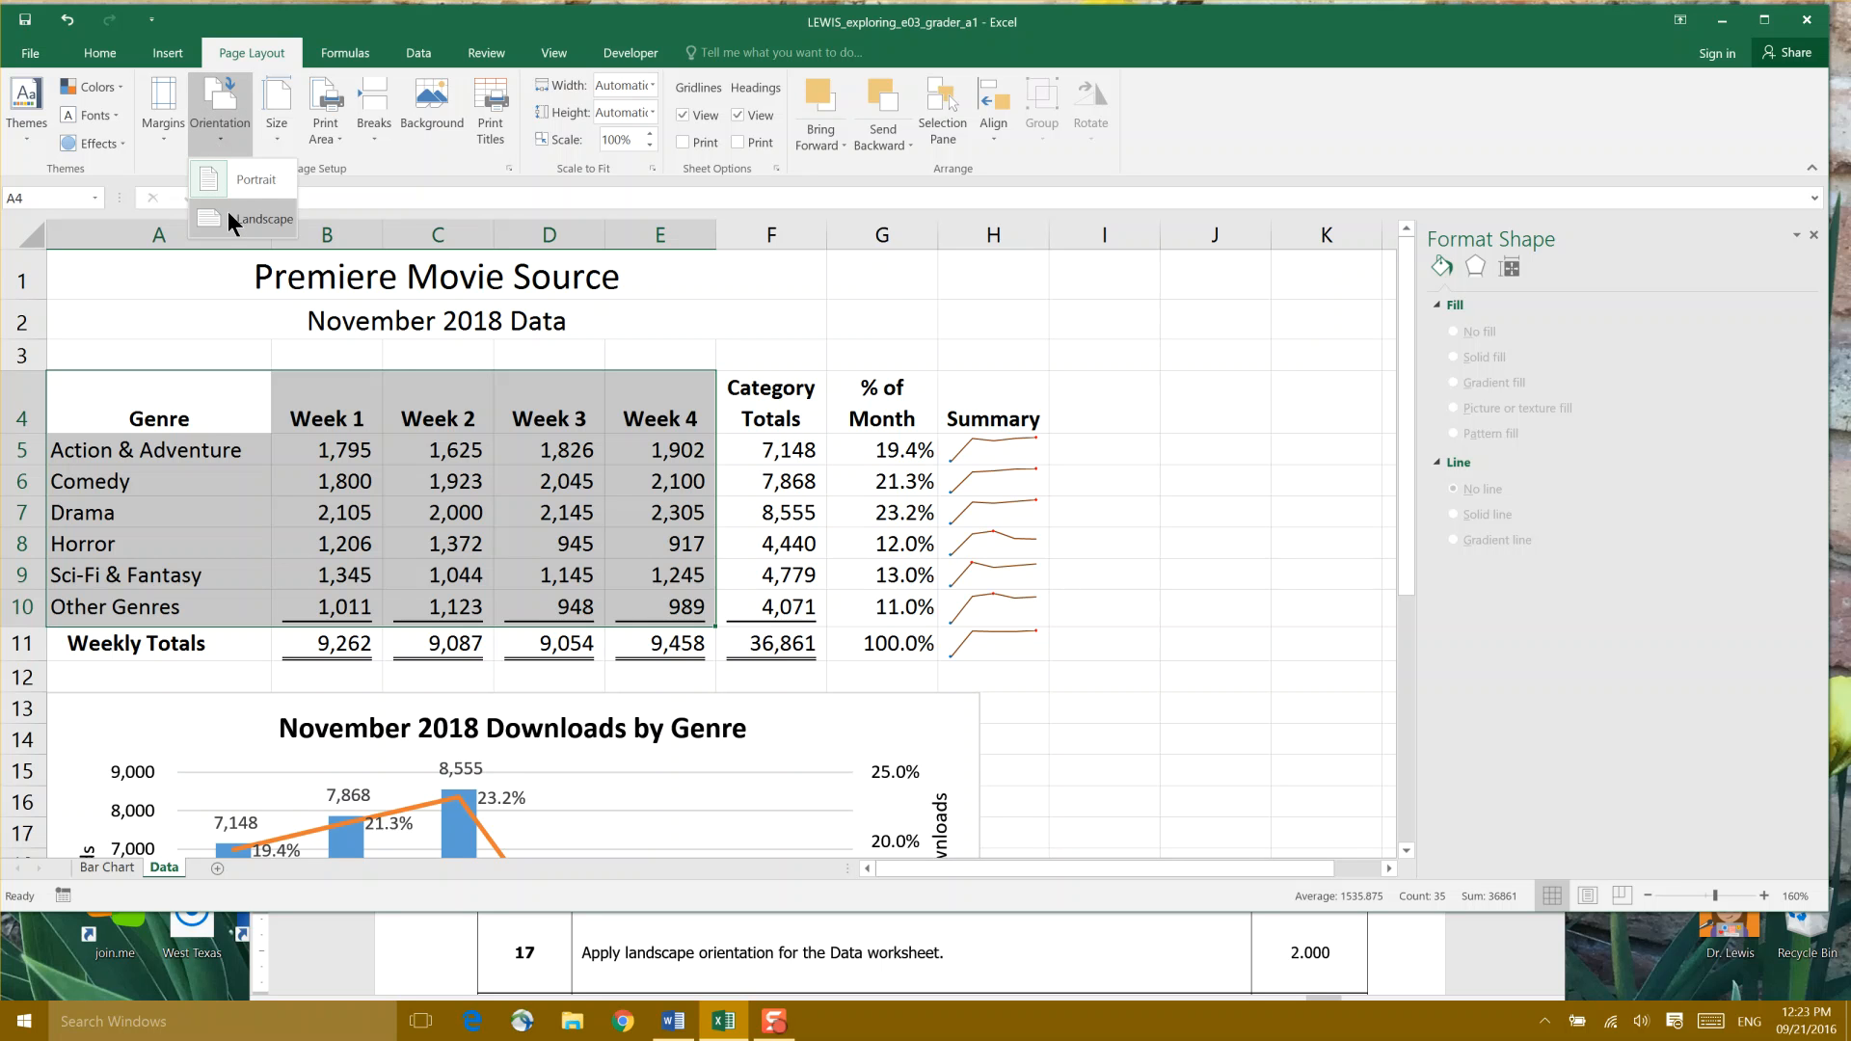
pyautogui.click(263, 219)
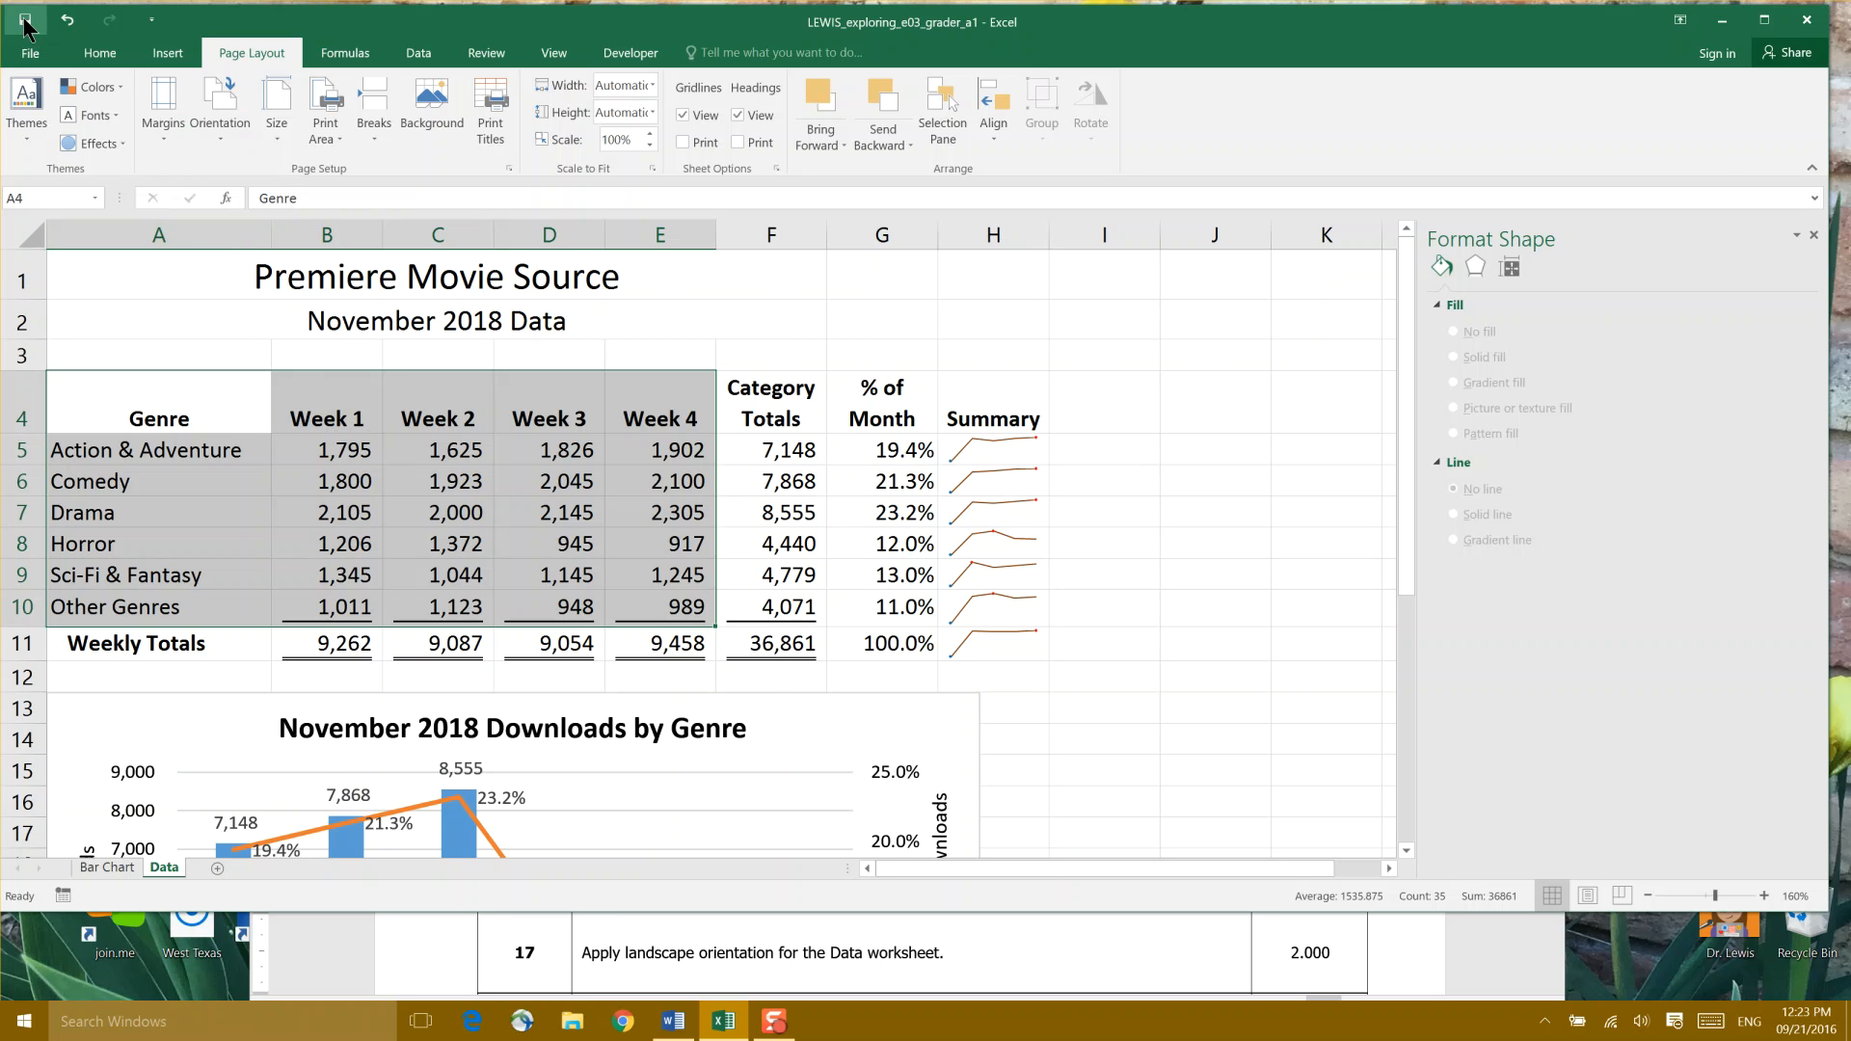
# - Save the workbook from the Quick Access Toolbar
pyautogui.click(1814, 235)
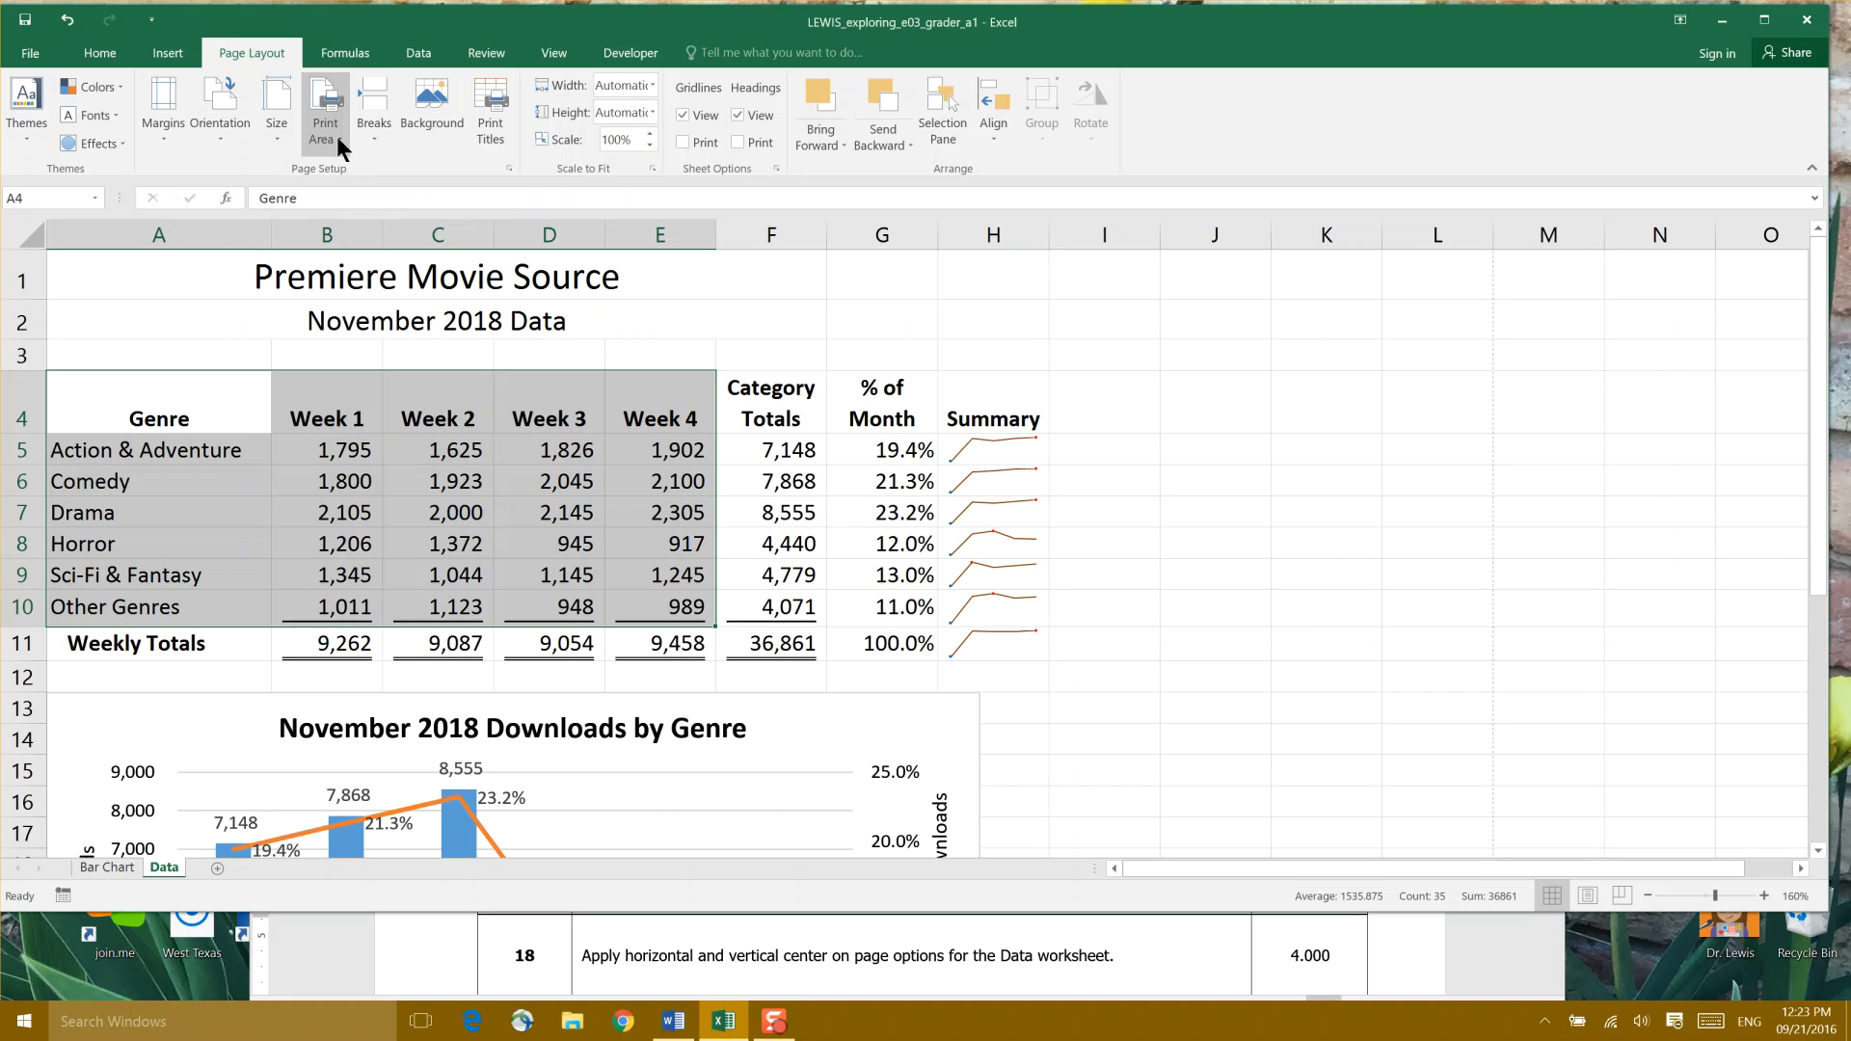
pyautogui.moveTo(325, 112)
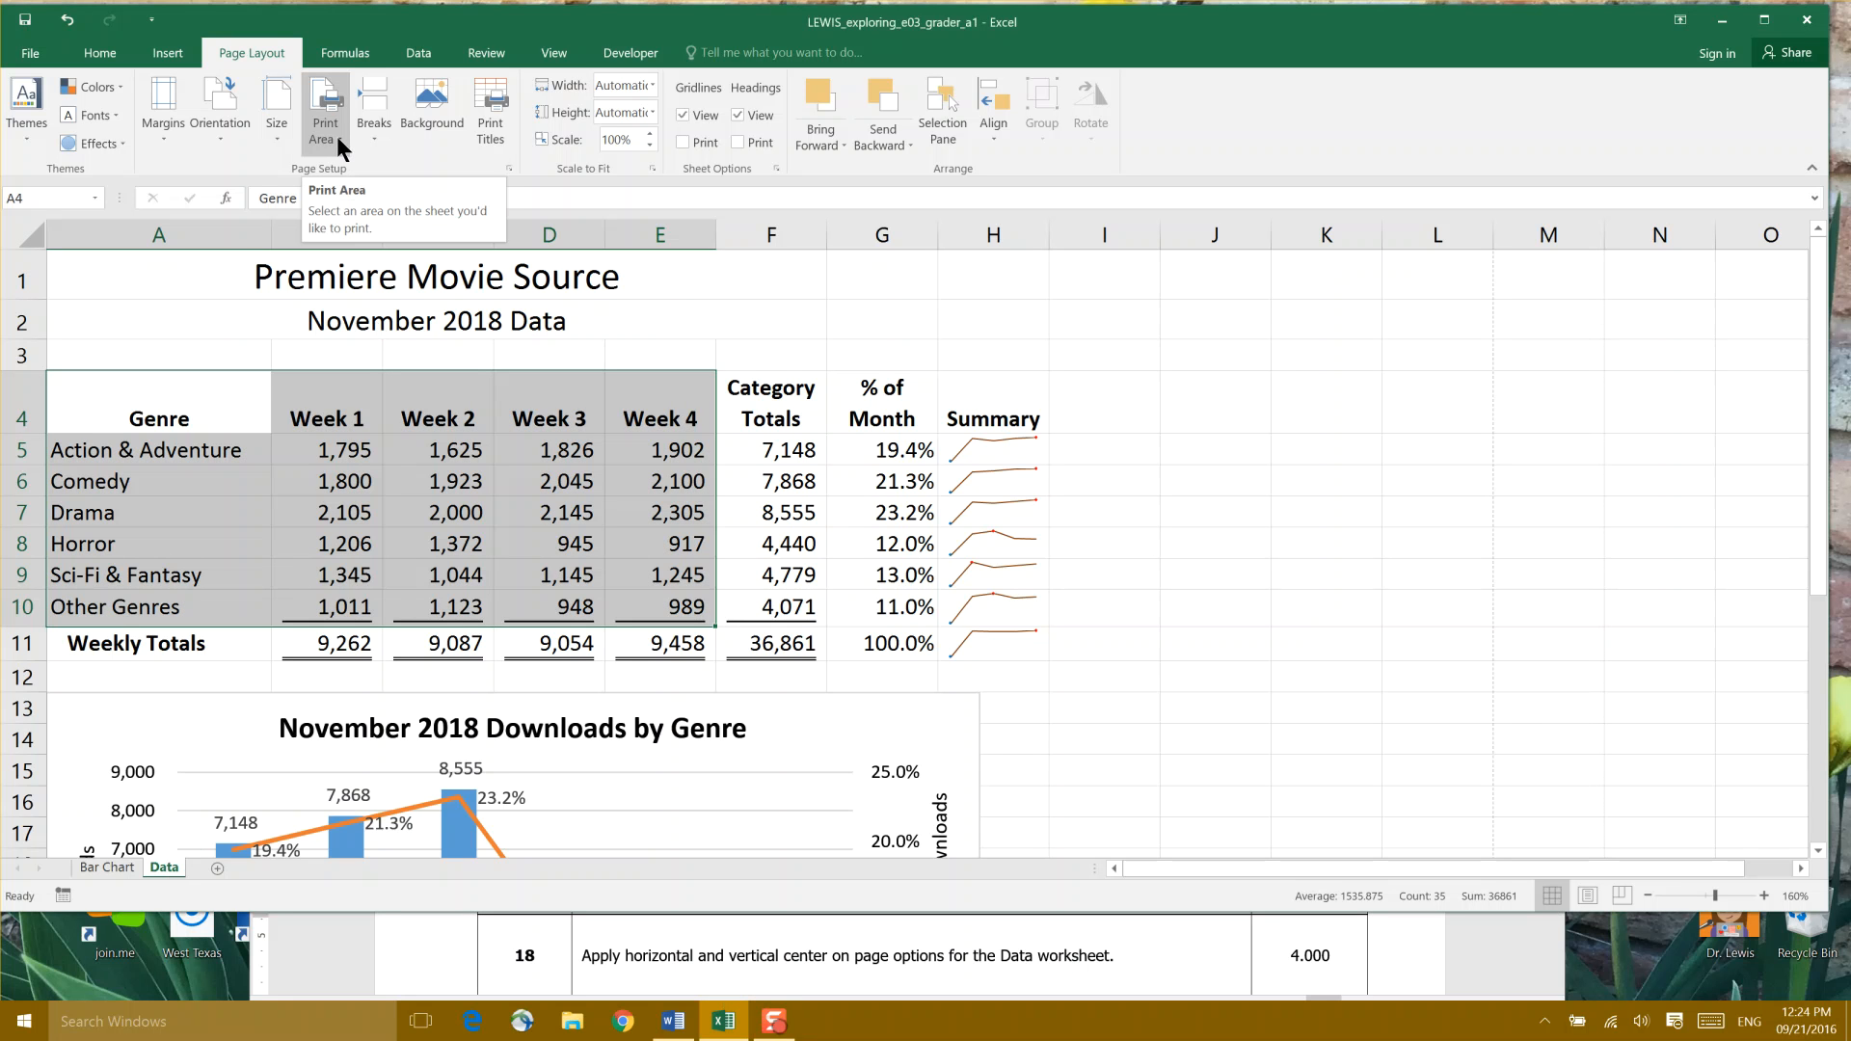
# - Set the selected A4:E10 table as the print area
pyautogui.click(323, 112)
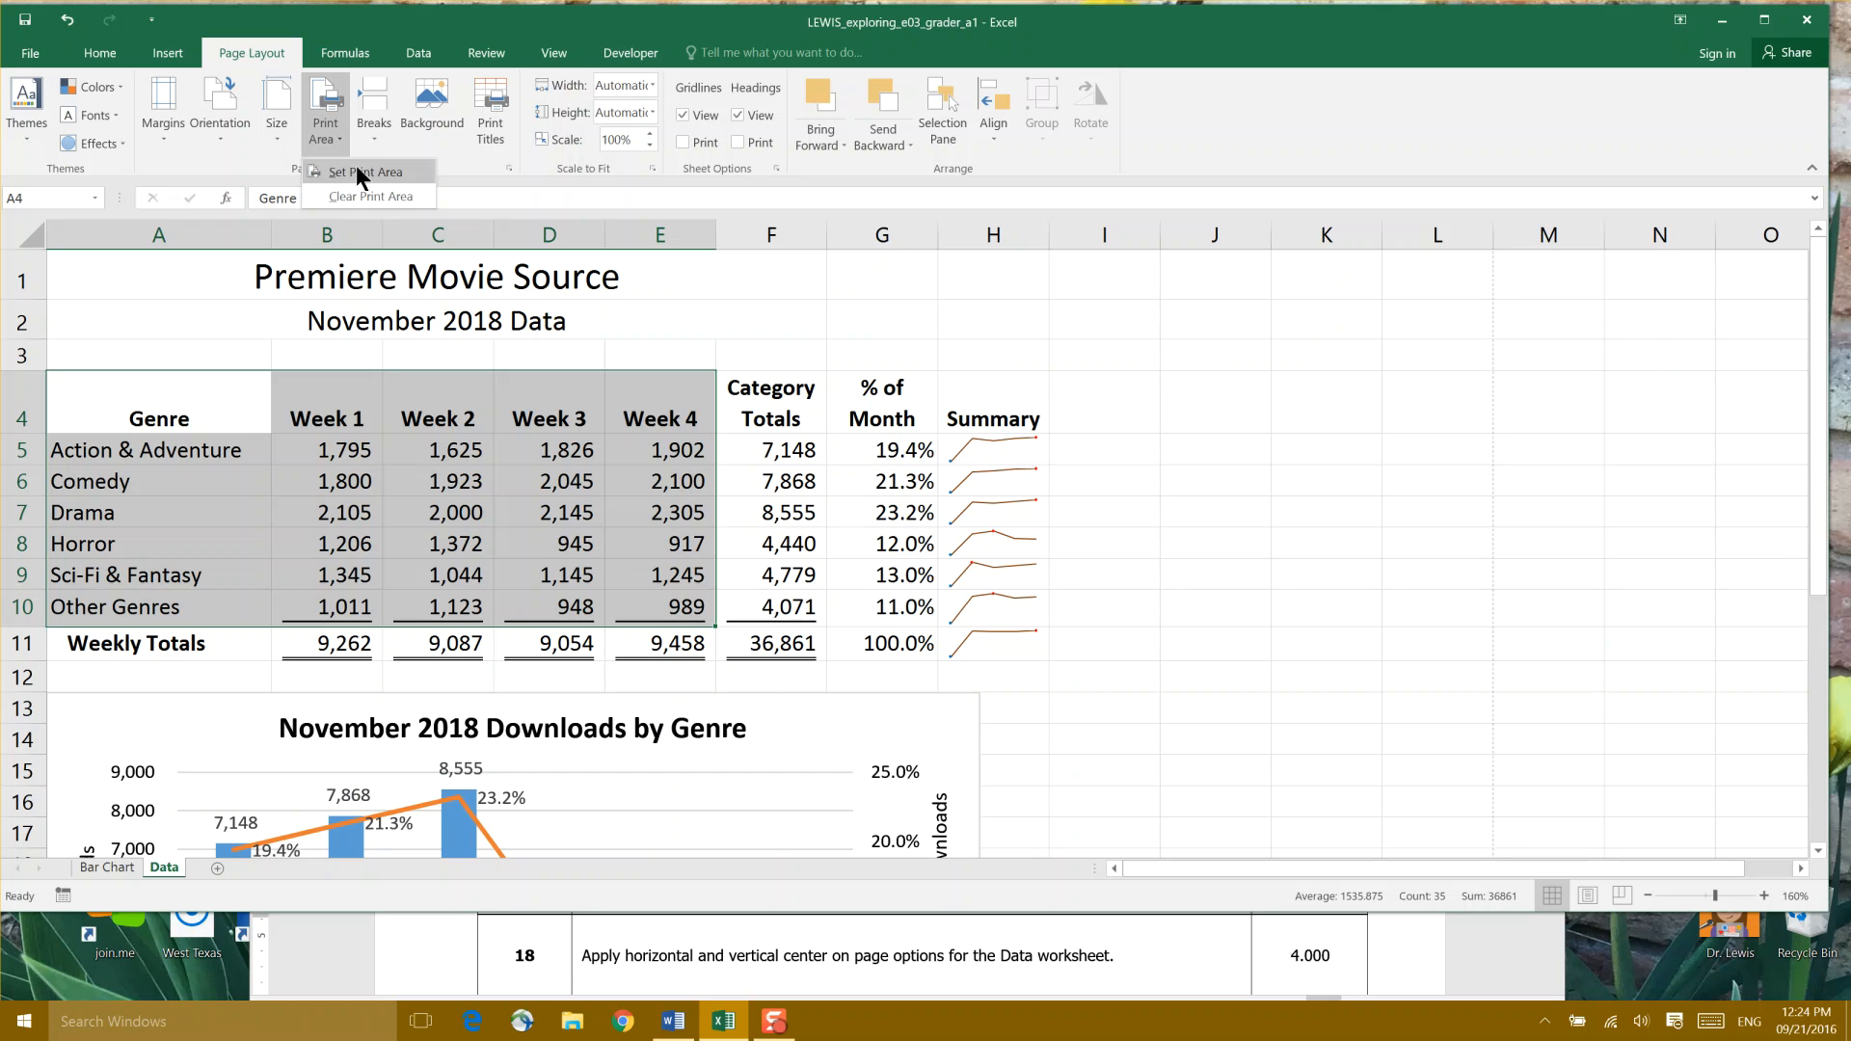
pyautogui.click(364, 172)
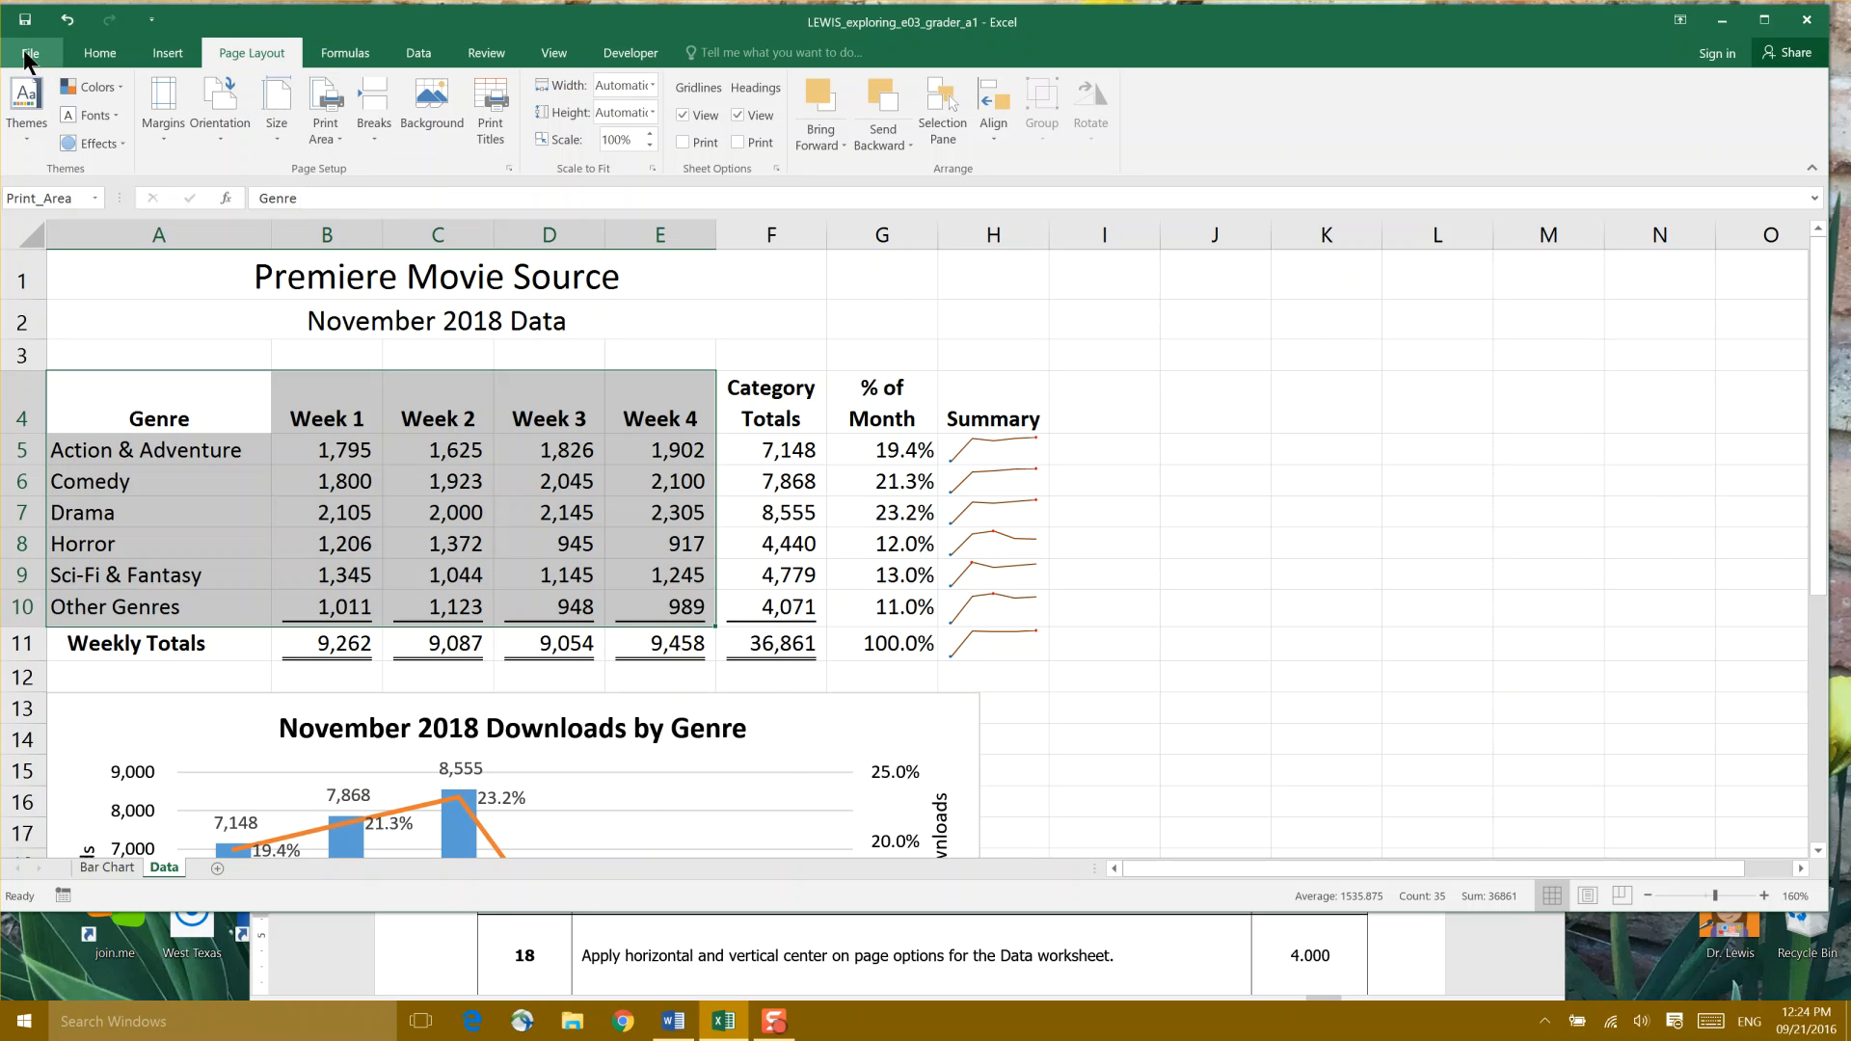
# - Open File > Print to preview the landscape Genre and Week 1–4 table
pyautogui.click(28, 53)
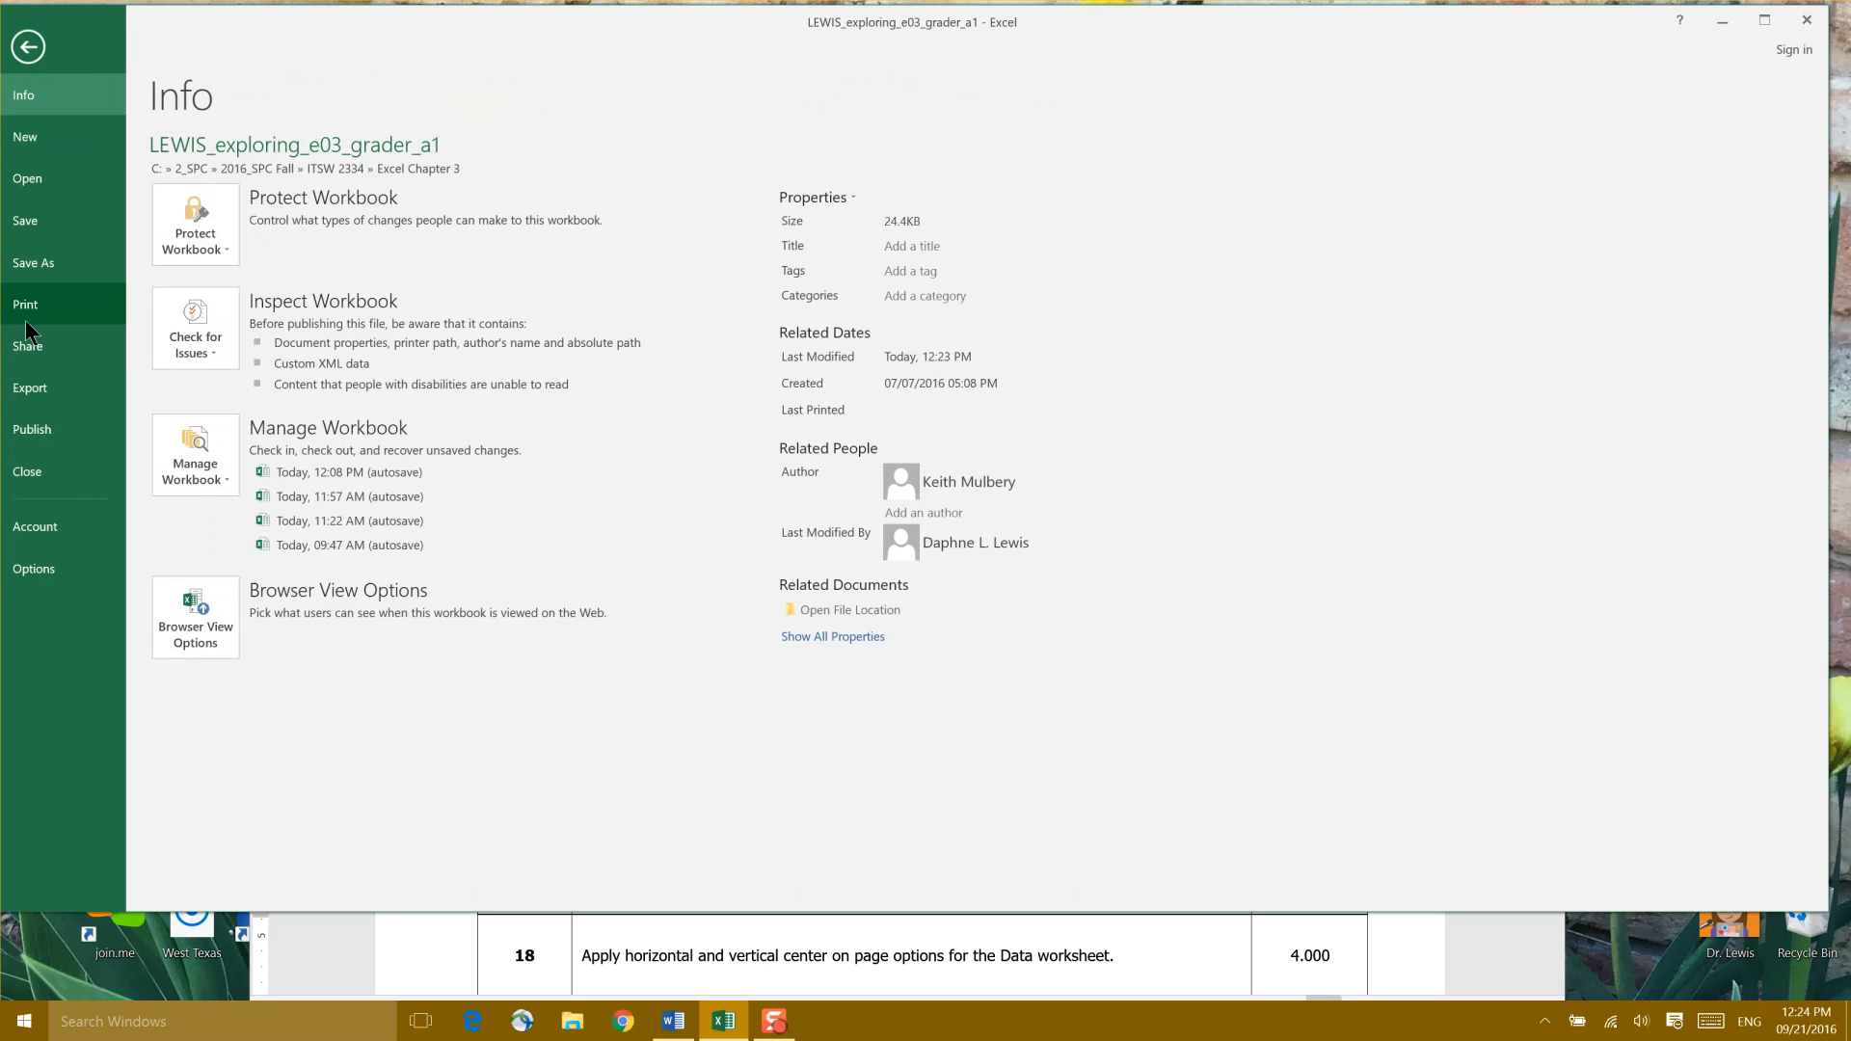
pyautogui.click(25, 304)
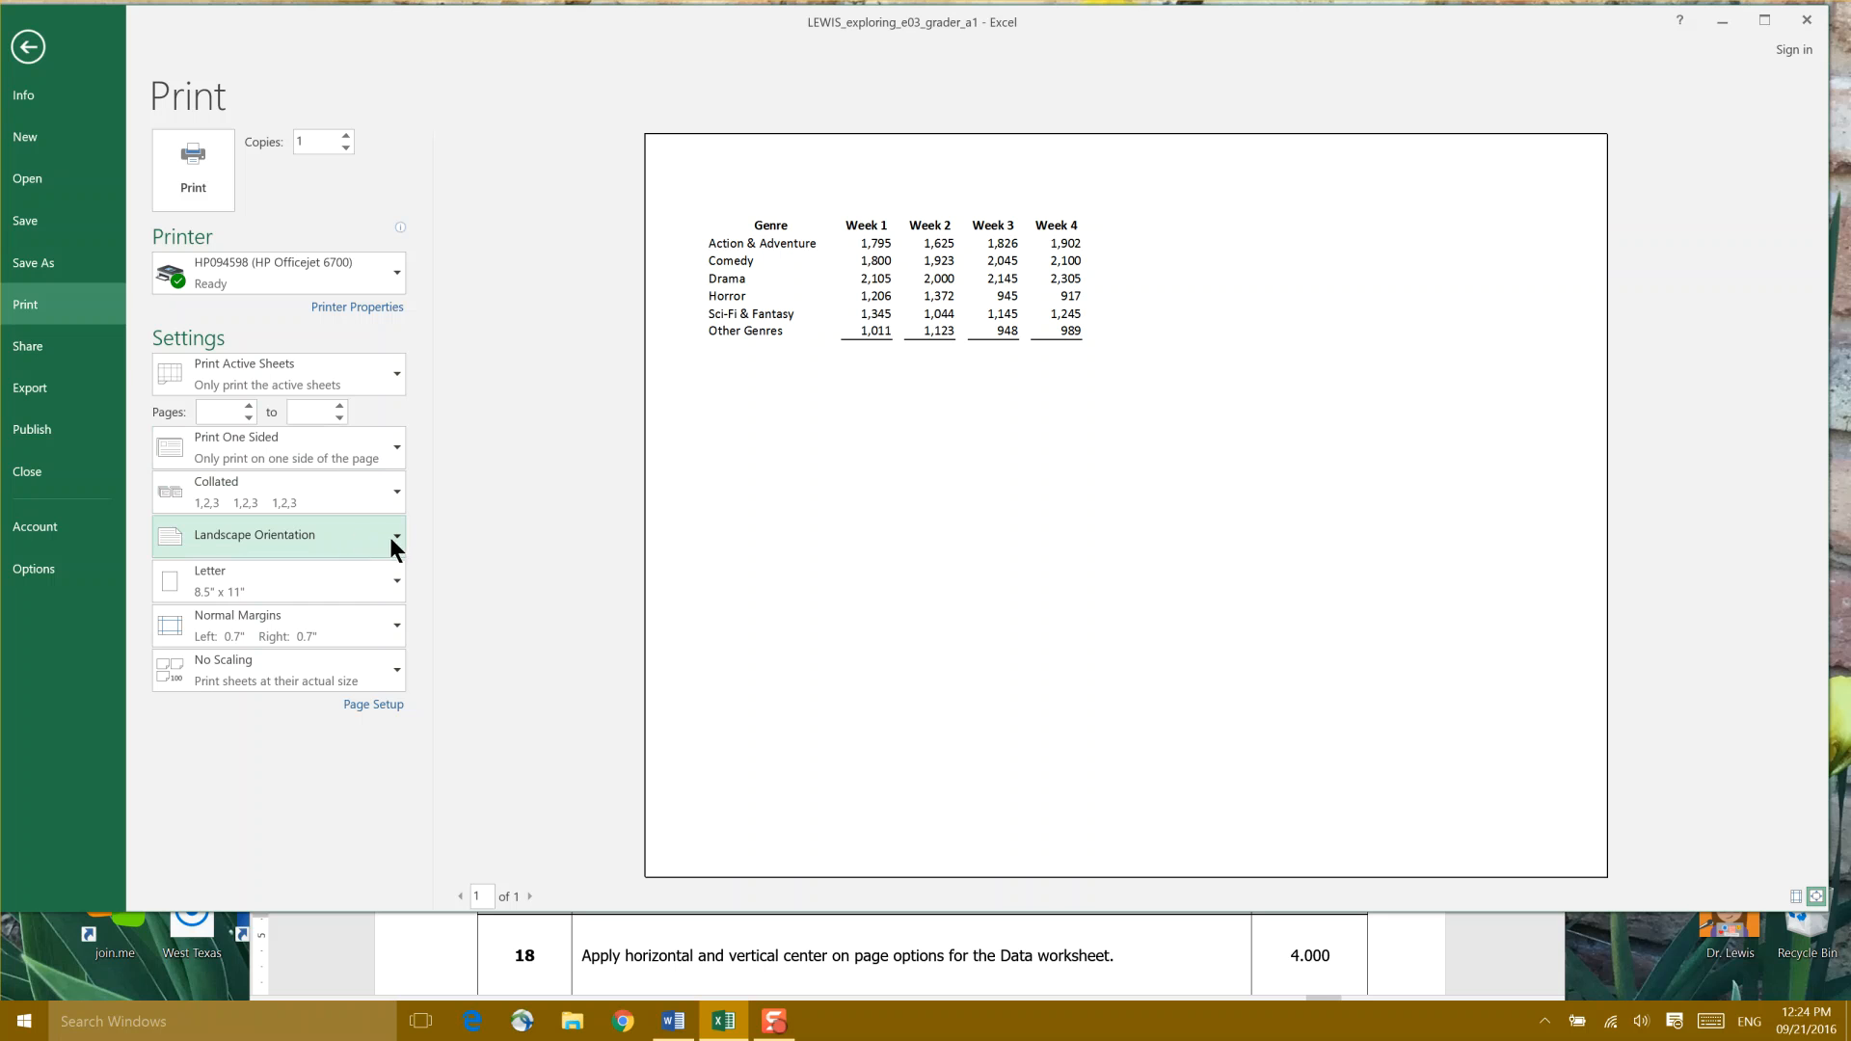
pyautogui.moveTo(399, 553)
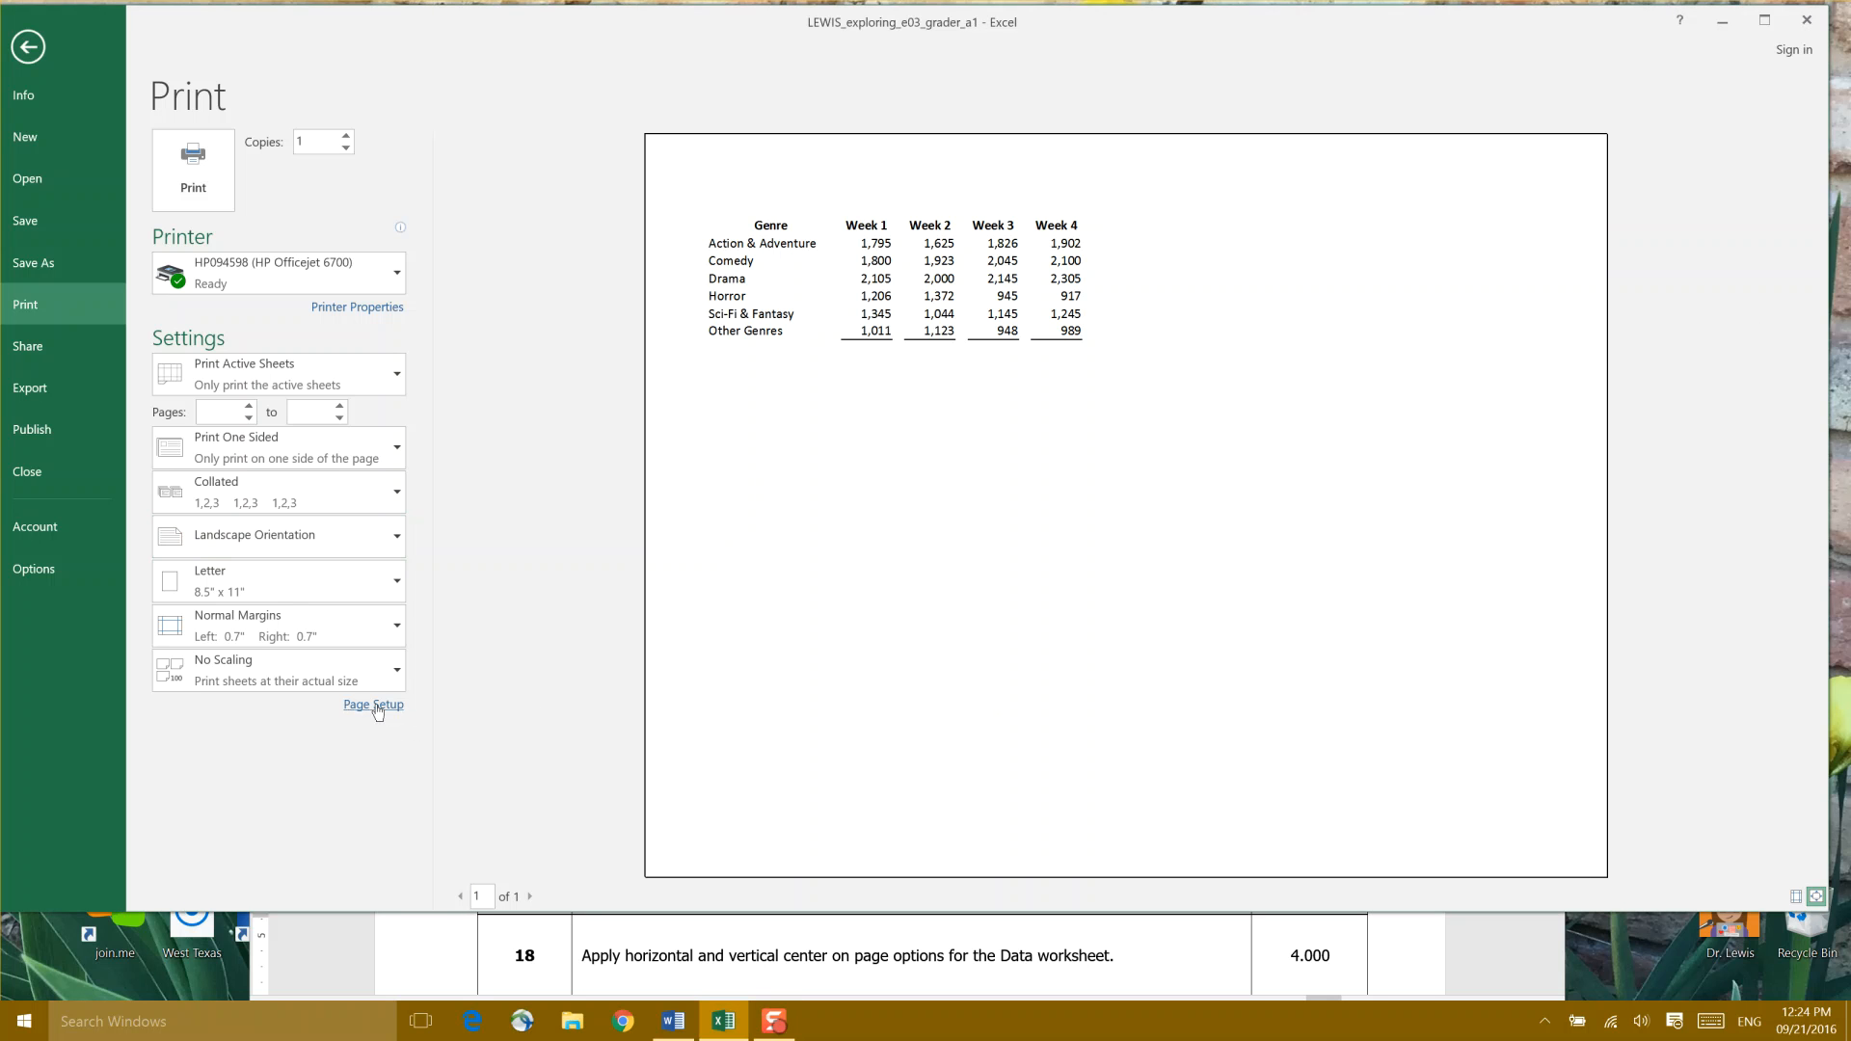
# - Open Page Setup margins and toggle the horizontal and vertical centering checkboxes
pyautogui.click(373, 703)
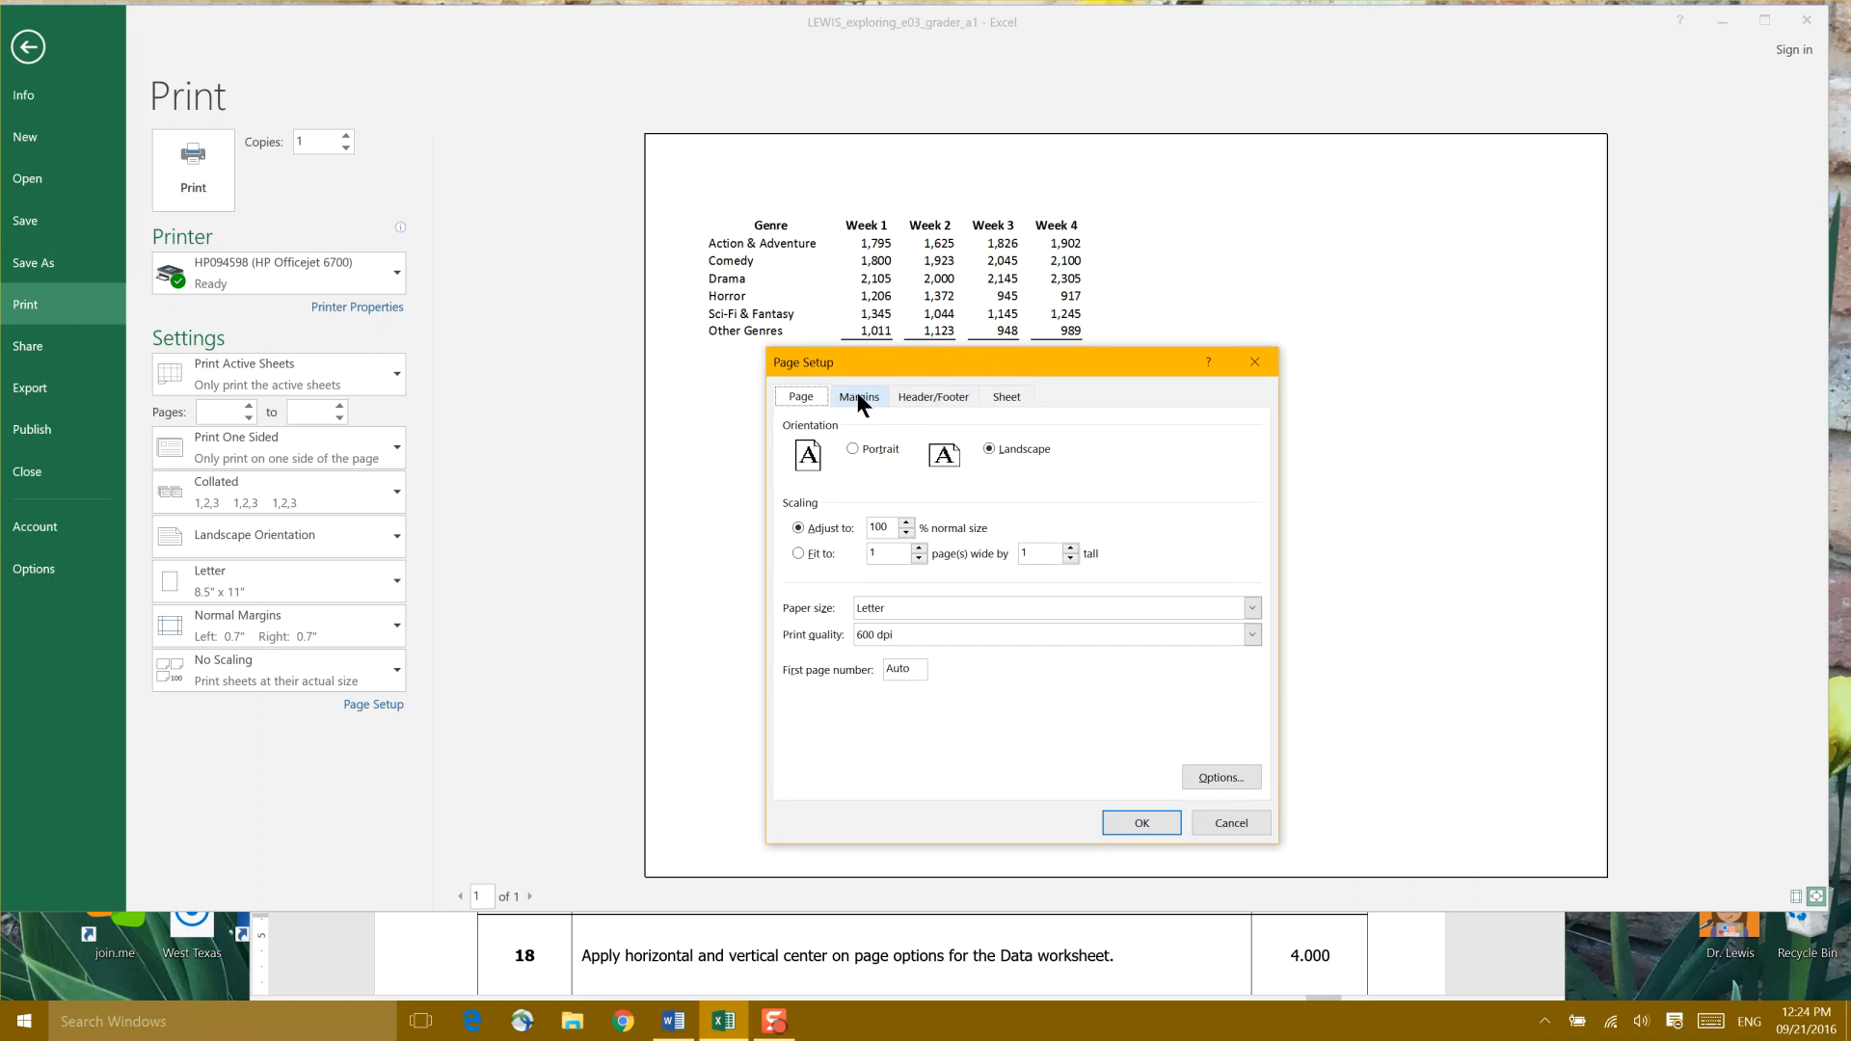
pyautogui.click(858, 395)
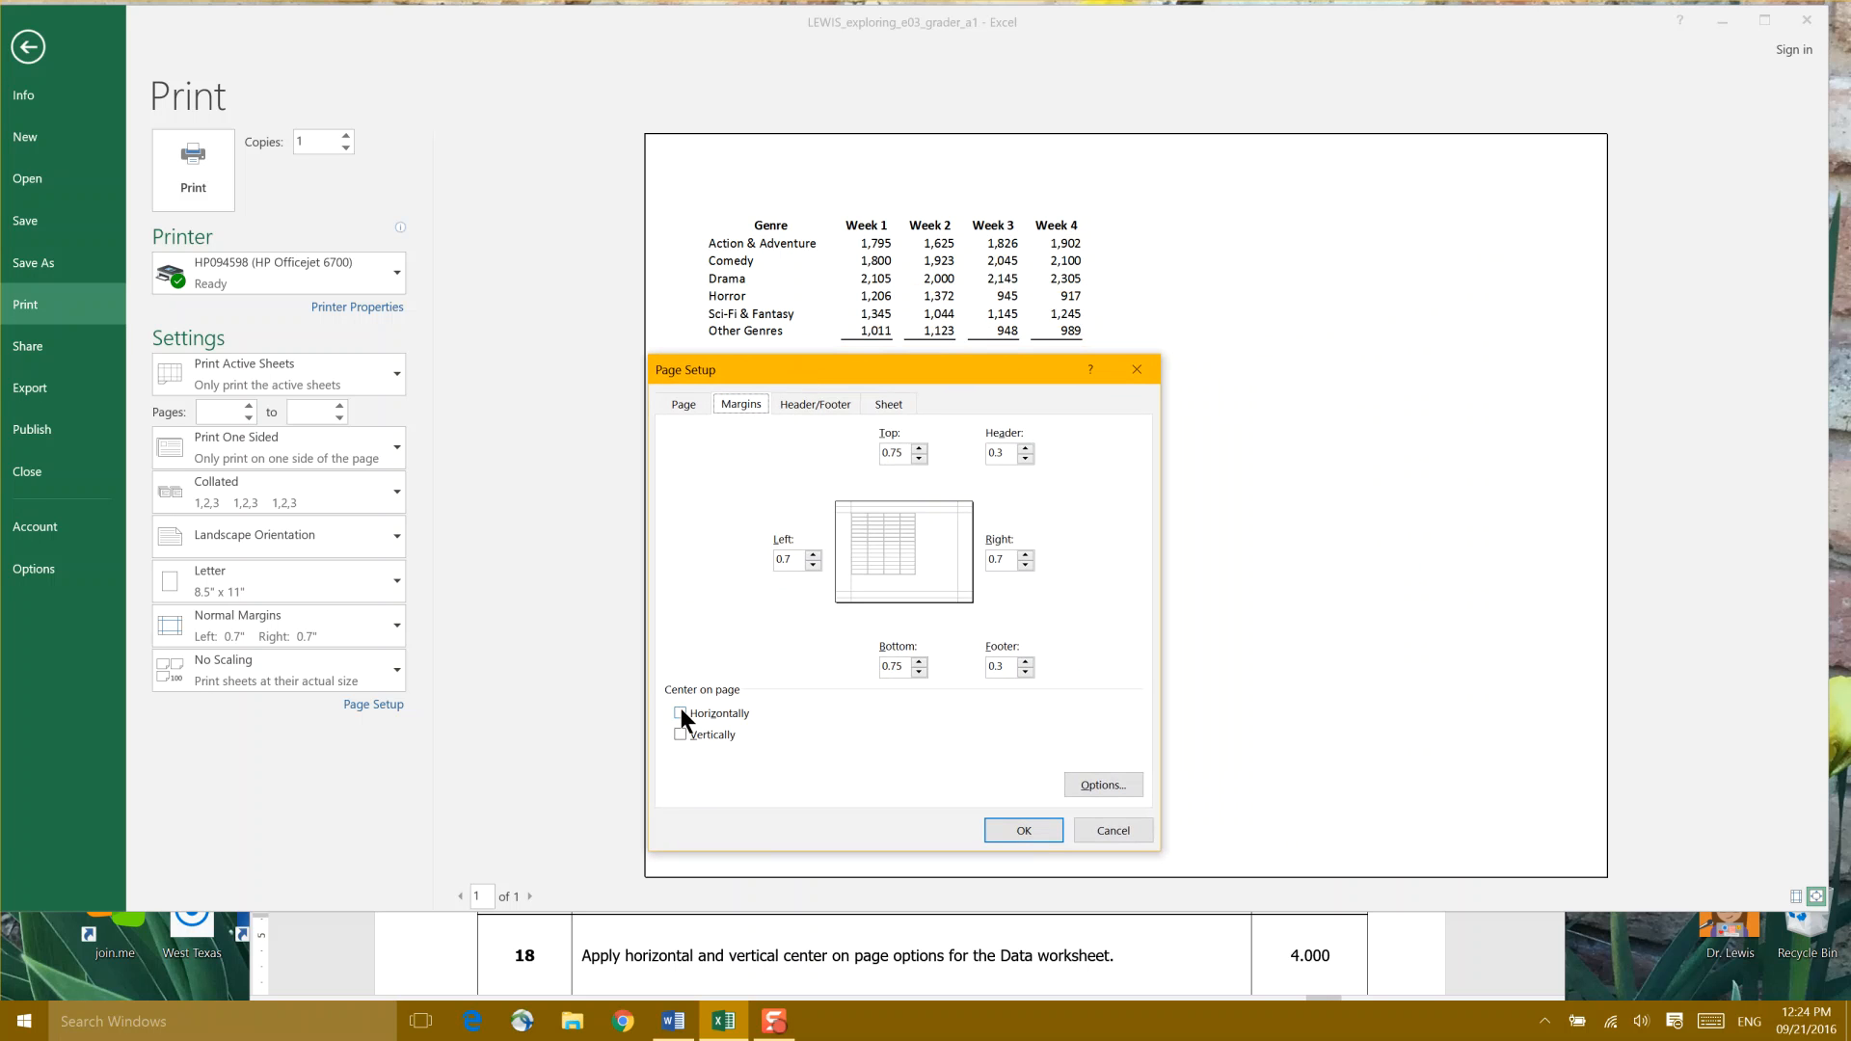
pyautogui.click(679, 713)
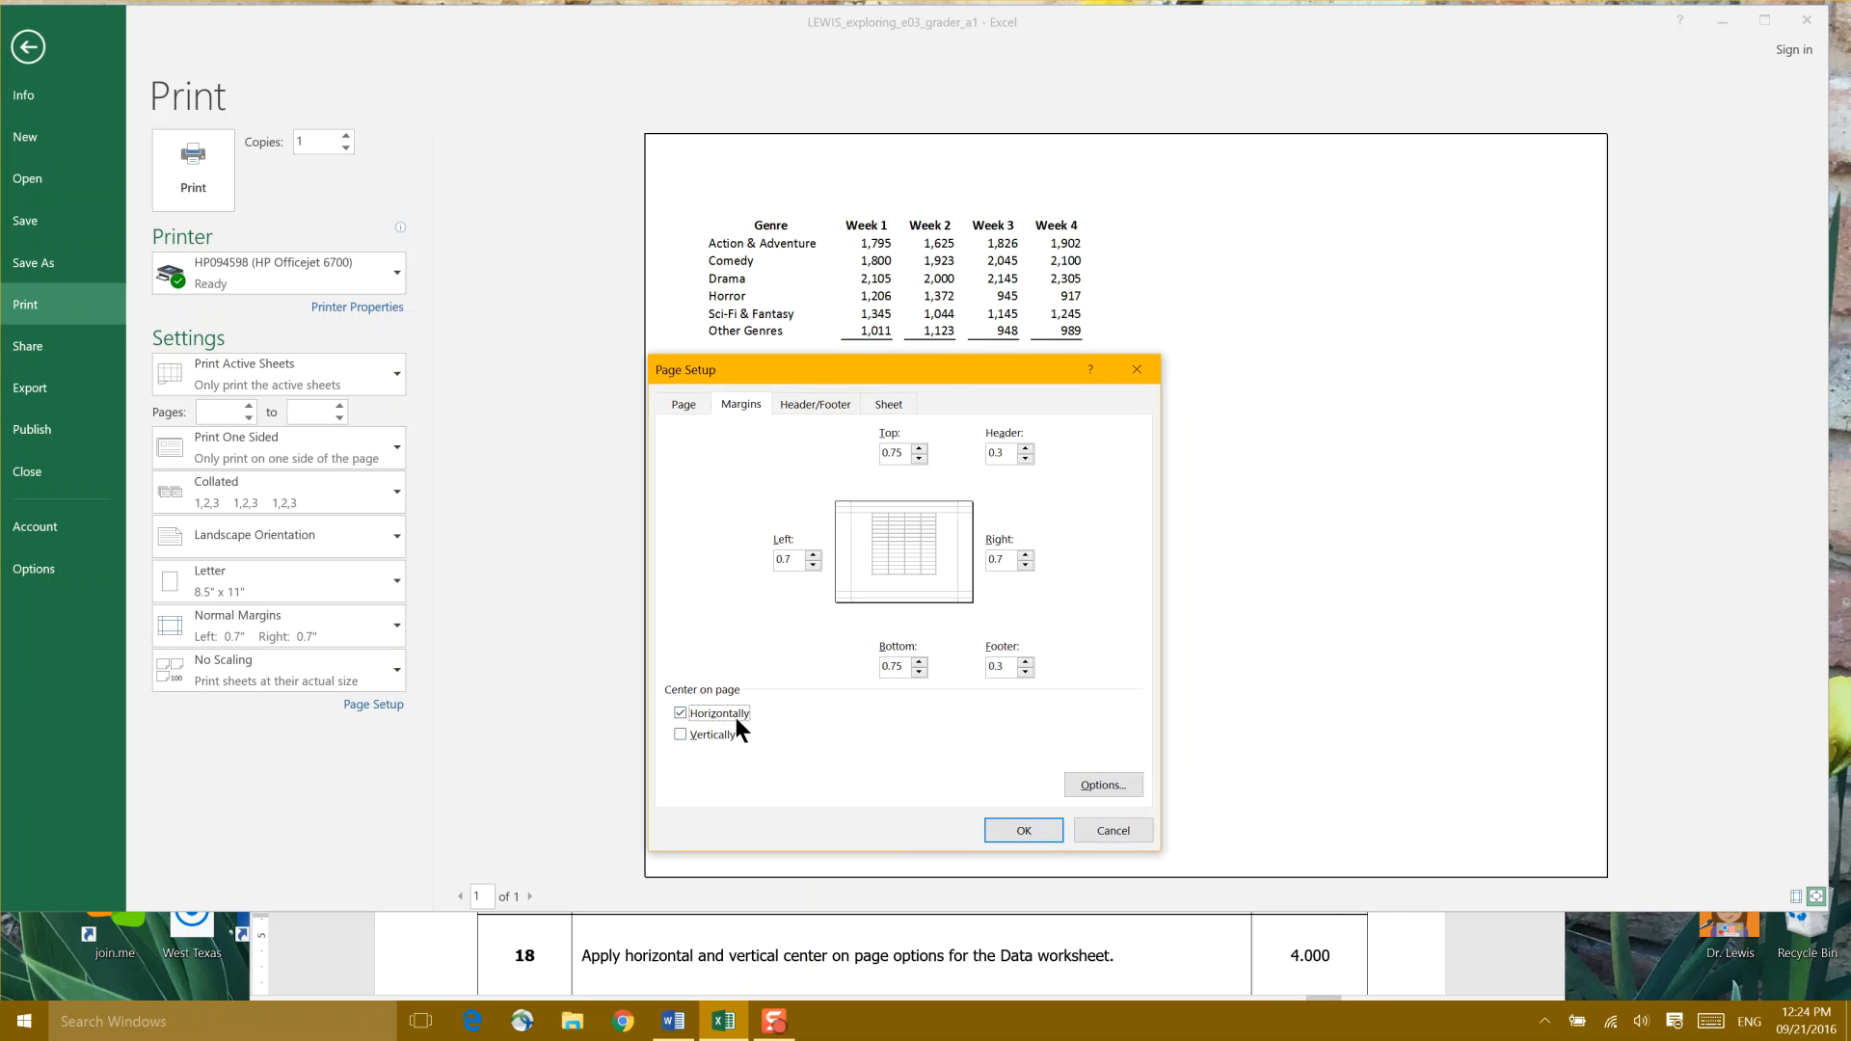
pyautogui.click(680, 735)
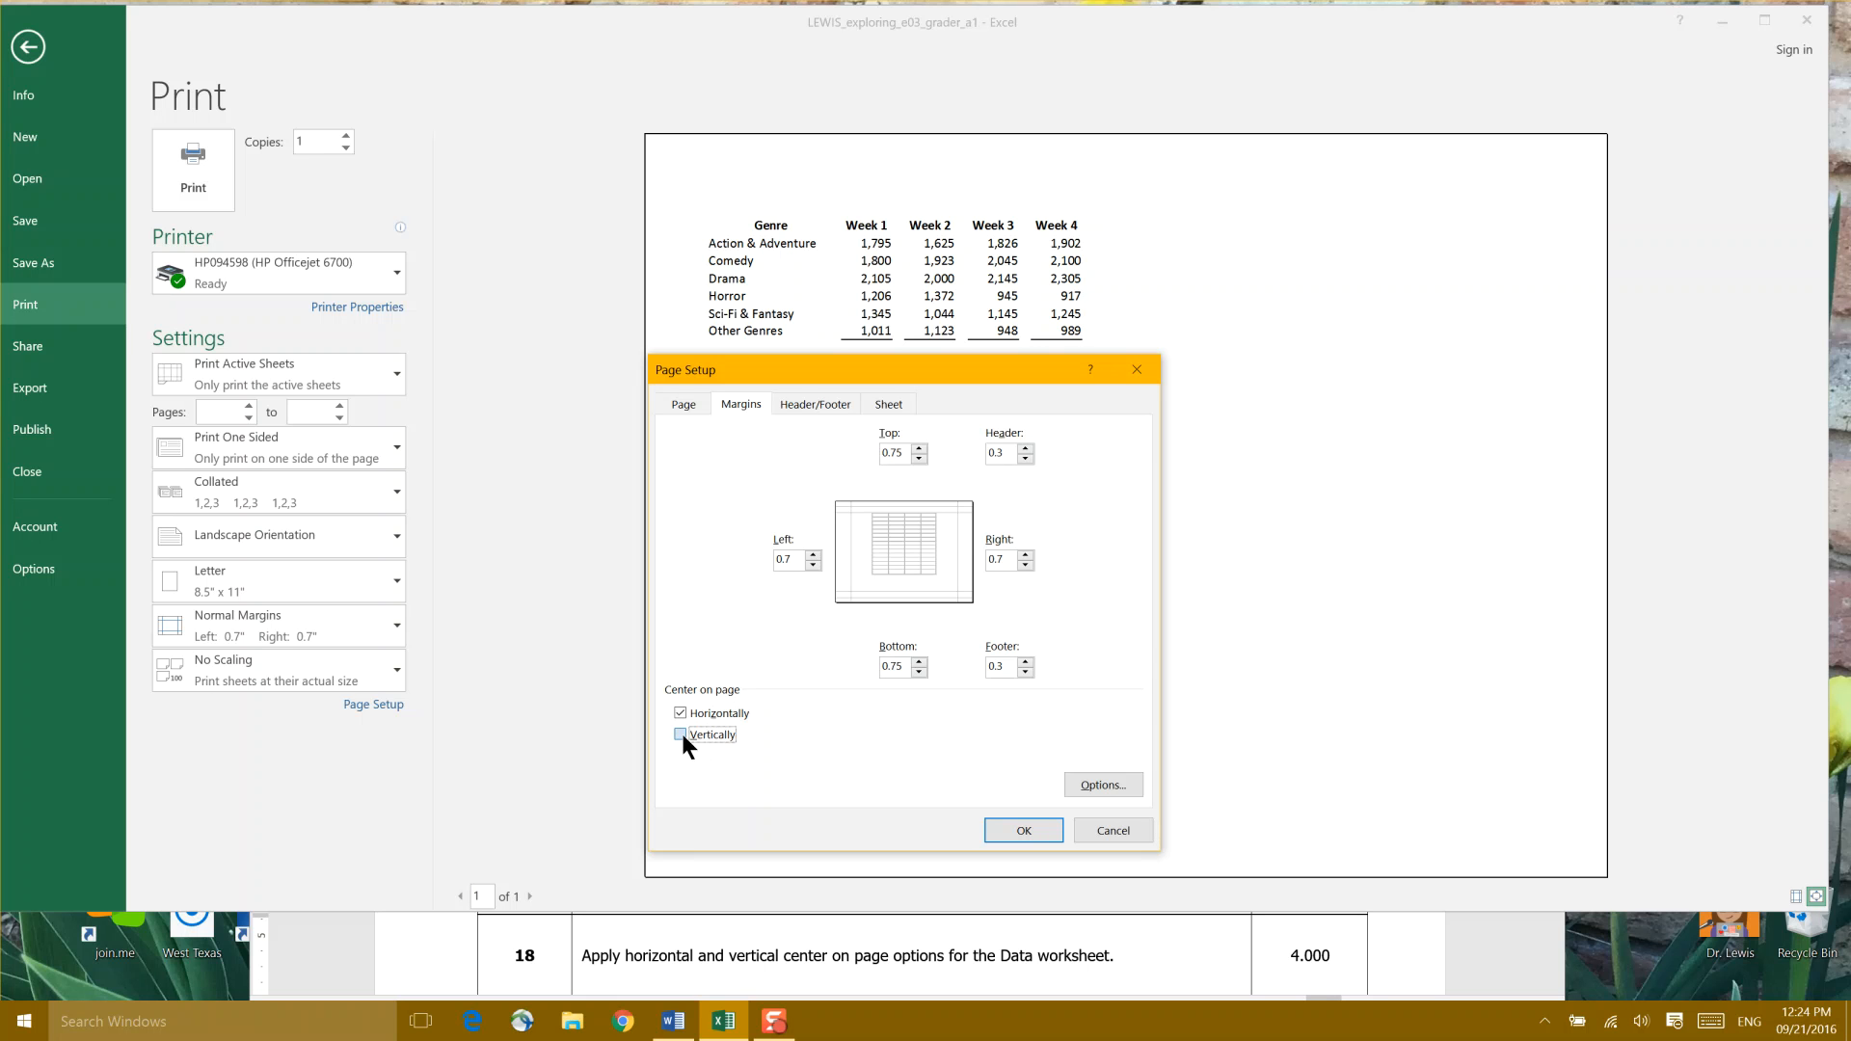
pyautogui.click(679, 732)
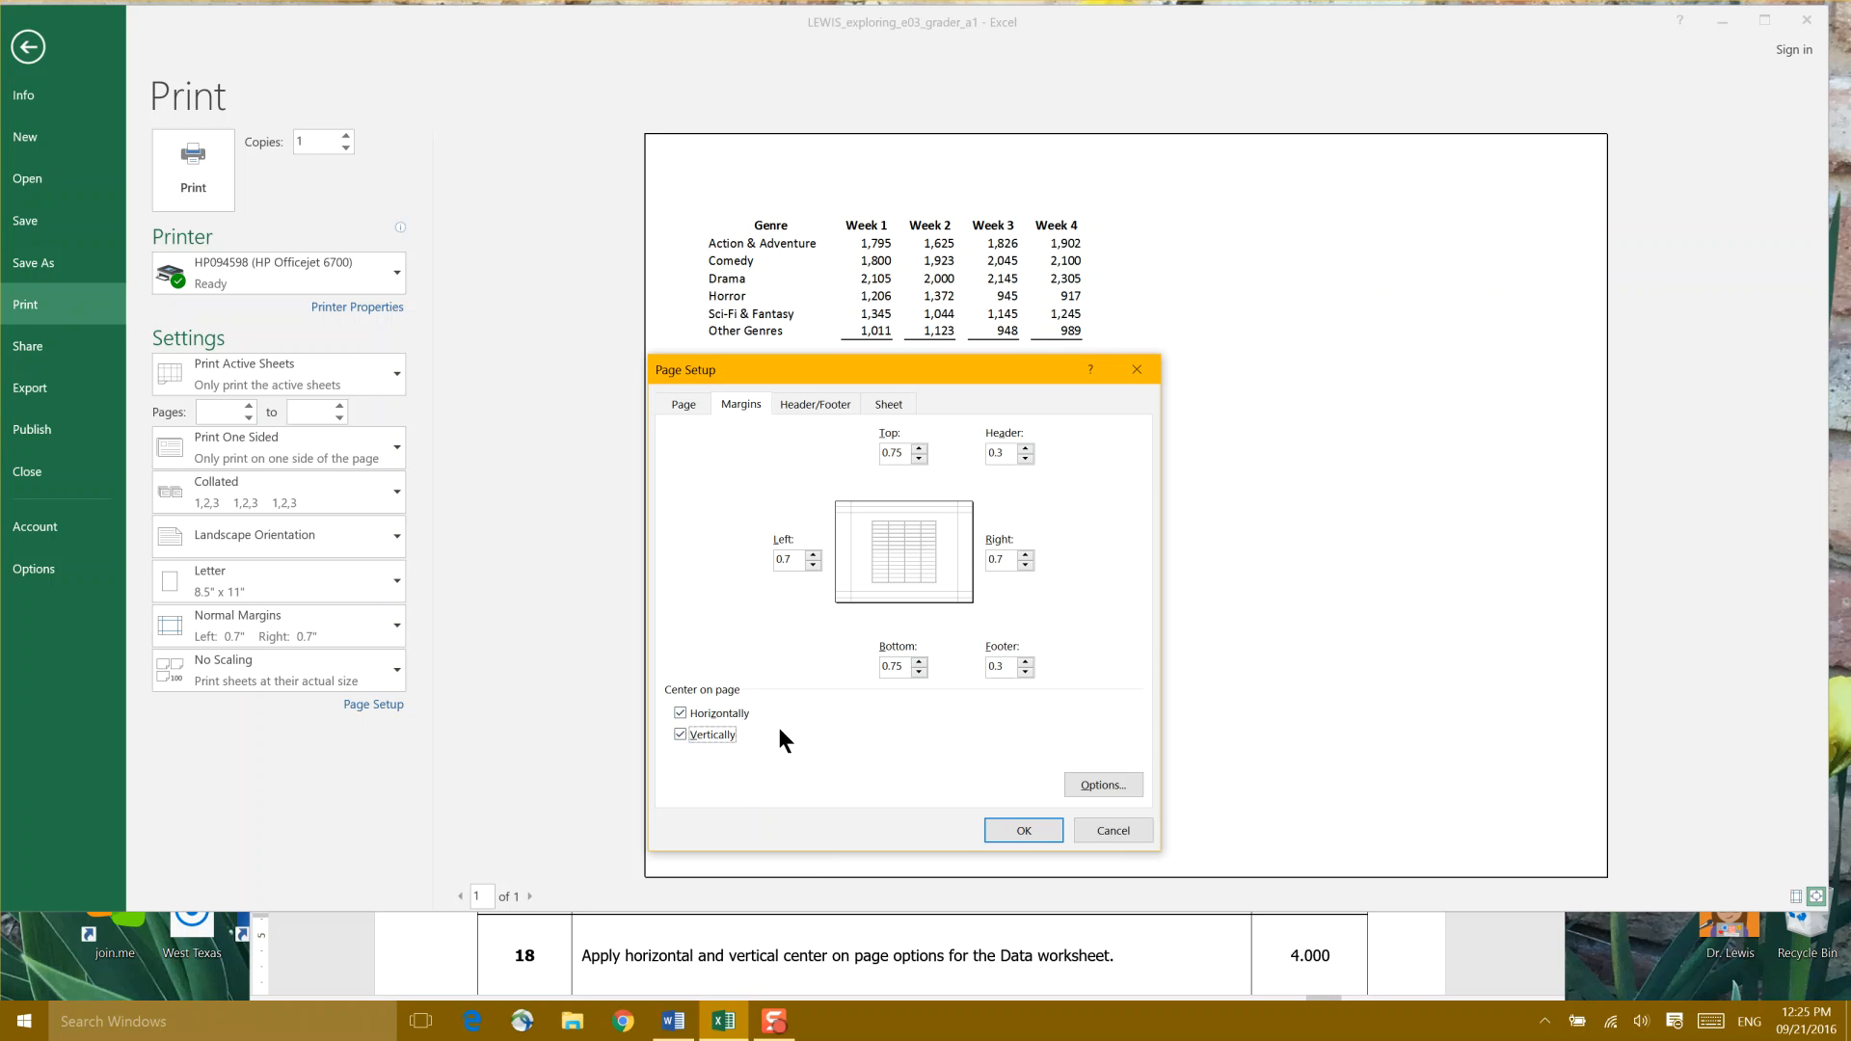
pyautogui.moveTo(653, 974)
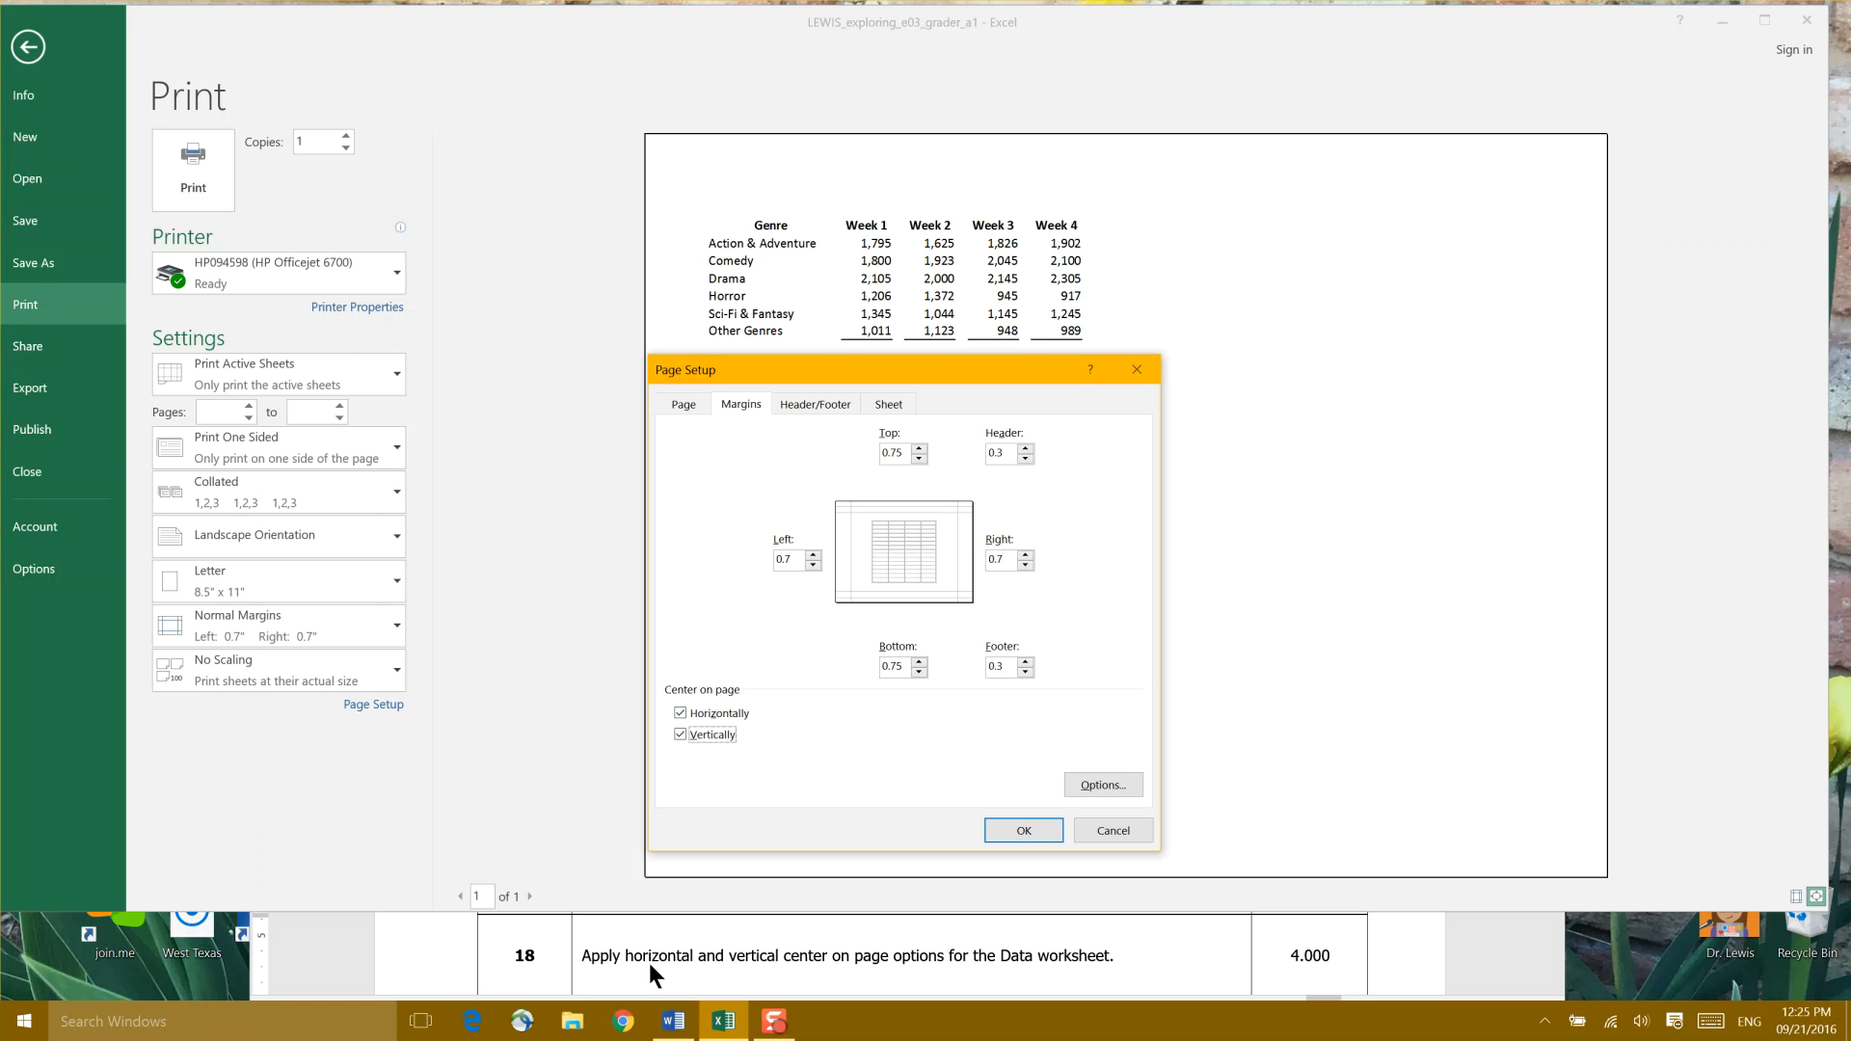
pyautogui.moveTo(802, 968)
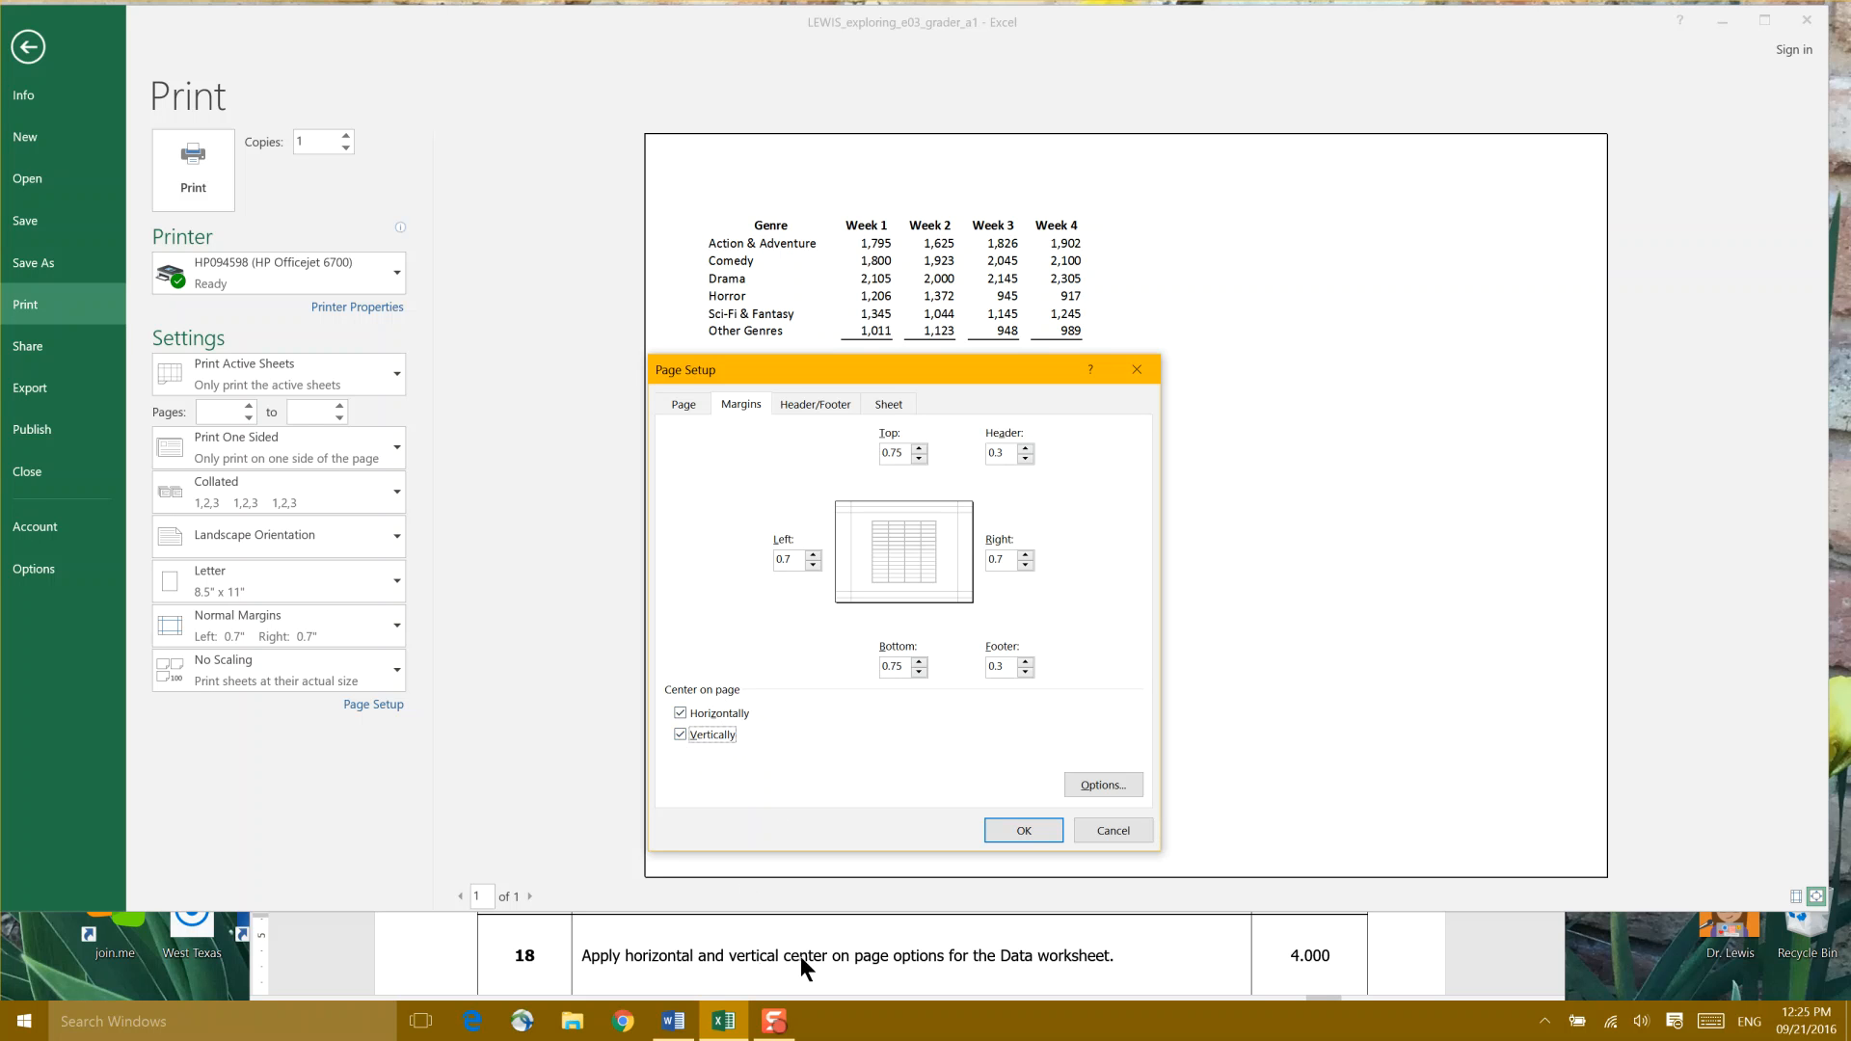
pyautogui.moveTo(885, 530)
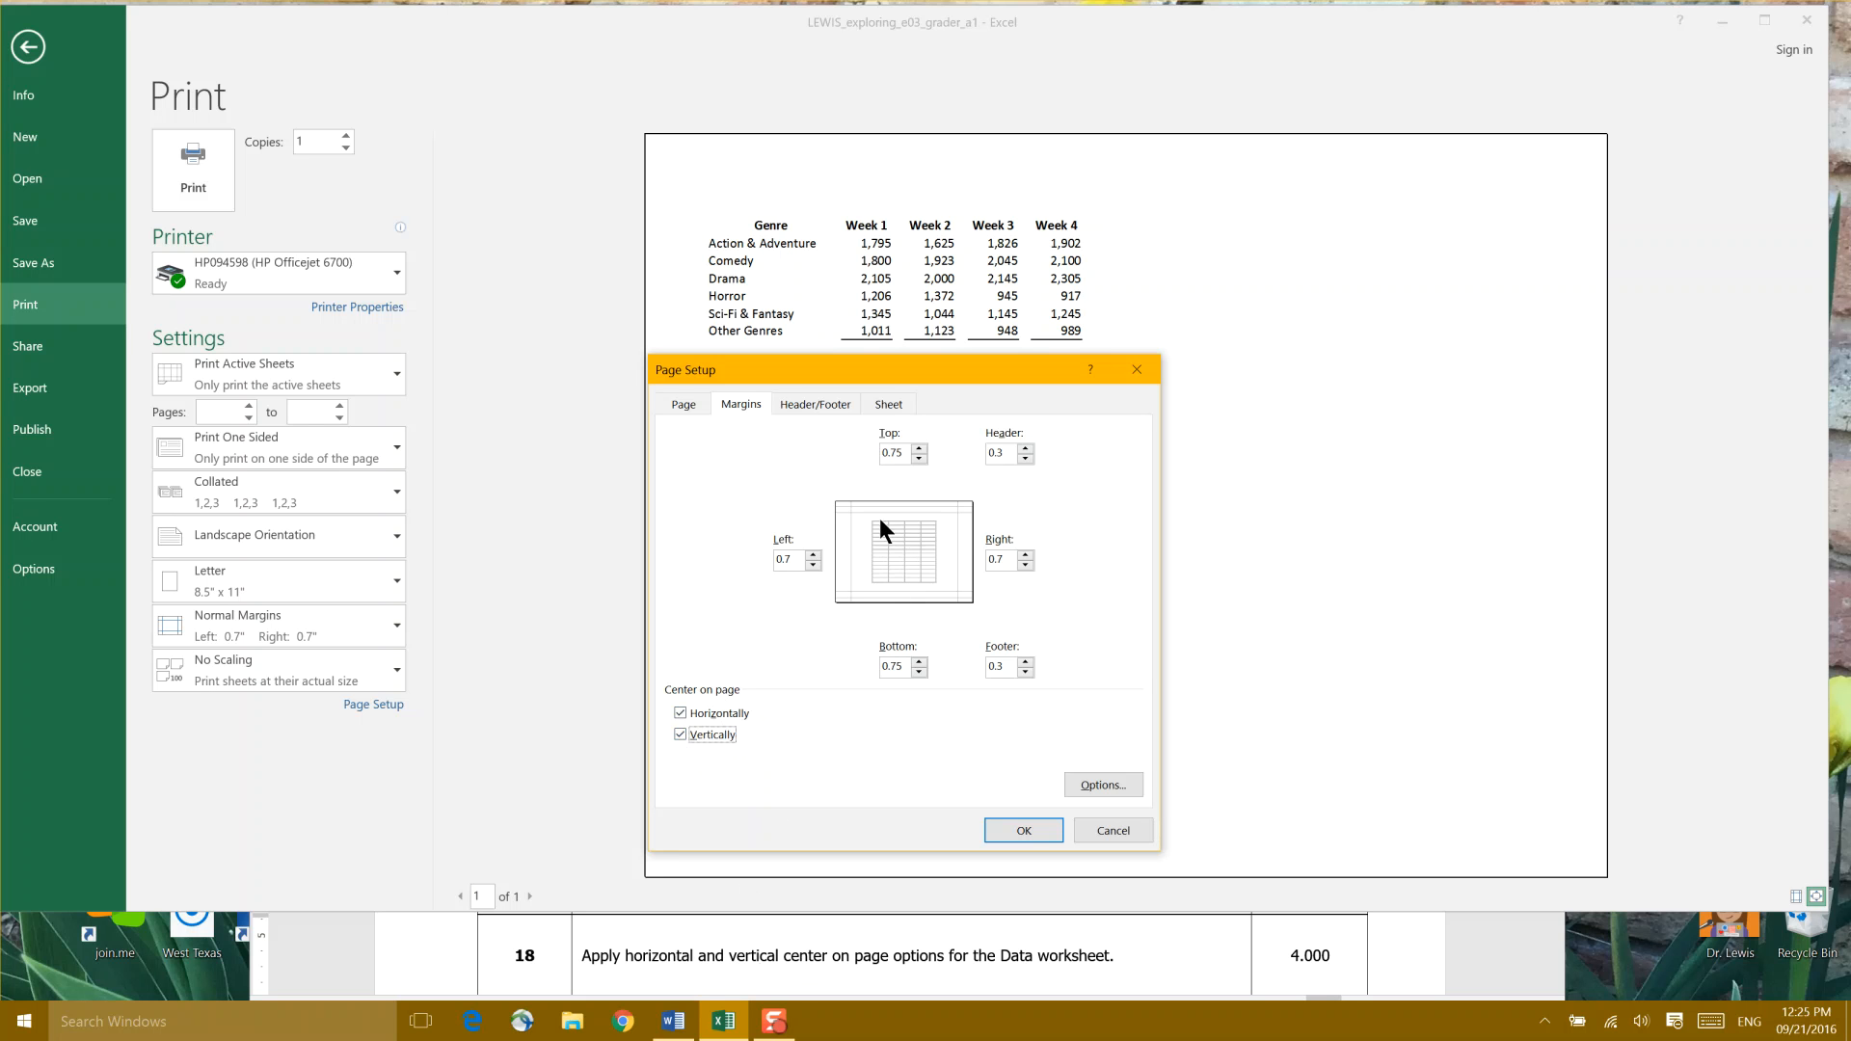
pyautogui.click(679, 733)
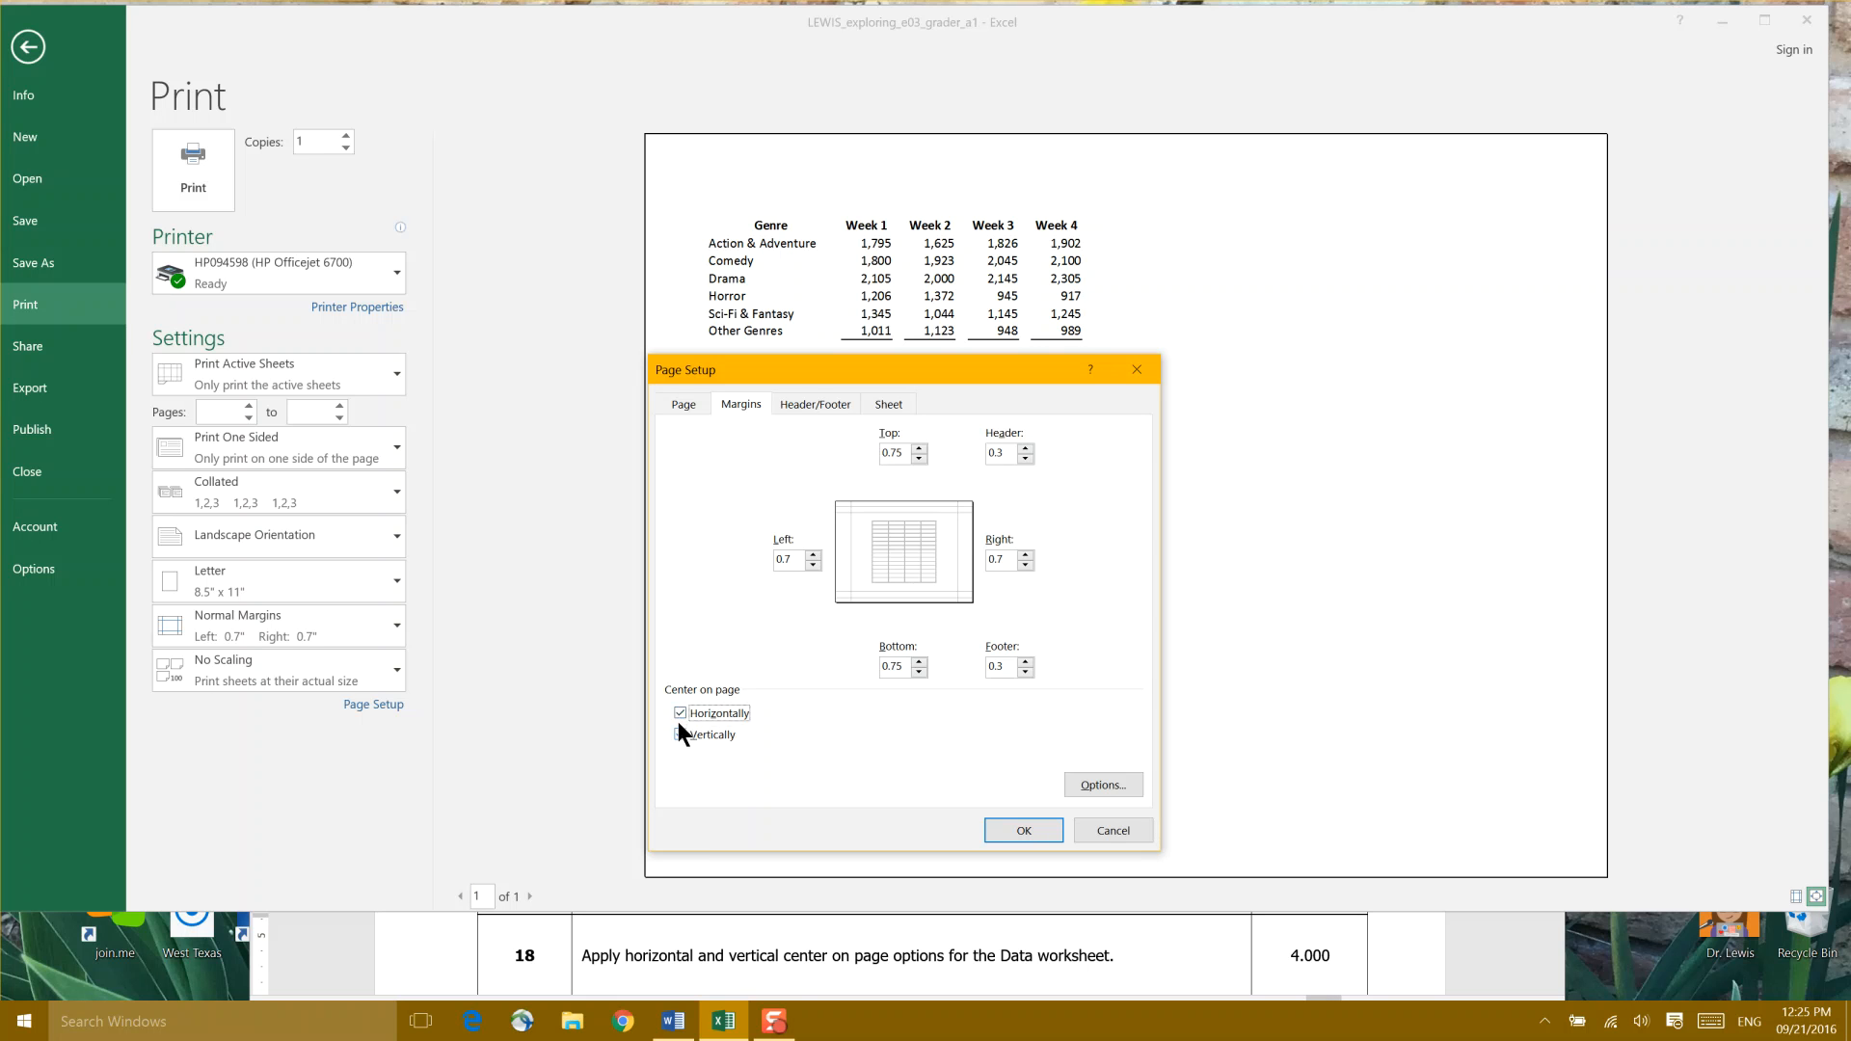
pyautogui.click(679, 711)
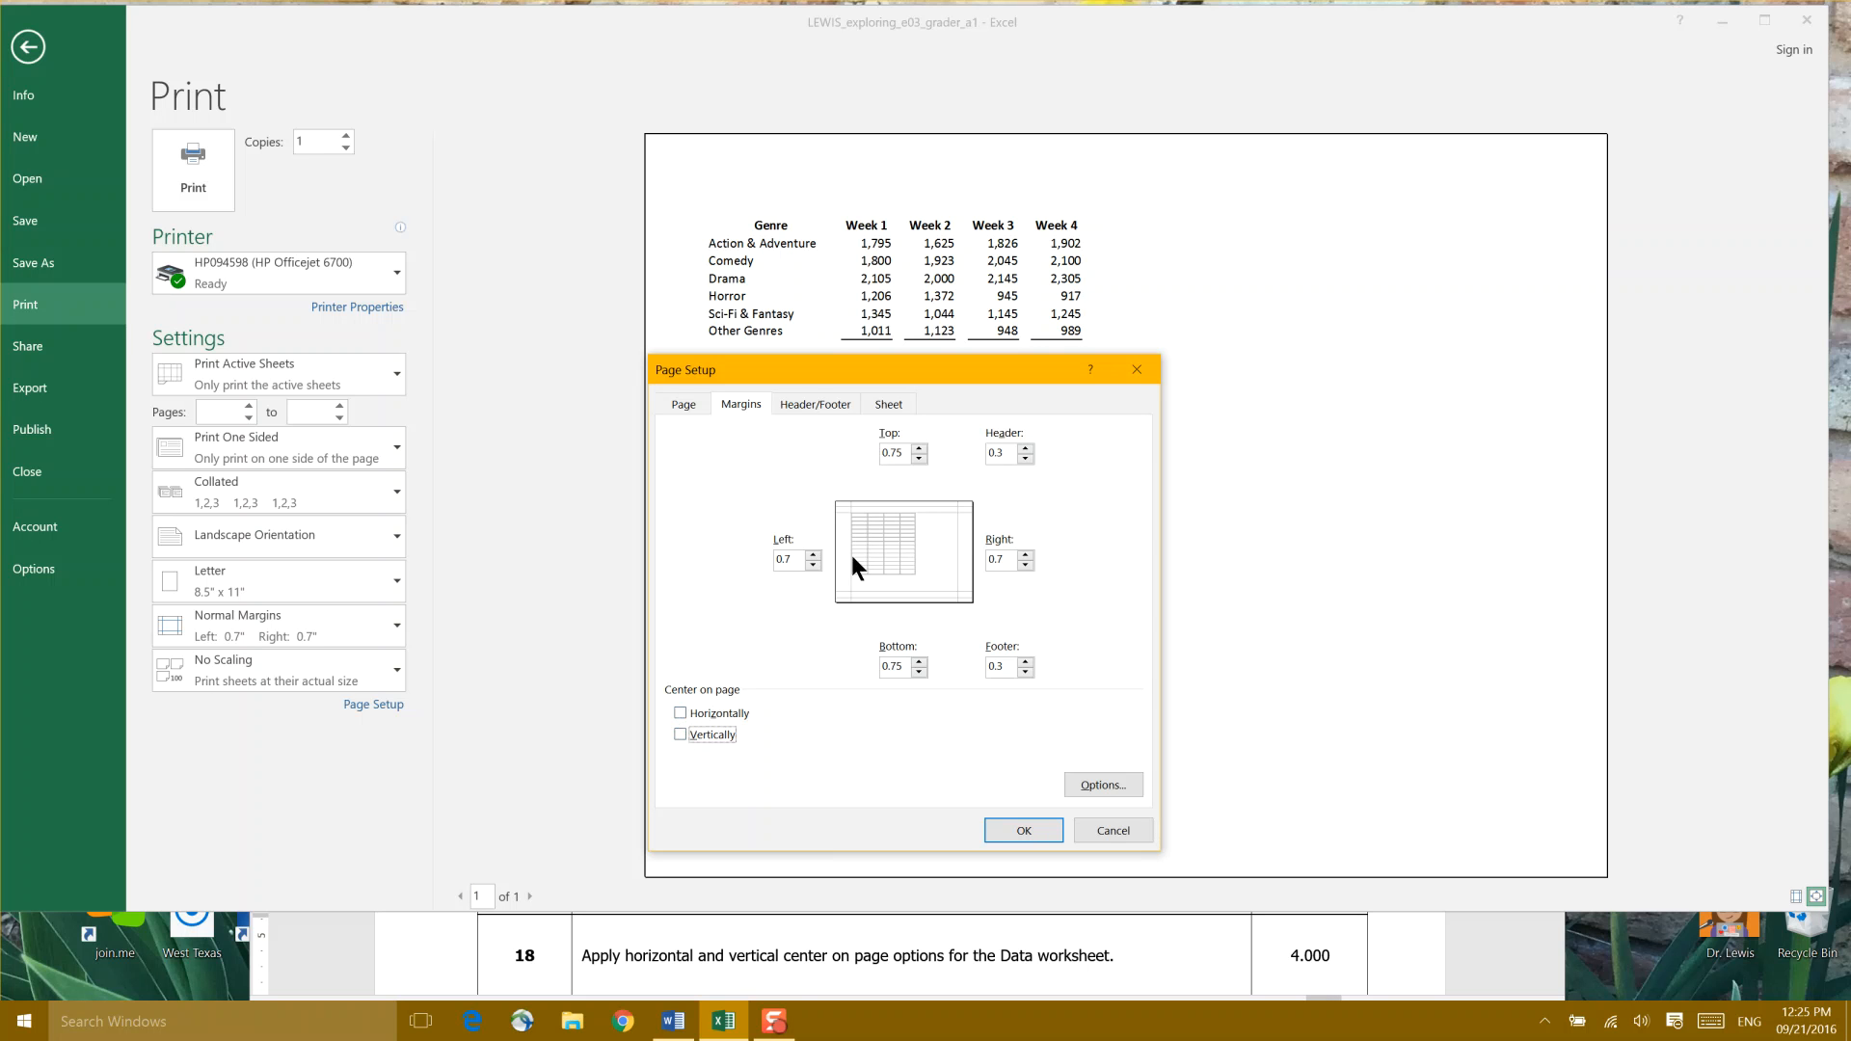
pyautogui.moveTo(836, 508)
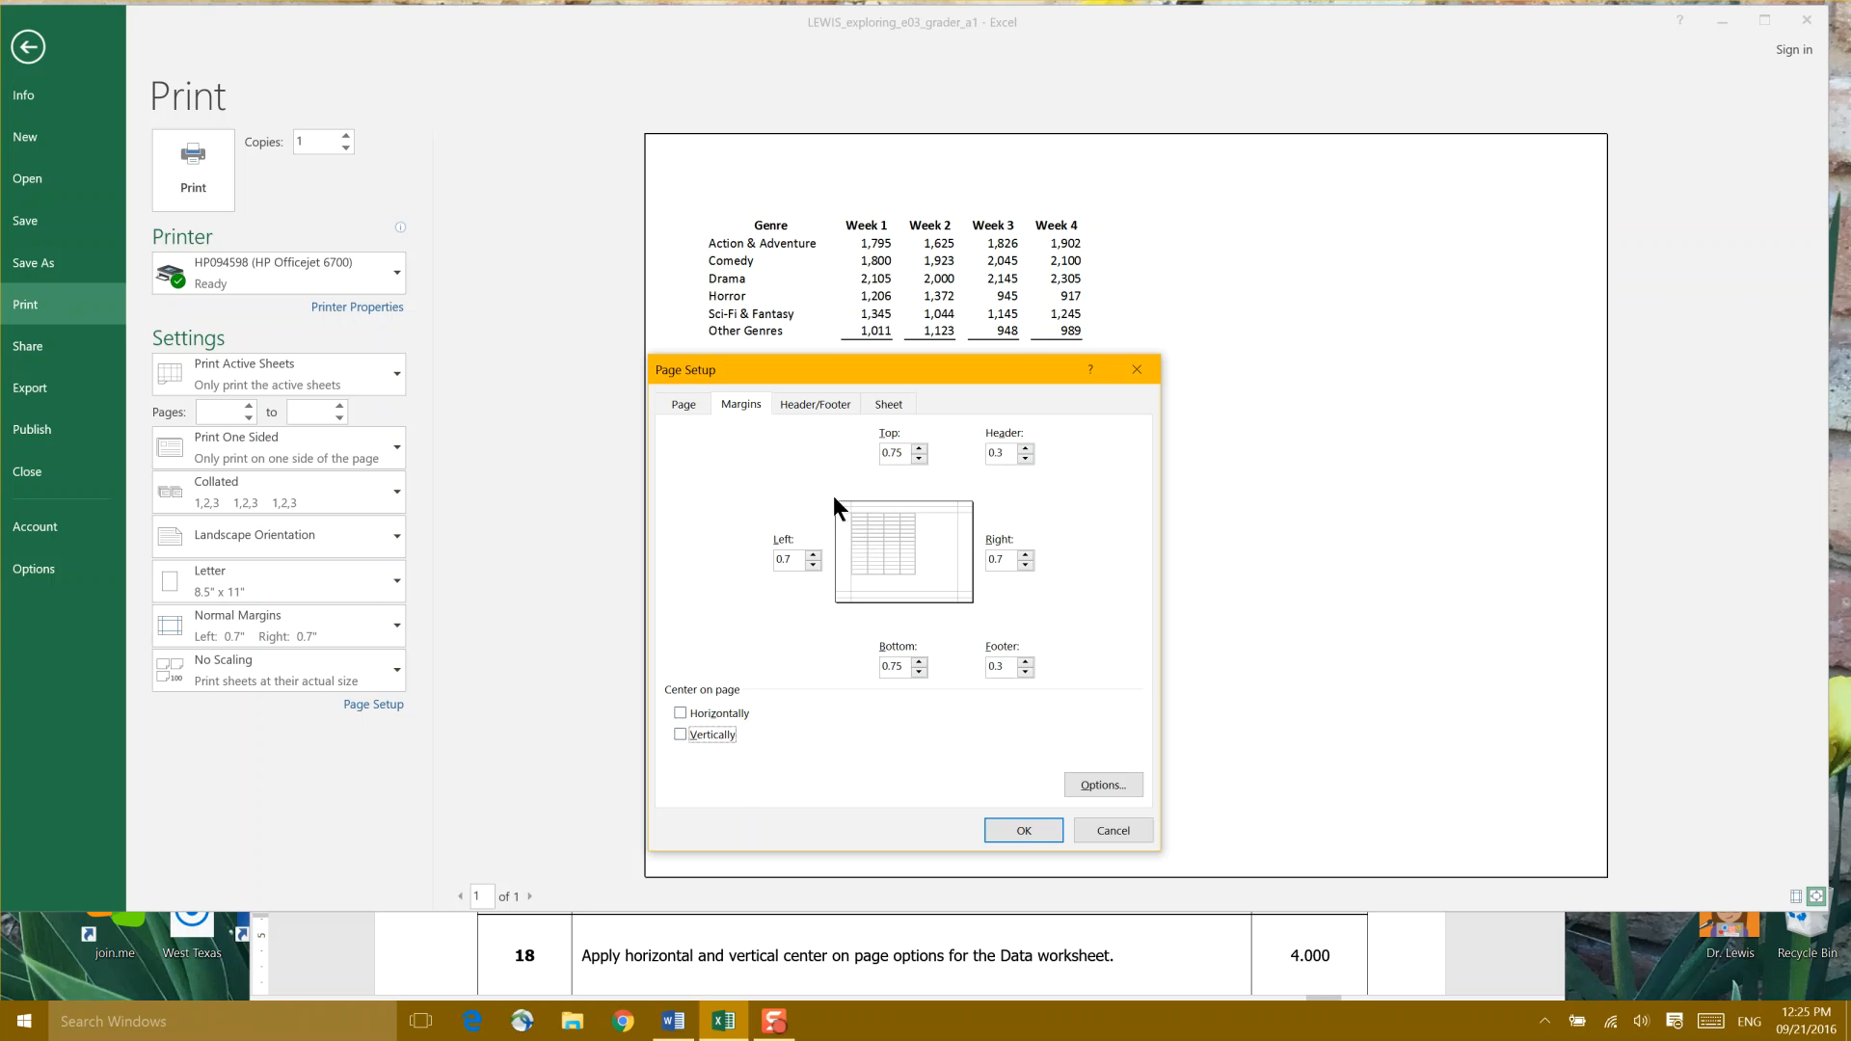
pyautogui.moveTo(825, 489)
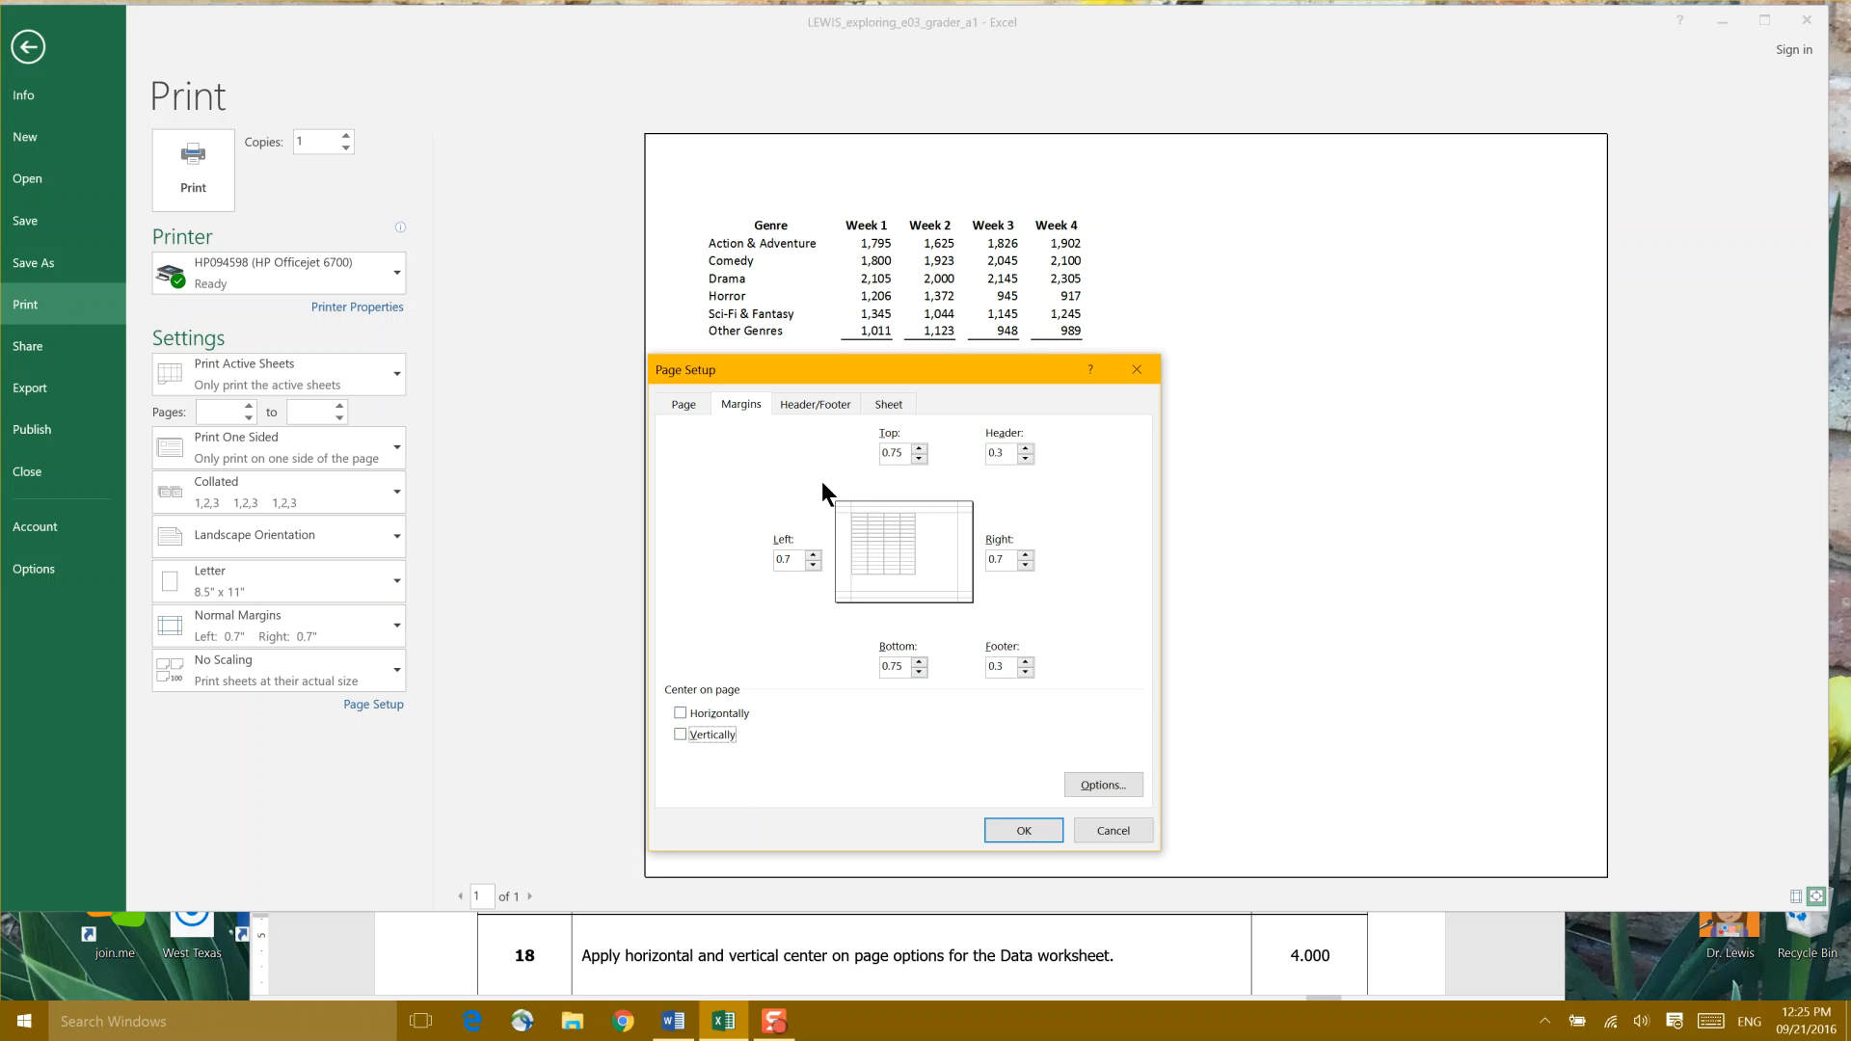
# - Re-check Center horizontally and vertically, then confirm Page Setup
pyautogui.click(679, 713)
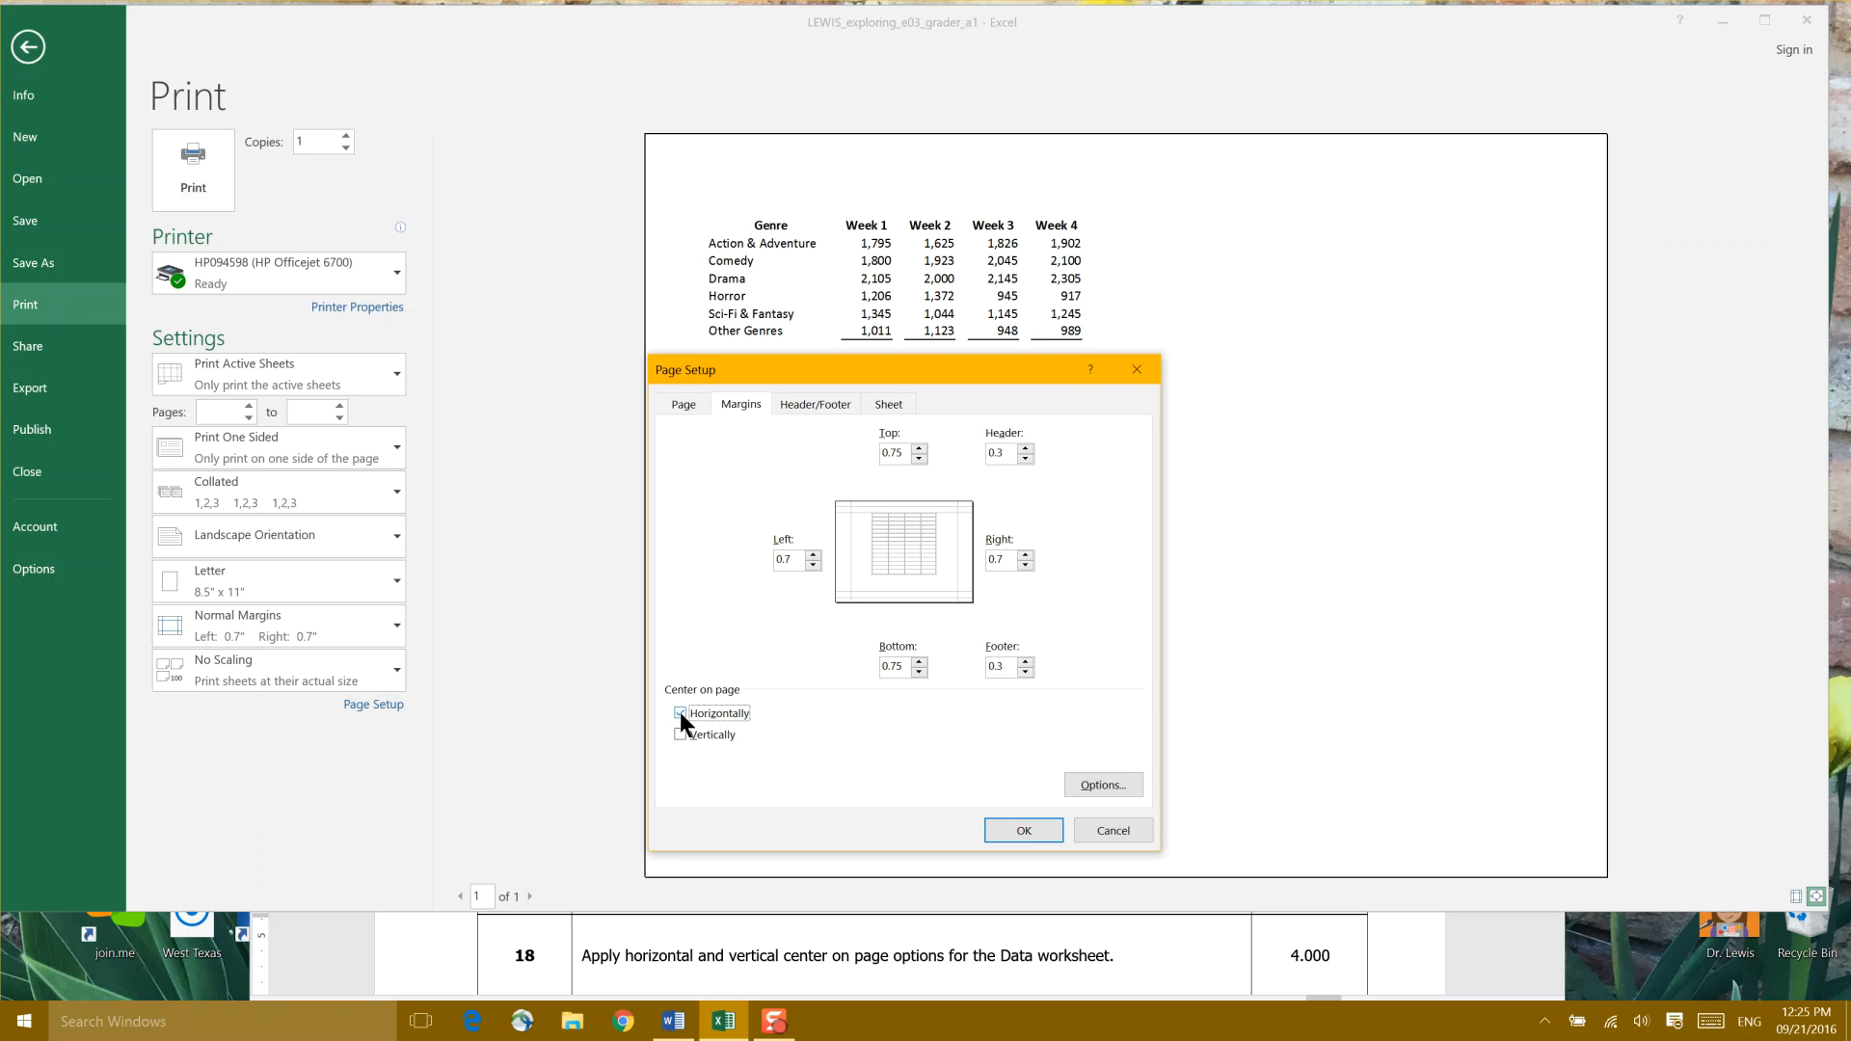
pyautogui.click(679, 713)
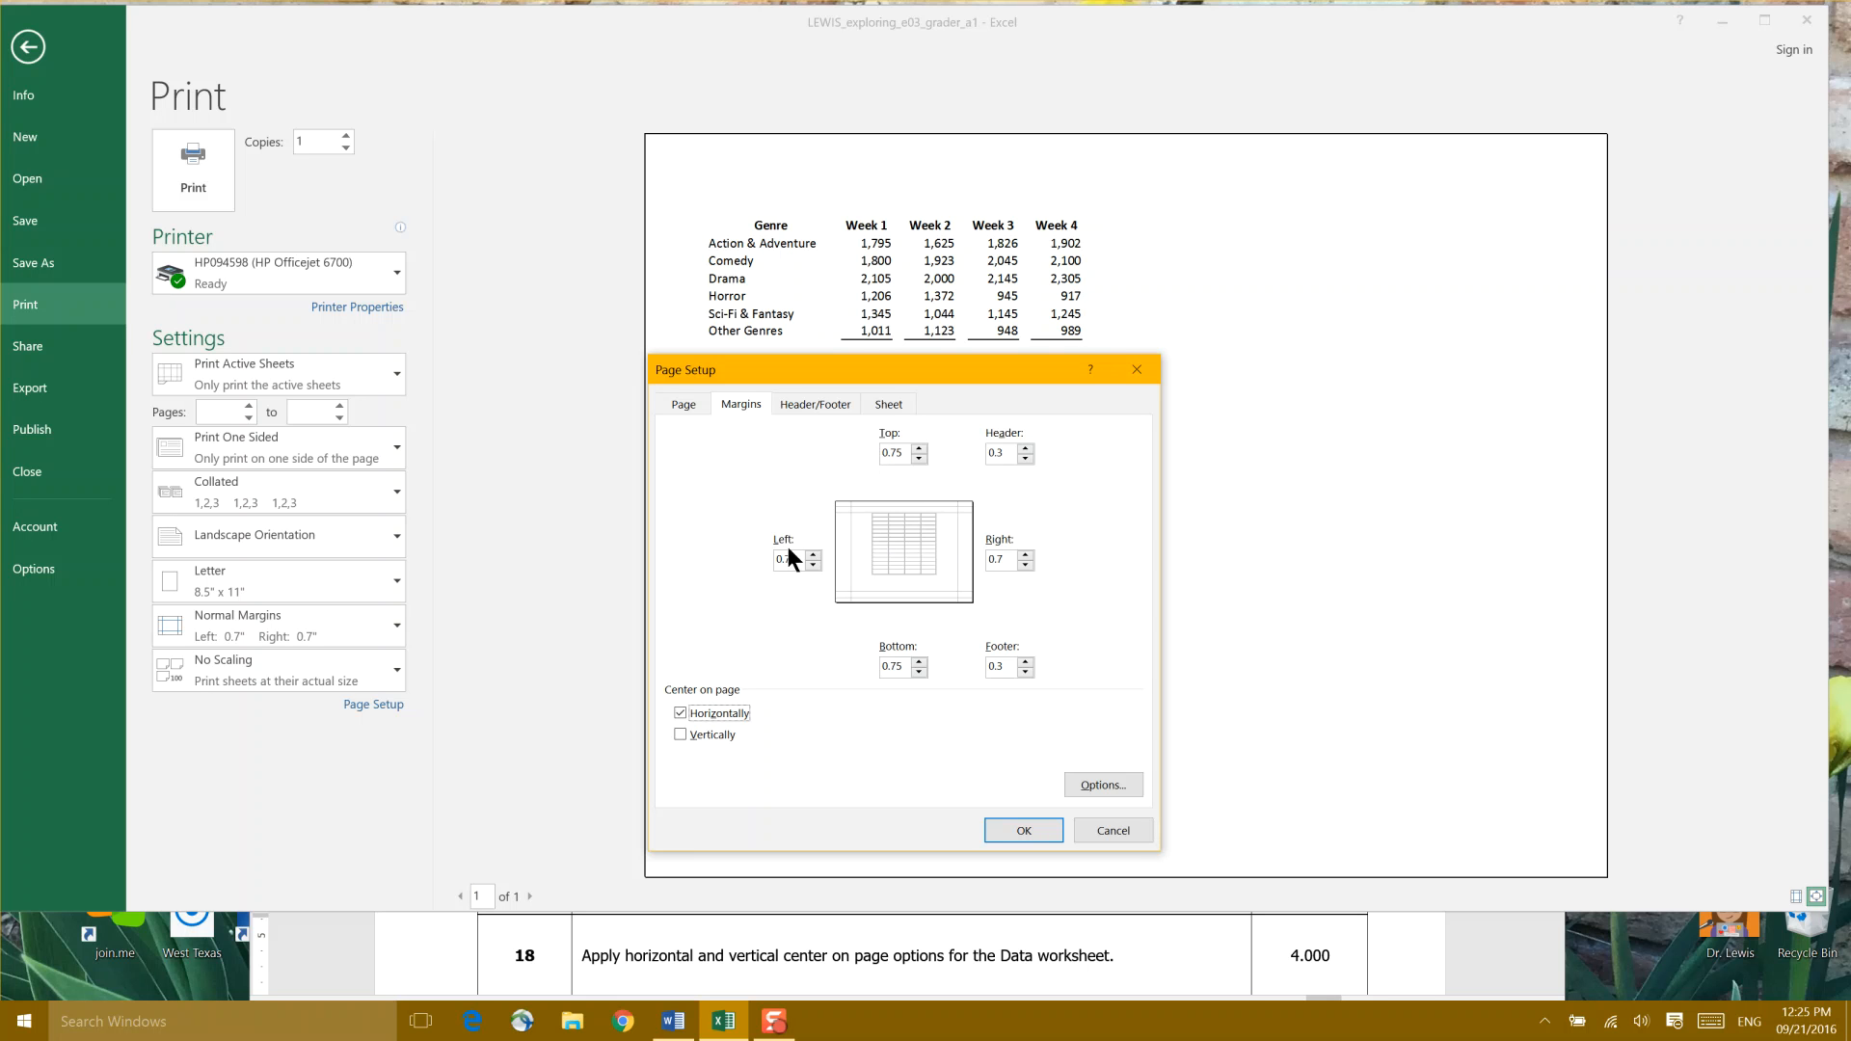
pyautogui.moveTo(773, 538)
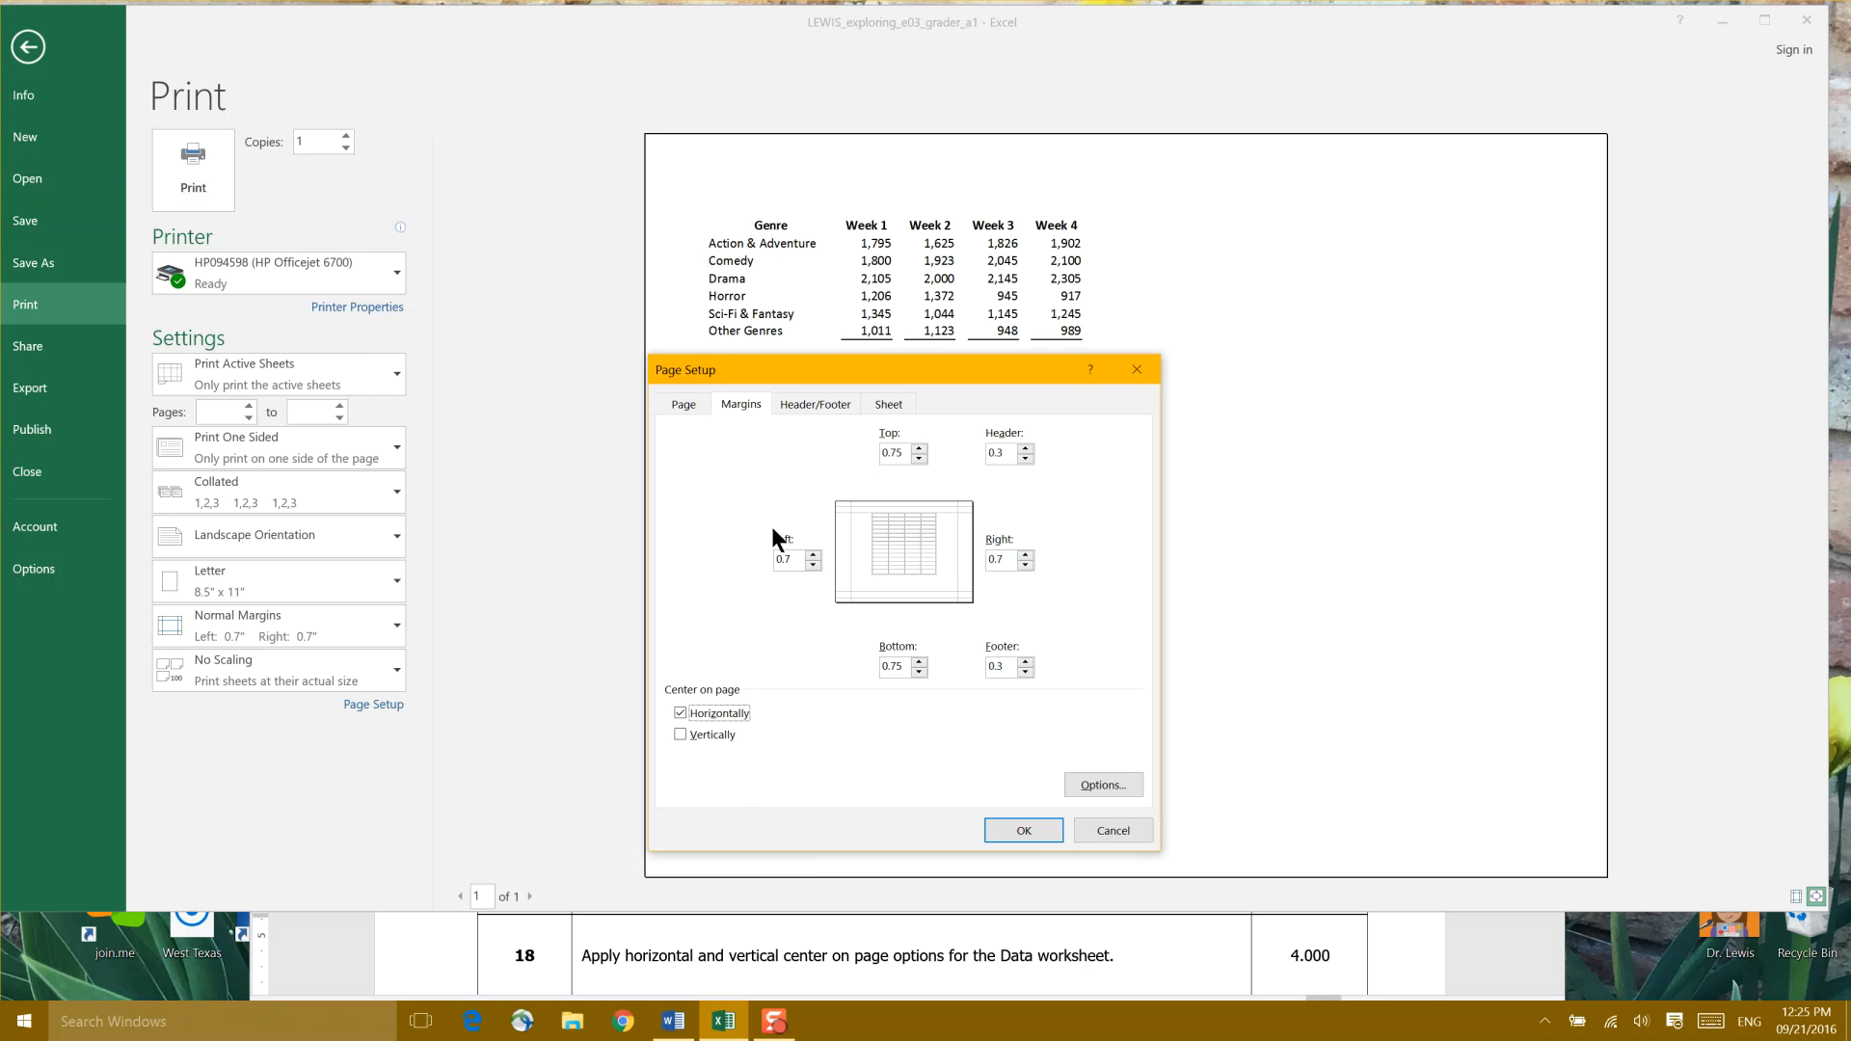
pyautogui.click(679, 733)
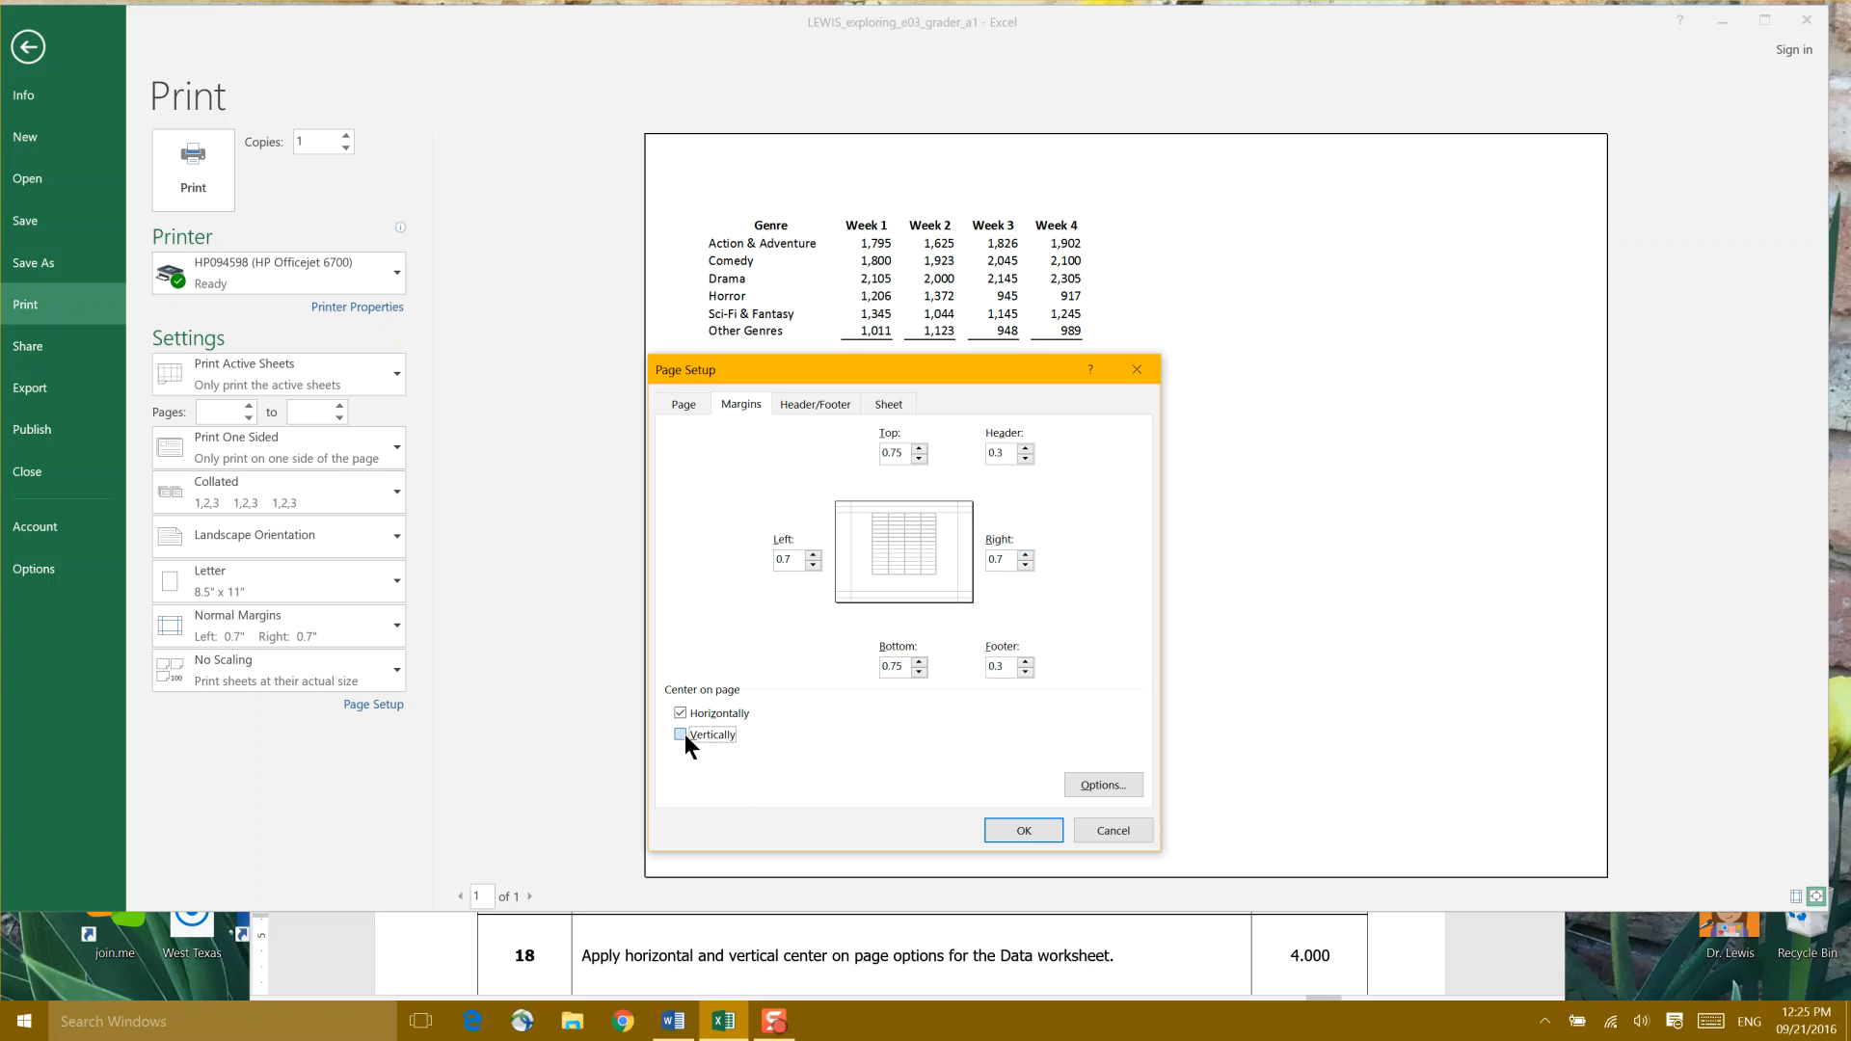
pyautogui.click(678, 733)
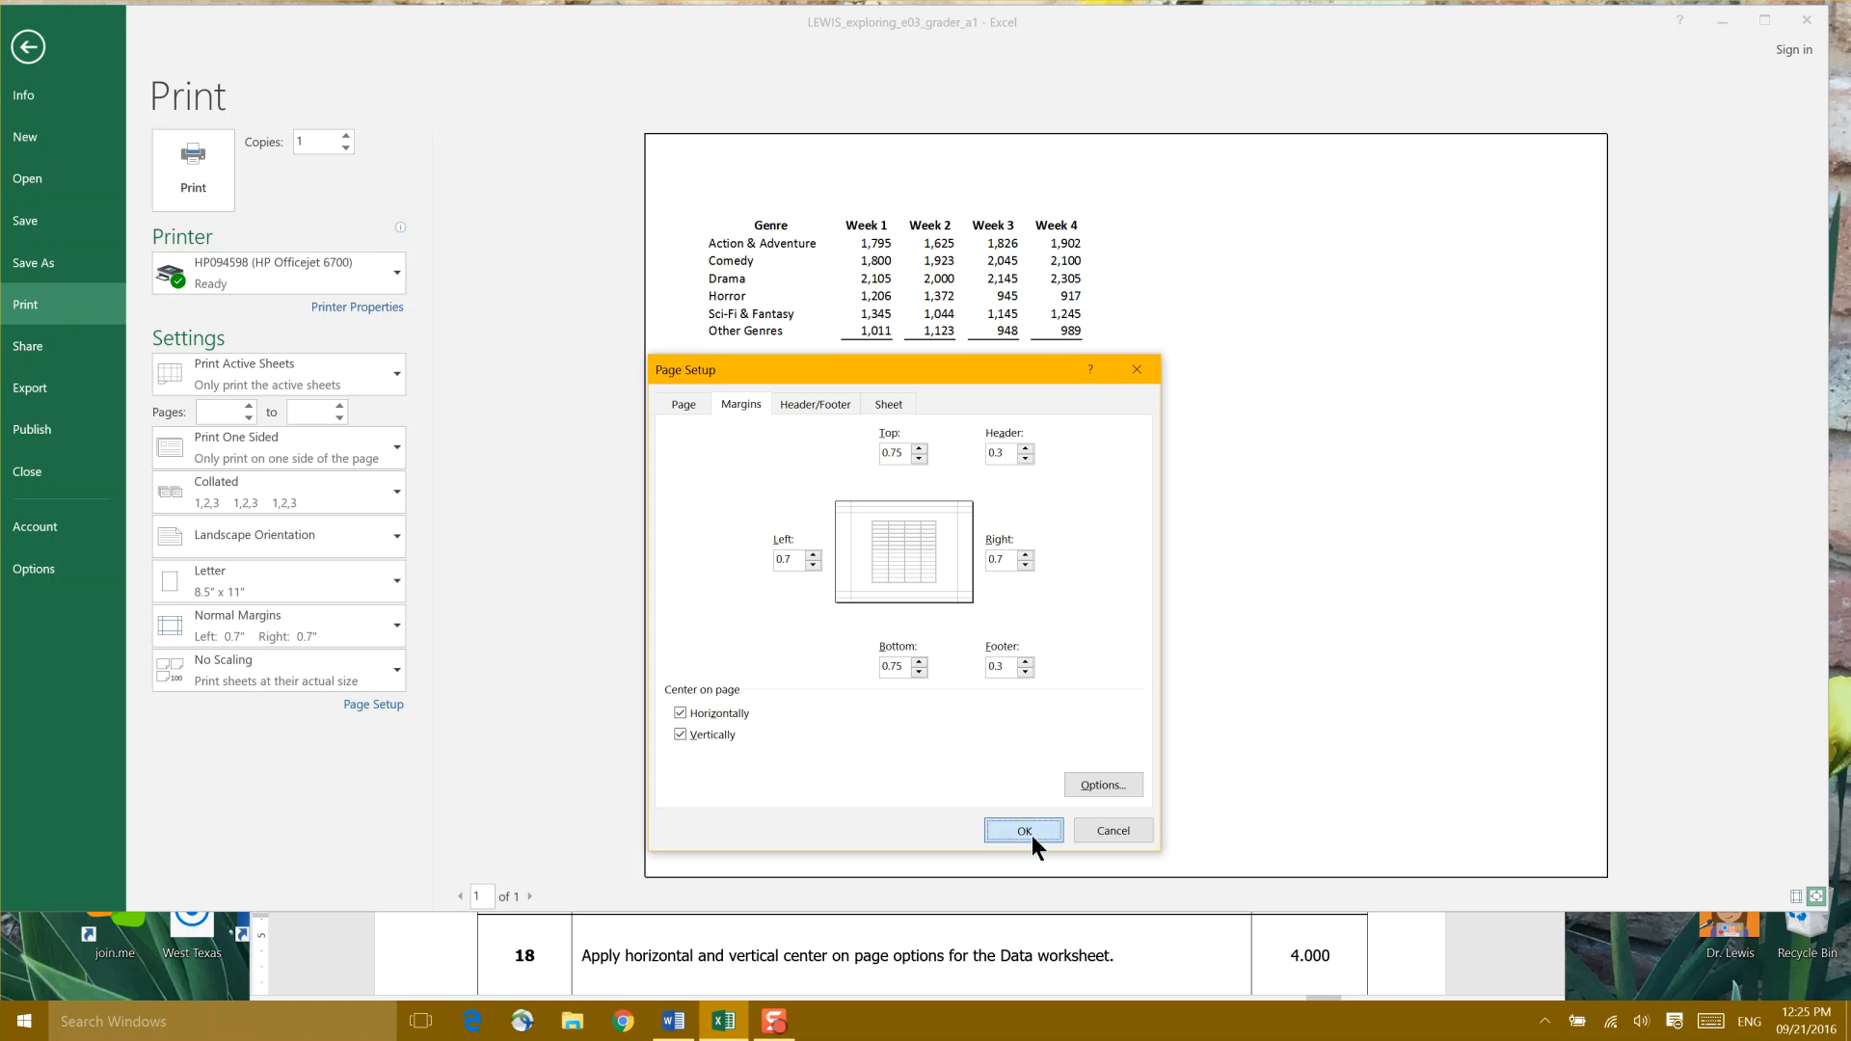
pyautogui.click(1021, 830)
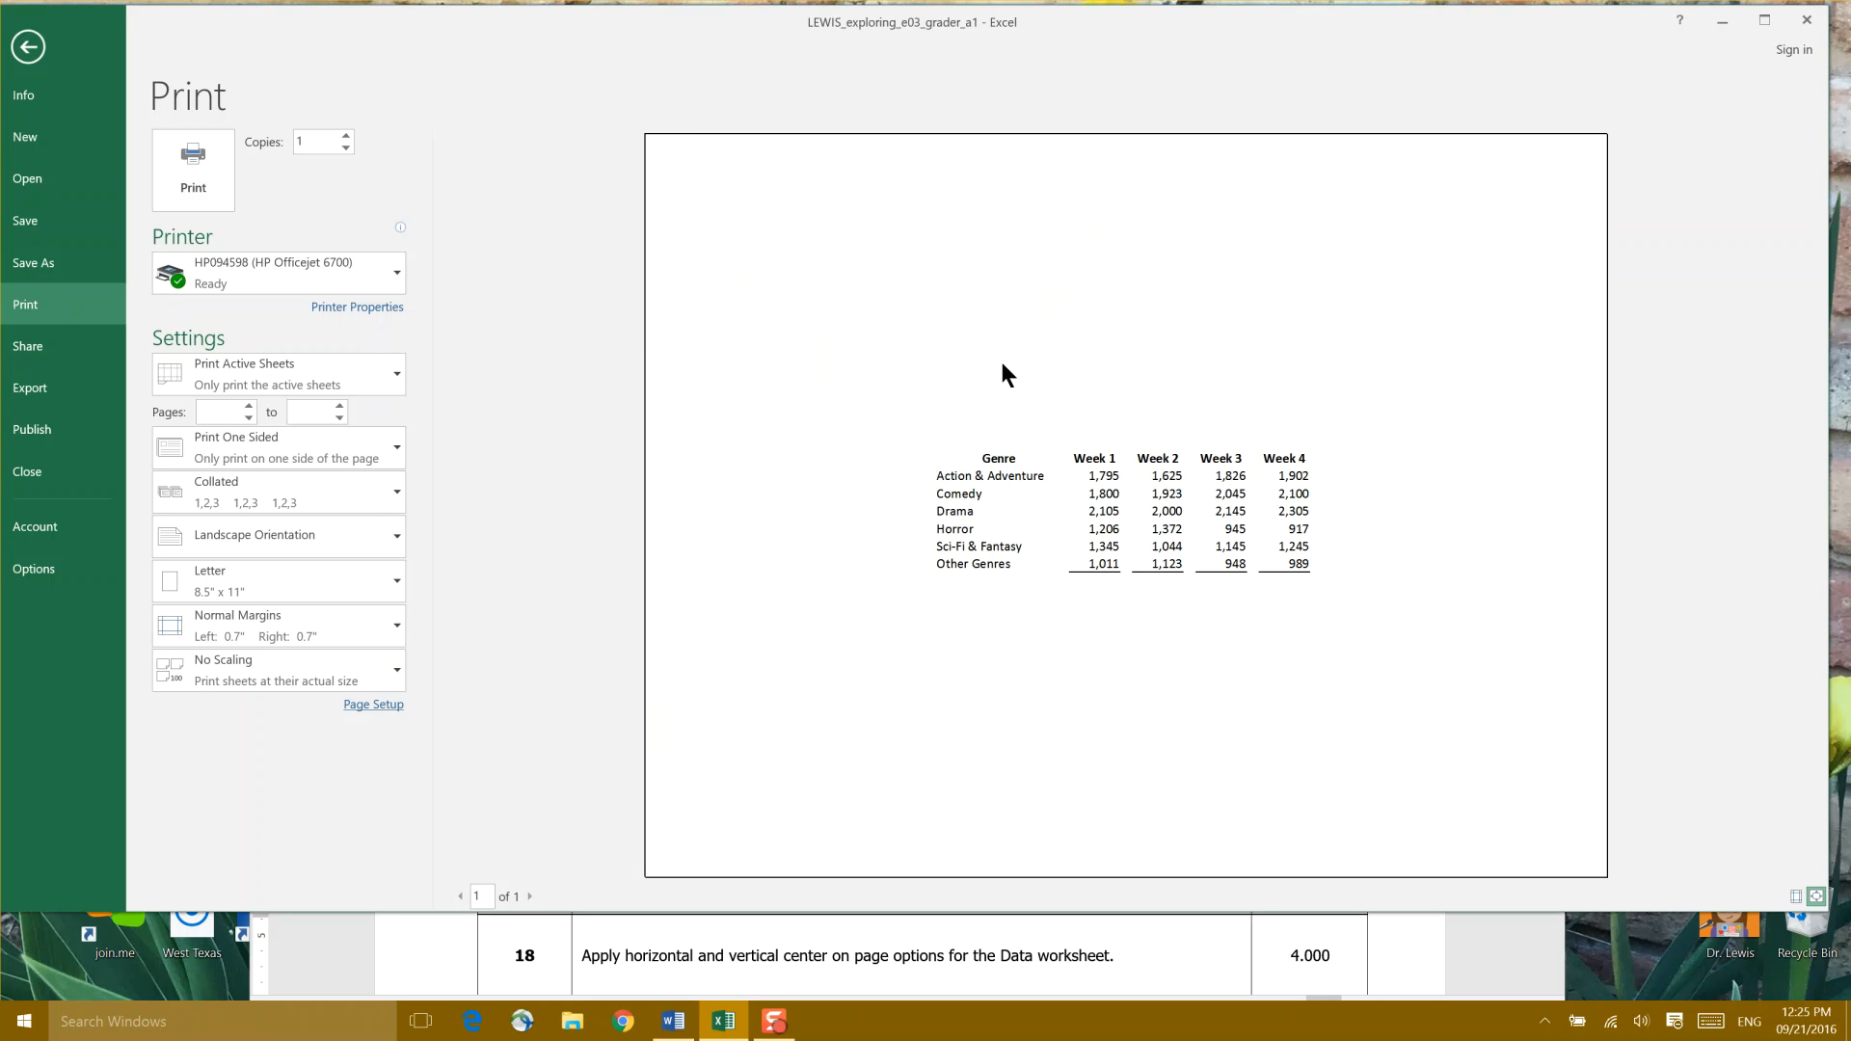
pyautogui.moveTo(1163, 723)
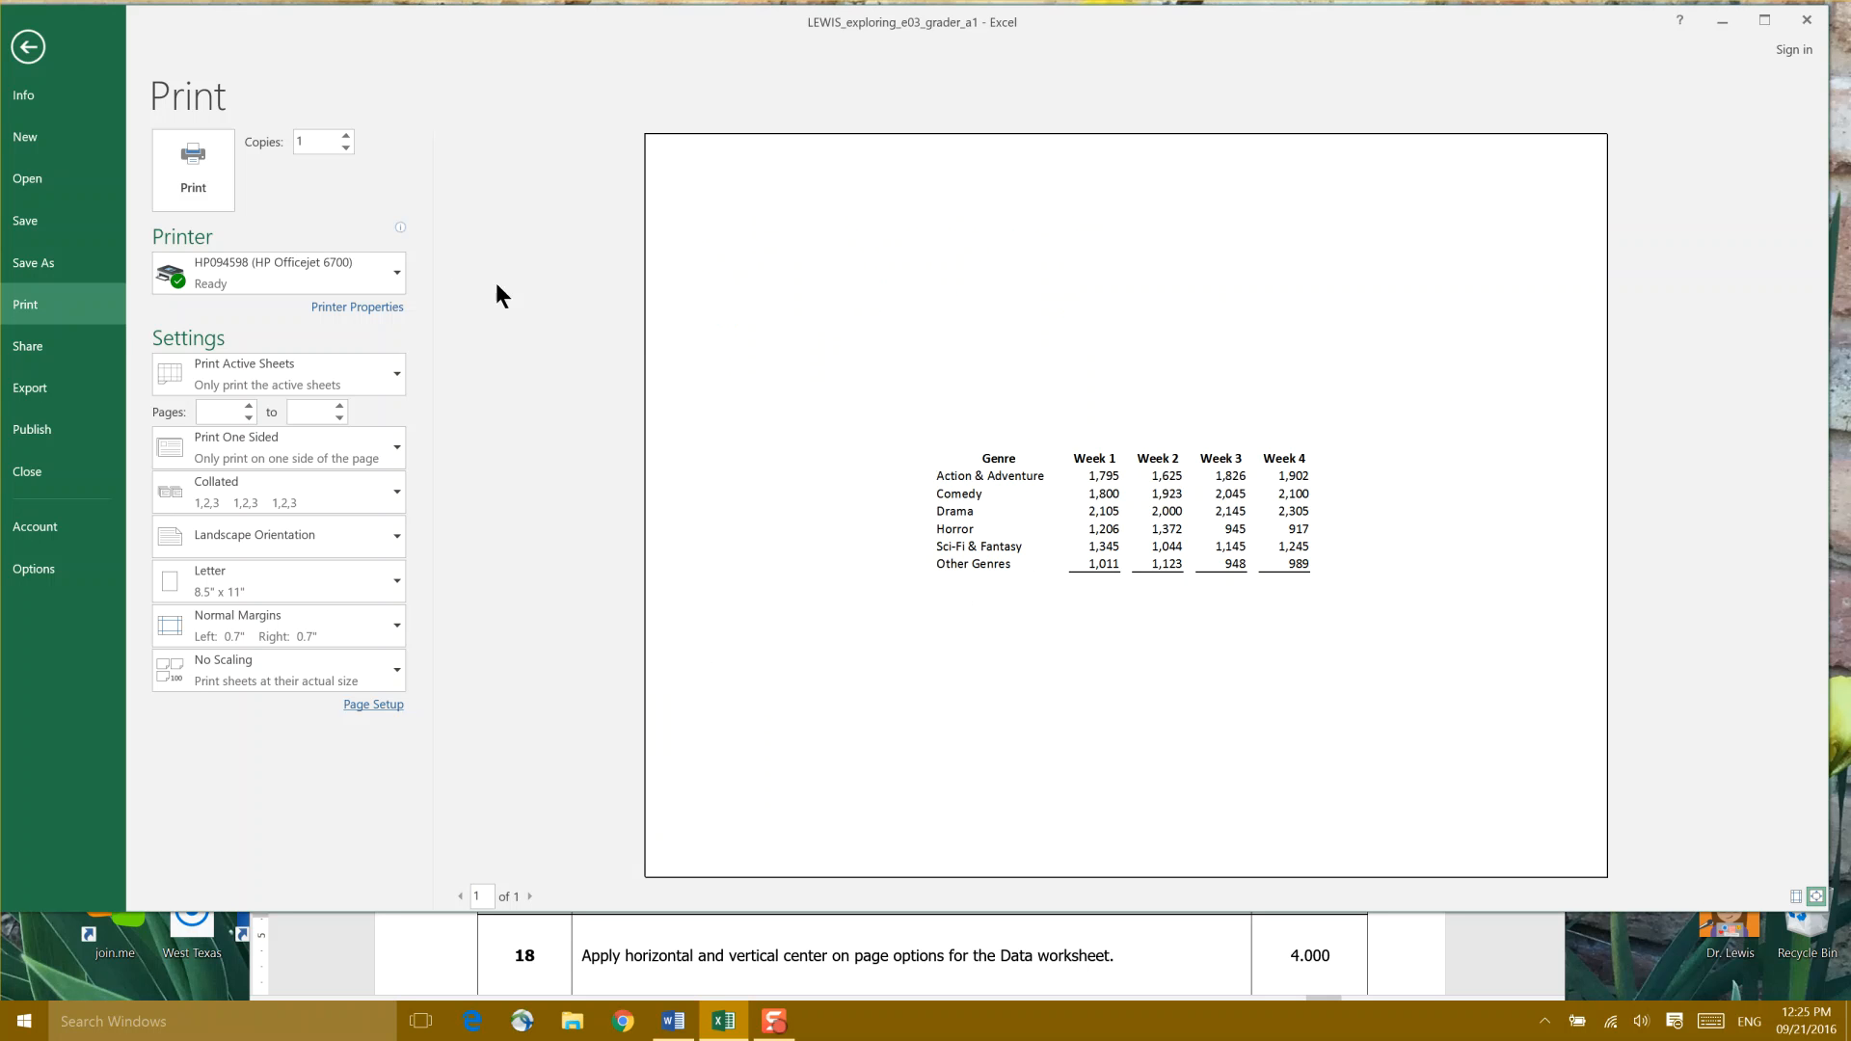
# - Exit Backstage print preview back to the Data worksheet's normal view
pyautogui.click(27, 46)
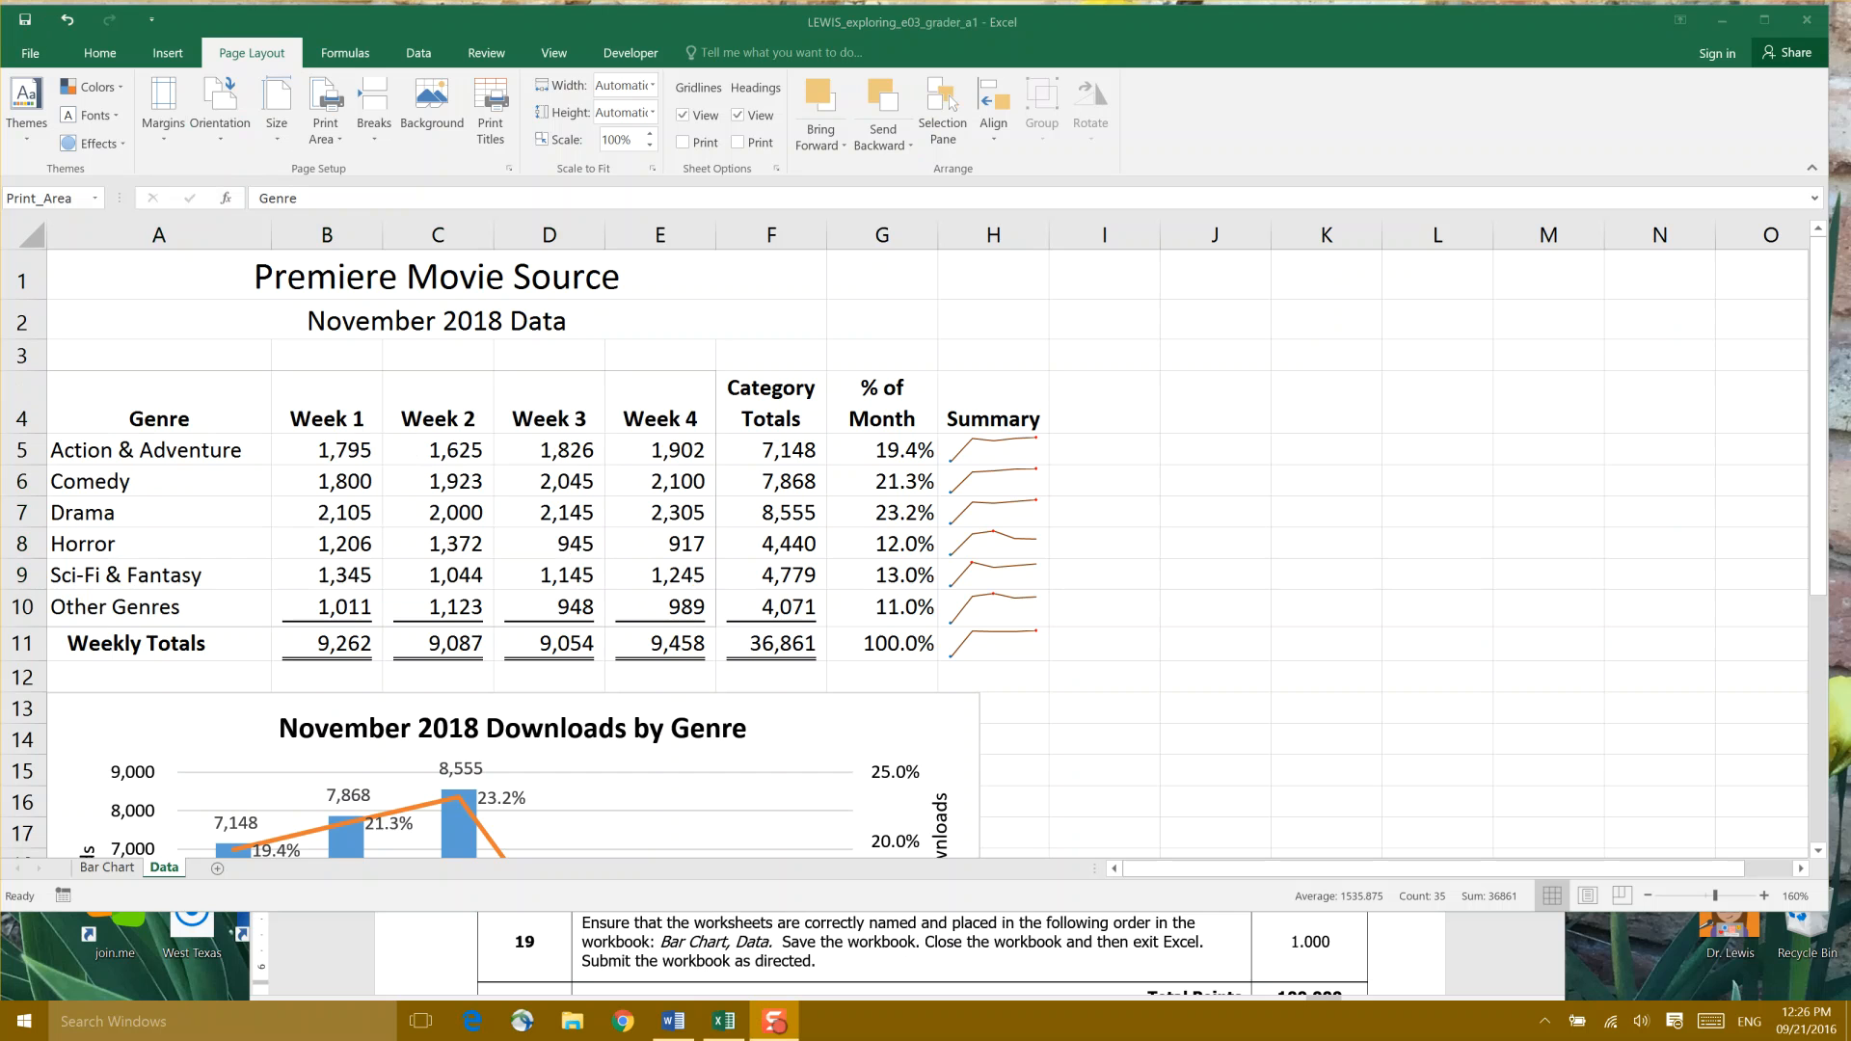
pyautogui.moveTo(732, 899)
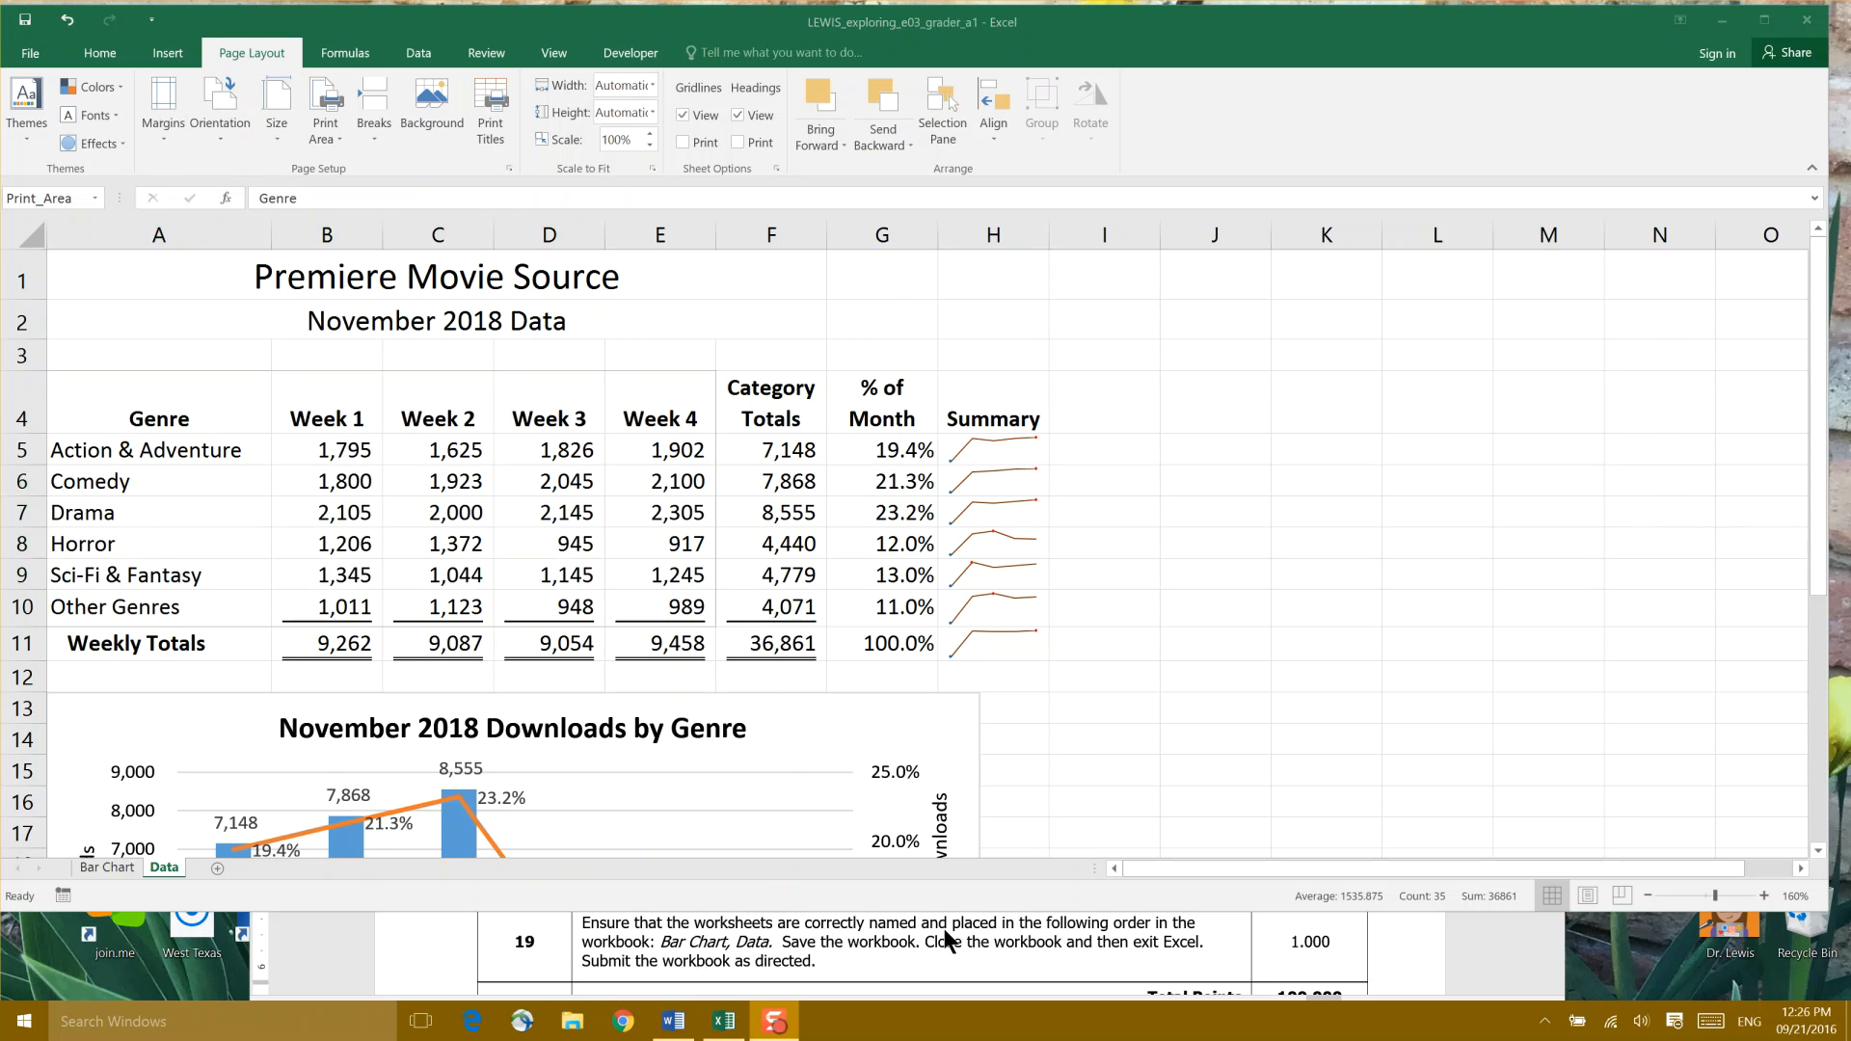
pyautogui.moveTo(128, 887)
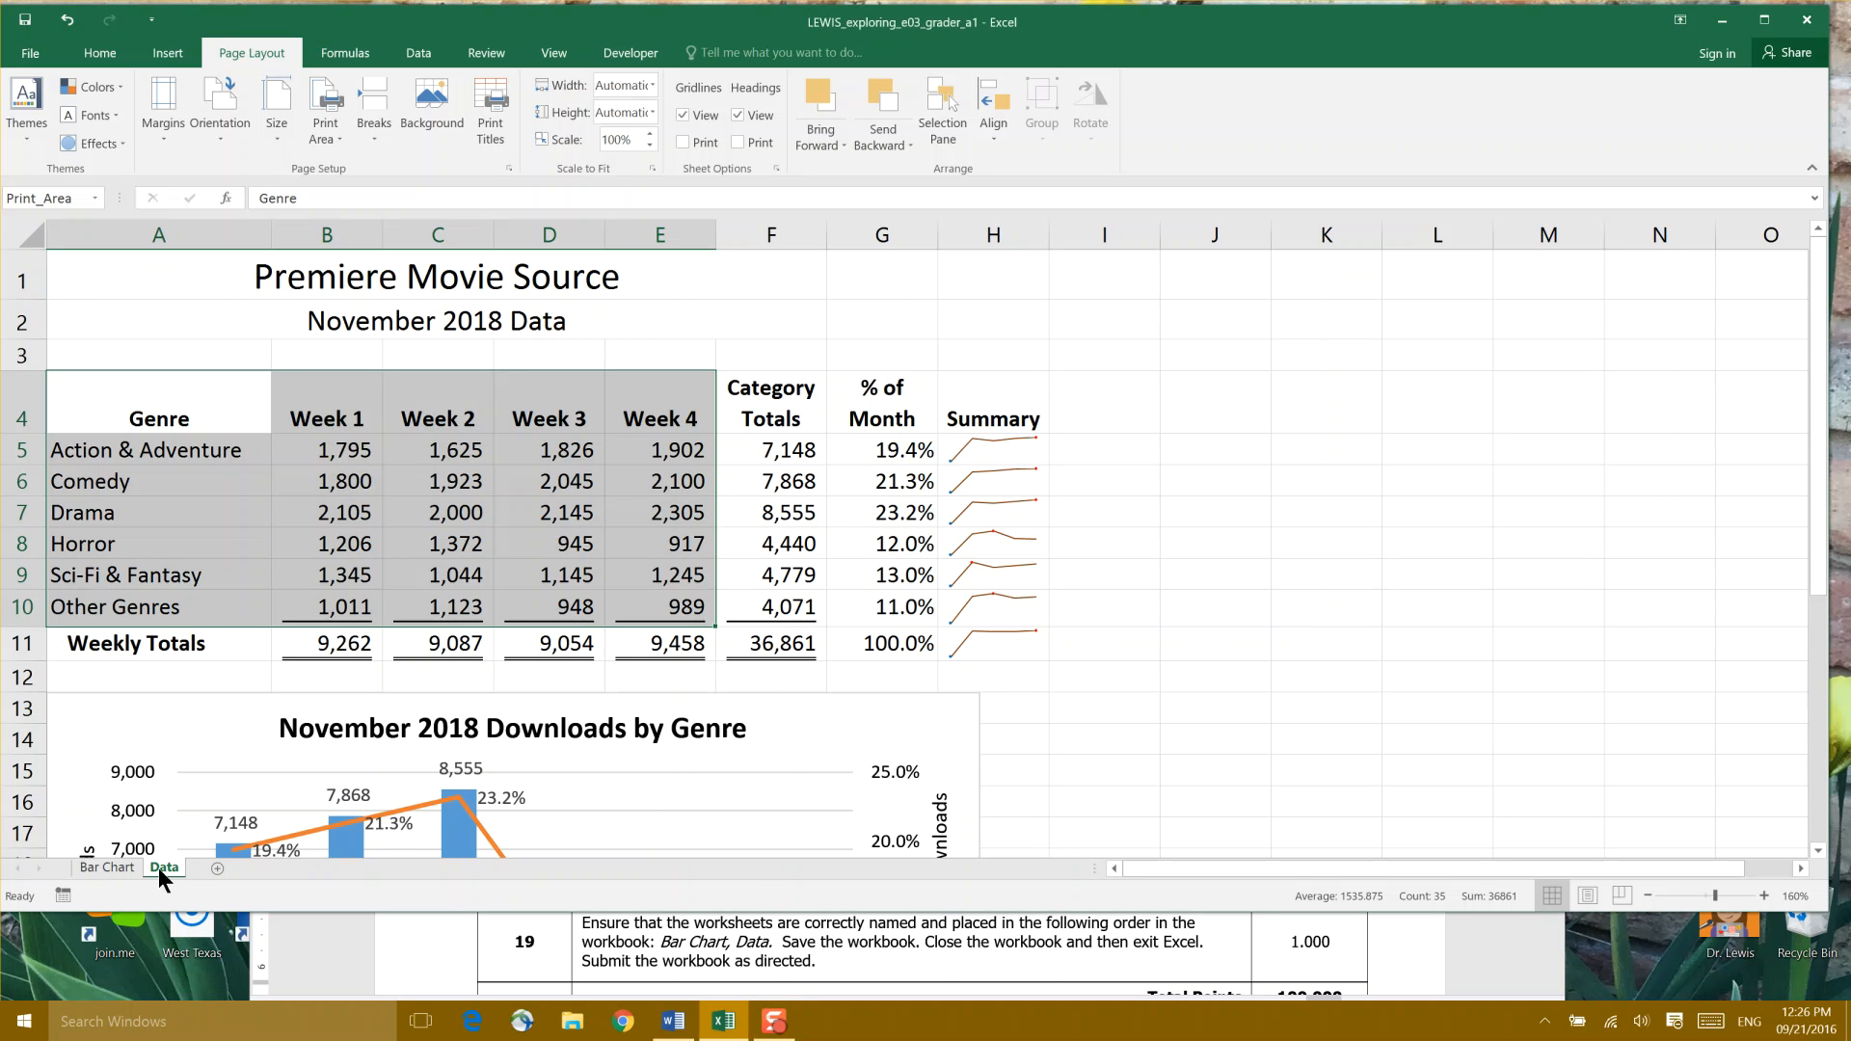
pyautogui.moveTo(942, 948)
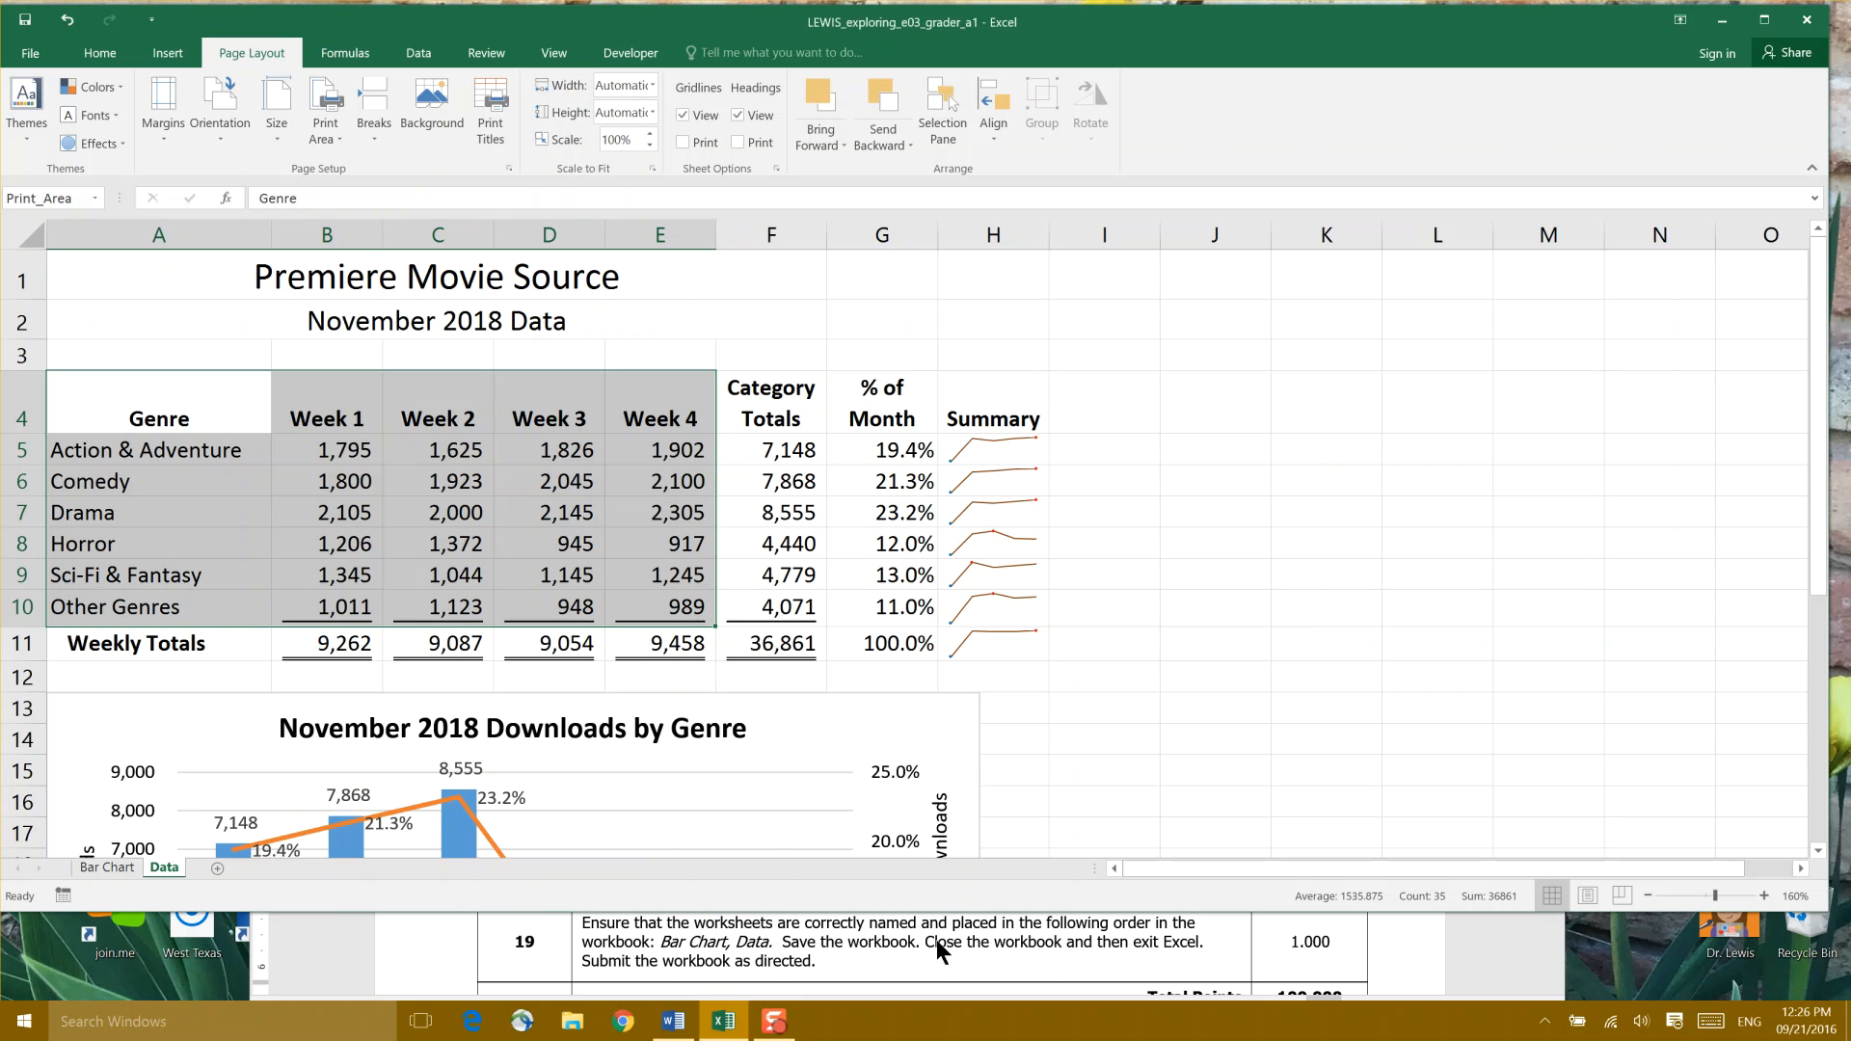
pyautogui.moveTo(580, 953)
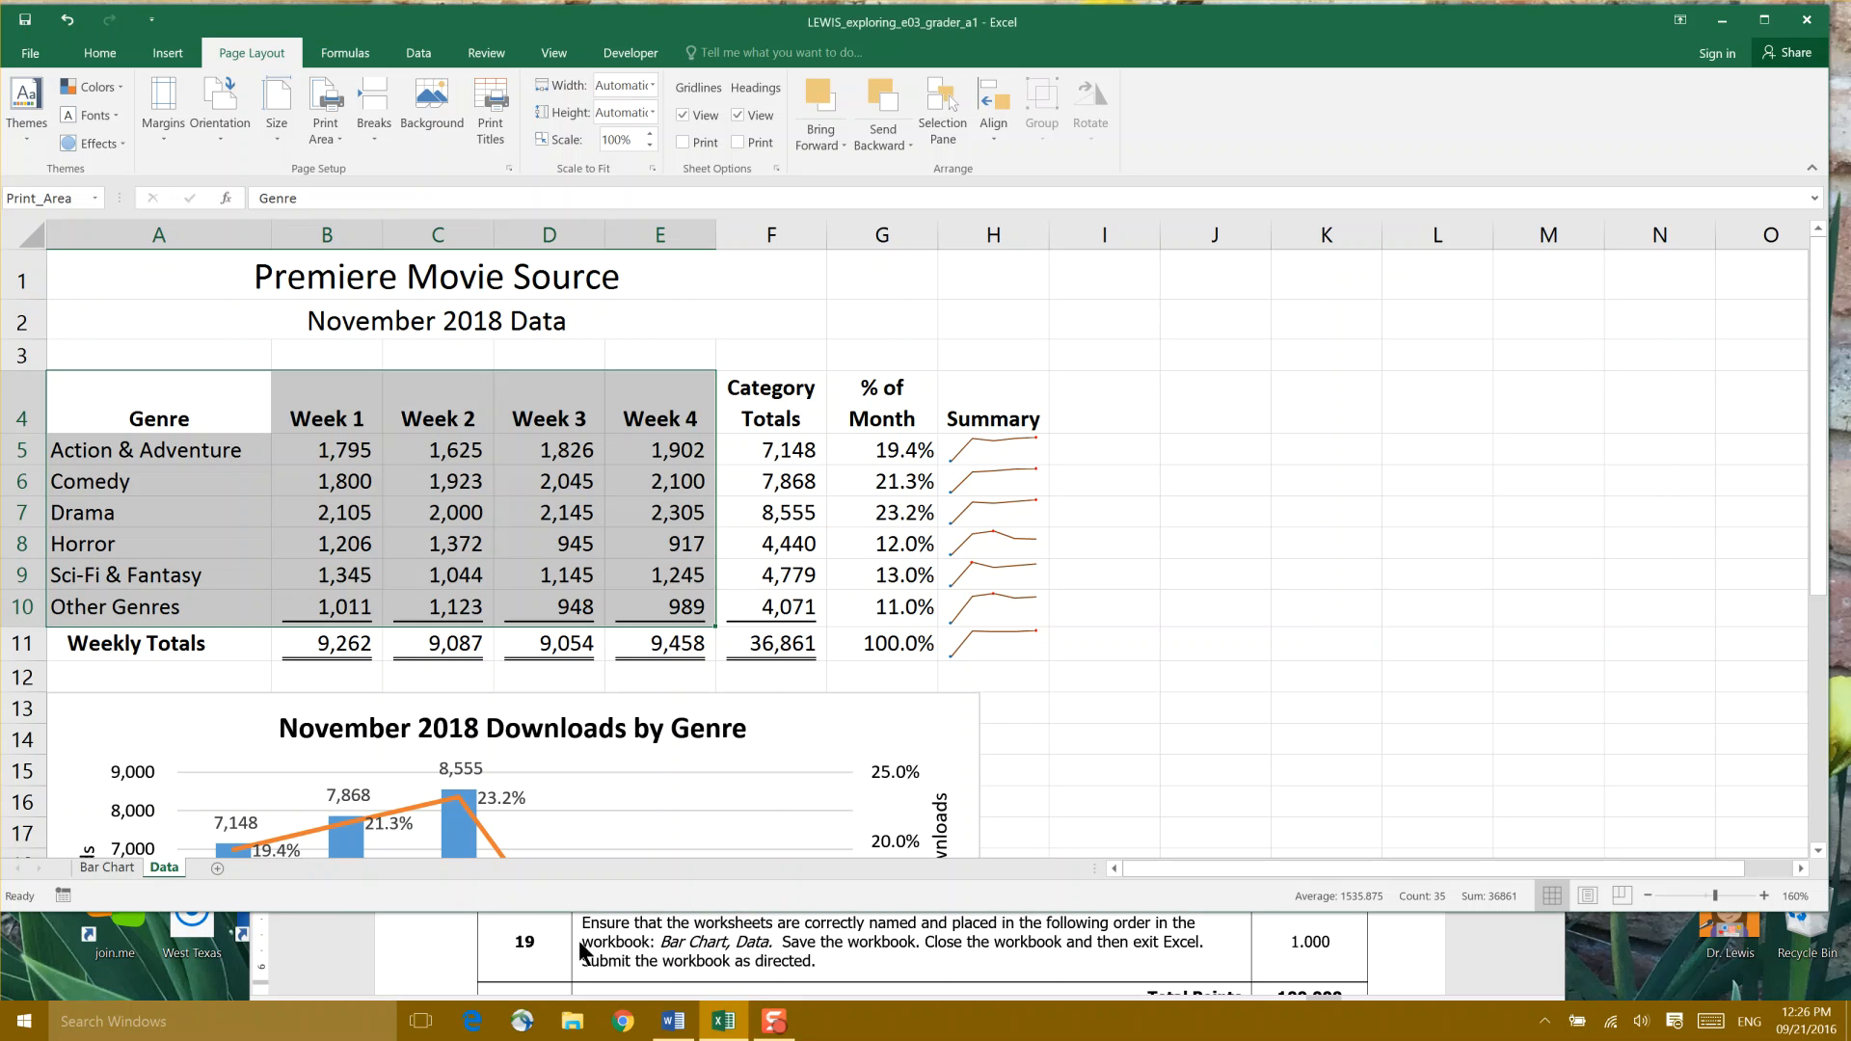
# - Switch between the Bar Chart and Data sheet tabs to verify their order
pyautogui.click(106, 867)
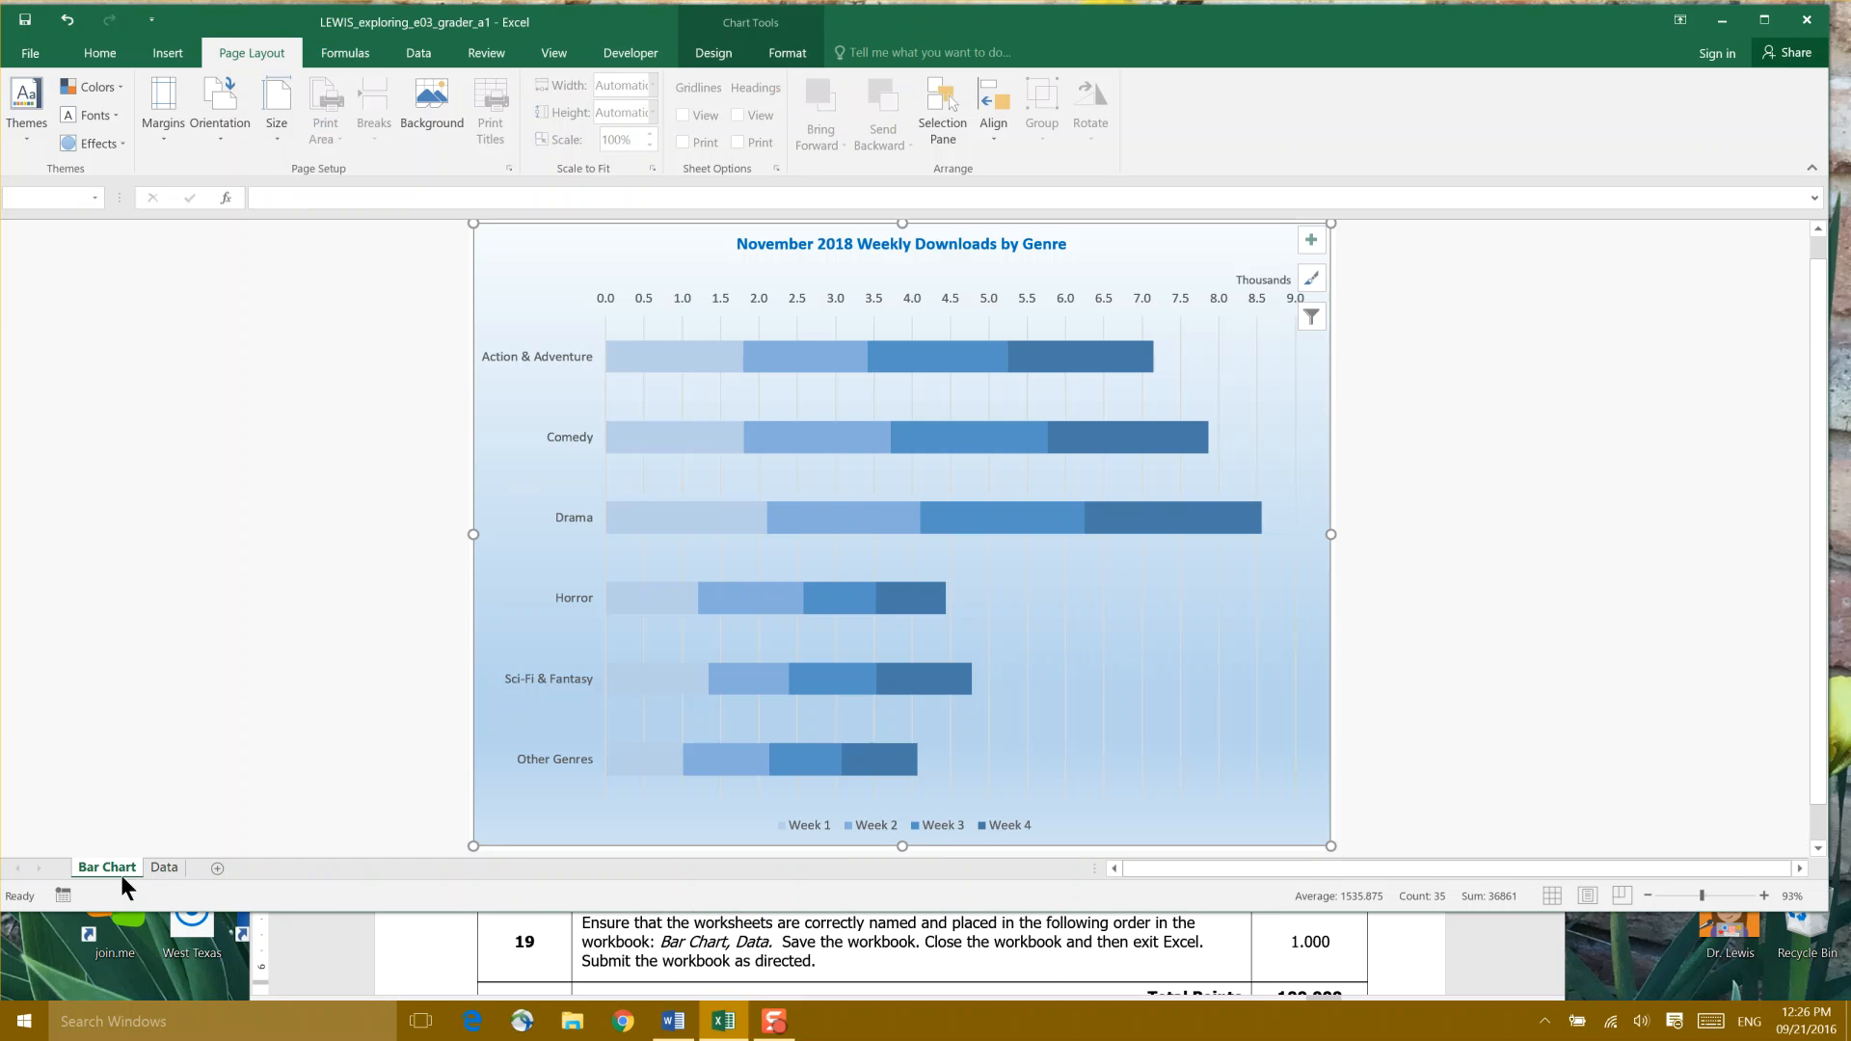
pyautogui.click(163, 867)
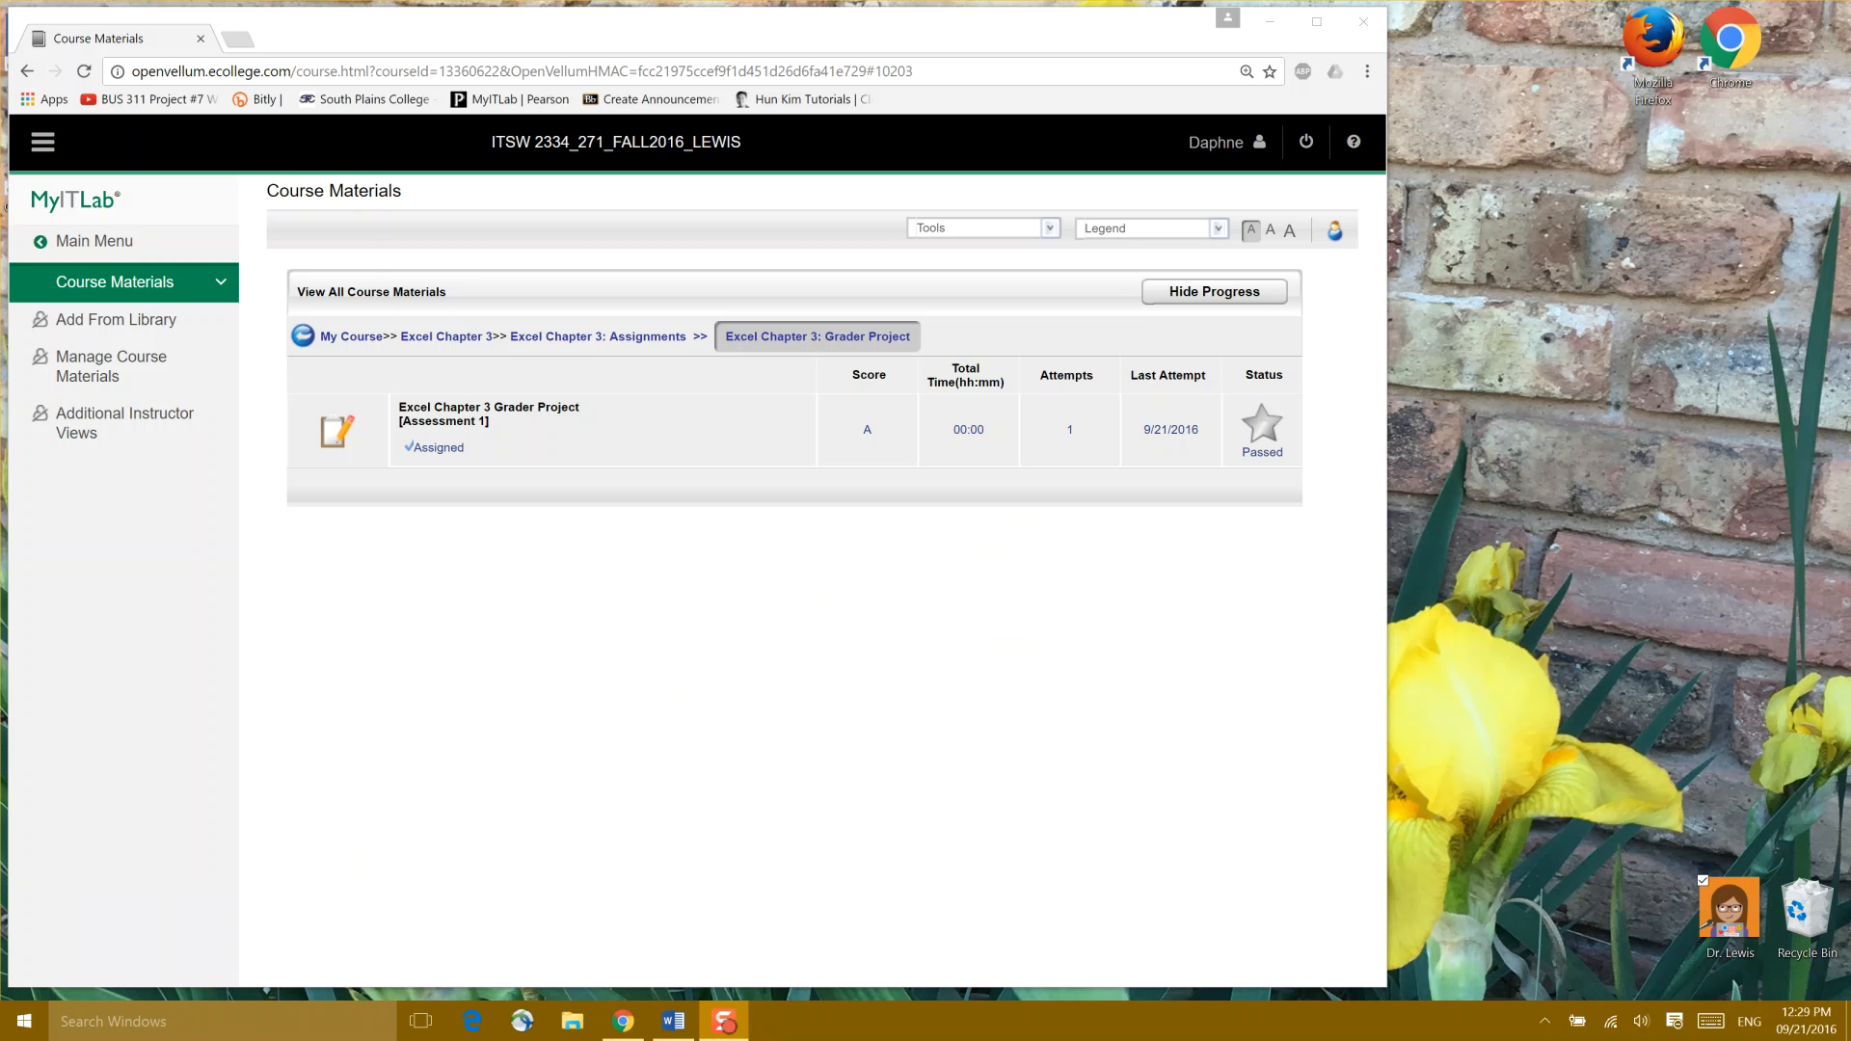
pyautogui.moveTo(1314, 659)
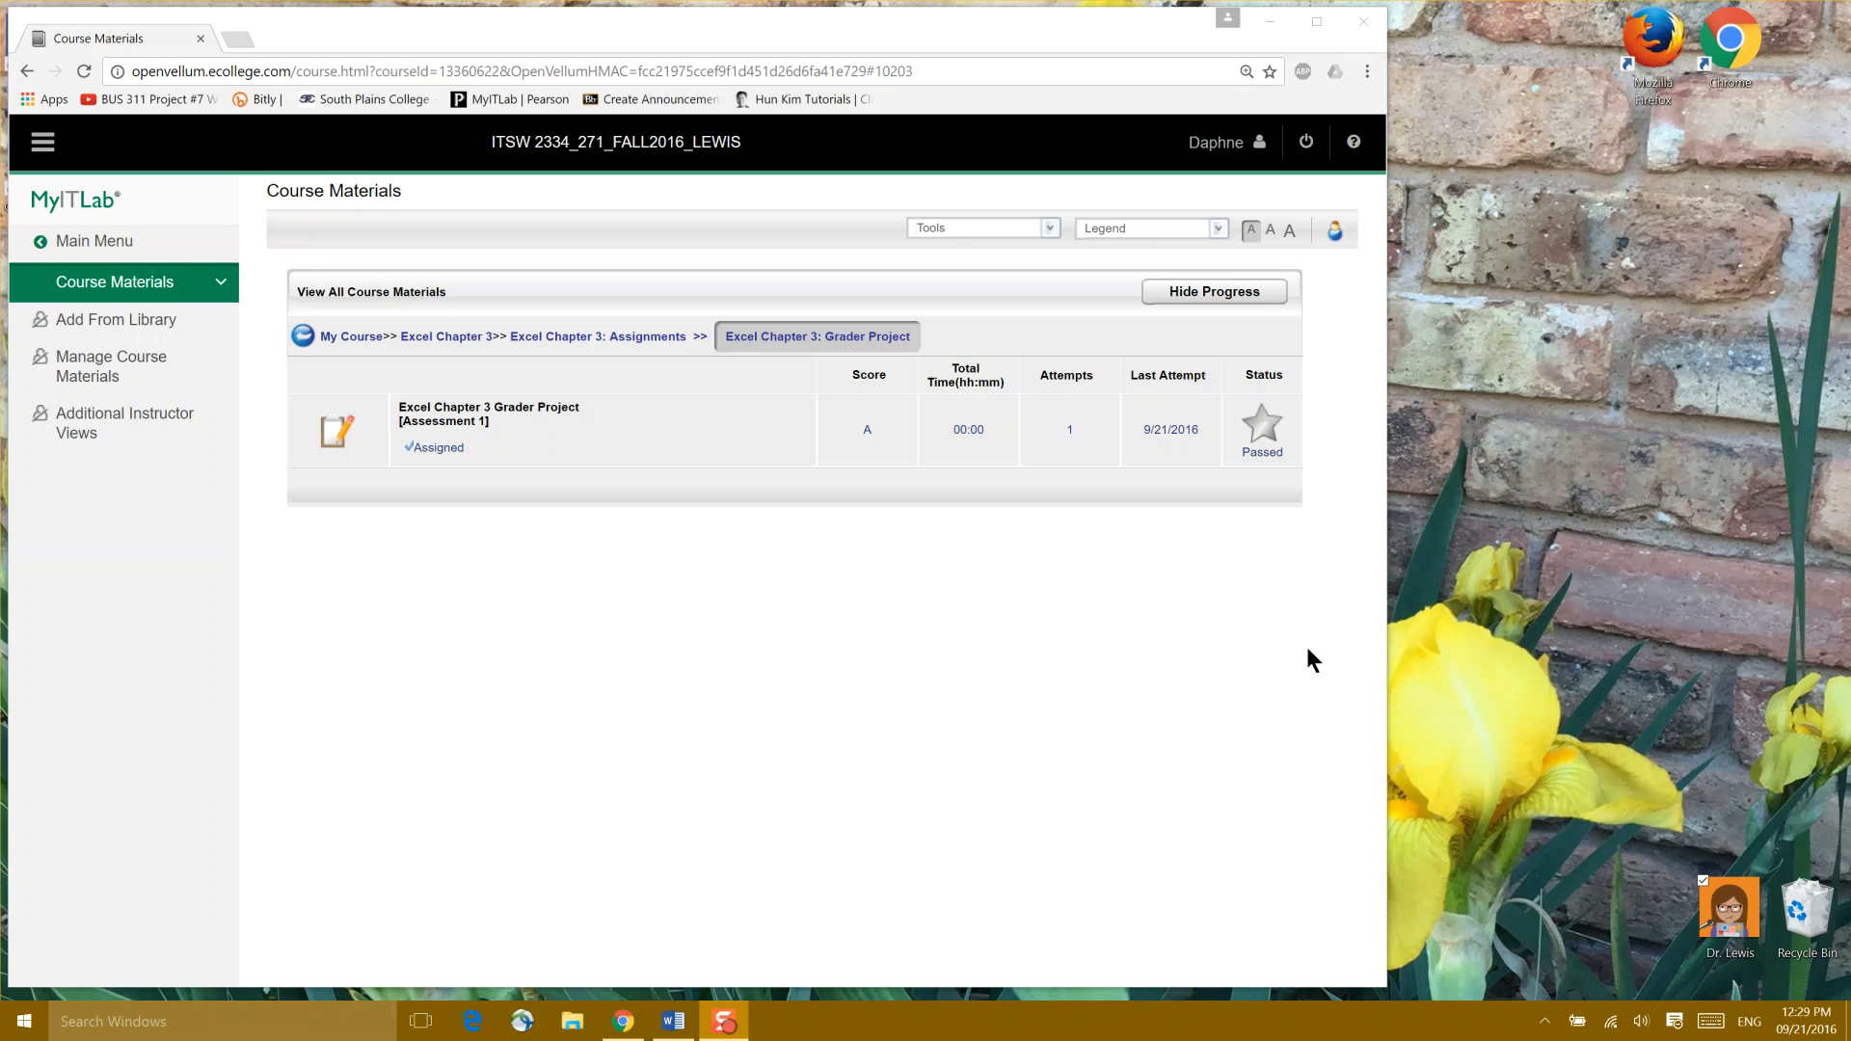
pyautogui.moveTo(950, 498)
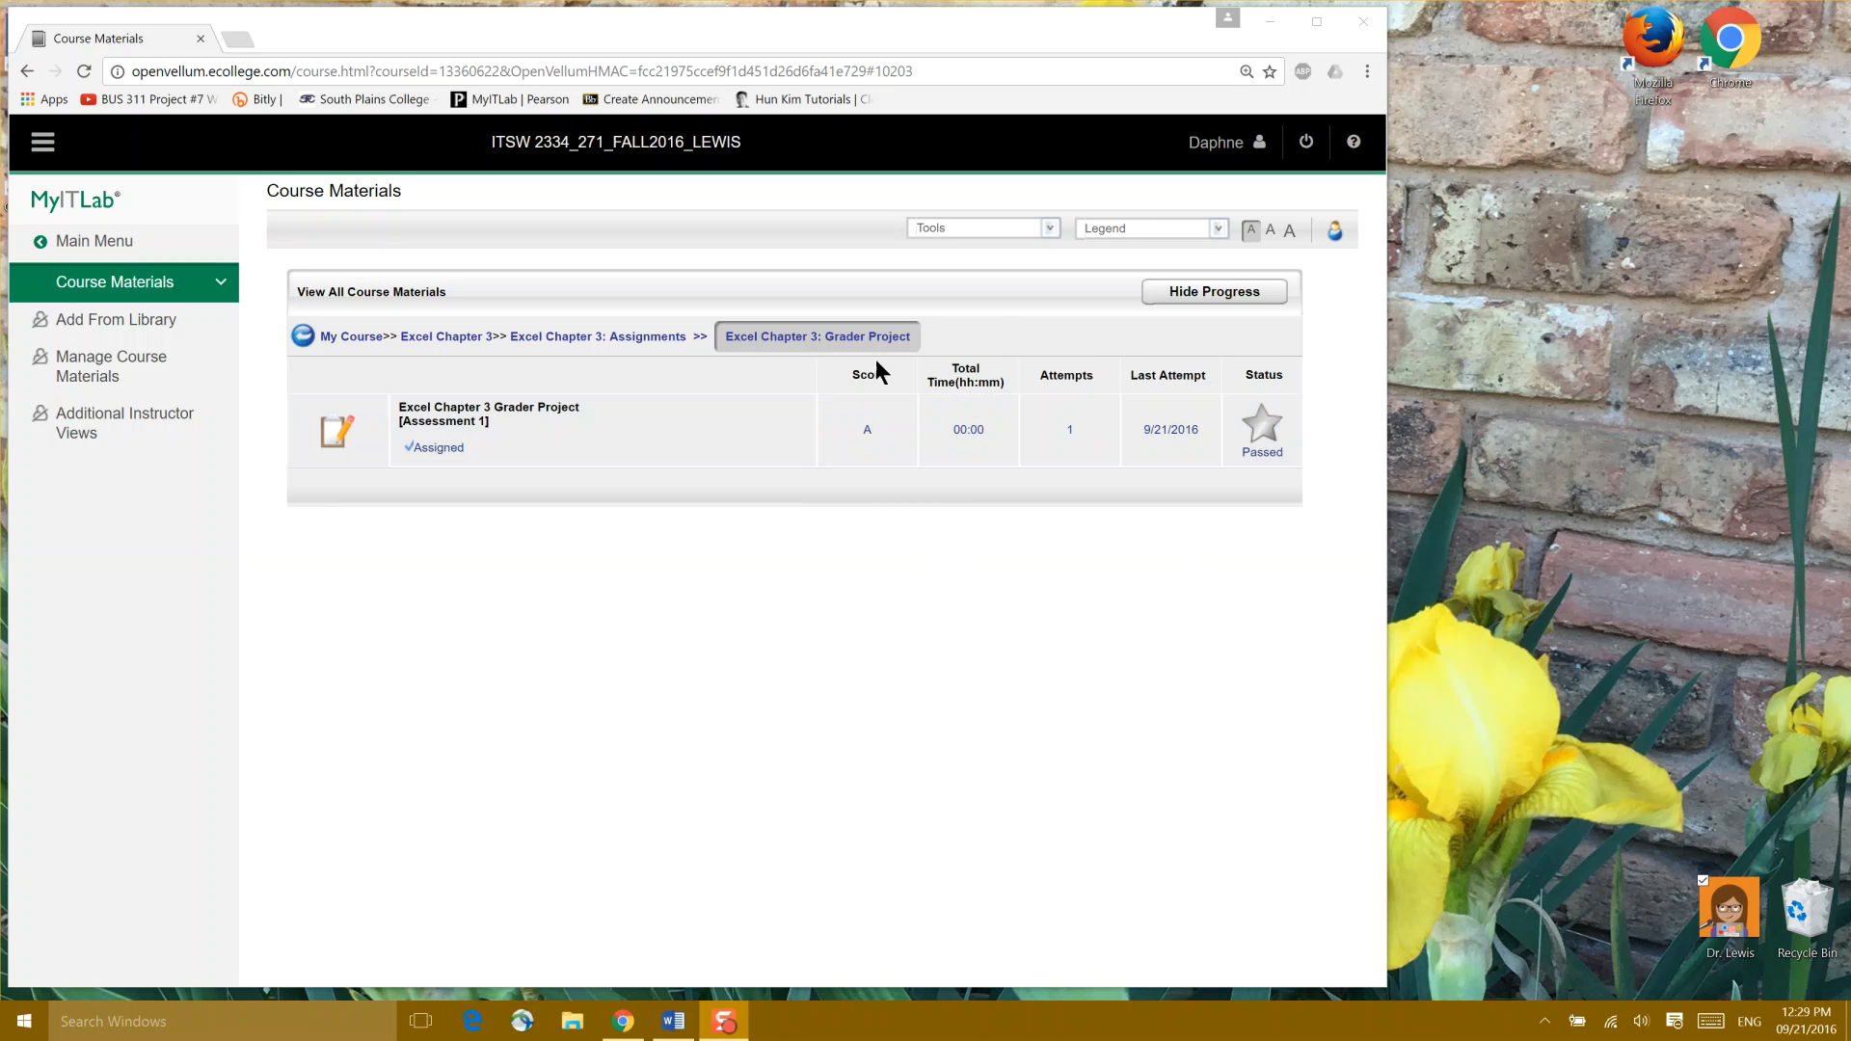
pyautogui.moveTo(884, 514)
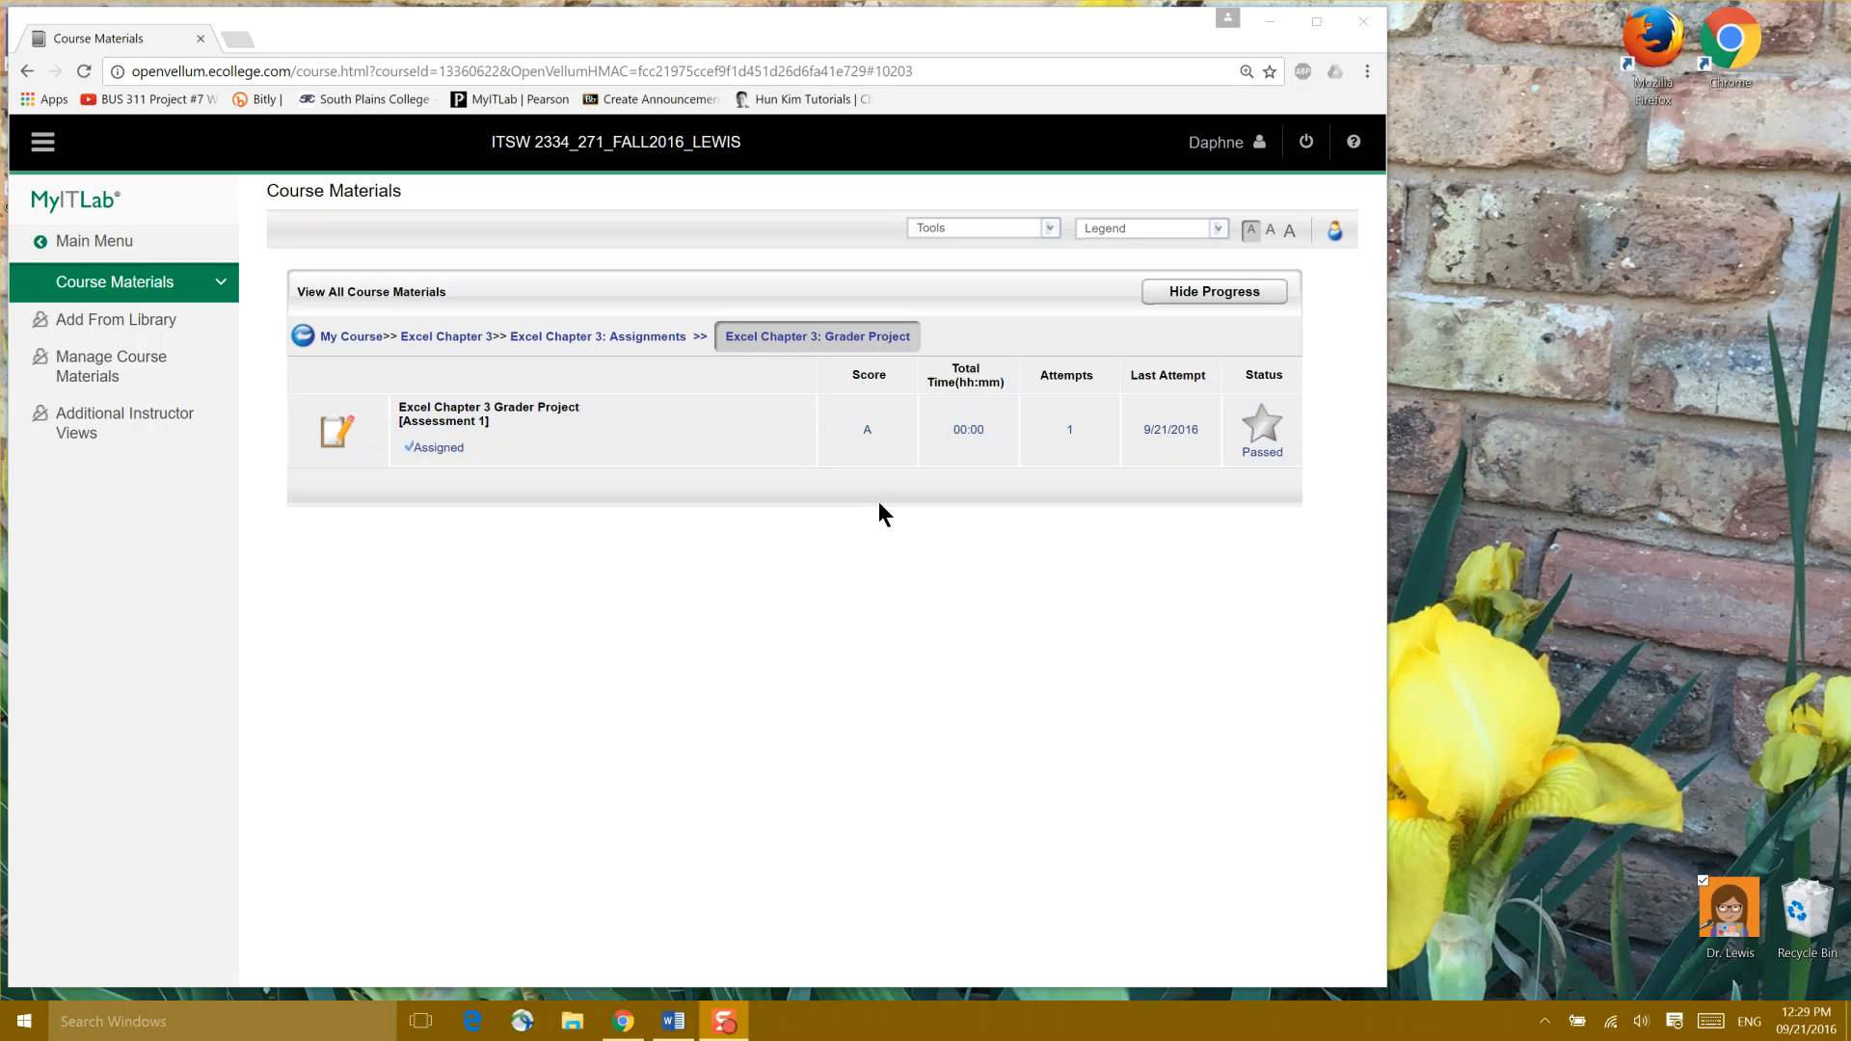
pyautogui.moveTo(878, 516)
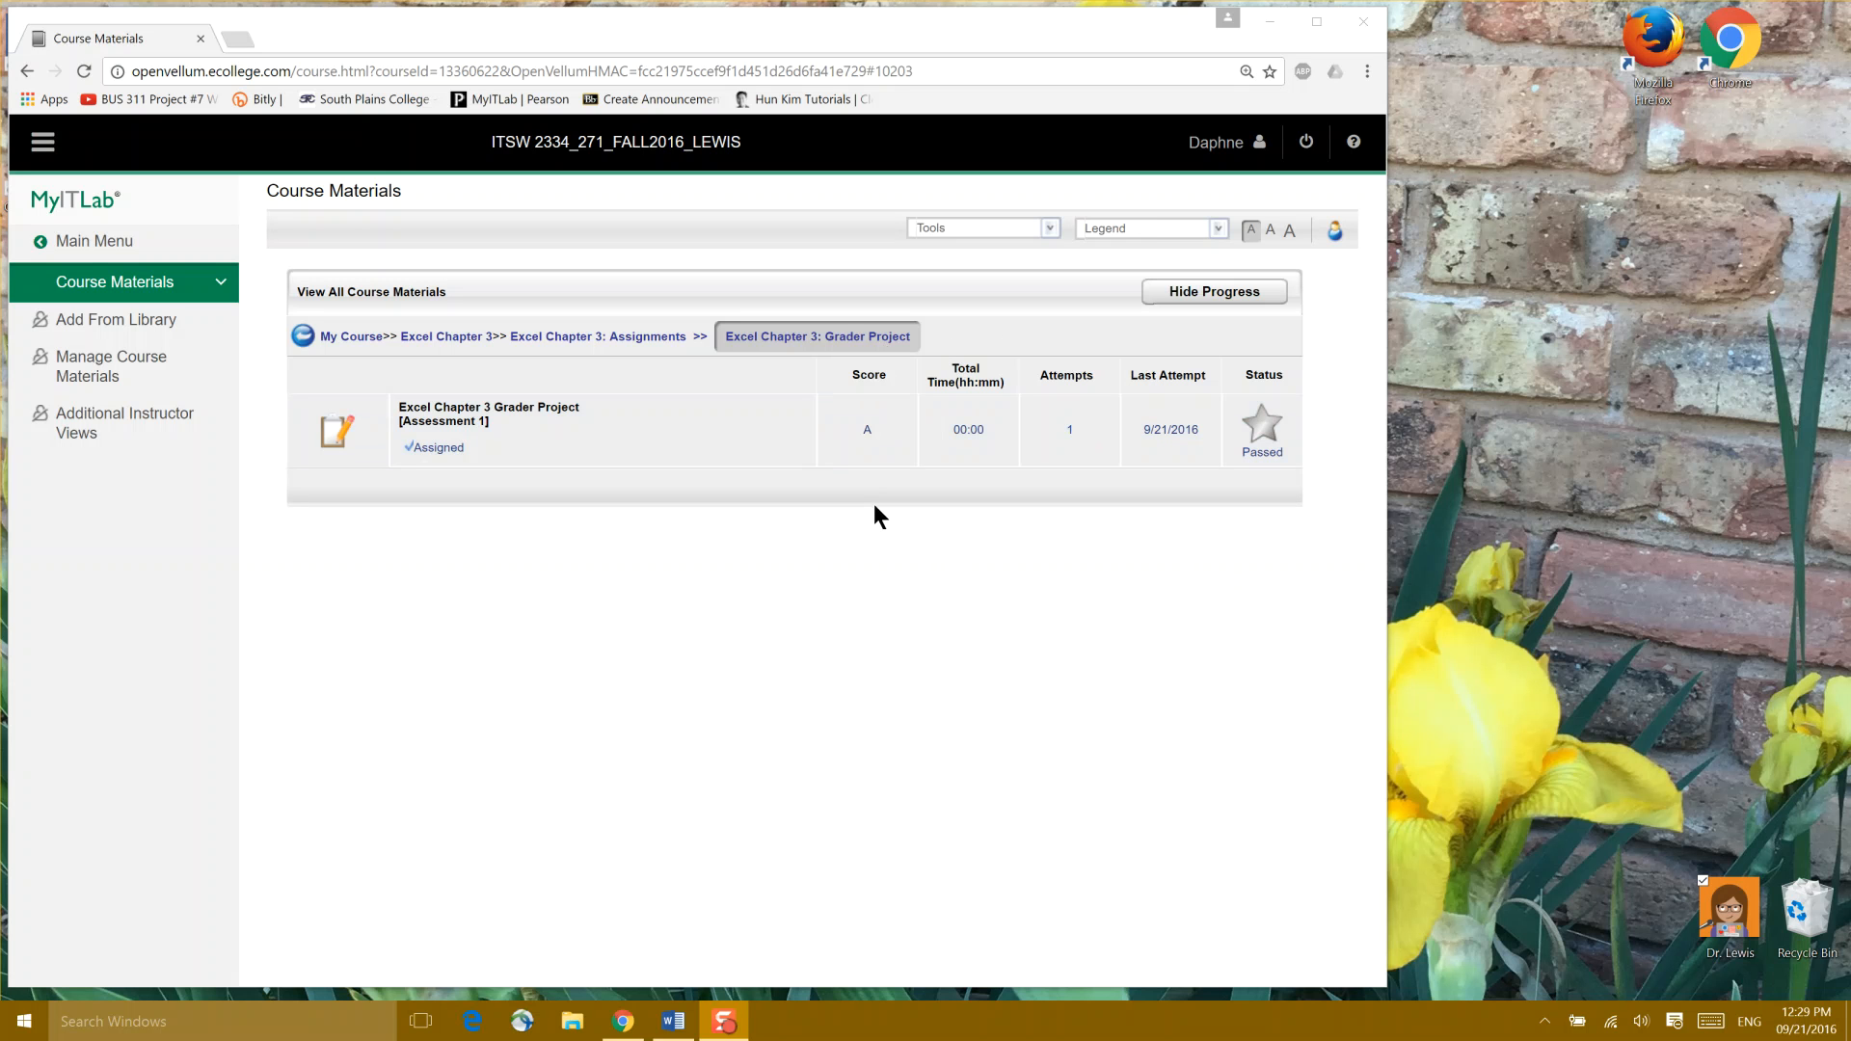